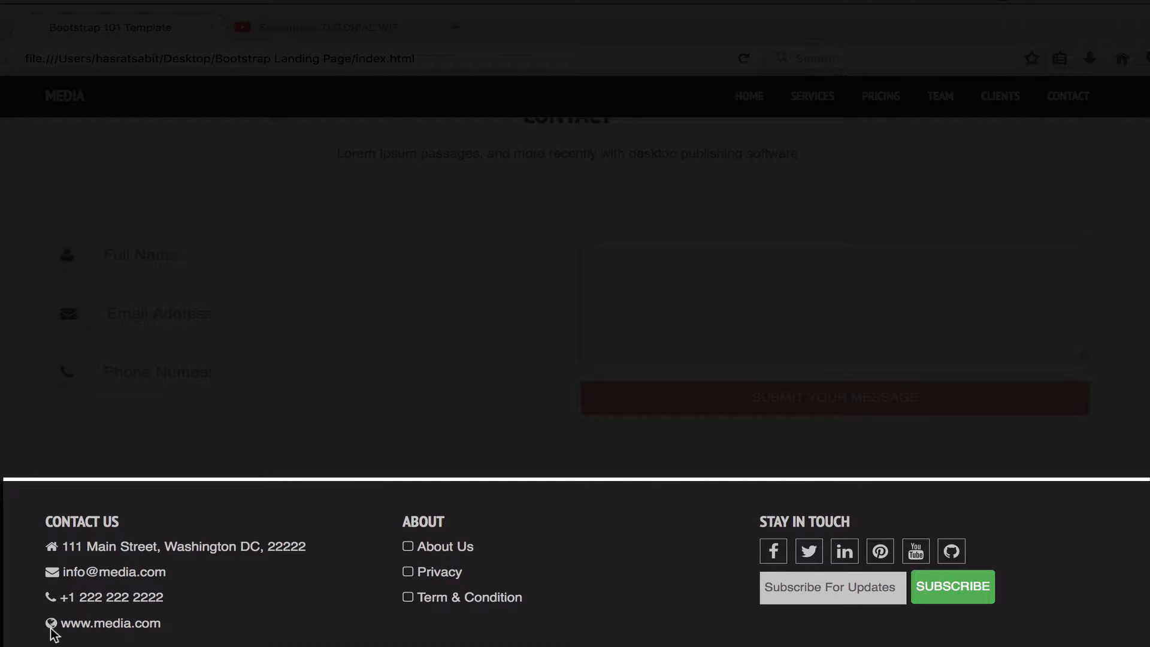
mouse_move(272, 605)
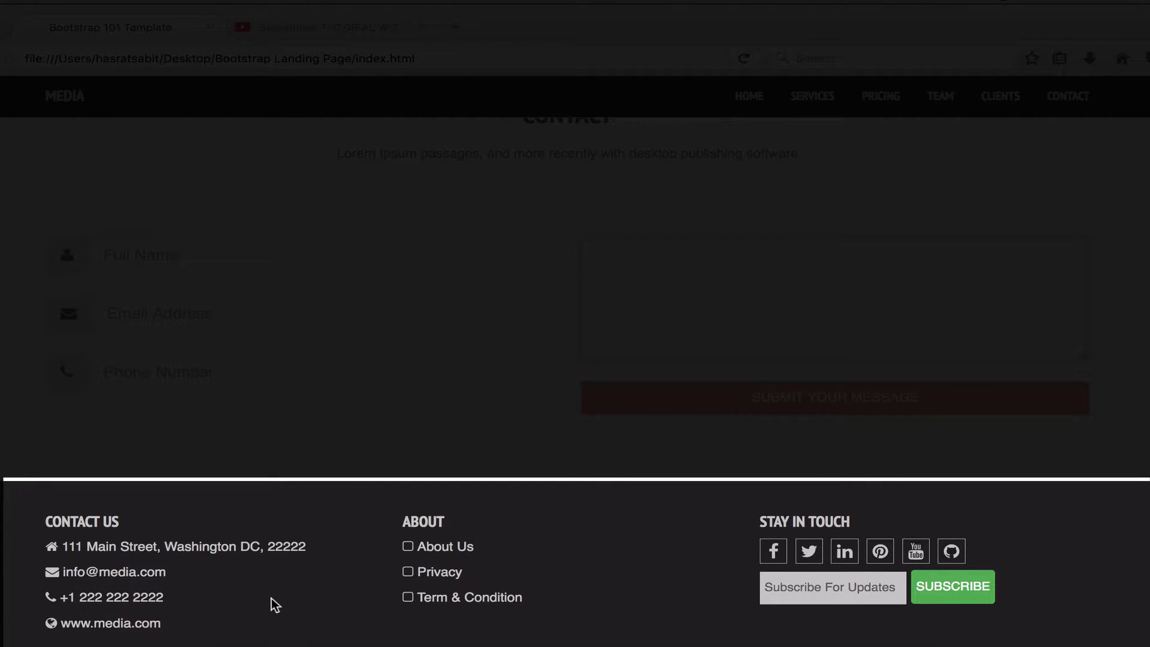
mouse_move(418, 576)
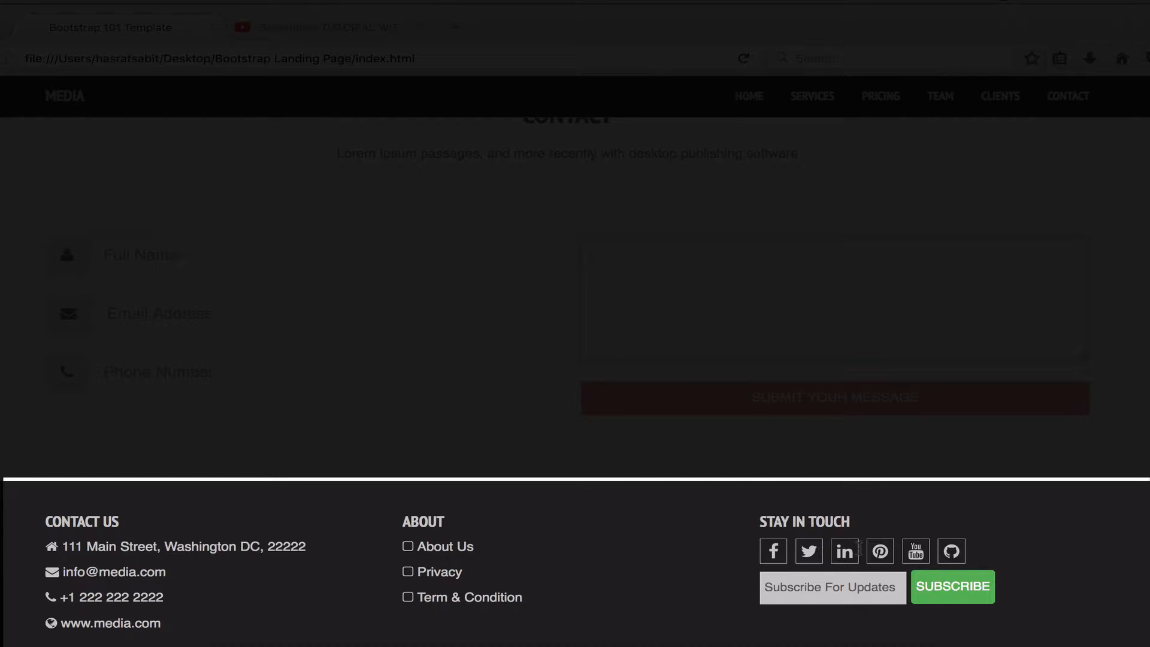
mouse_move(726, 530)
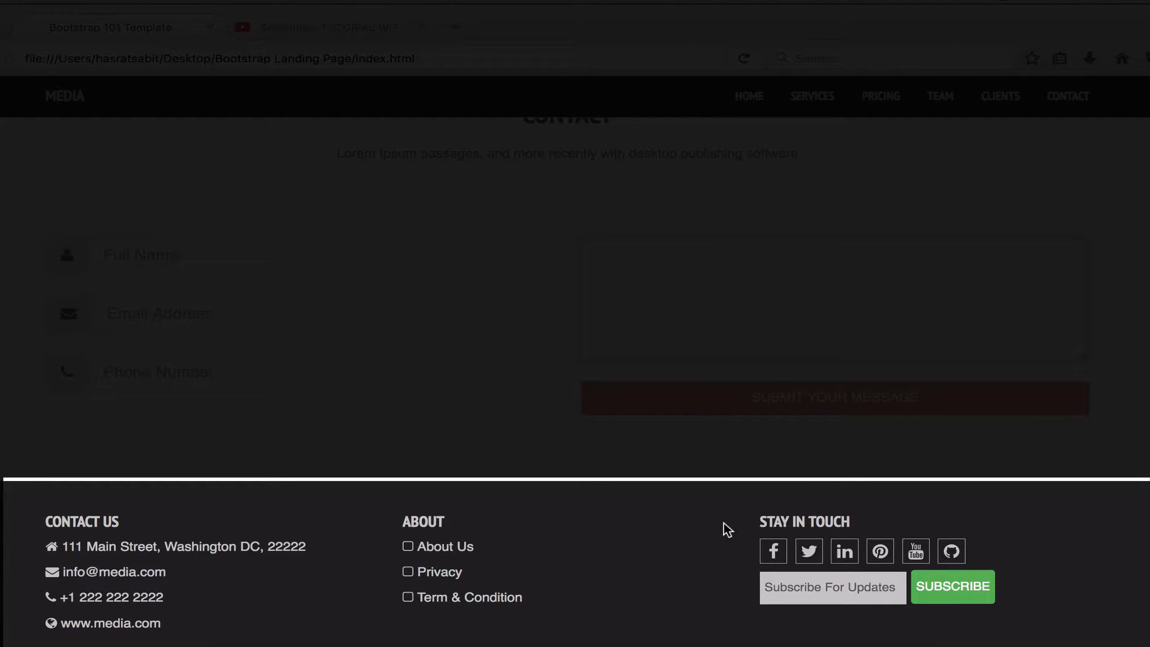
mouse_move(793, 587)
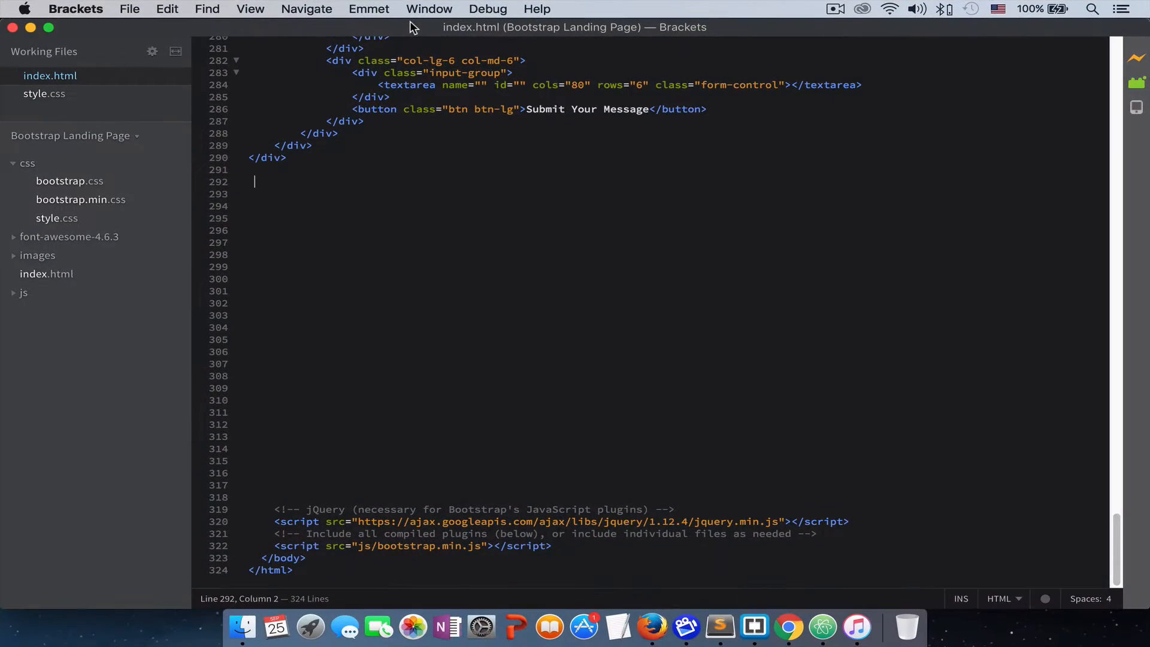
Type the 'End Contact' and 'Footer' HTML comments below the contact section.
text(<!)
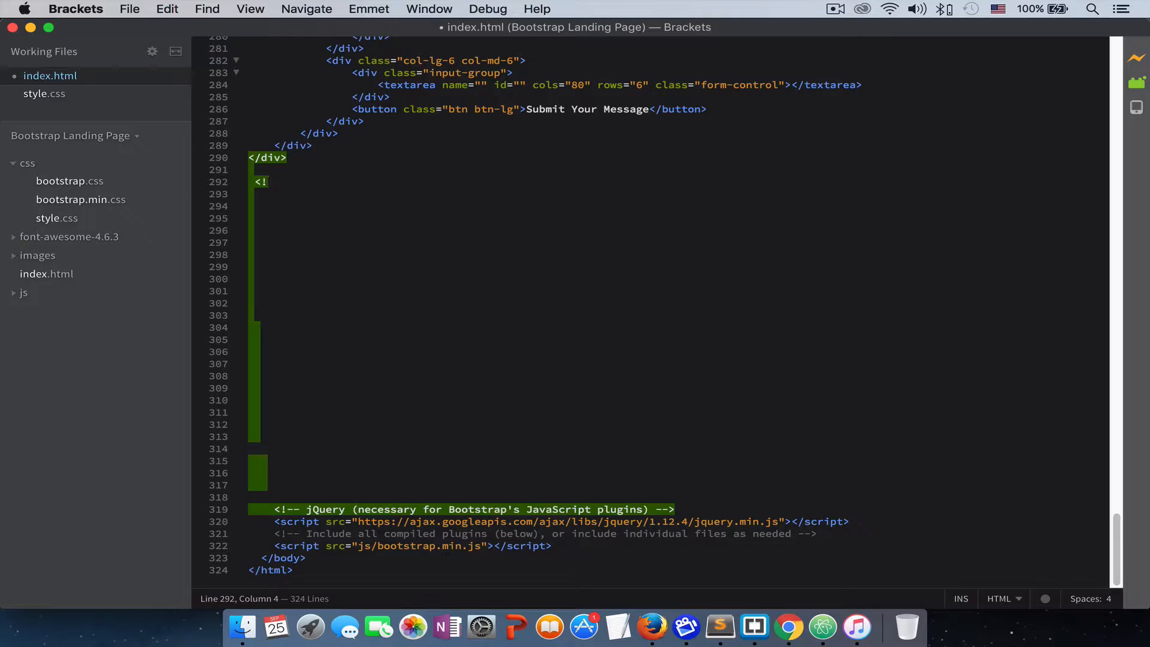
text(---- End)
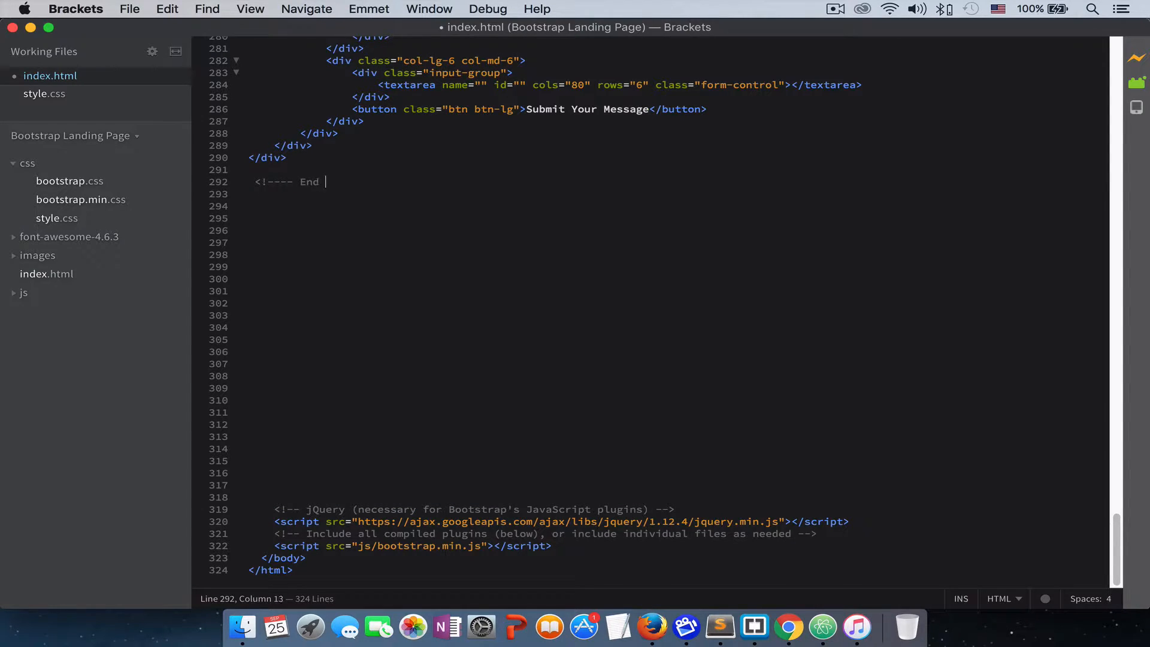
text(Conta)
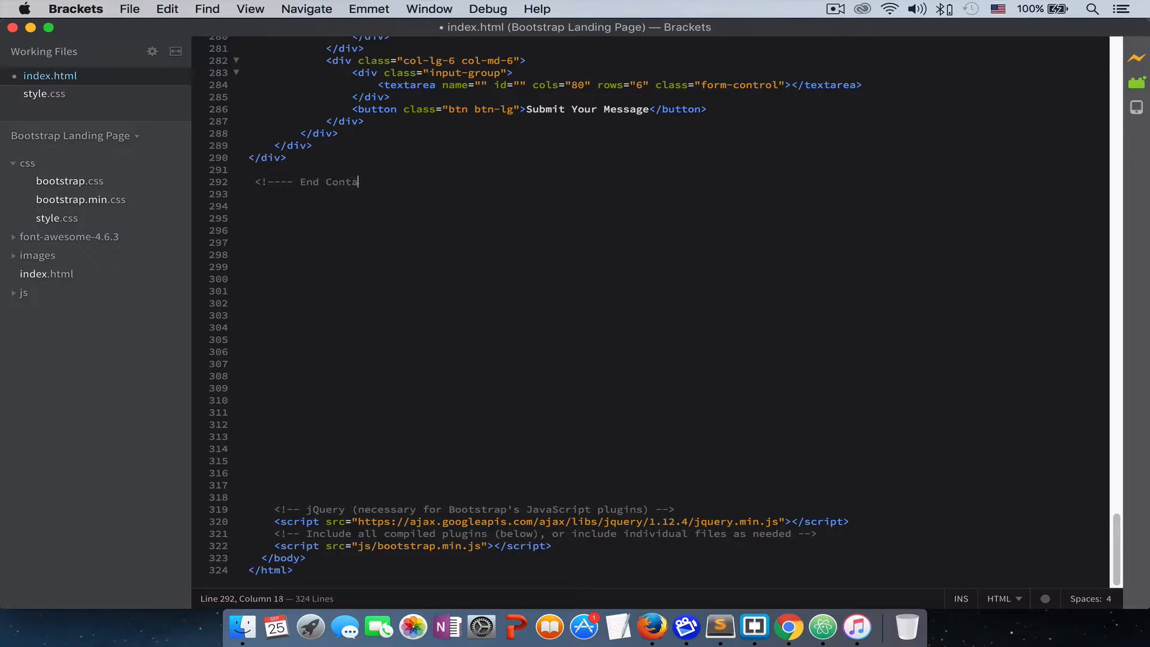
text(ct ----->)
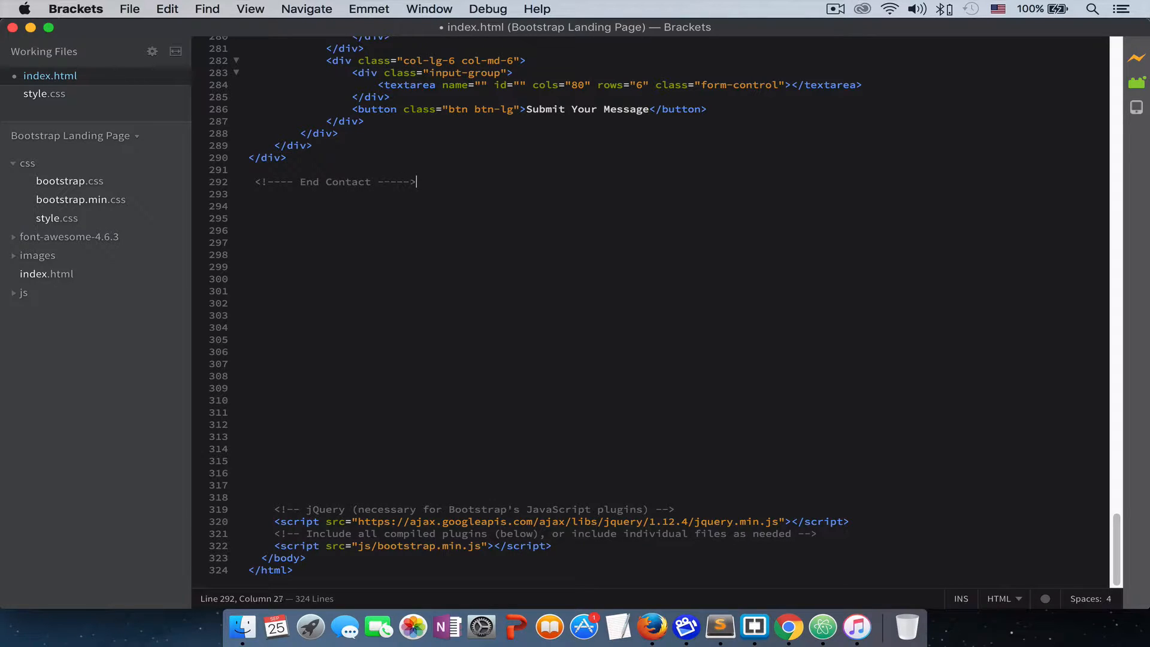
text(<!----)
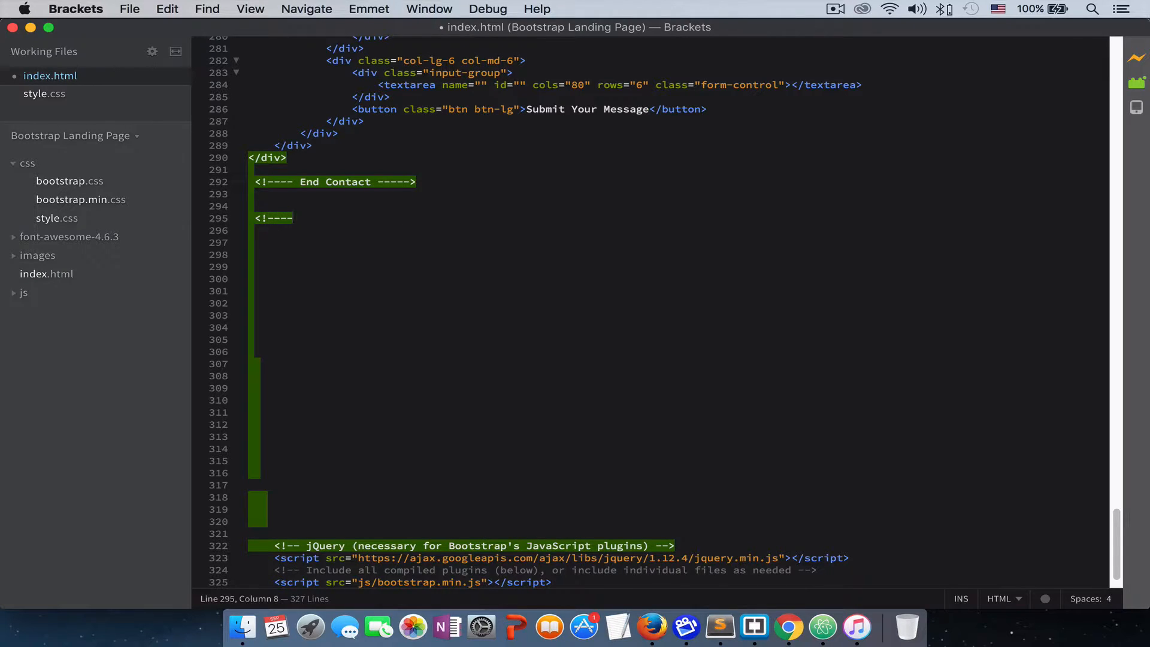
text(Footer ---->)
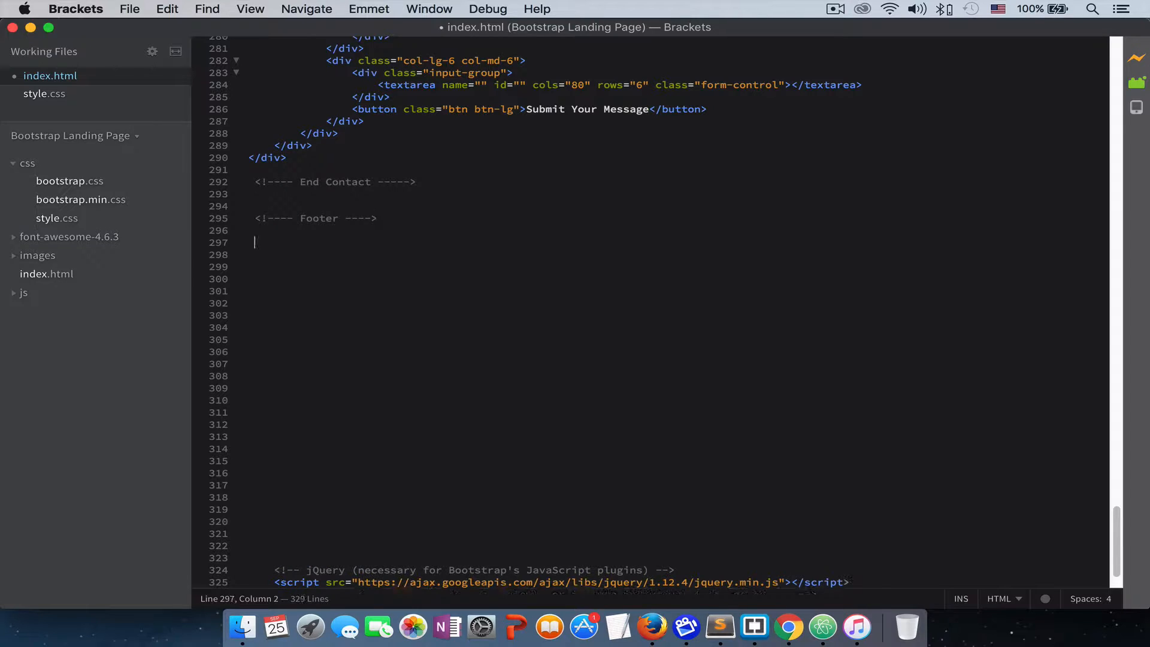
Expand the Emmet abbreviation div#footer.footer into an empty footer div.
text(di)
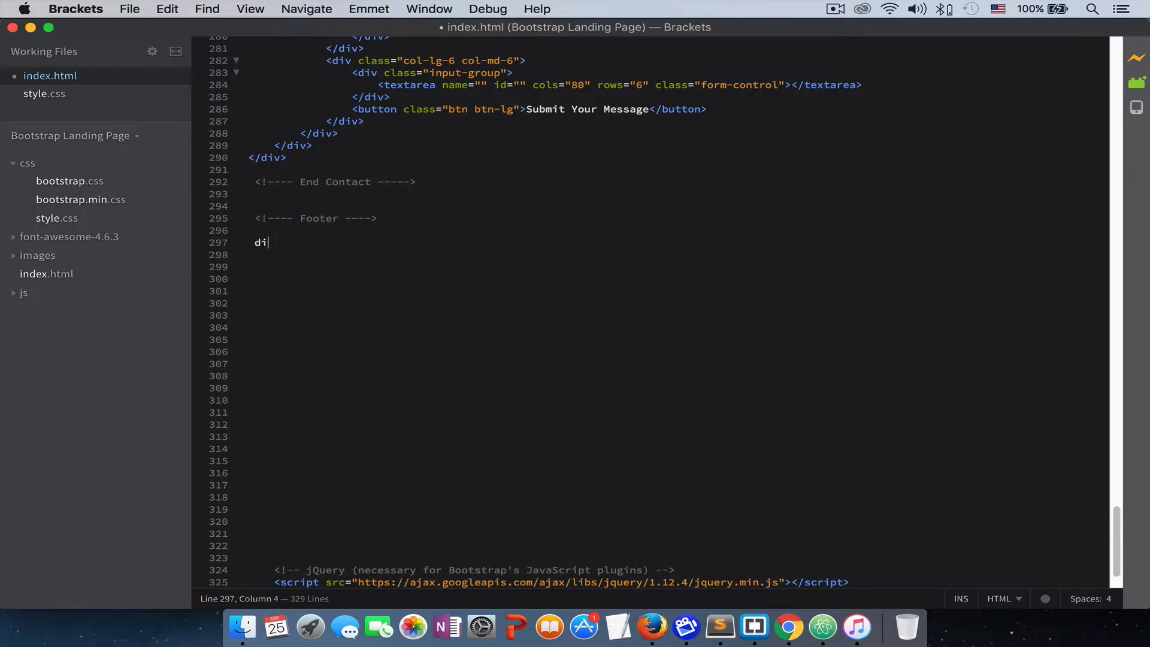
text(v.foote)
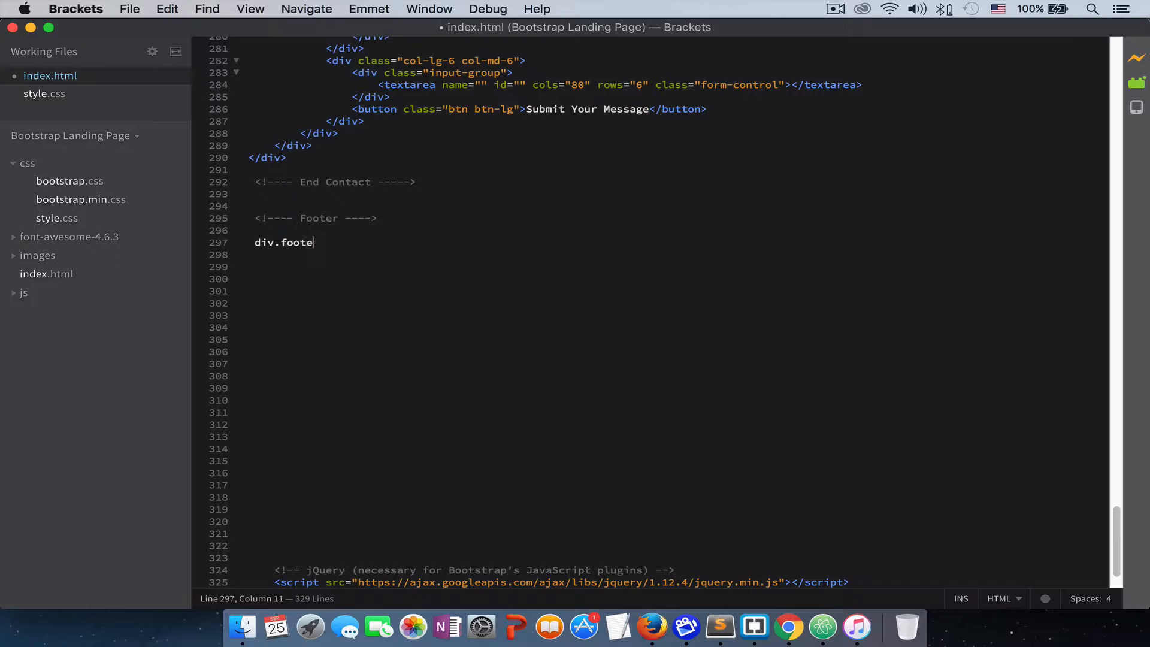
key(Backspace)
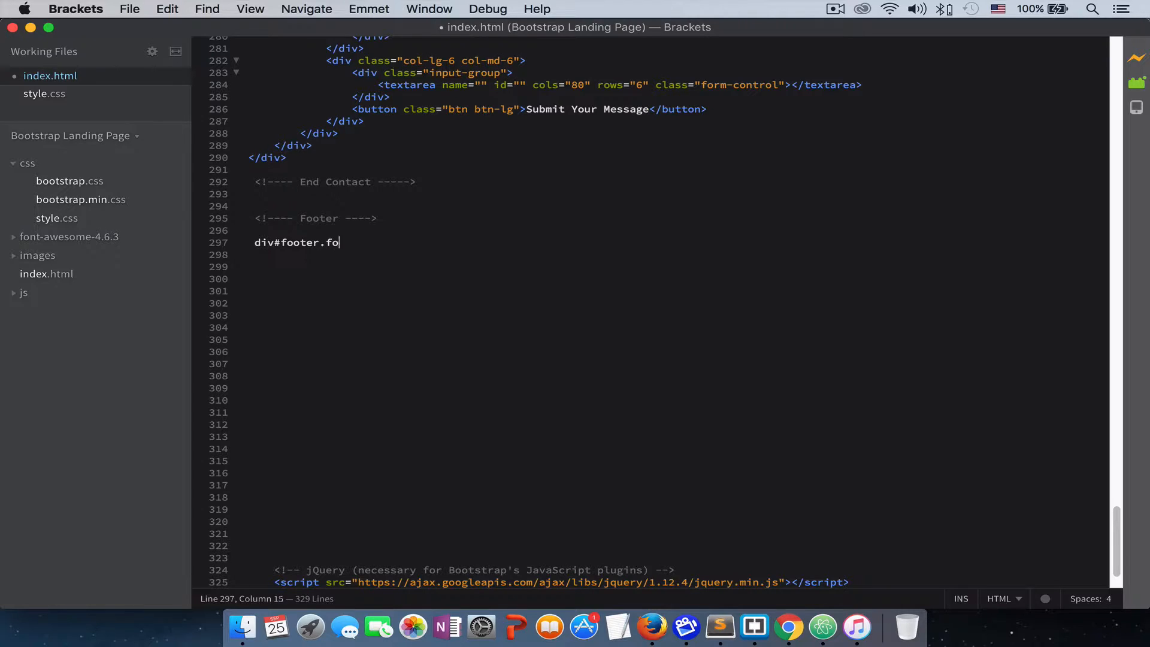
key(Tab)
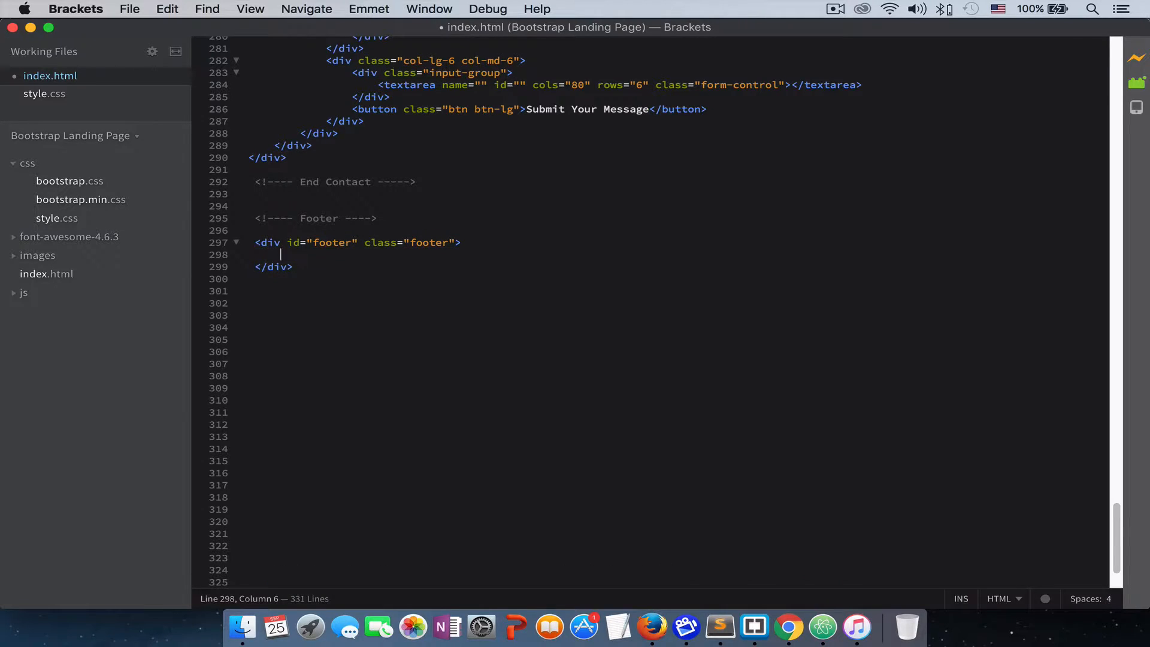
Nest a container div holding a row div inside the footer.
text(div.contai)
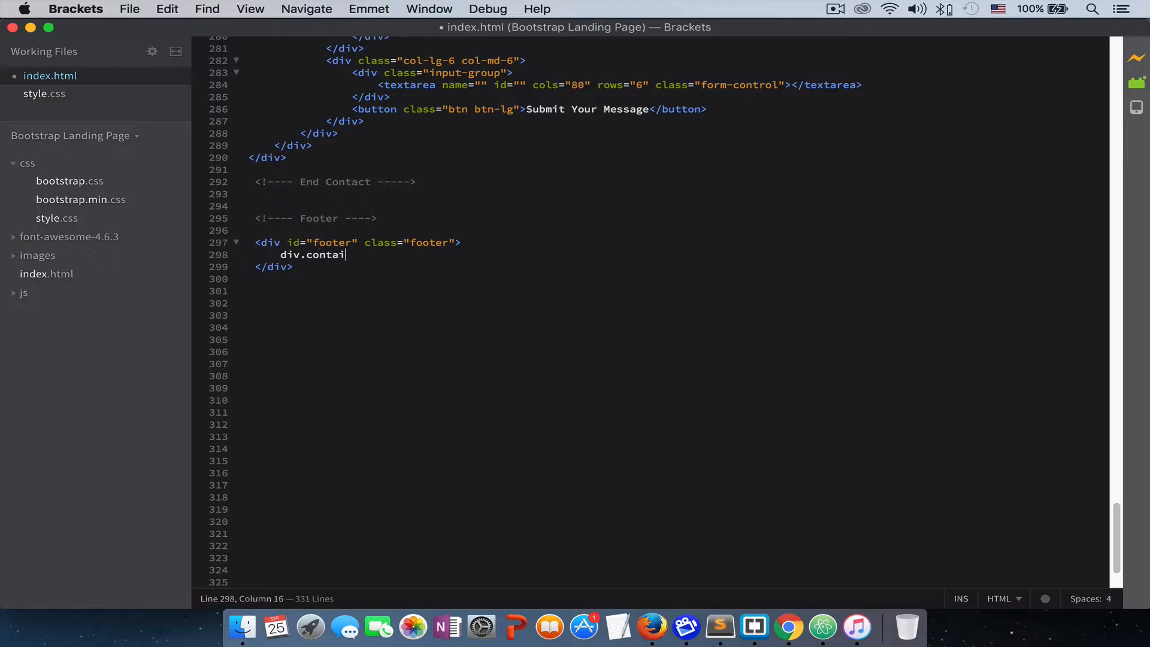
key(Tab)
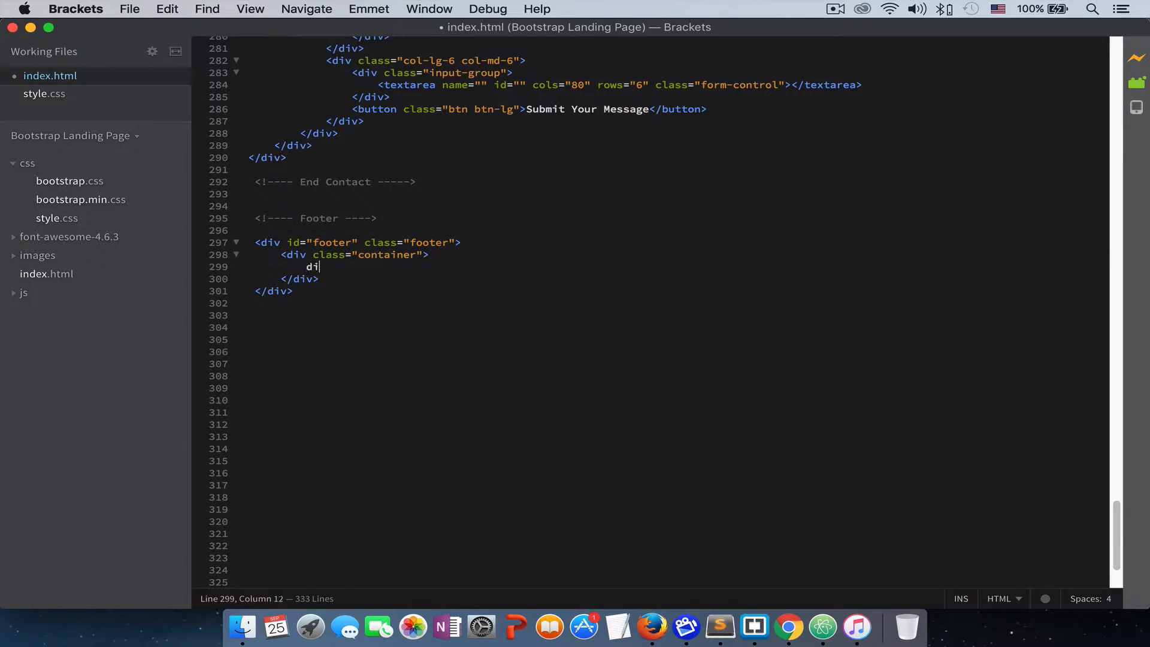
text(v.row)
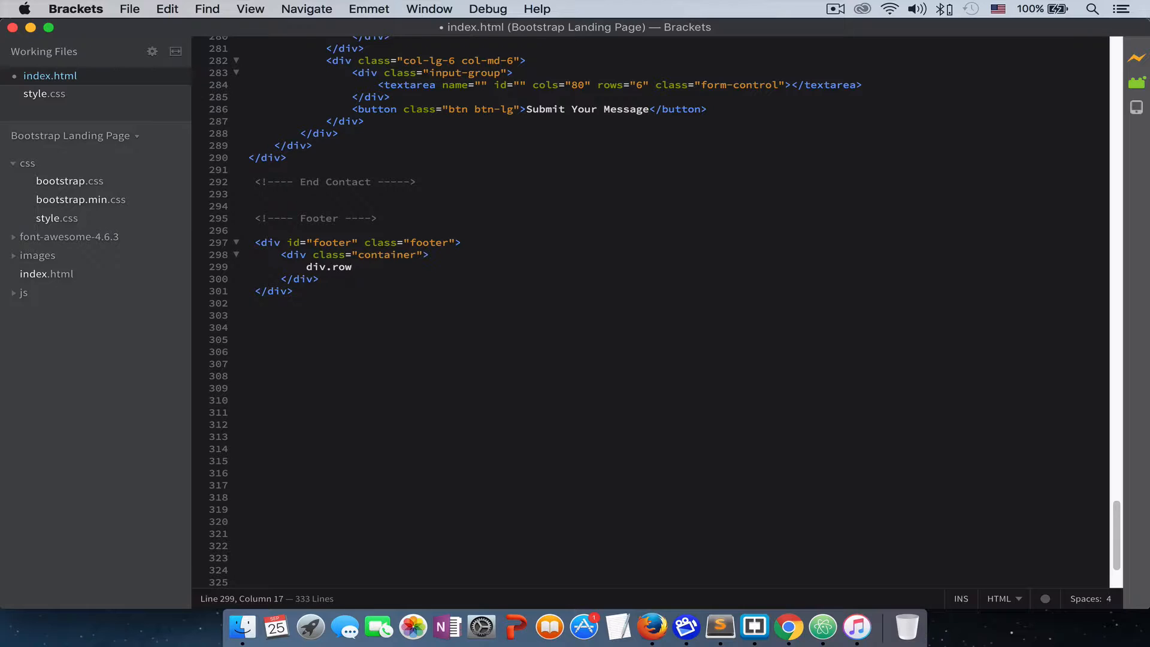
key(Tab)
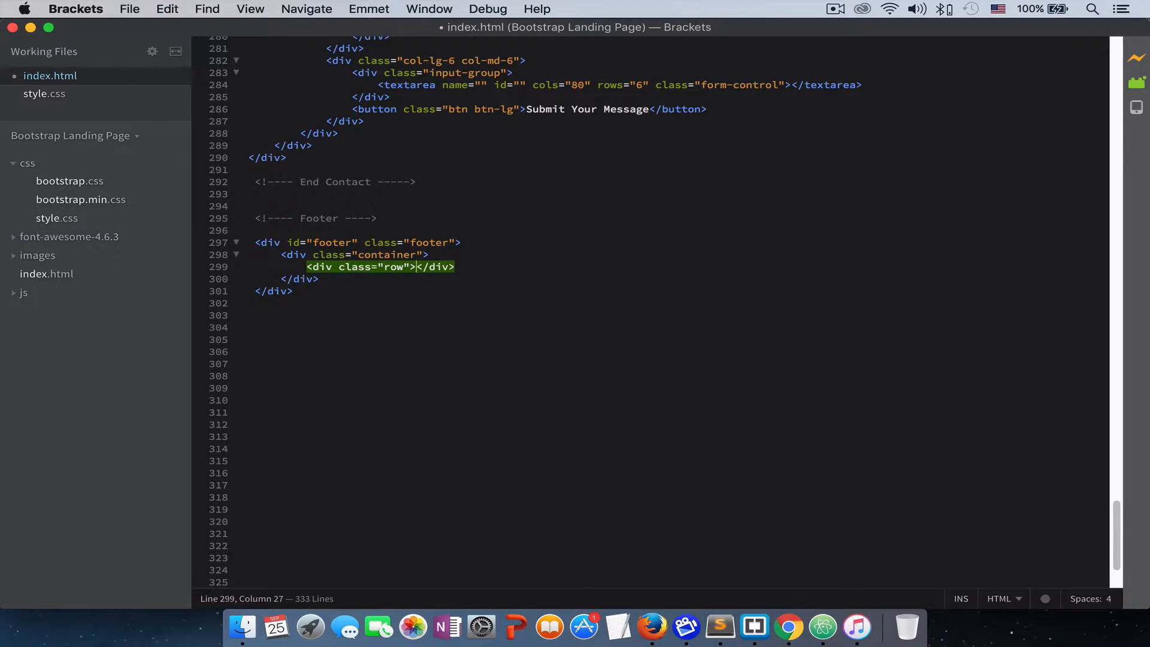
key(Return)
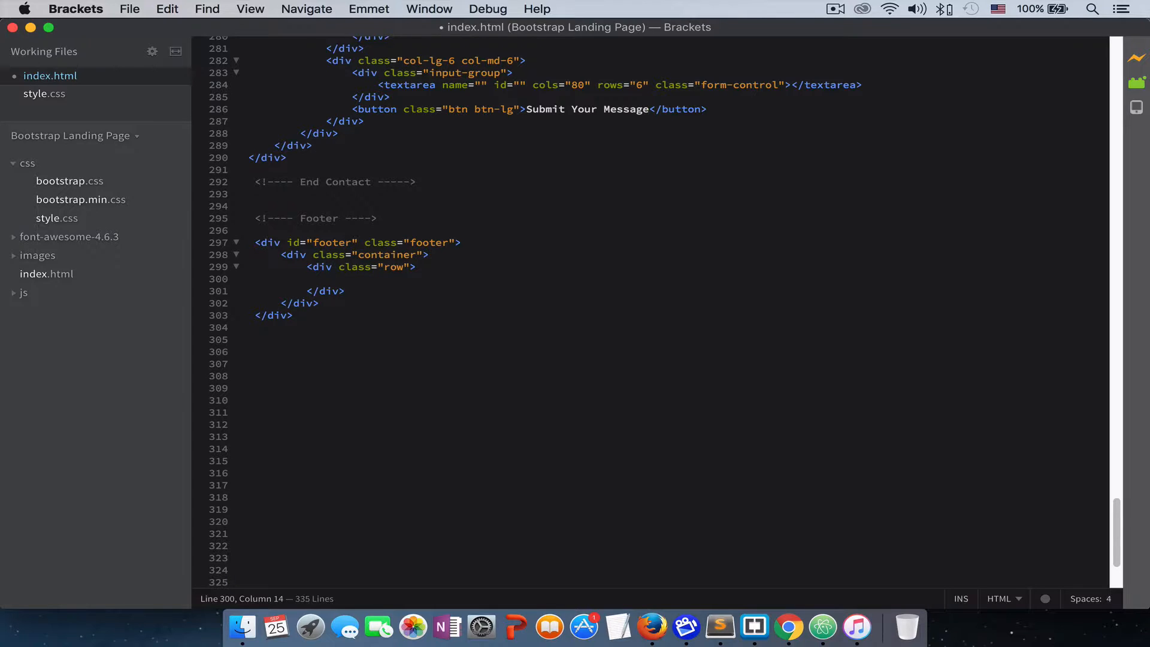
Add the col-lg-4 col-md-4 column divs inside the row.
click(333, 279)
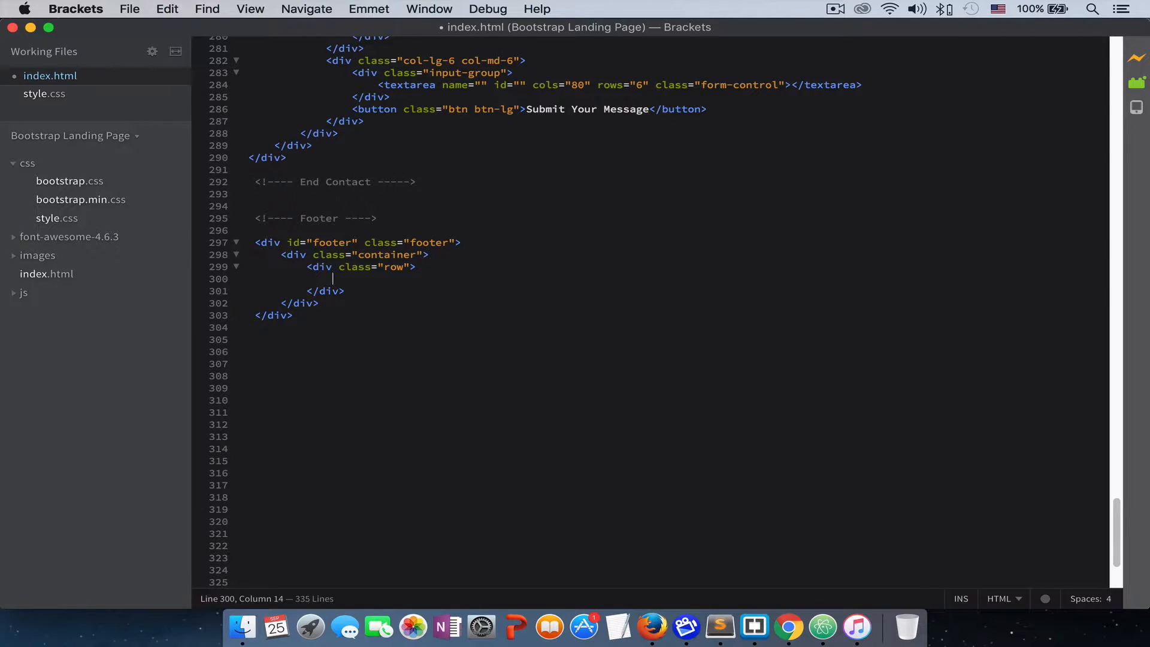
text(di)
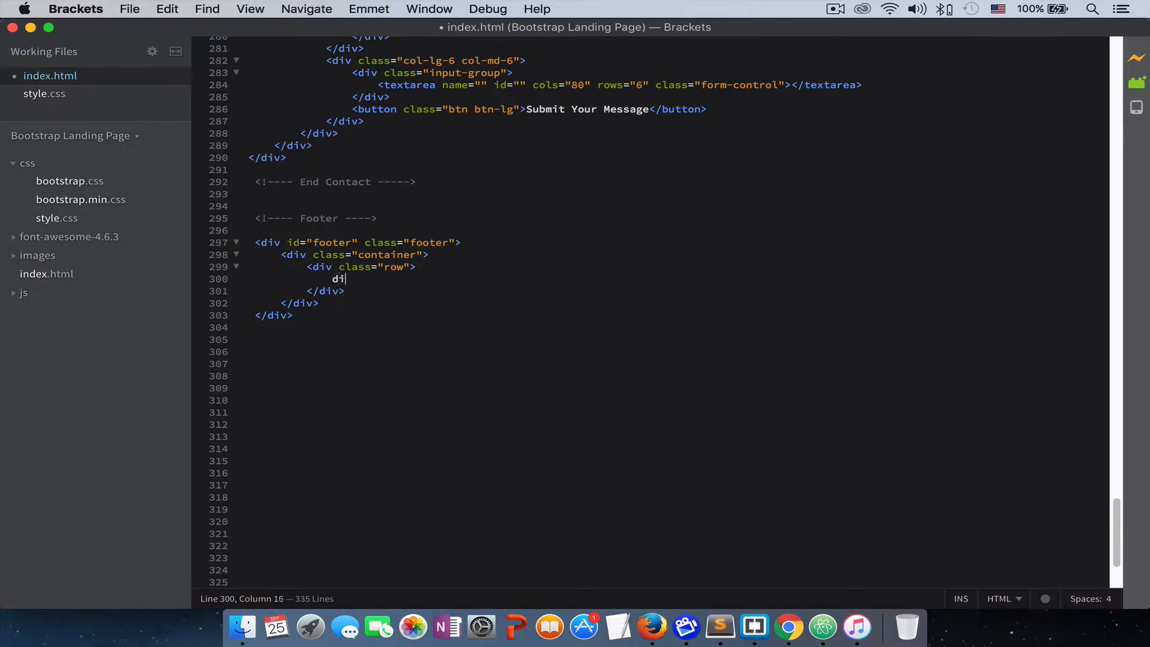
text(v.)
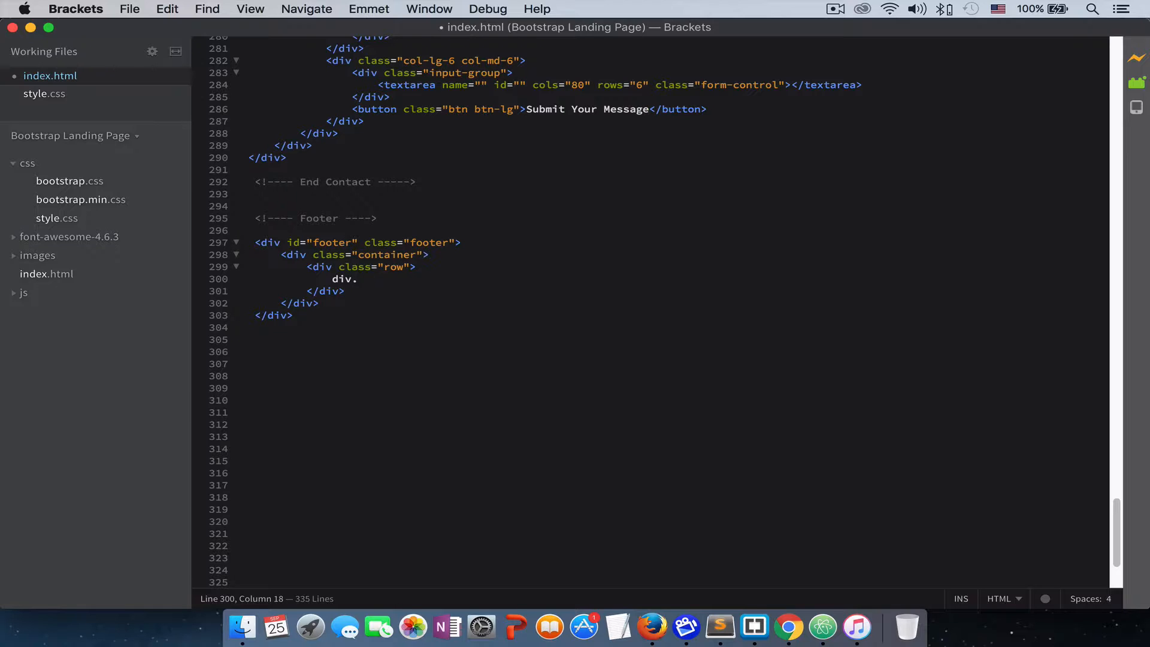
key(Tab)
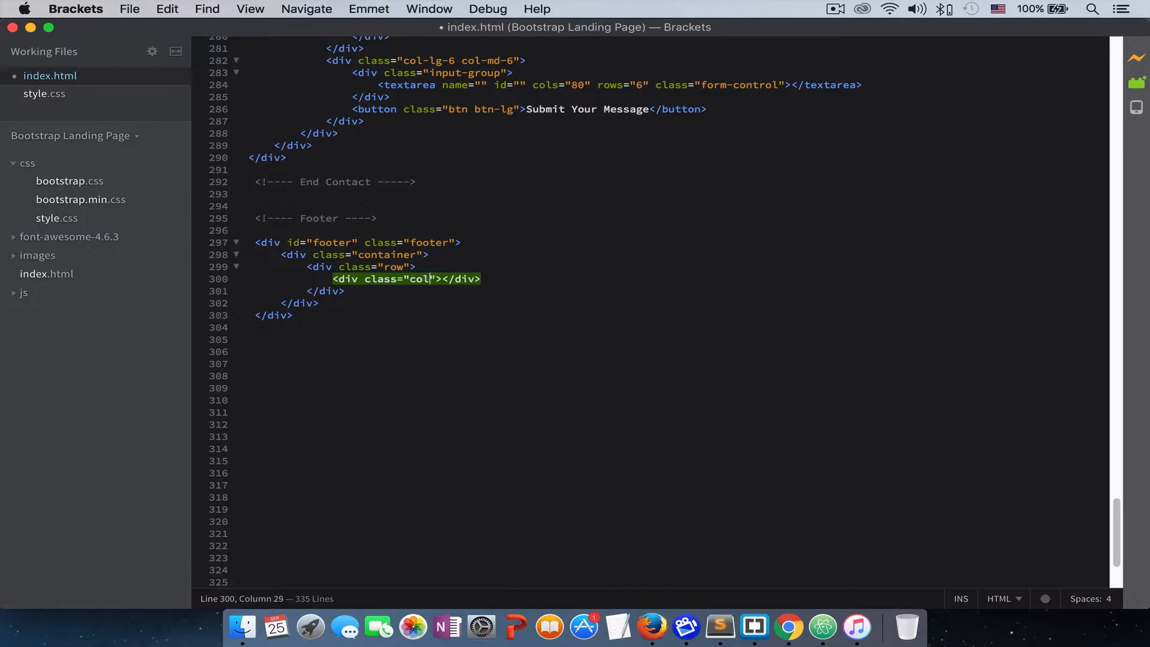
text(-lg)
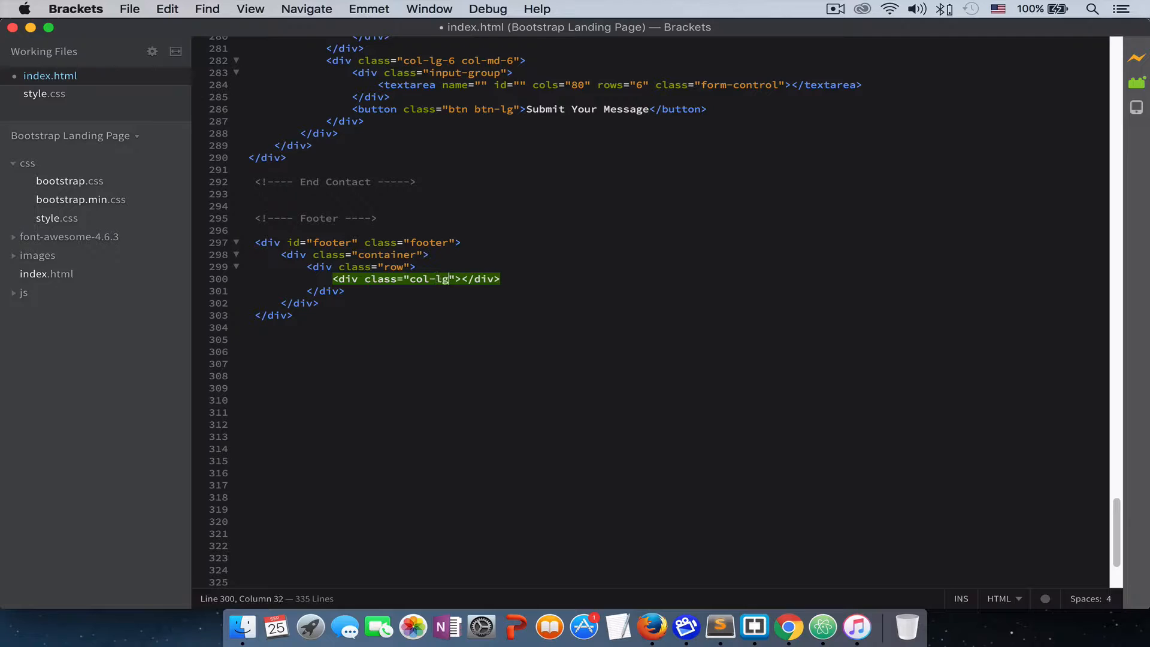
text(-)
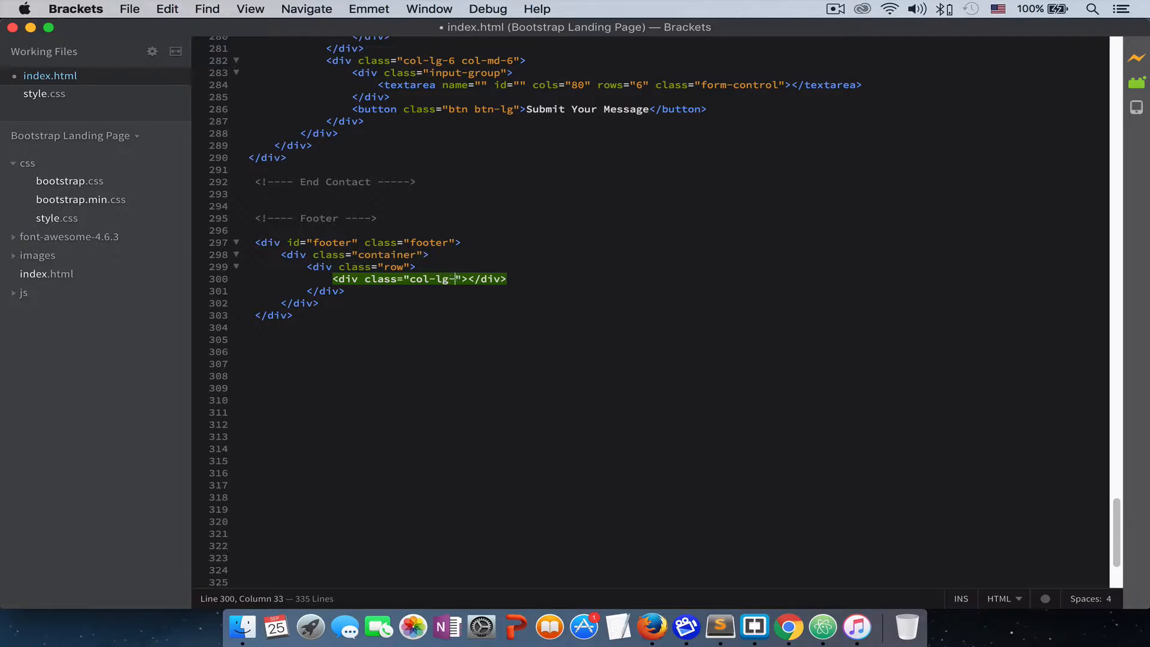
text(4 col-)
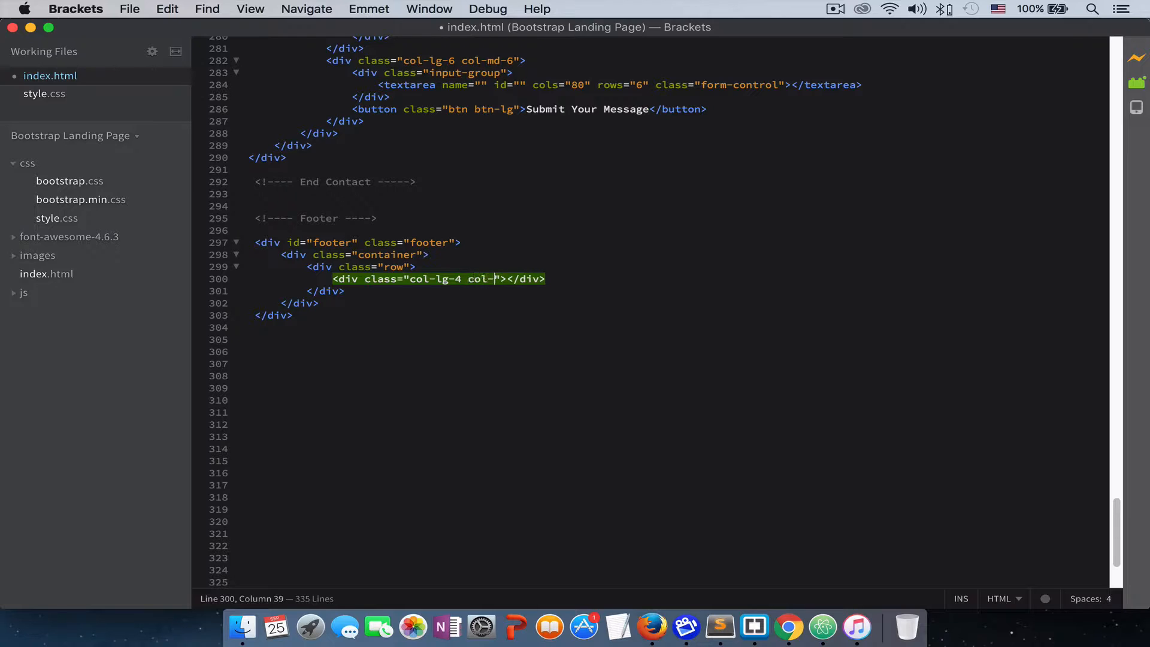
text(md-)
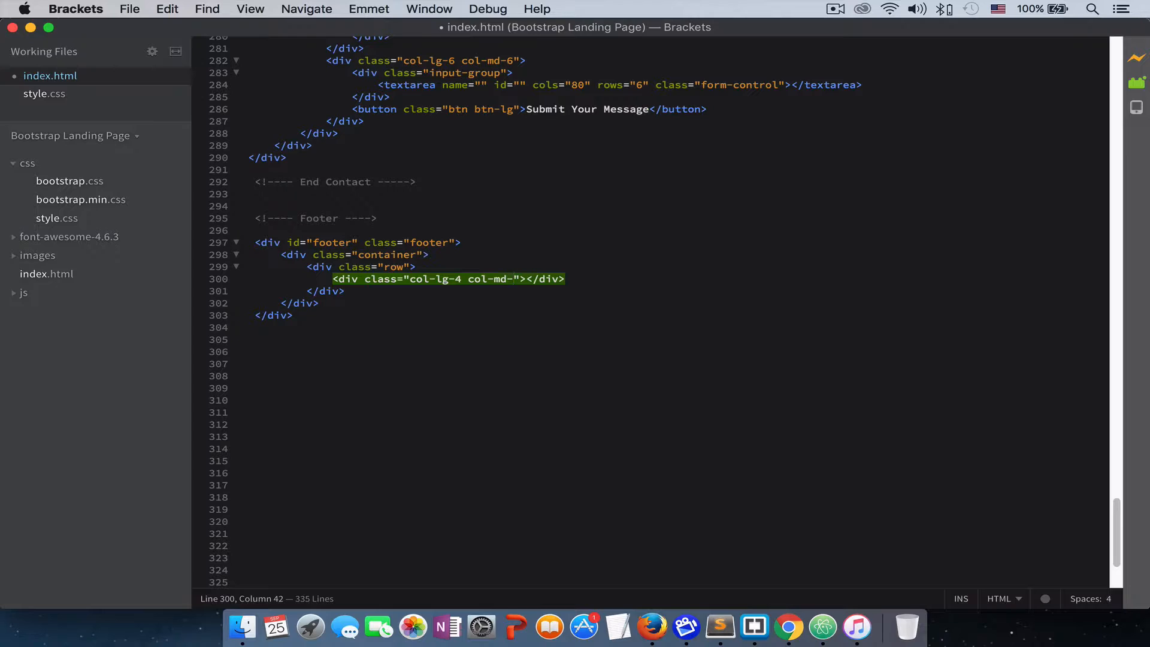
text(4)
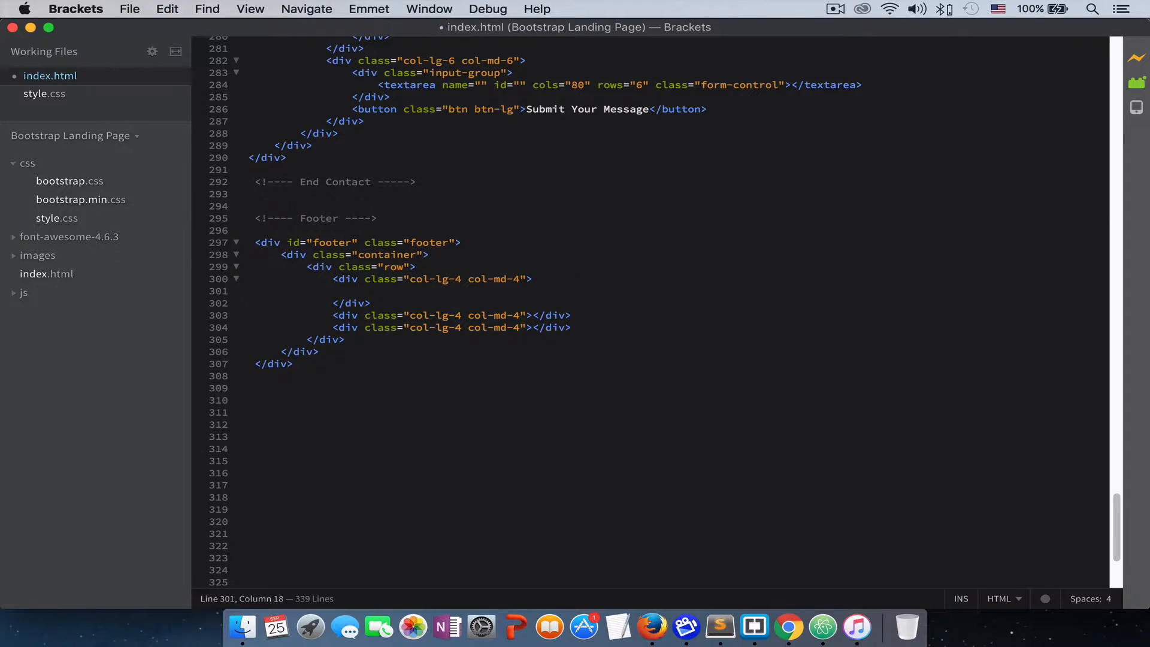
Make the first column's h4 read 'Contact Us' and add an empty paragraph beneath.
text(h4>C</h4>)
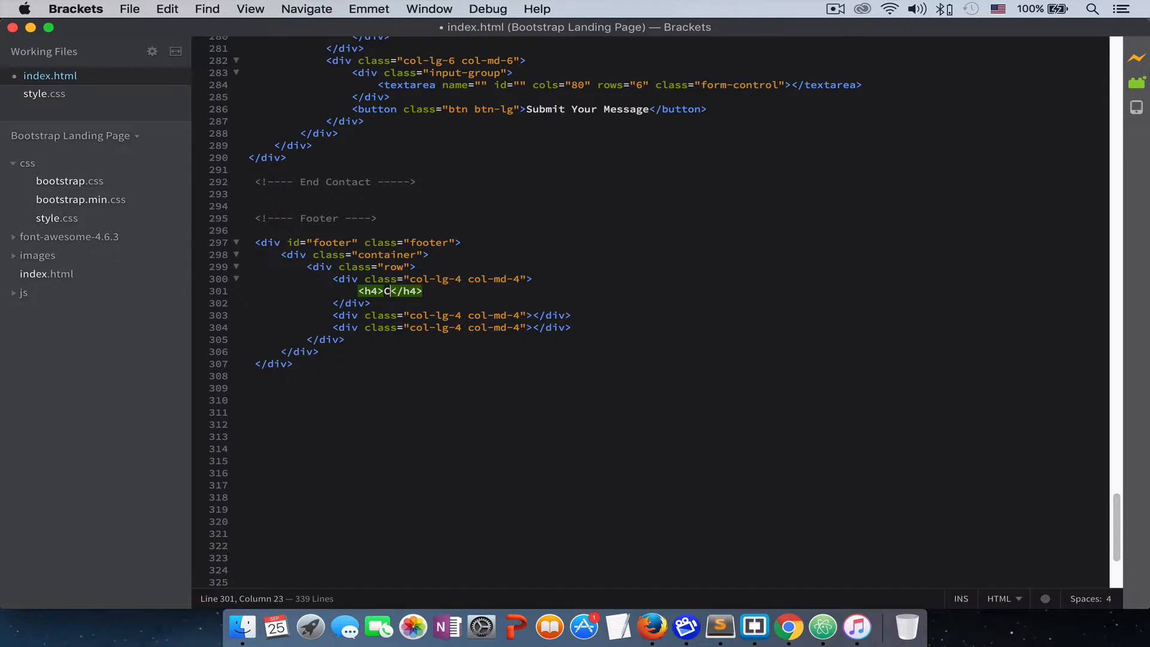
text(ontact)
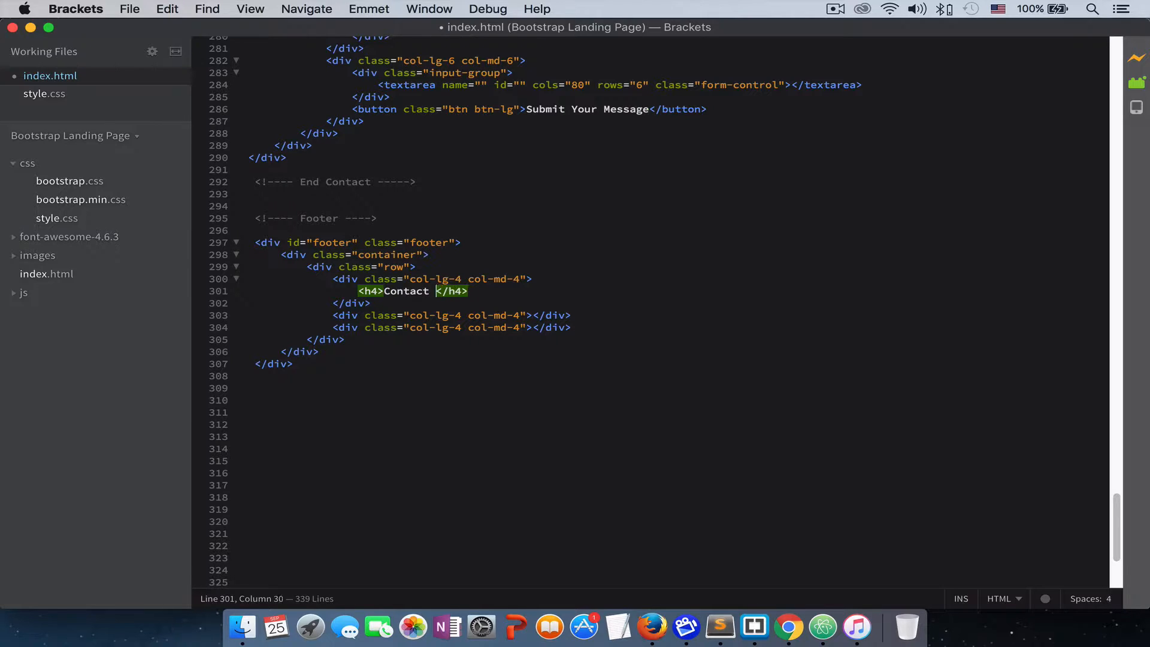
text(Us)
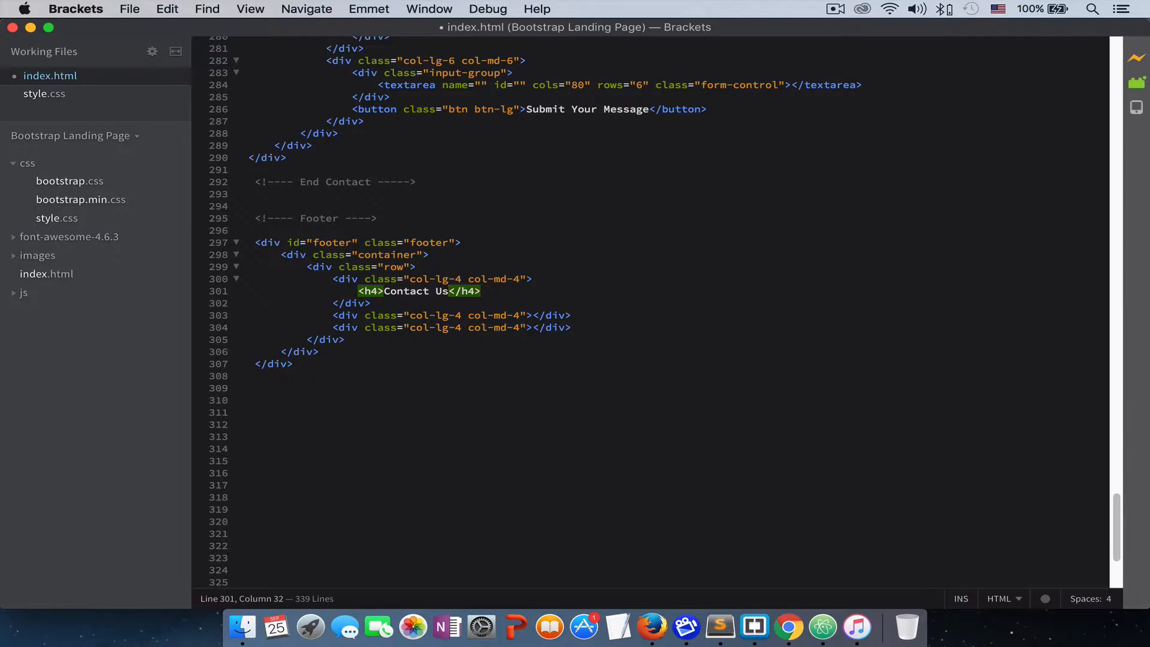
click(481, 291)
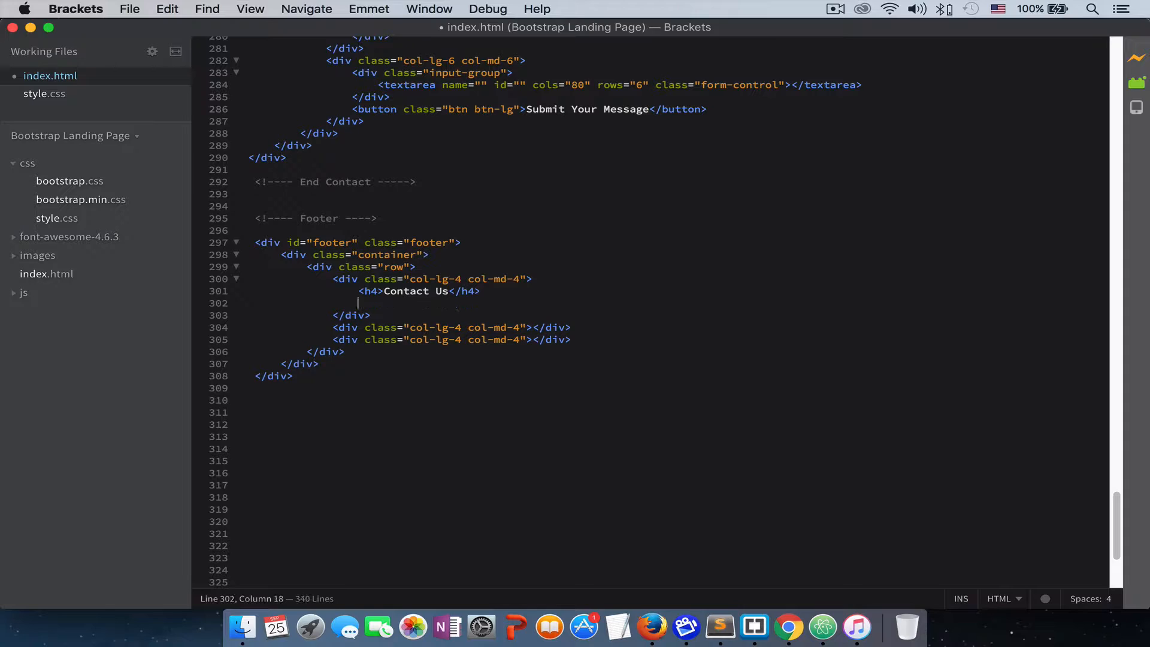
text(p></p>)
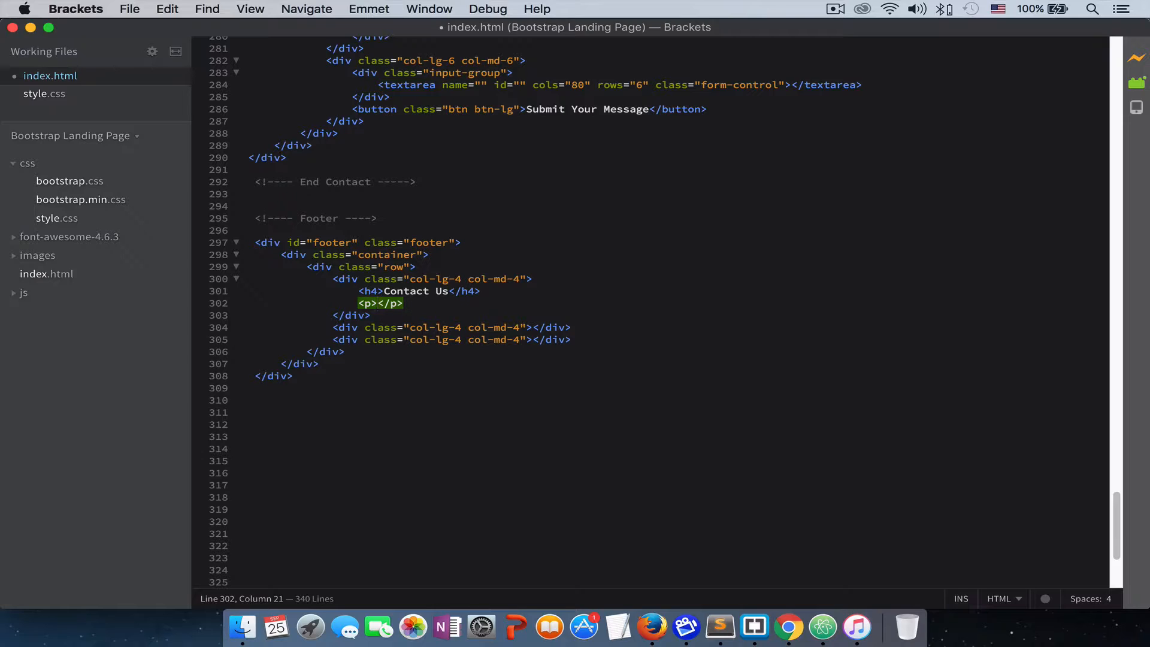
mouse_move(549, 637)
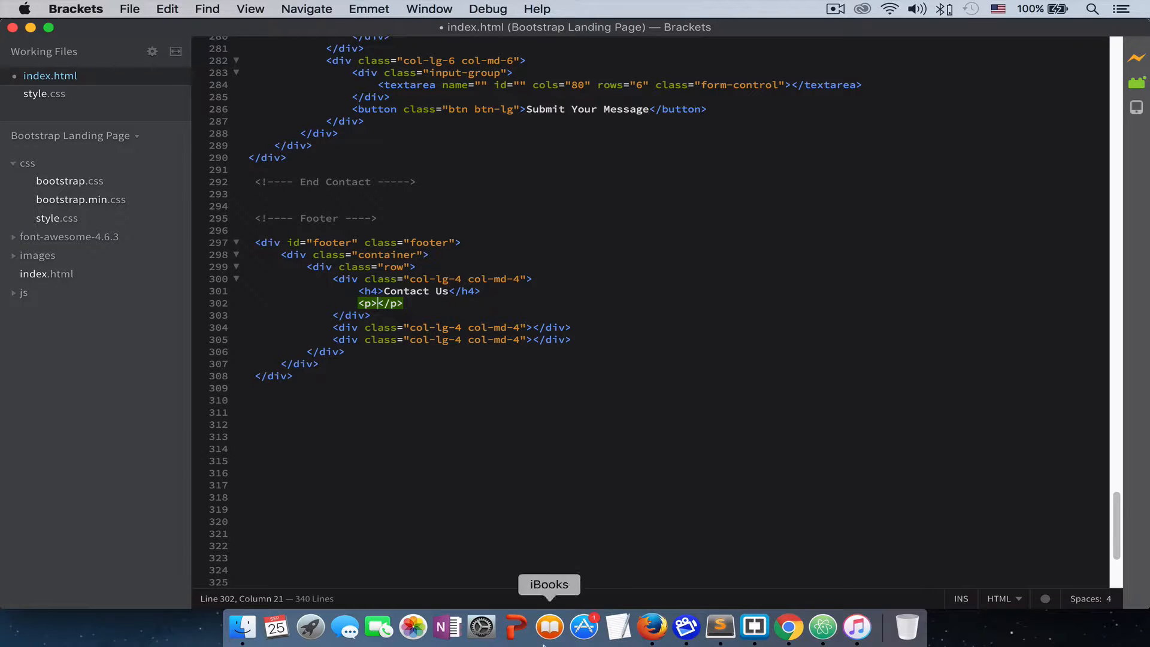
click(649, 624)
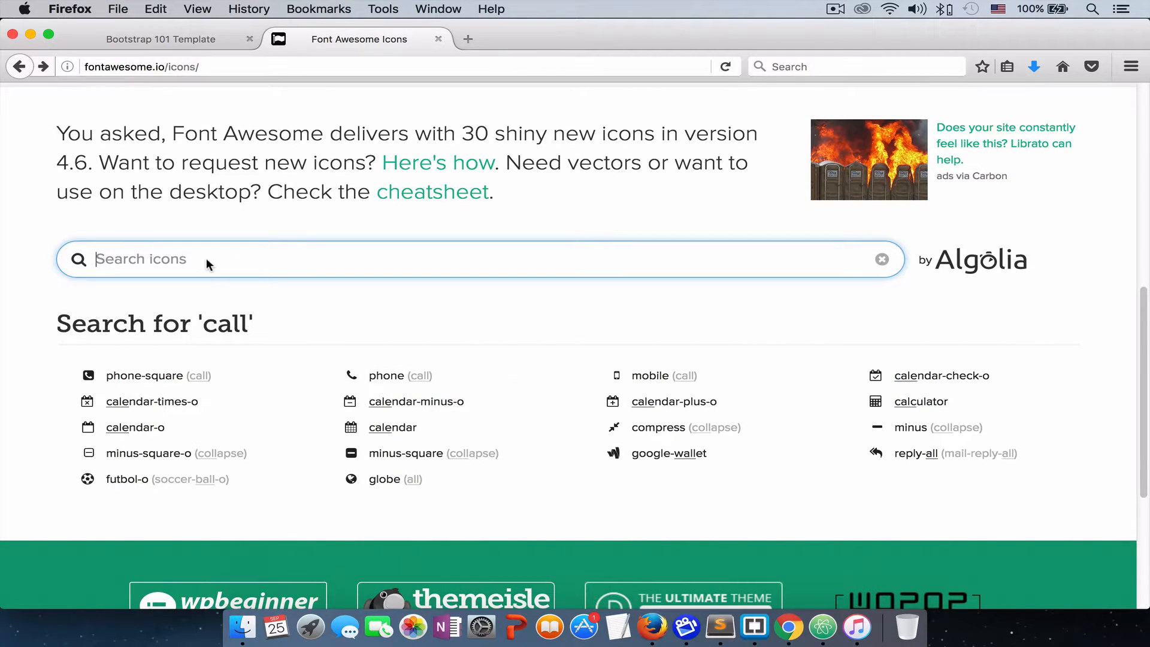
Search Font Awesome for 'home' and open the fa-home icon page.
text(home)
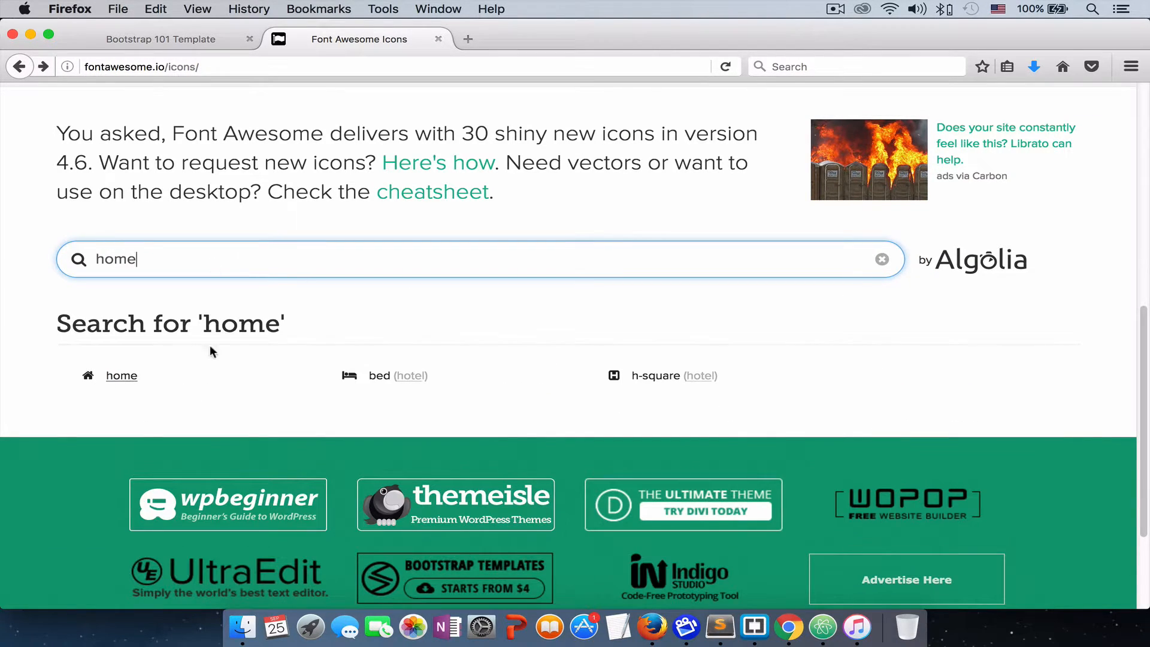
click(122, 376)
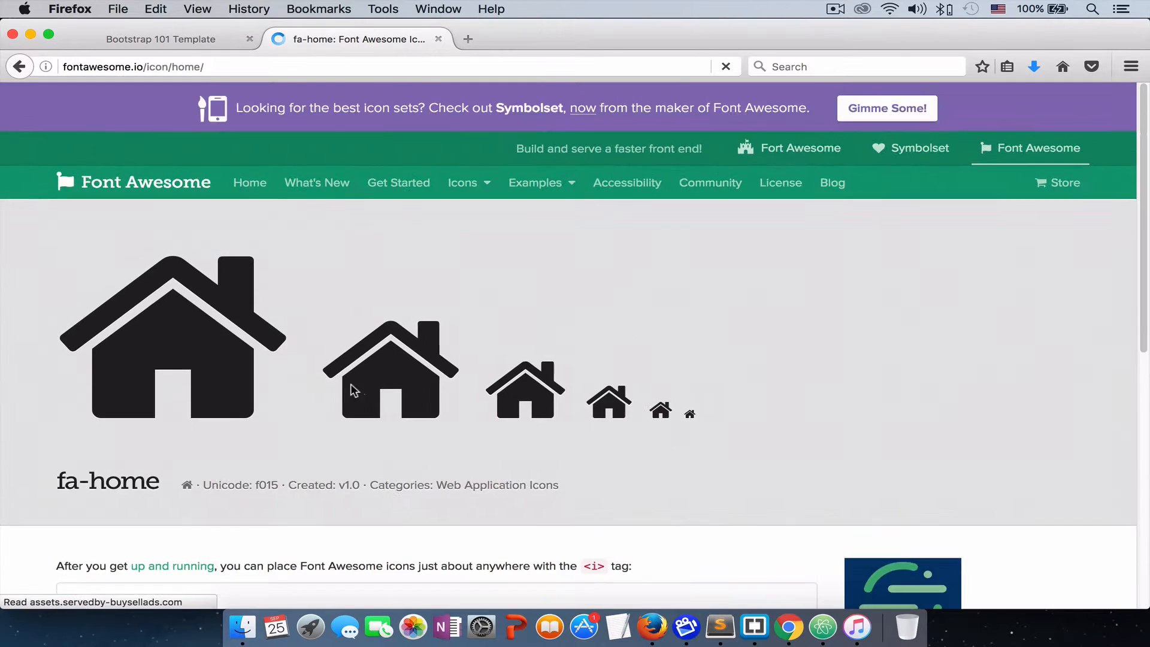
scroll(down, 3)
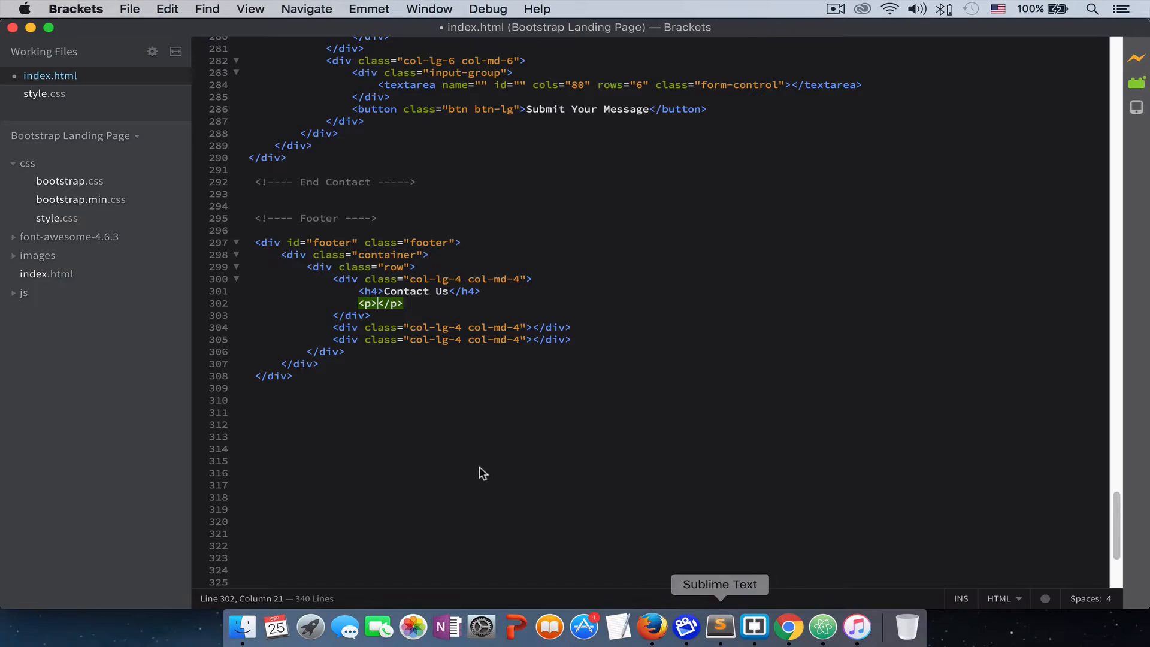
mouse_move(381, 308)
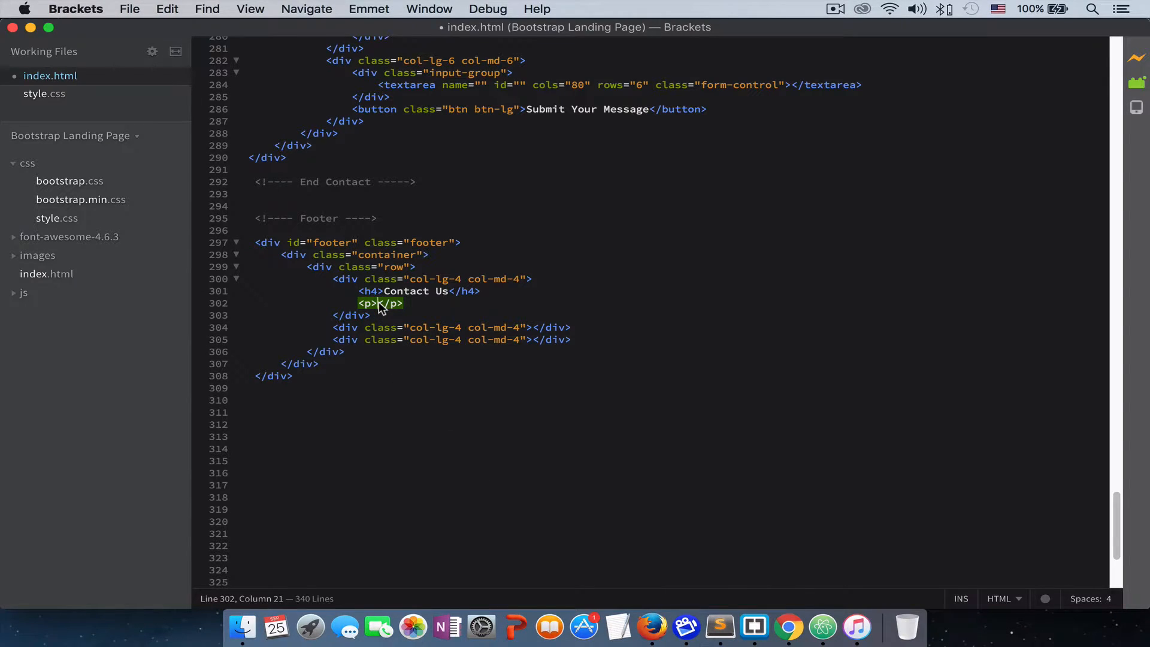
Fill the paragraph with the fa-home icon and '111 Main Street, Washington DC, 22222'.
text(<i class="fa fa-home" aria-hidden="true"></i> <)
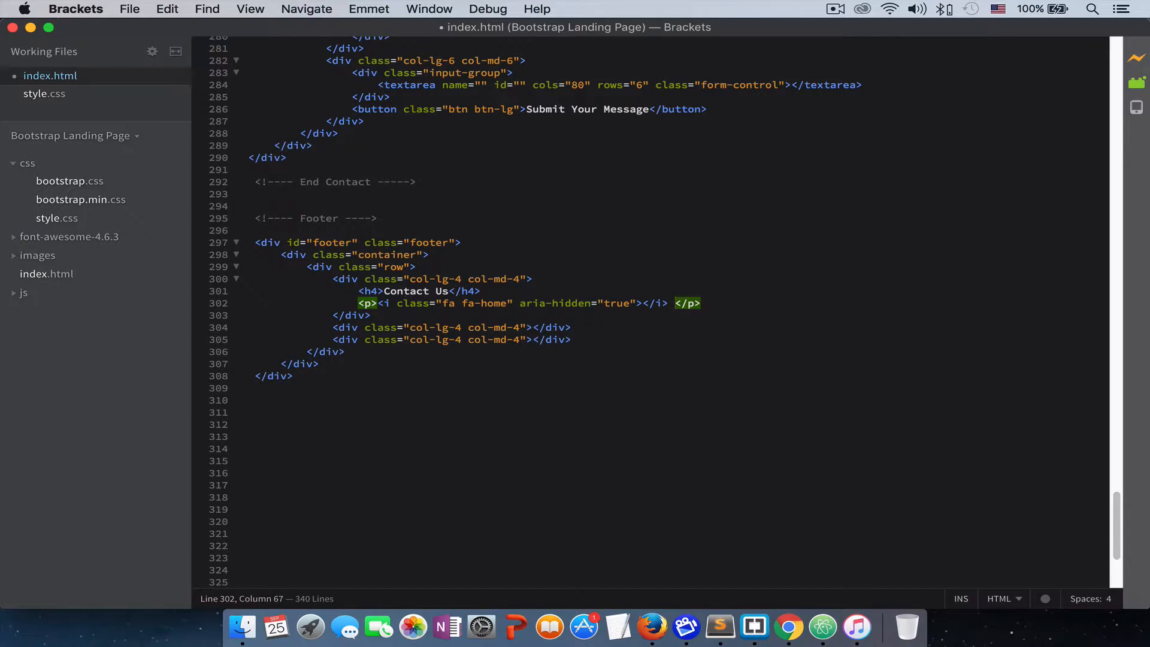
text(111 Main)
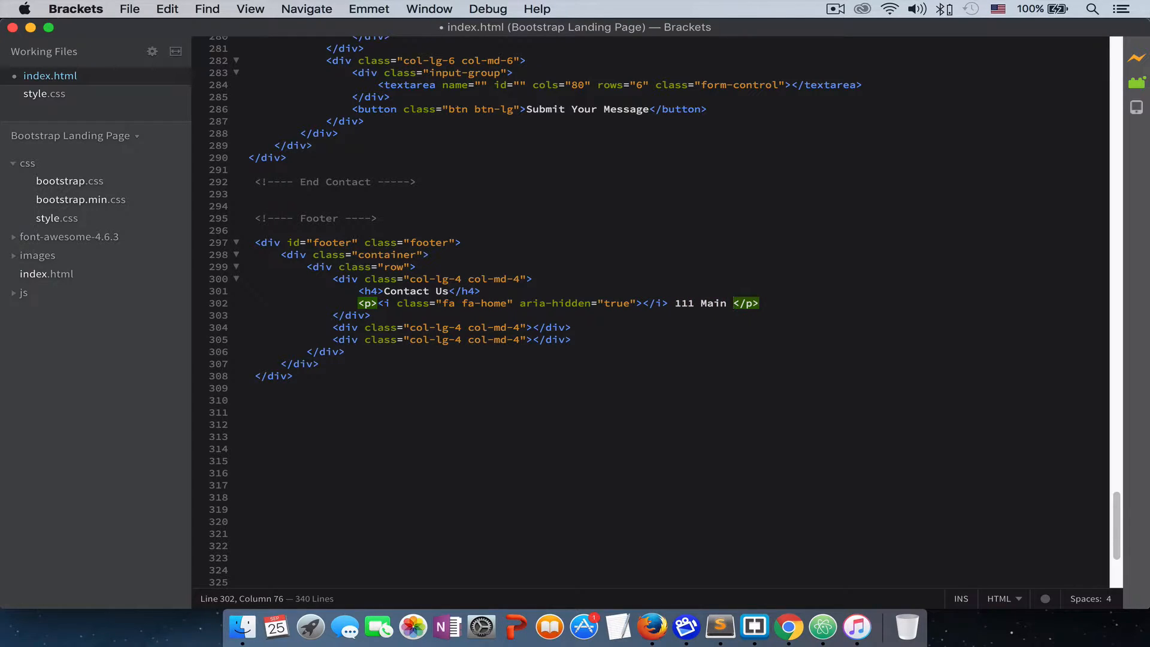
text(Street)
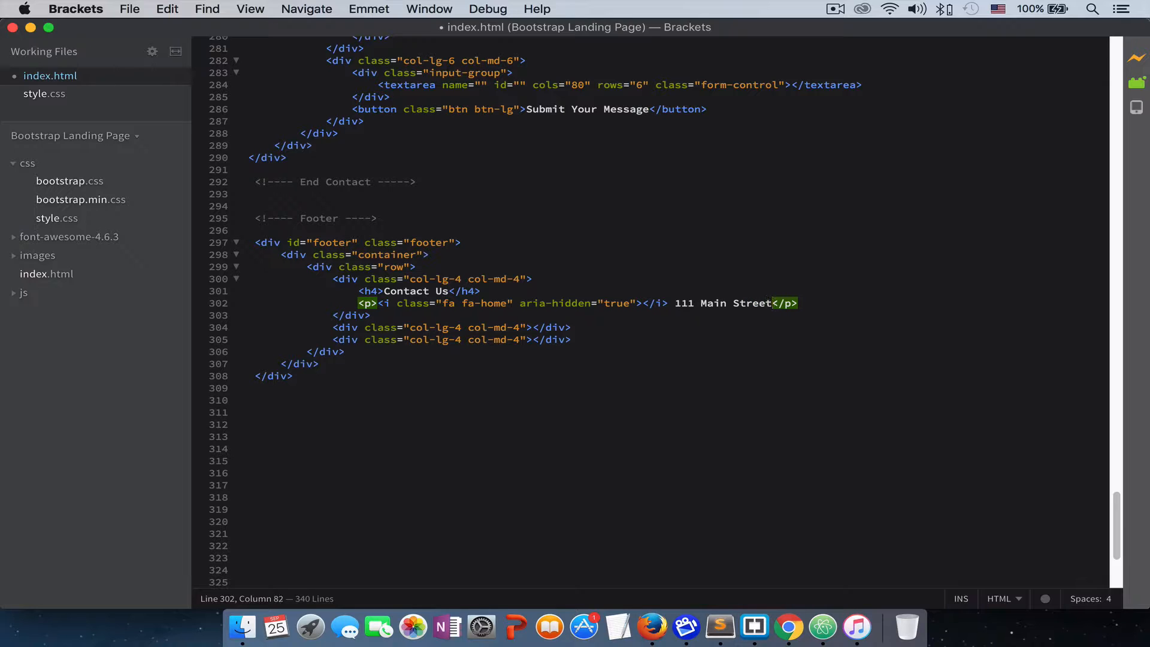
text(, Wash)
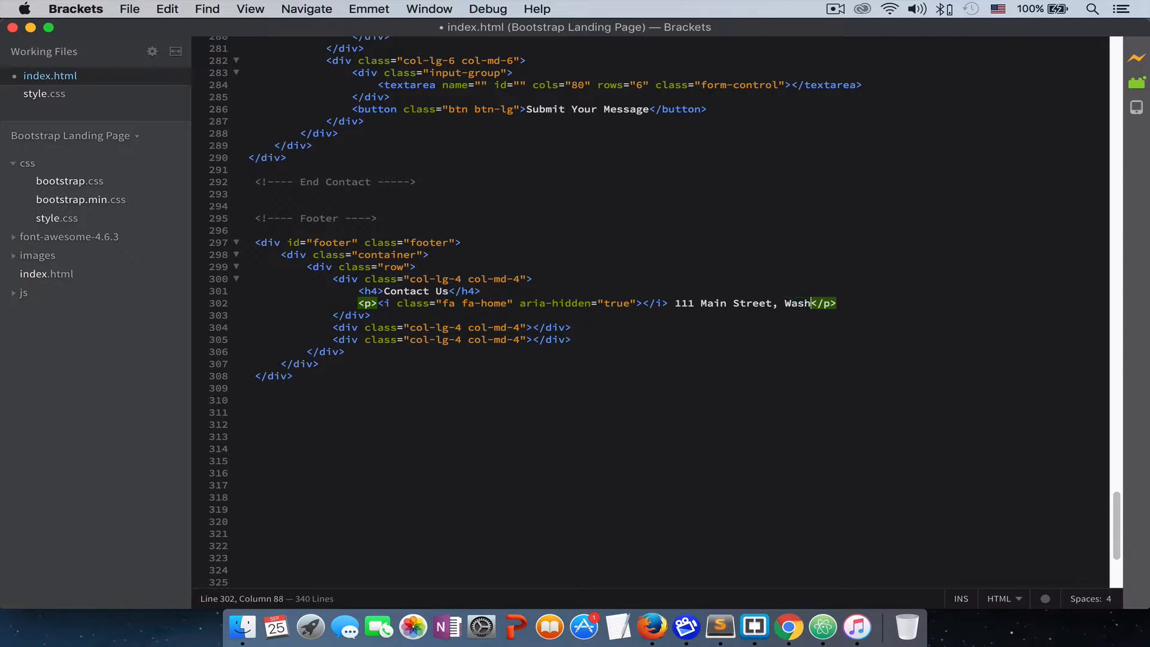
text(ington)
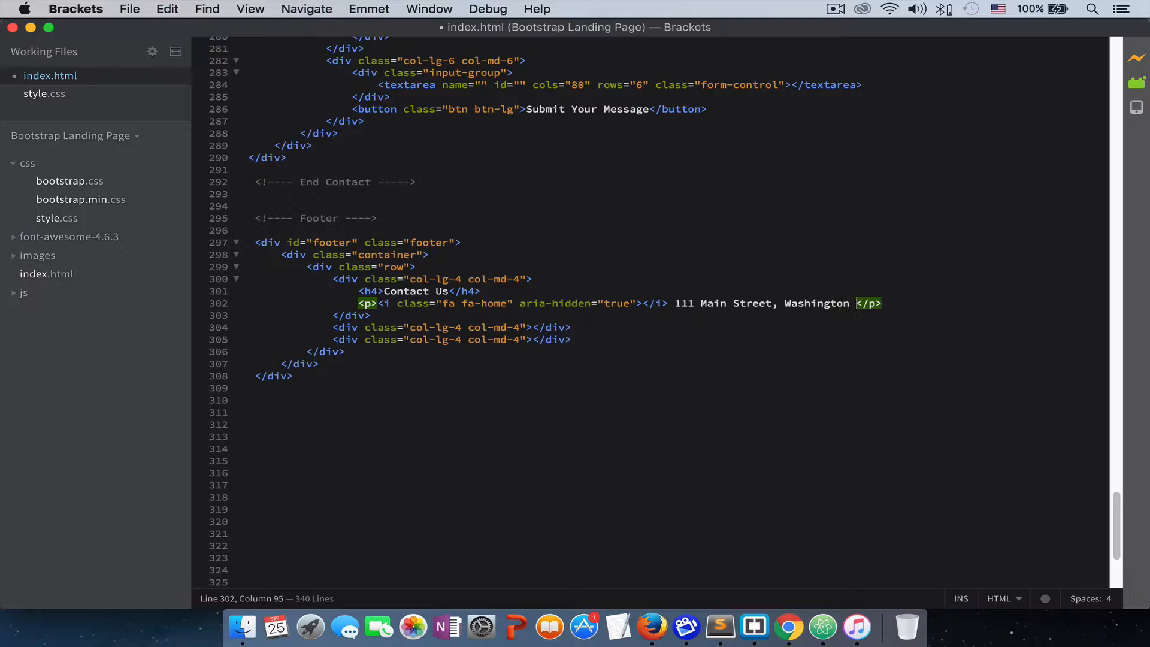
text(DC,)
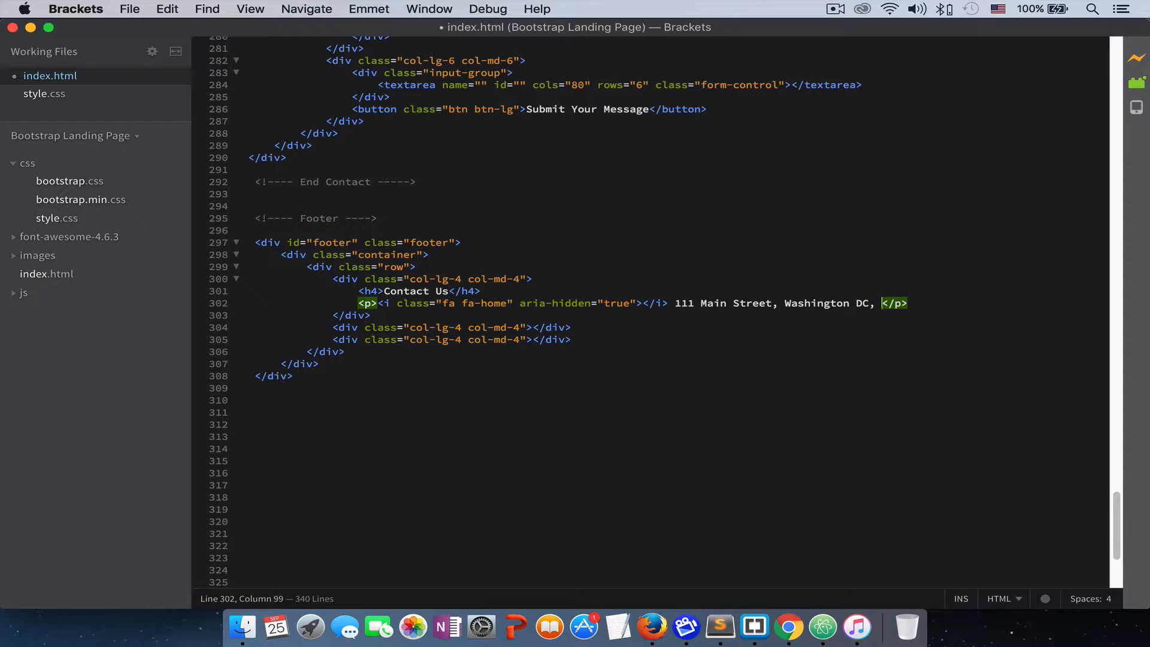
text(22222)
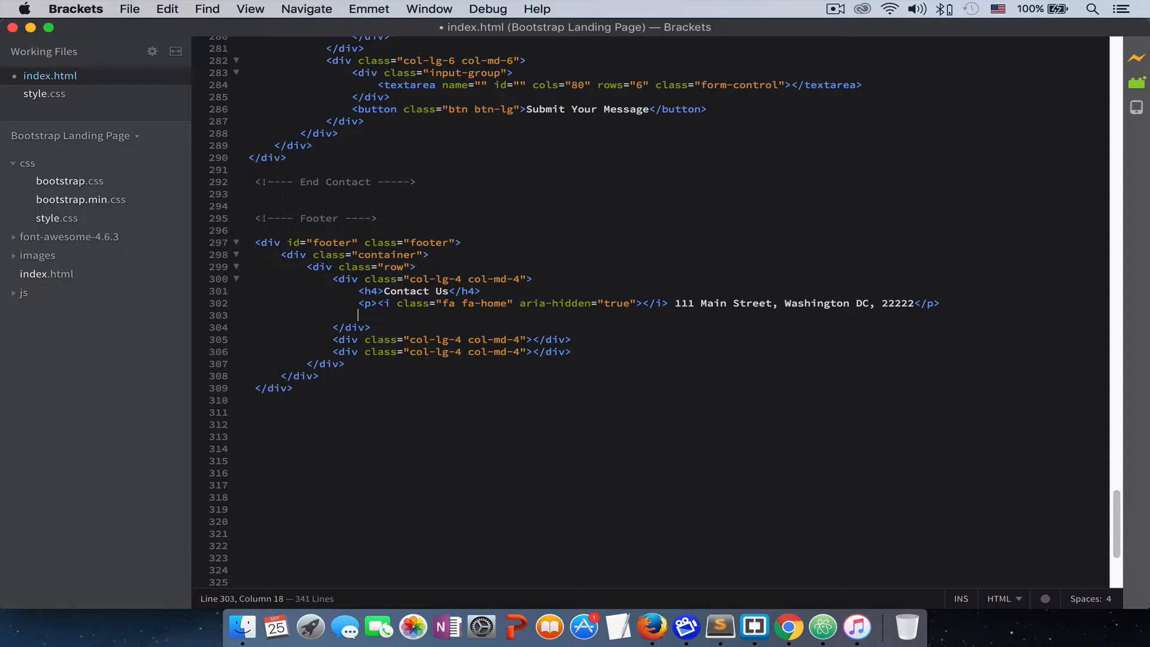
text(p></p>)
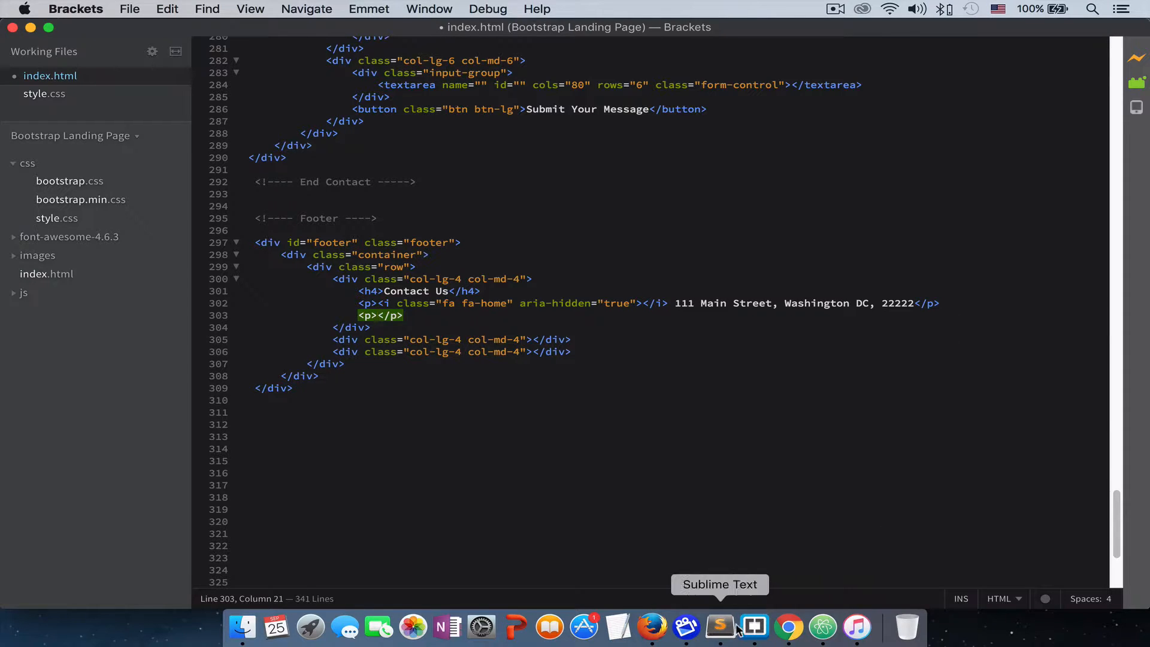
Search Font Awesome for 'en' and select the fa-envelope icon snippet.
click(645, 625)
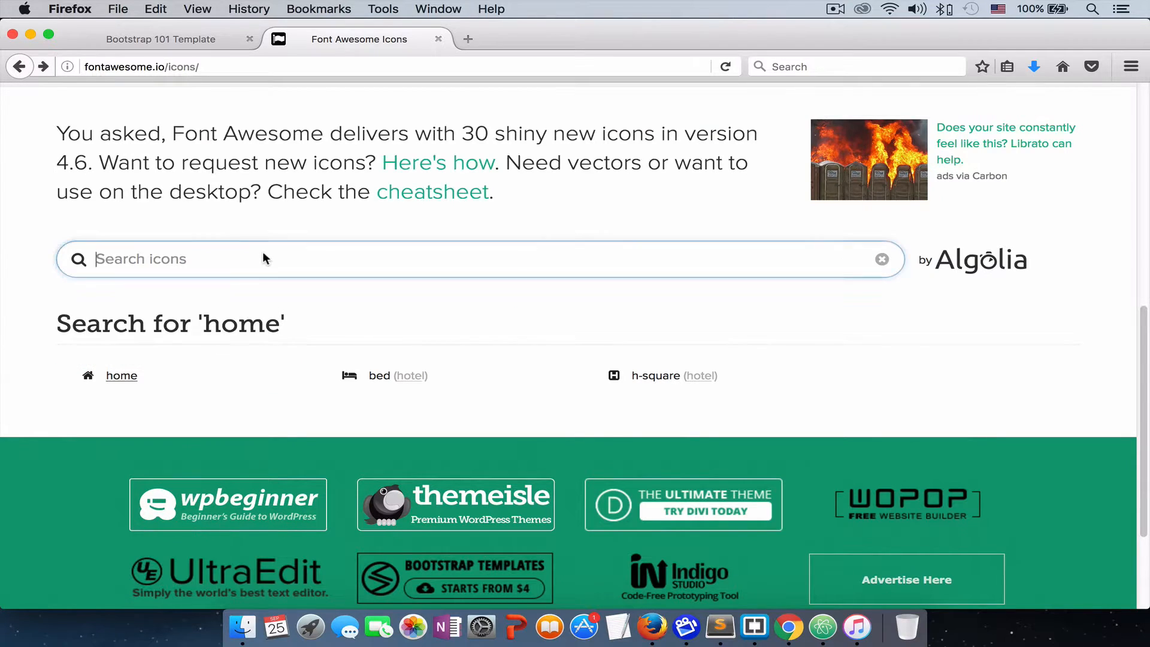
text(ev)
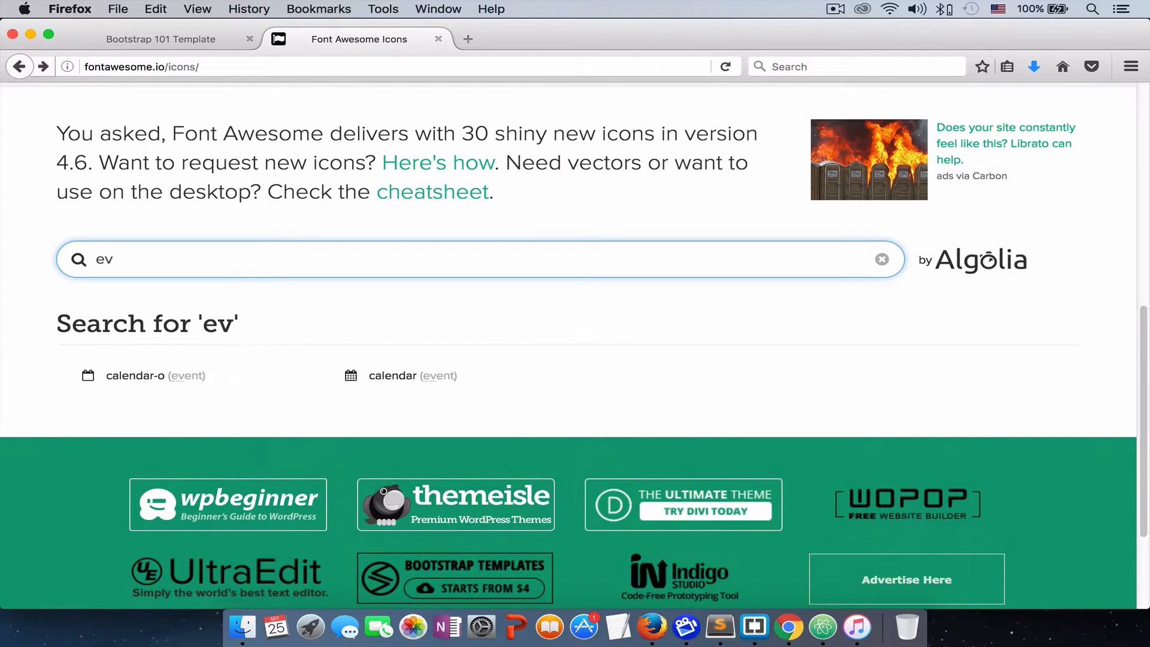
text(n)
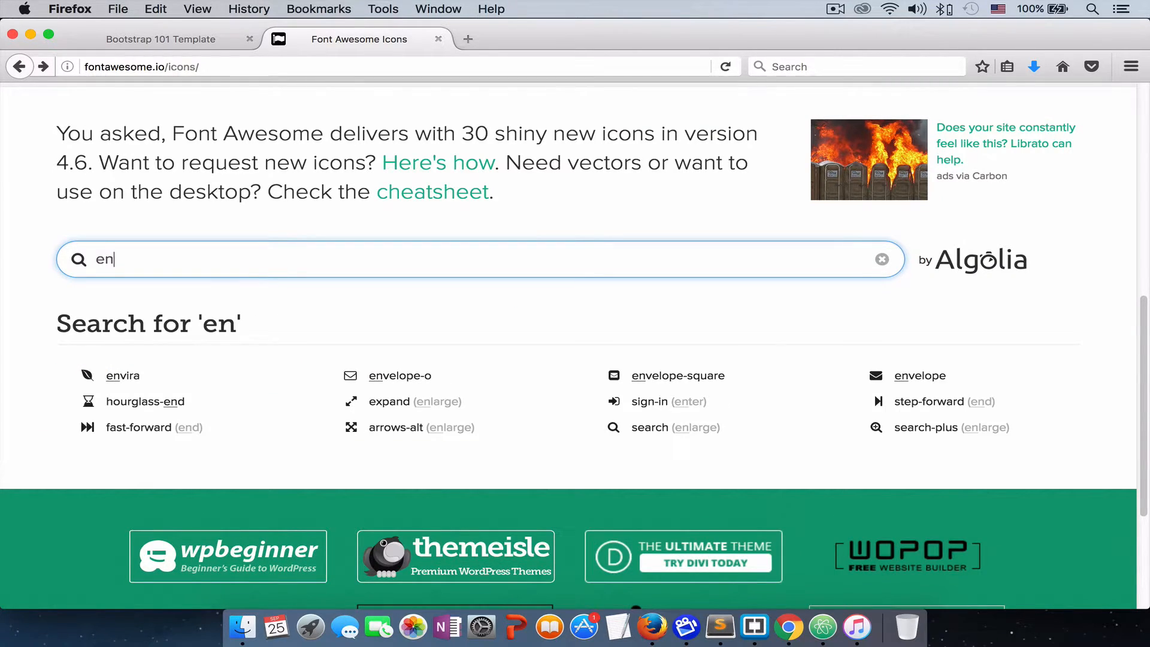
click(921, 376)
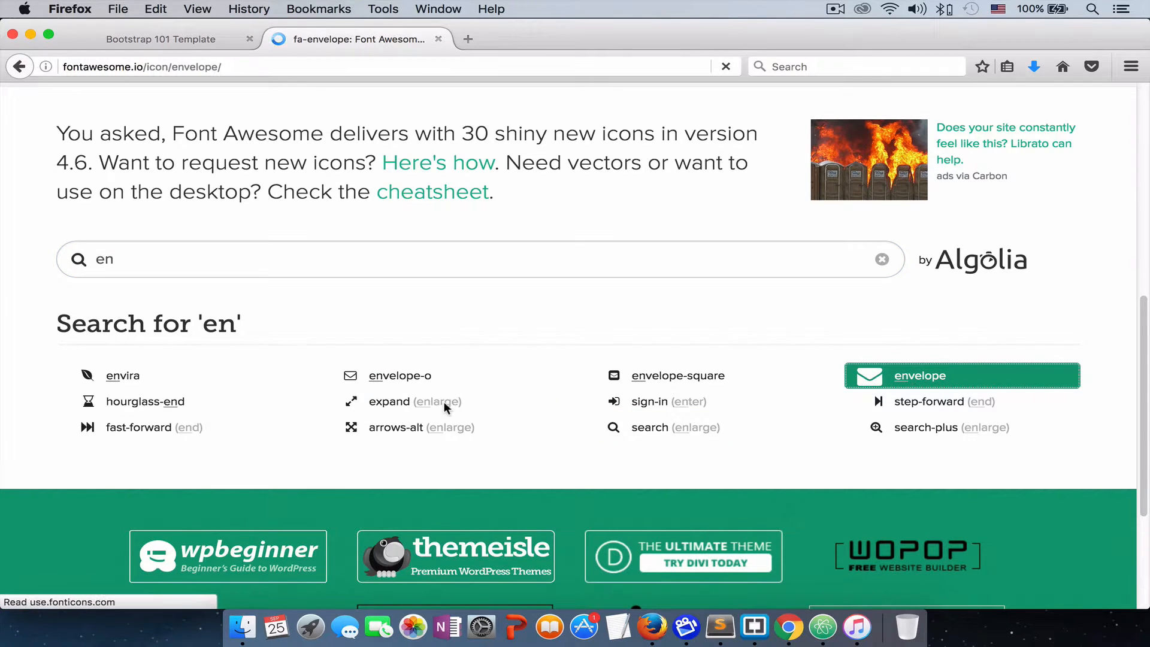
click(919, 375)
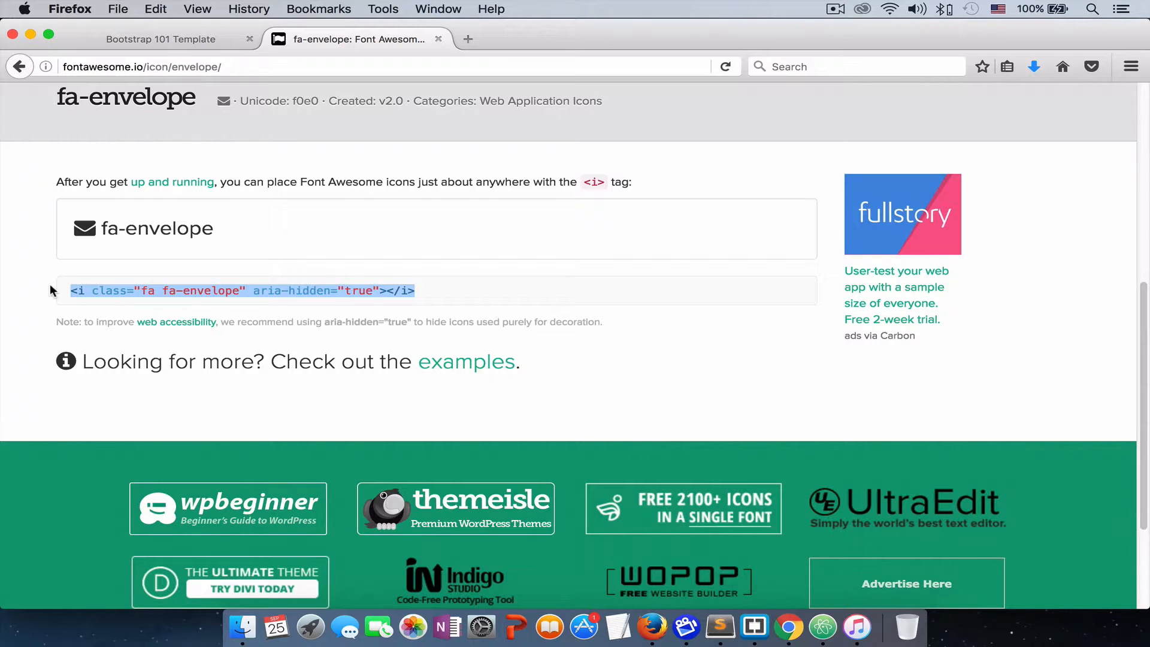
mouse_move(753, 633)
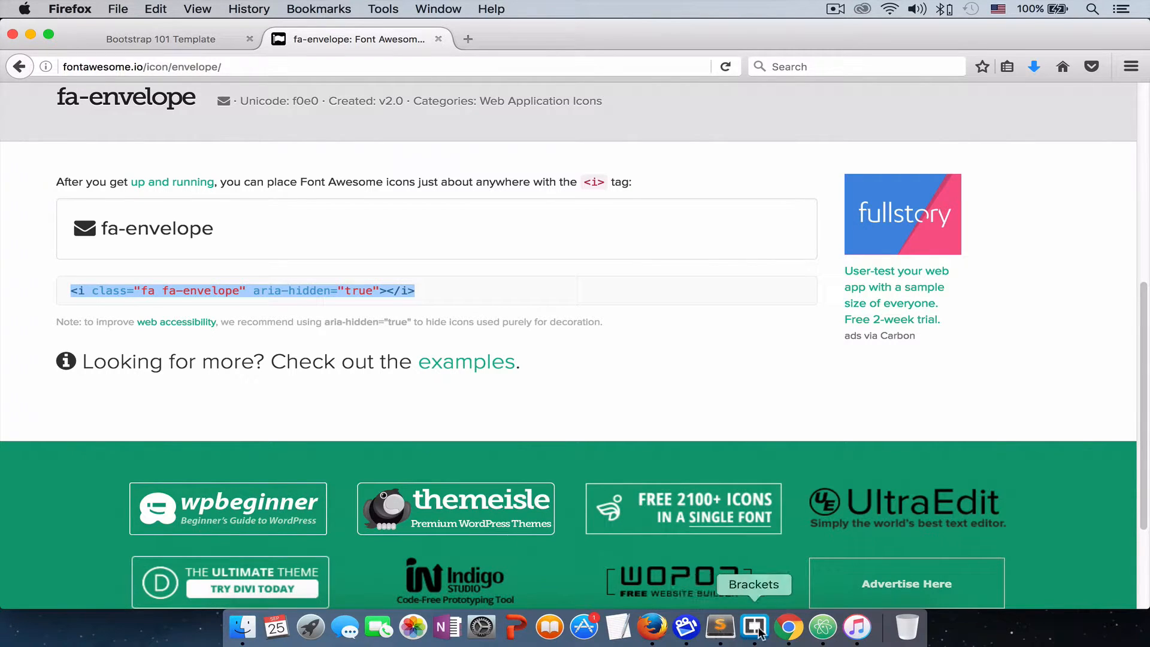
click(748, 628)
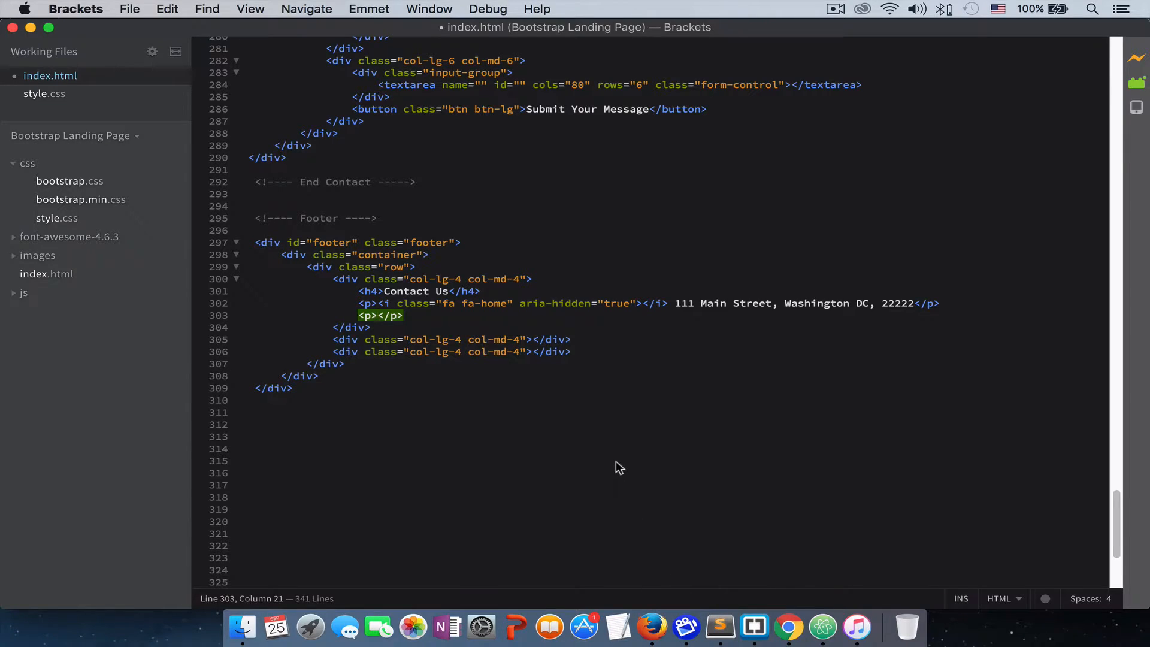
text(<i class="fa fa-envelope" aria-hidden="true"></i> <)
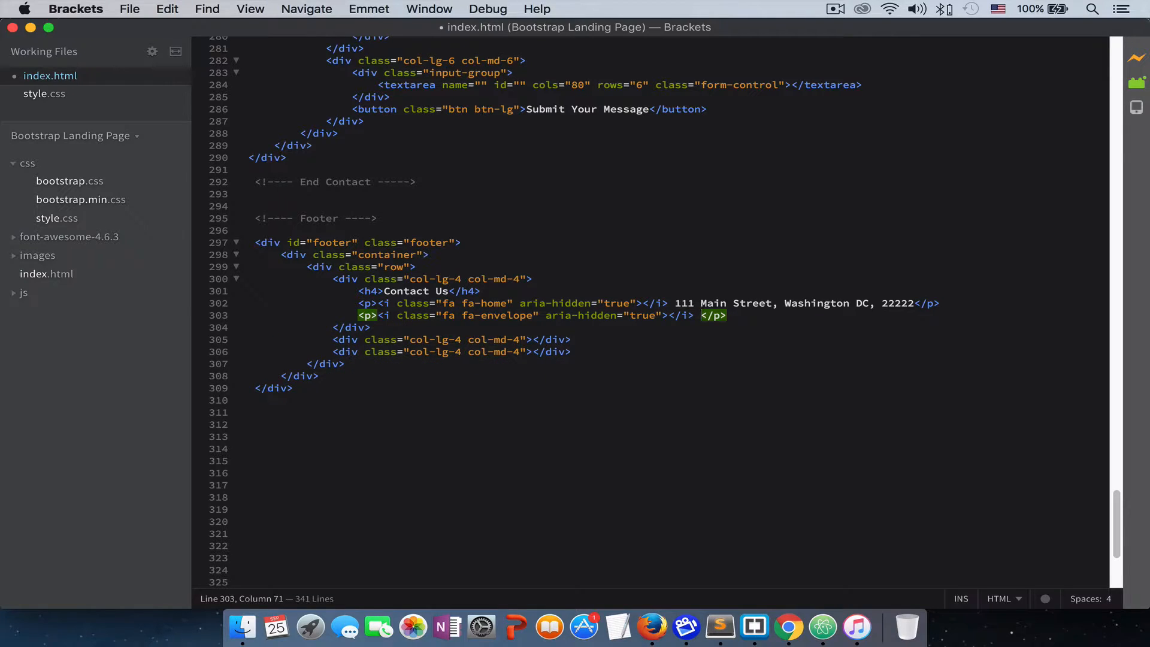
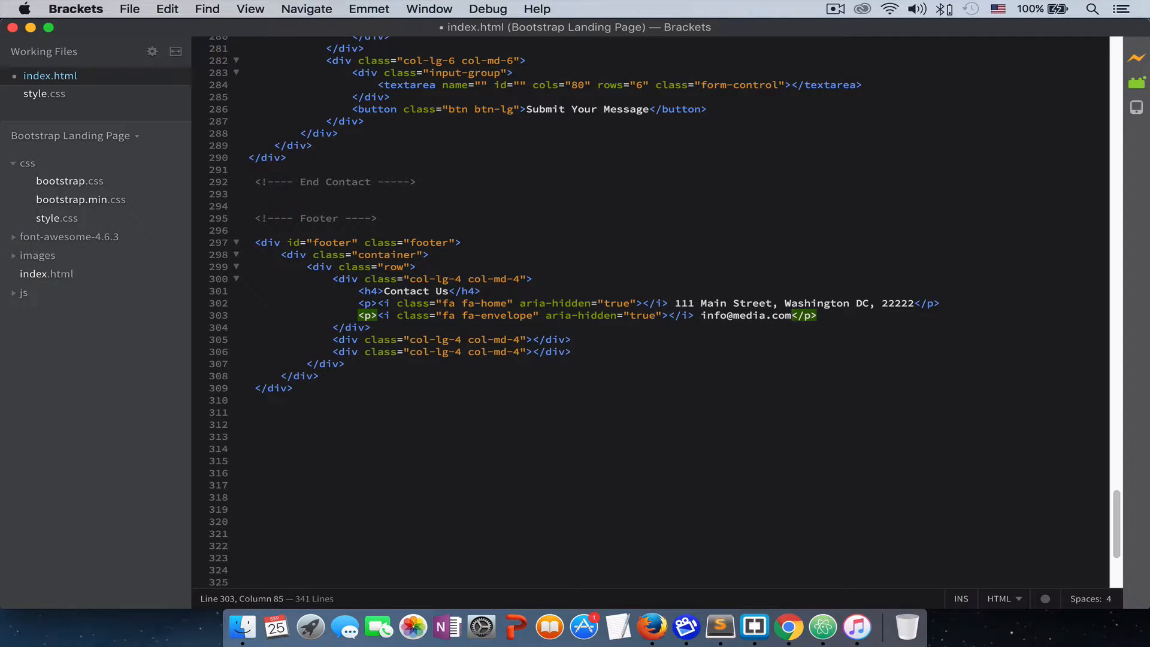
click(818, 316)
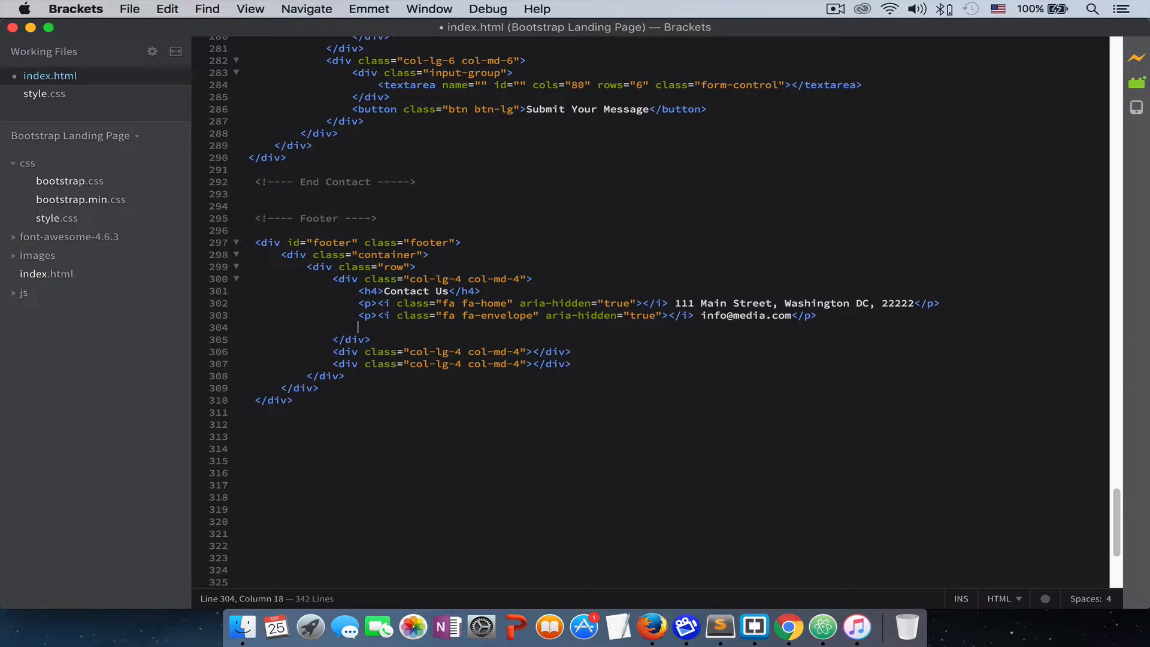
text(<p></p>)
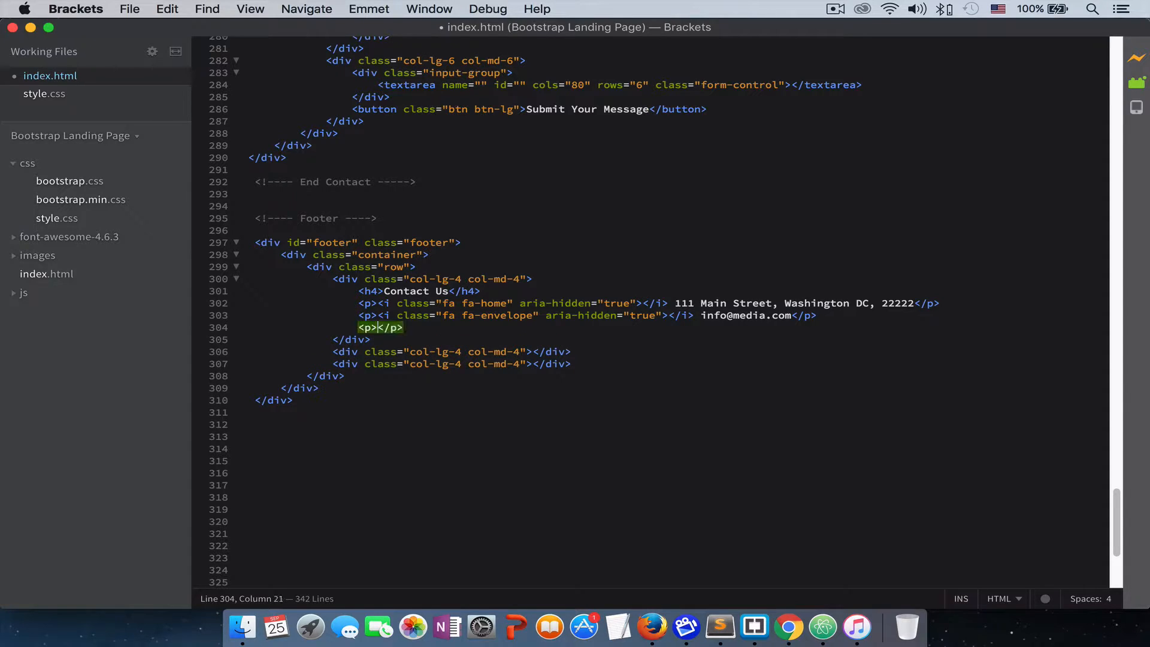
mouse_move(652, 639)
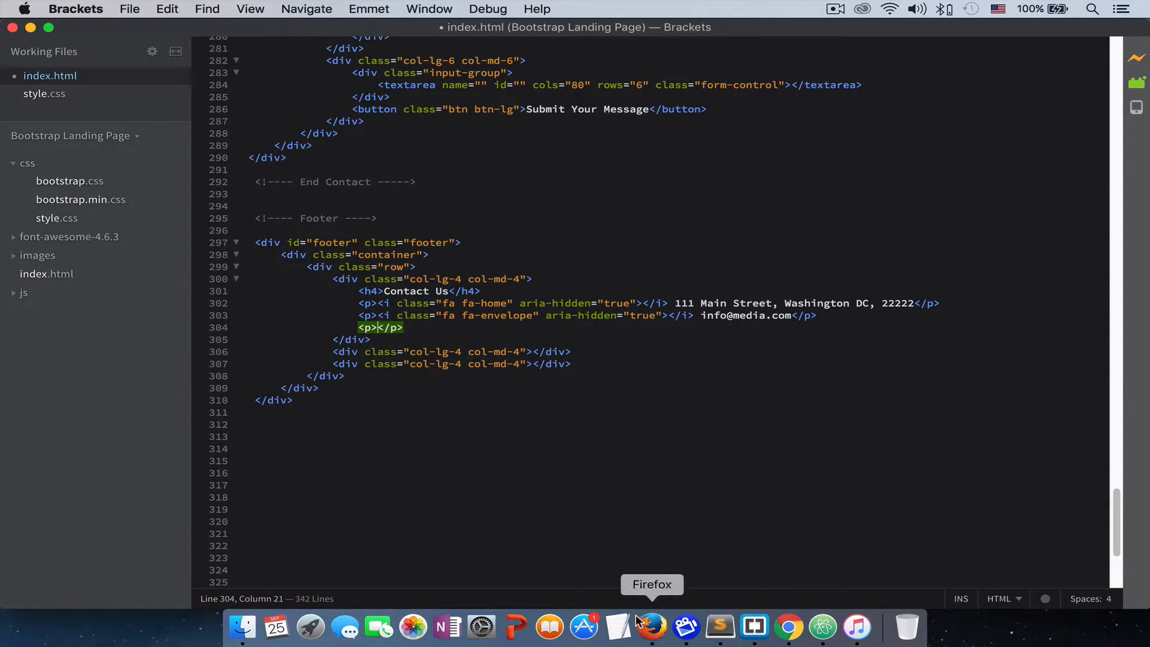
Search Font Awesome for 'call' and select the fa-phone icon's HTML snippet.
click(652, 628)
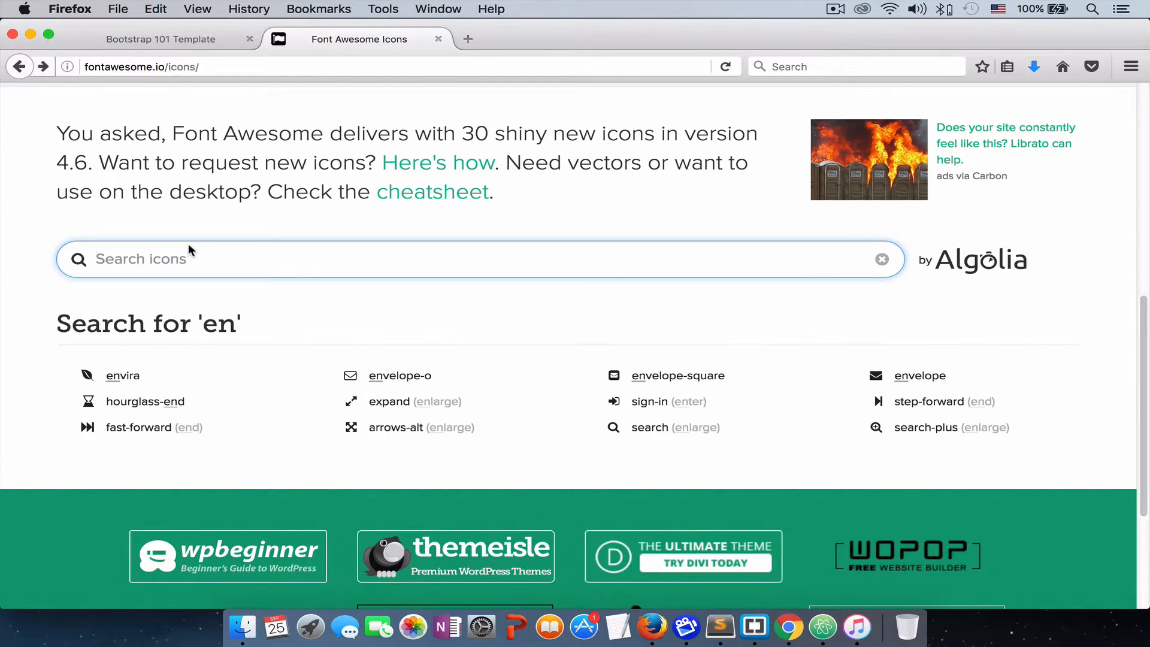
text(call)
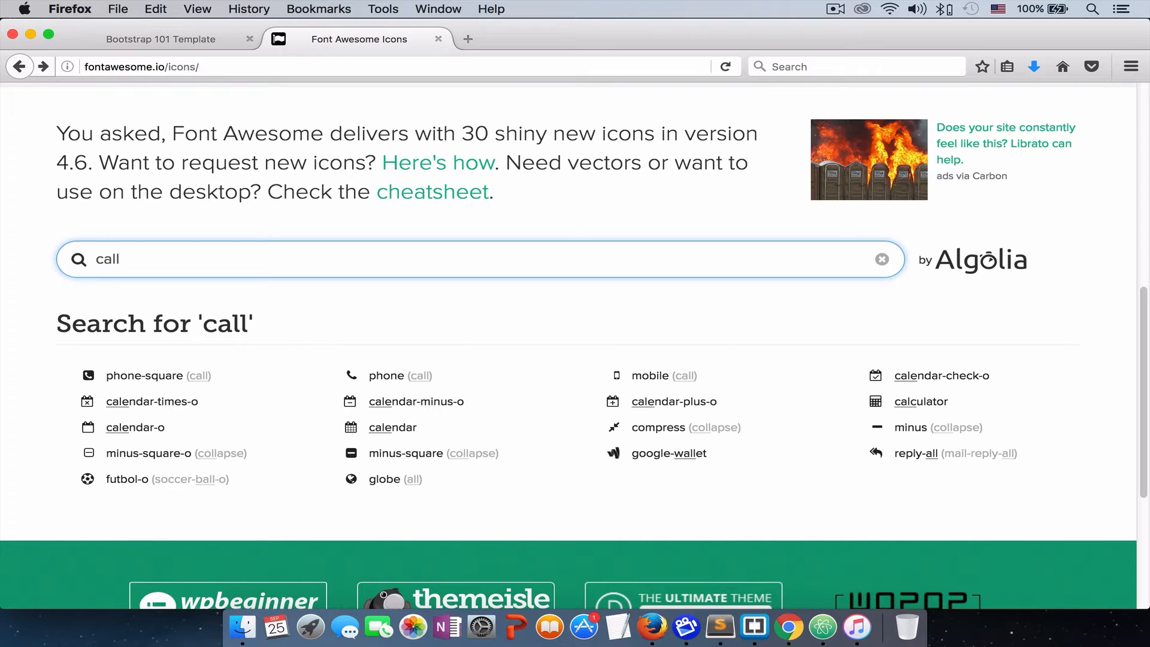
mouse_move(369, 387)
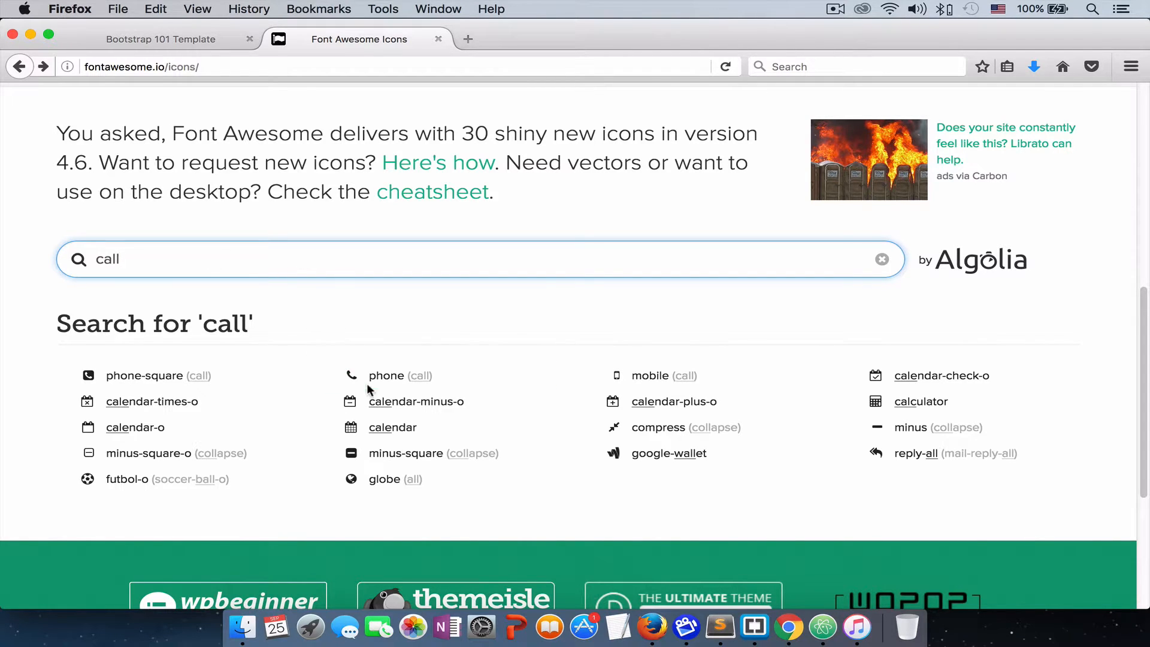
click(385, 376)
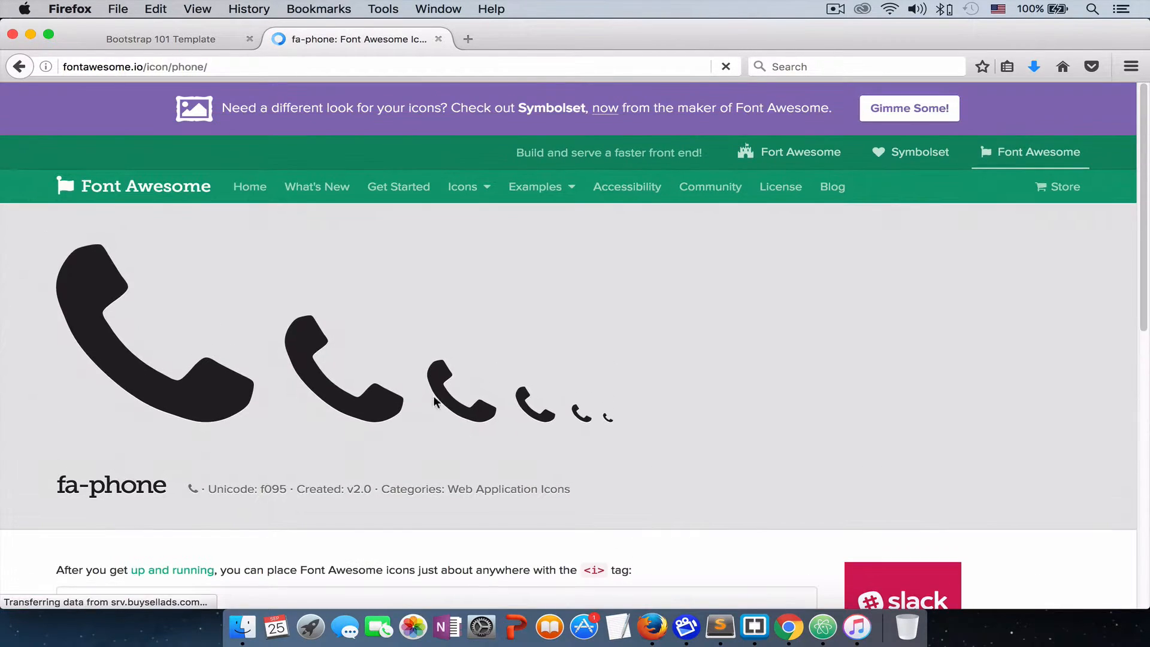
scroll(down, 3)
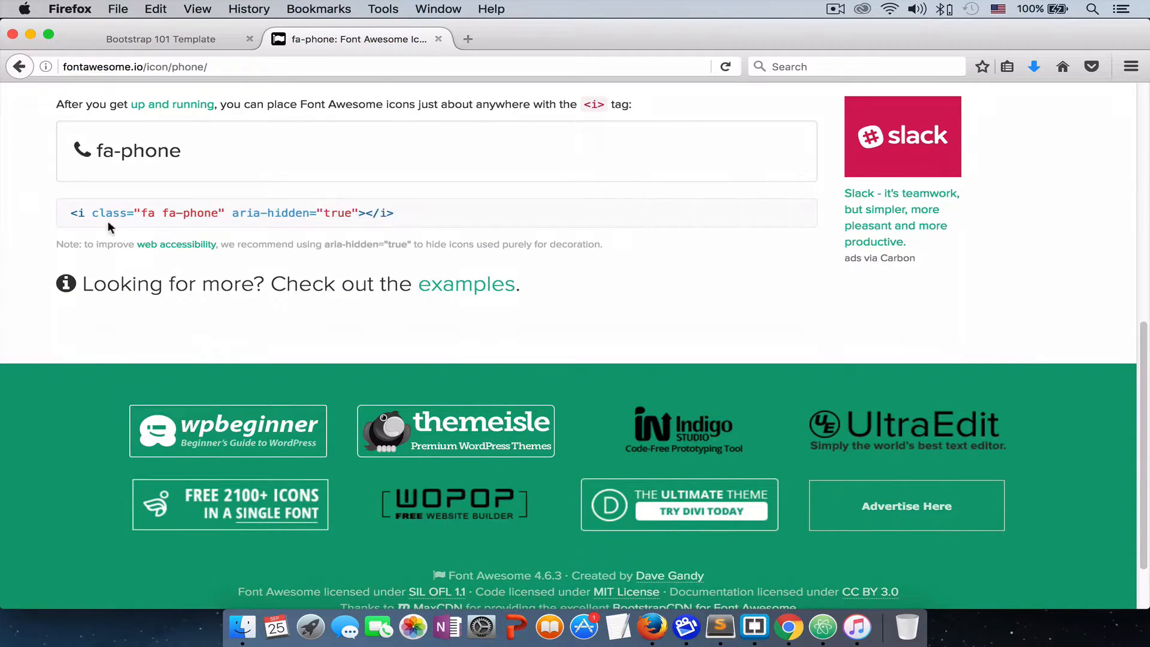
triple_click(232, 213)
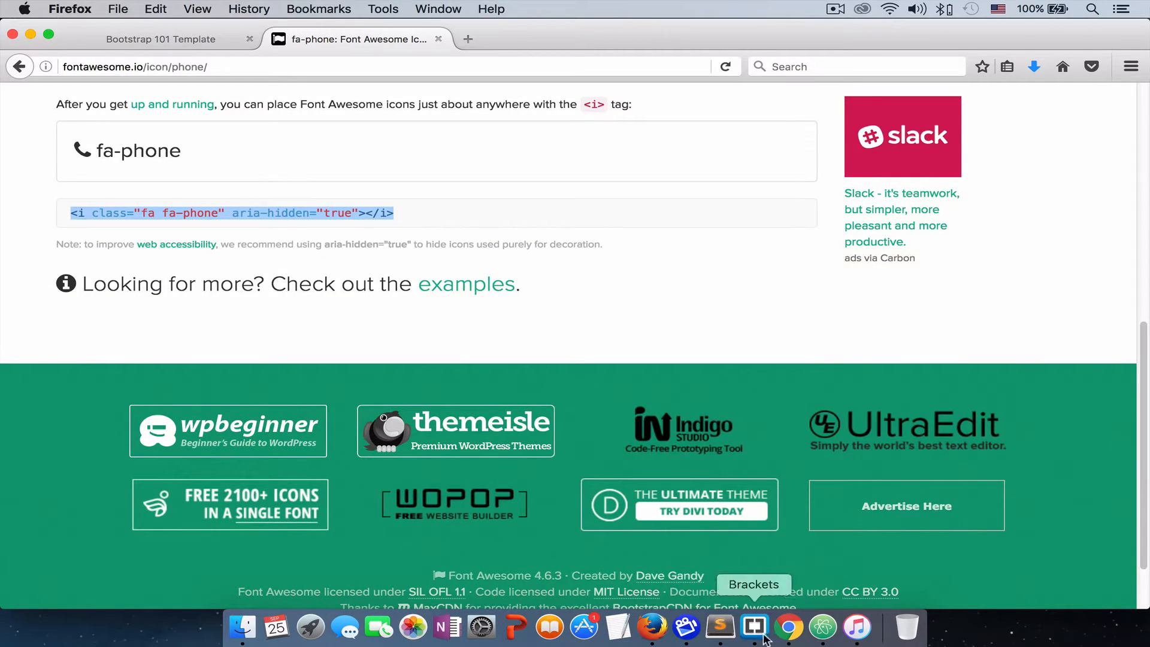
click(748, 627)
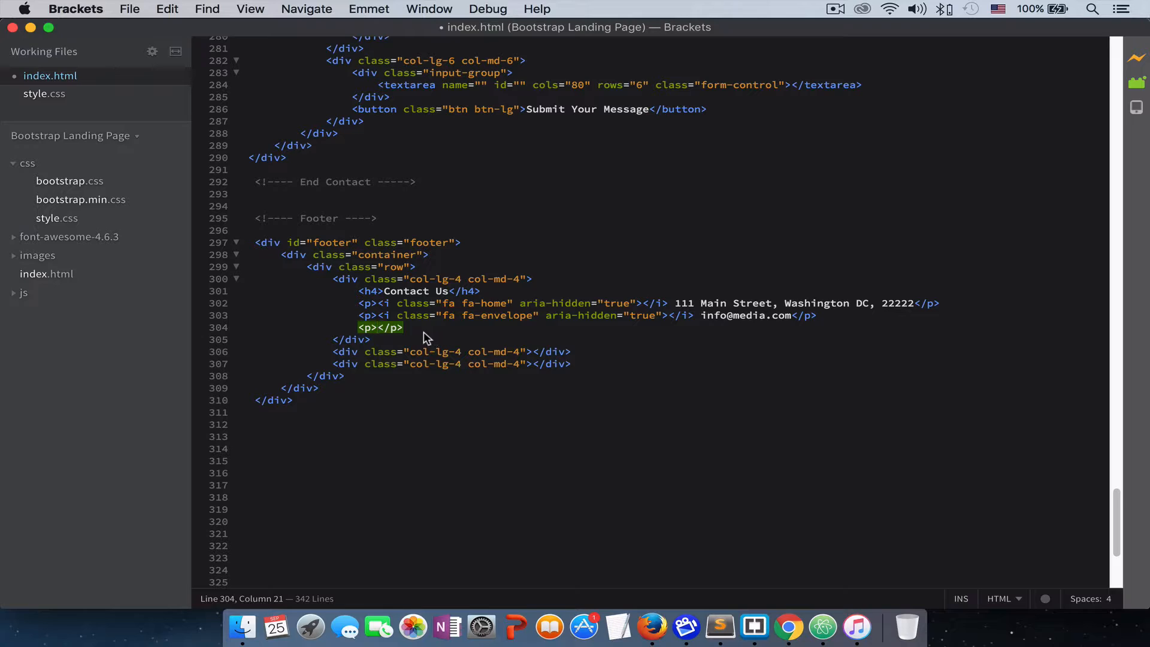
text(<i class="fa fa-phone" aria-hidden="true"></i> <)
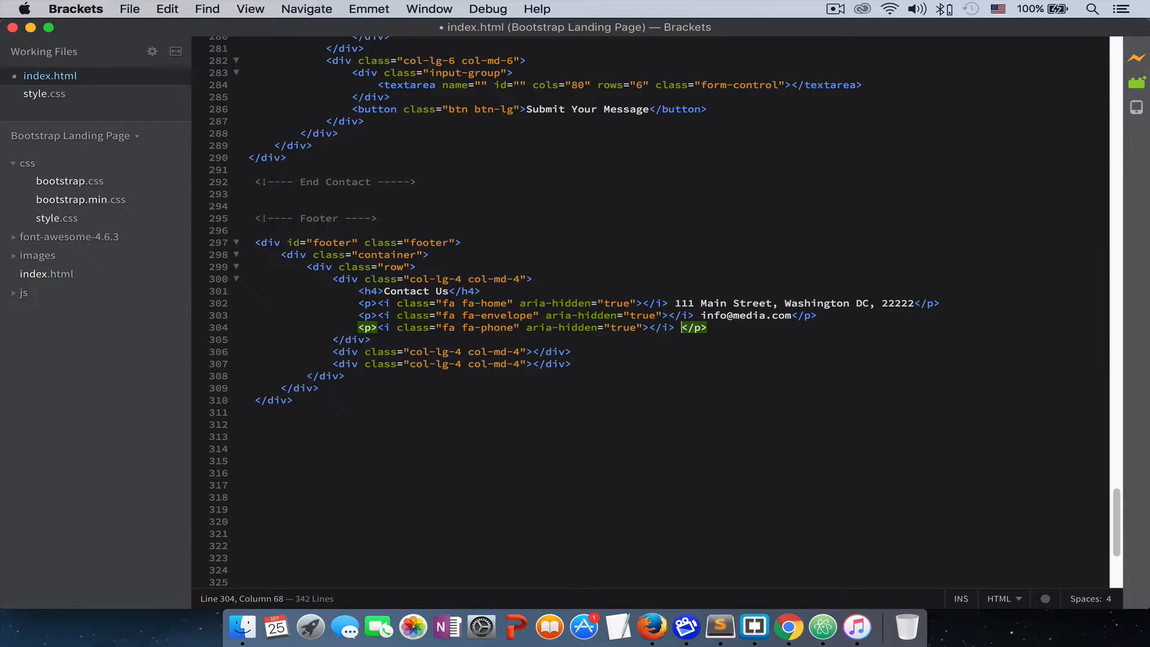
text(+1)
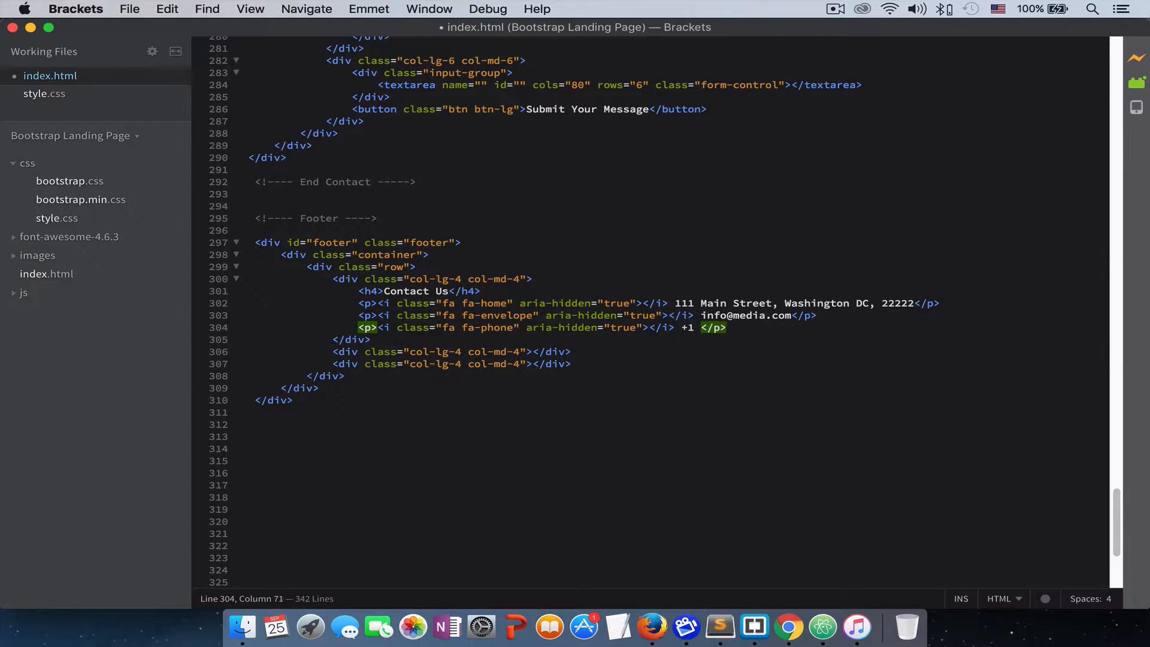
text(222)
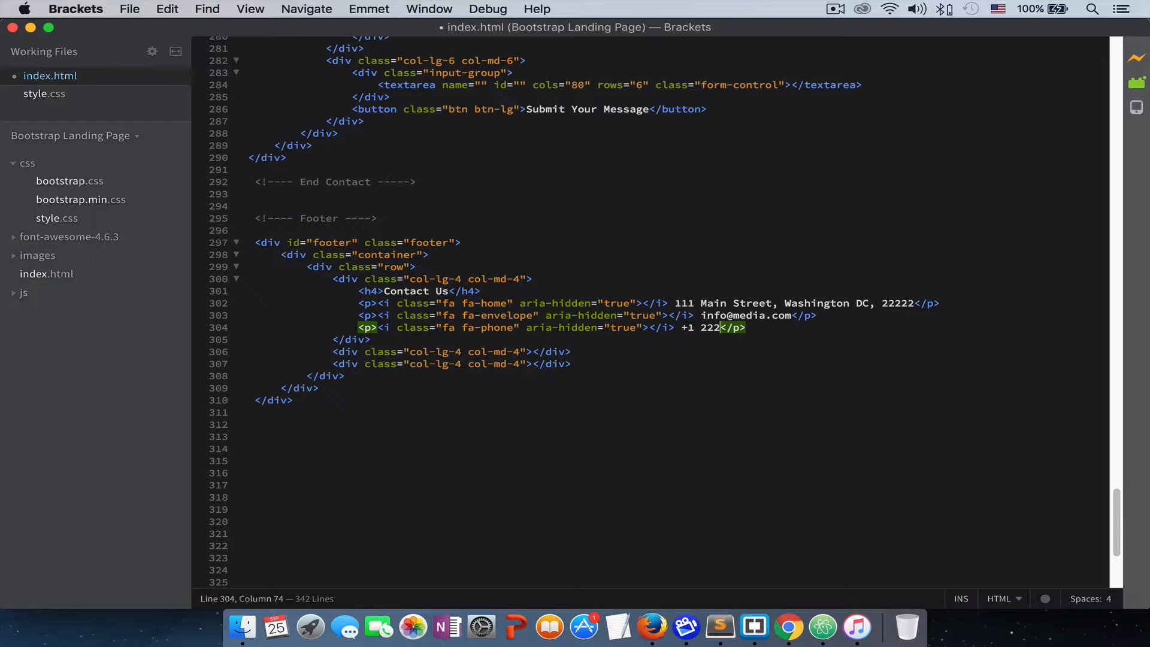
text(222 2222)
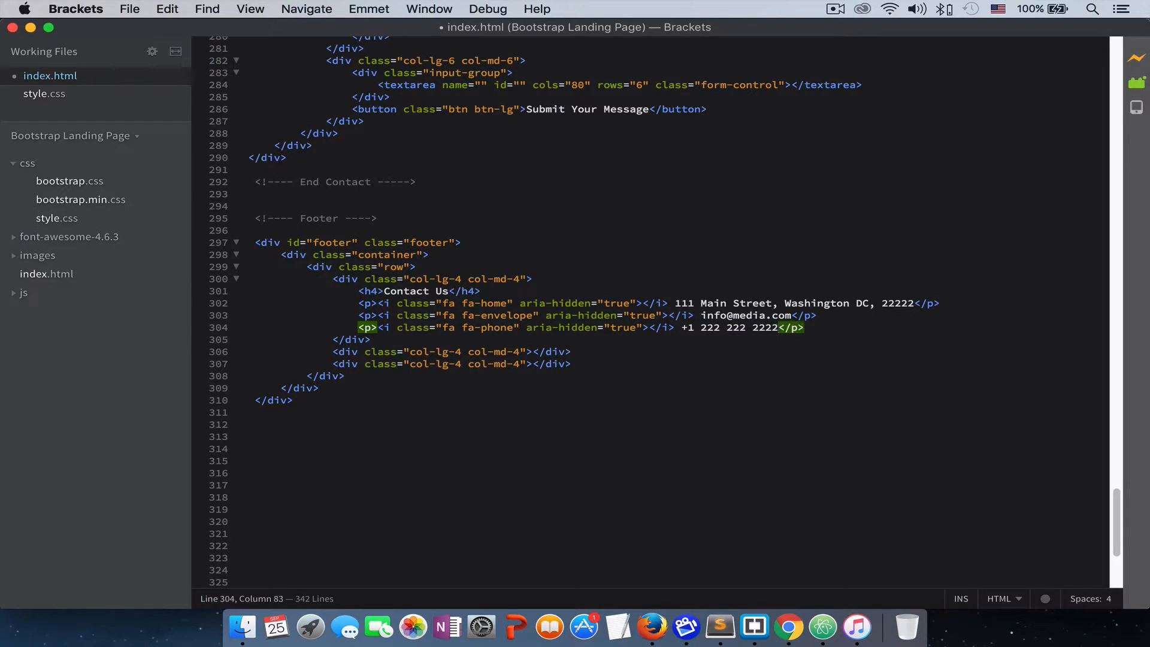
mouse_move(856, 628)
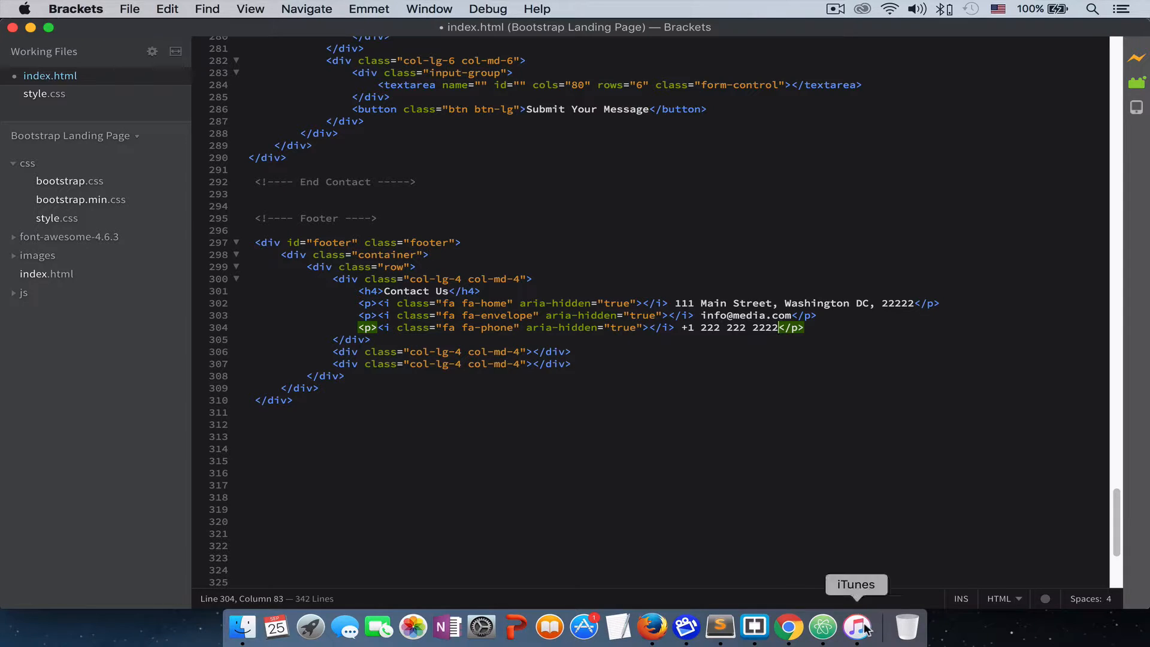
mouse_move(651, 625)
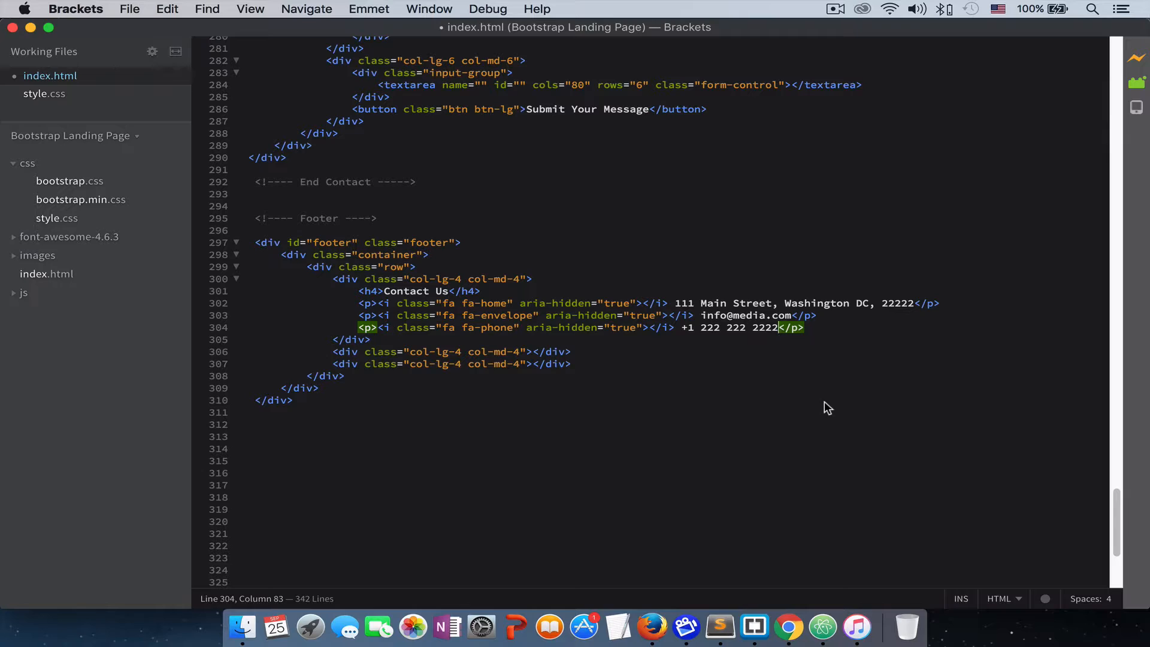
mouse_move(751, 628)
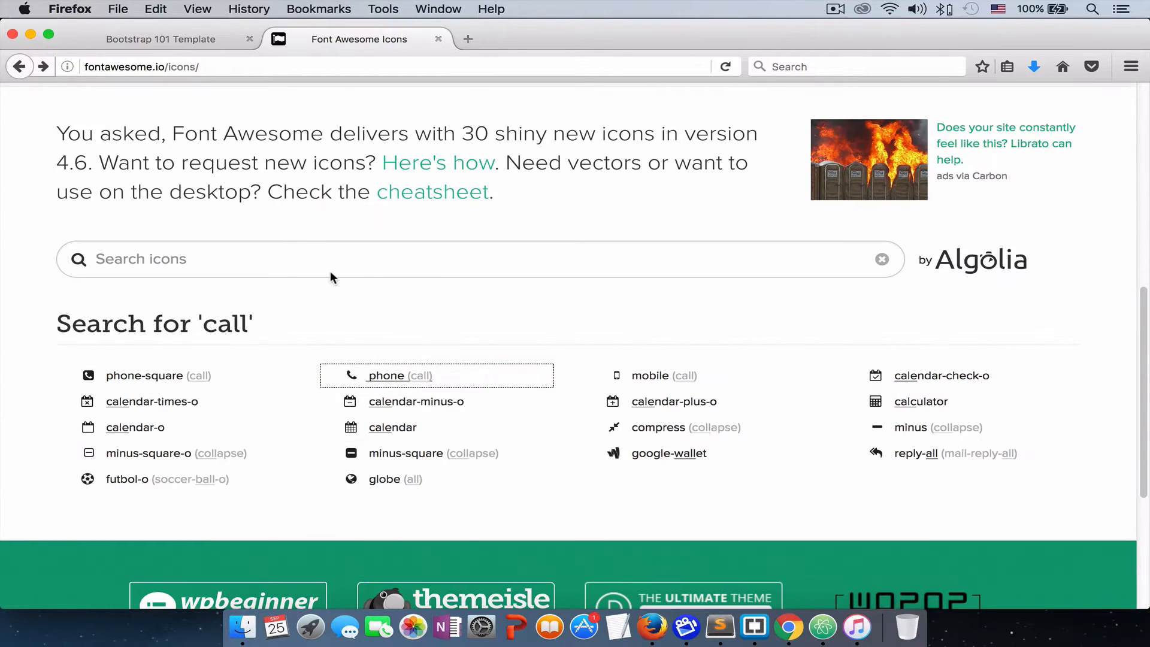
Search Font Awesome for 'glob' and open the fa-globe icon page.
text(glob)
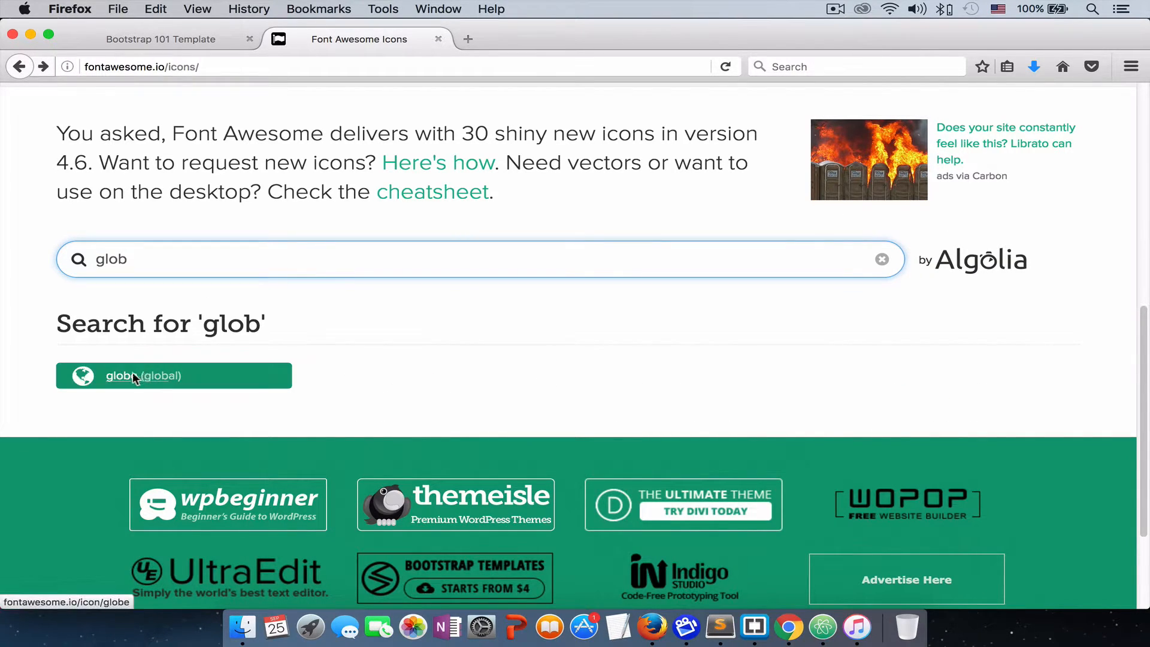
click(129, 375)
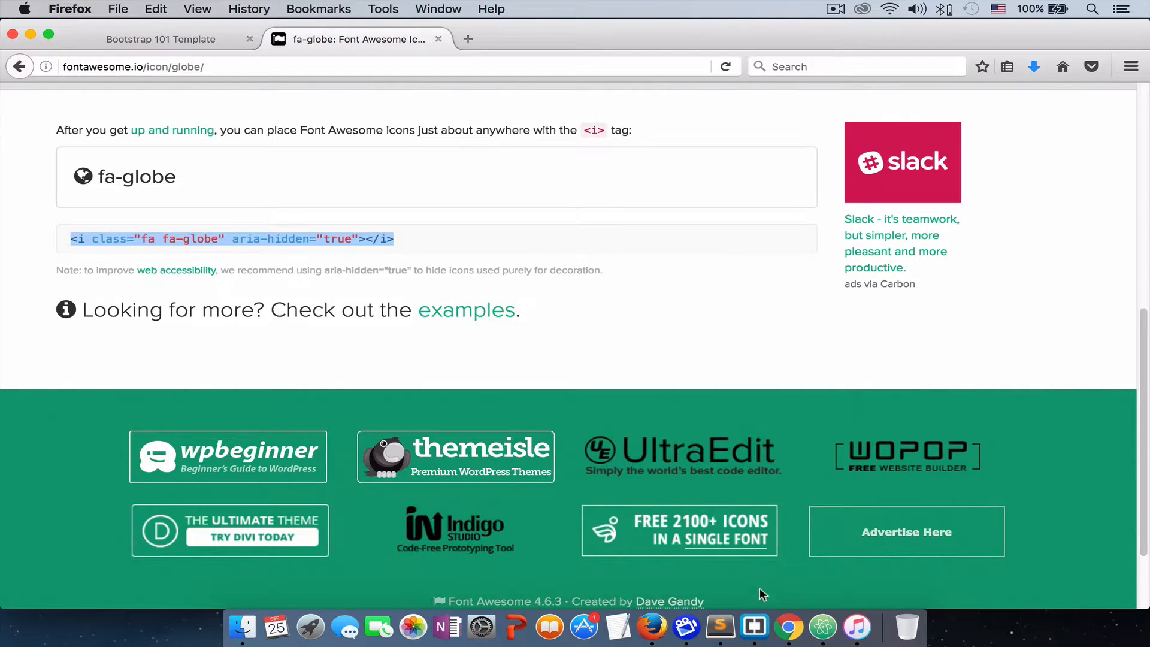
mouse_move(753, 634)
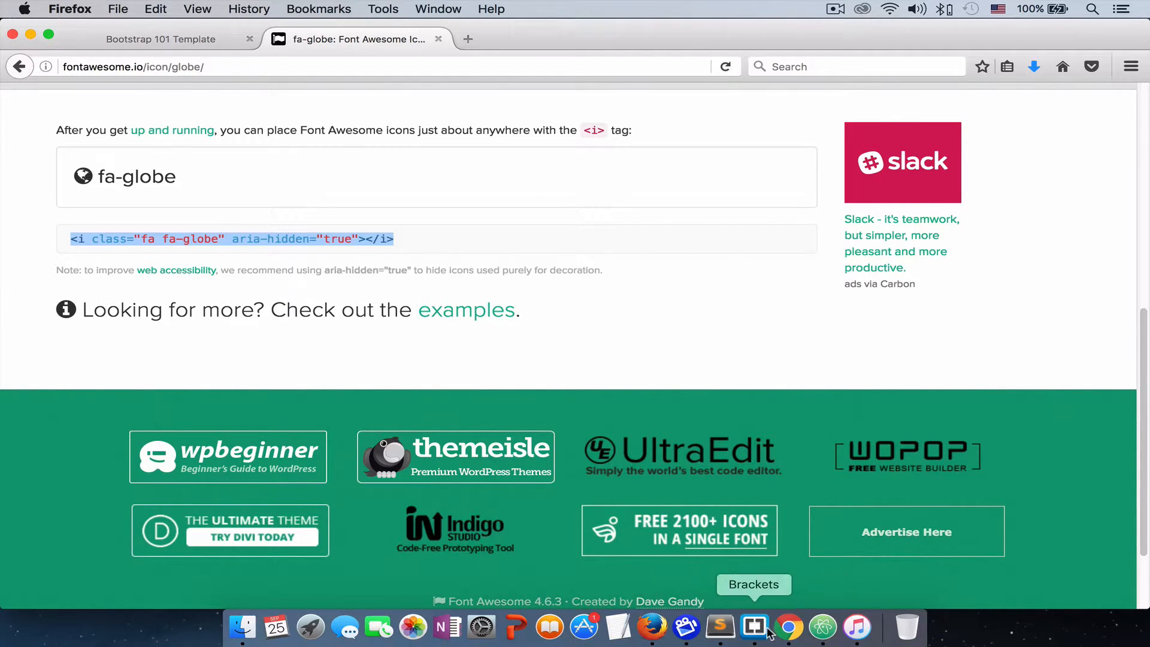
click(754, 630)
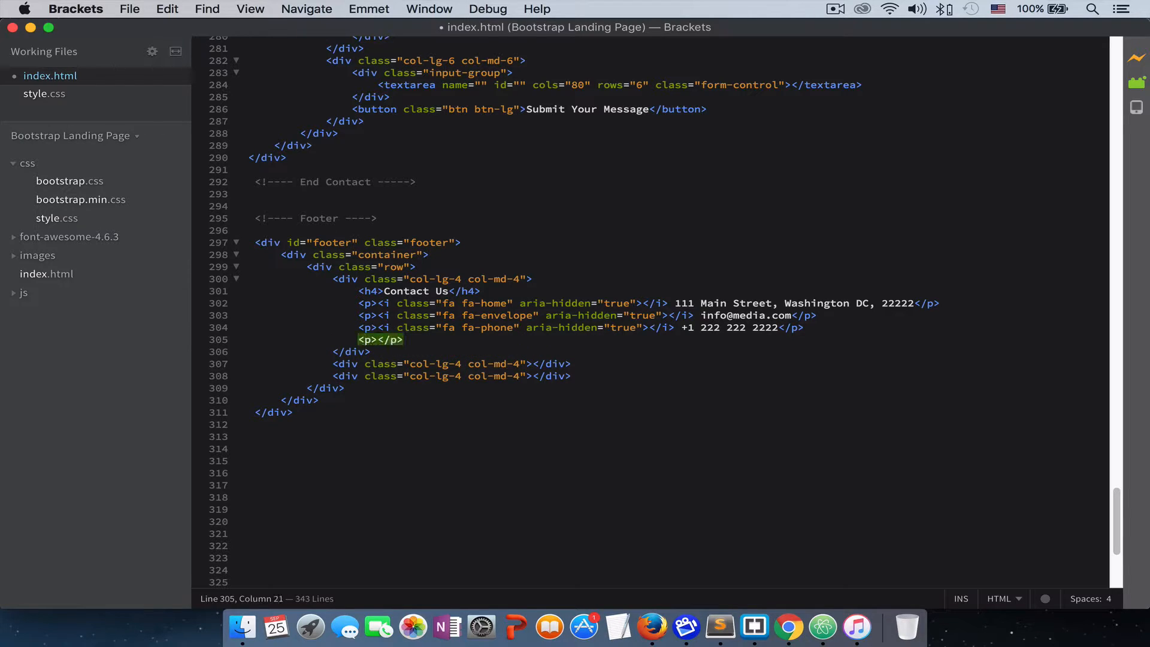
text(<i class="fa fa-globe" aria-hidden="true"></i> <)
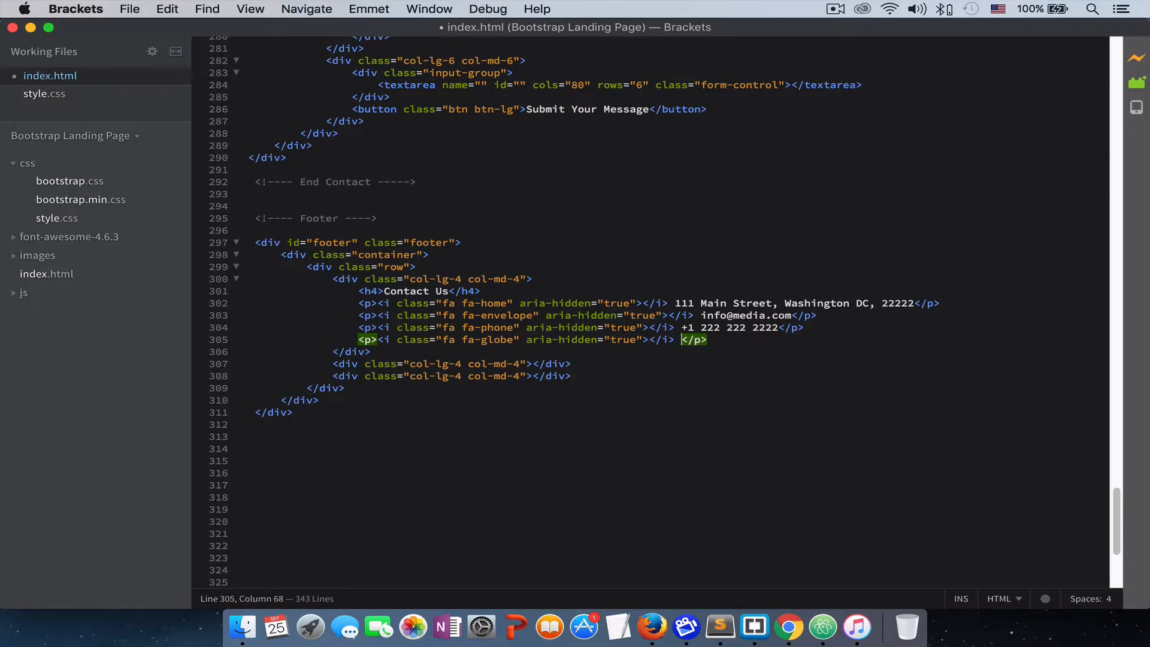
text(www.)
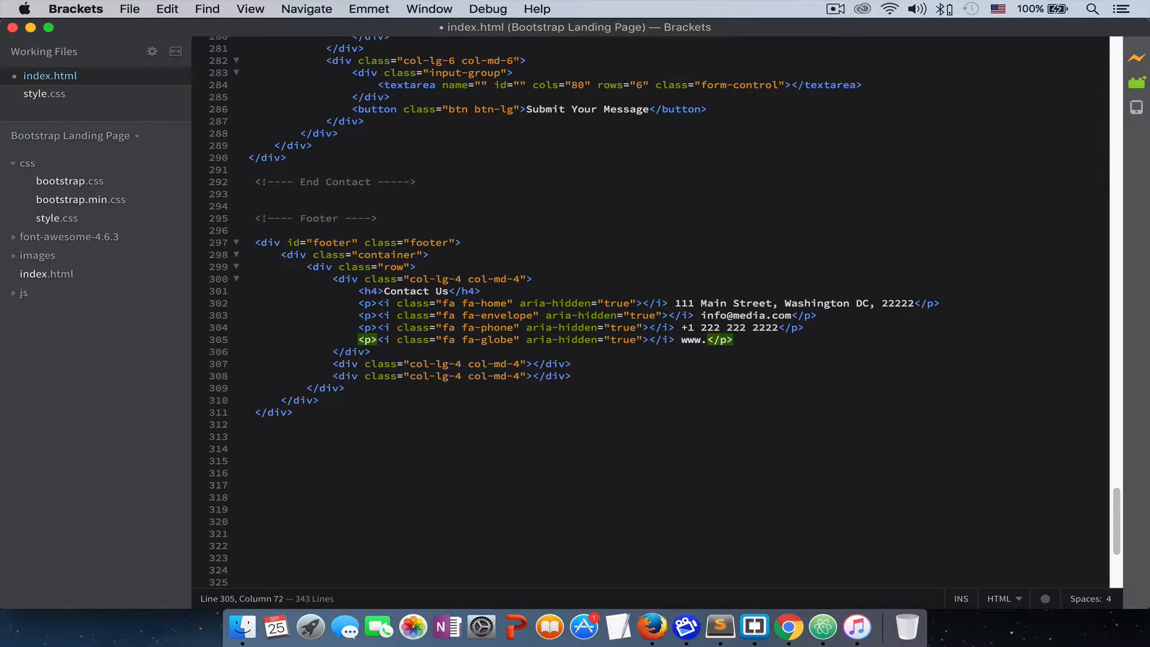
text(media.c)
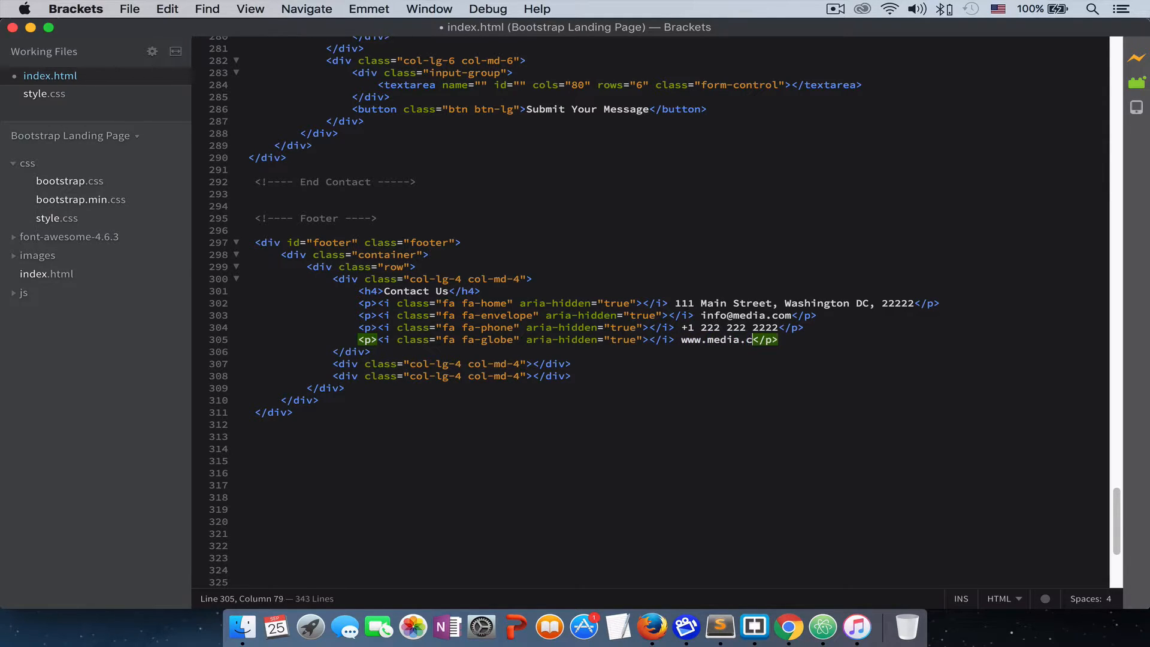
text(om)
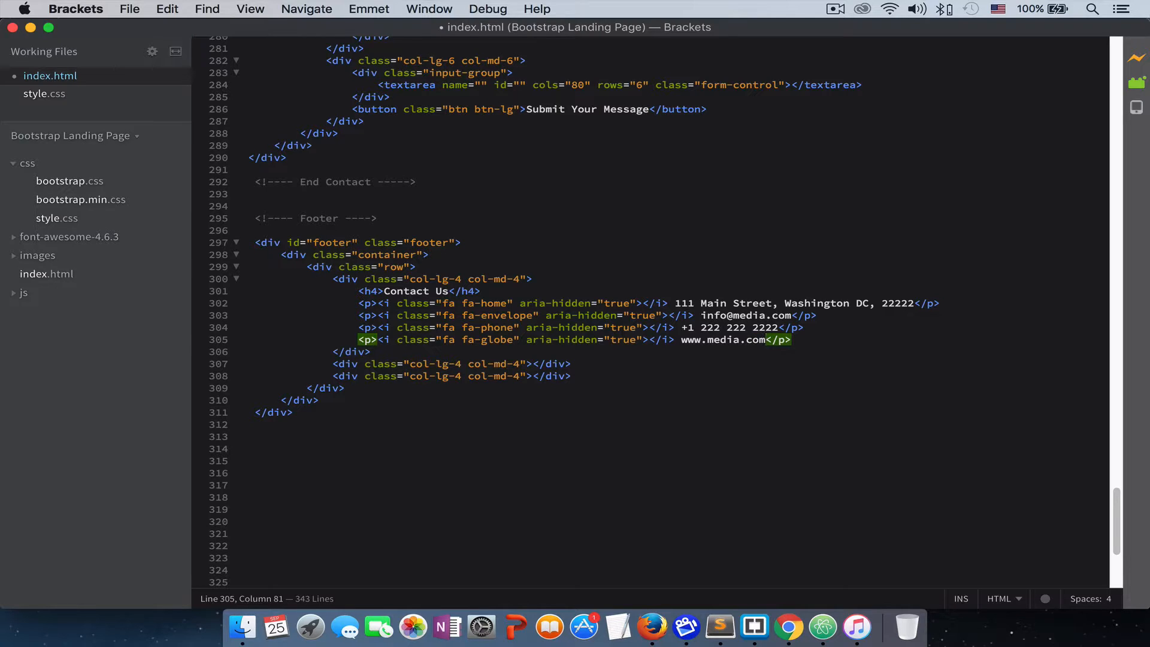
click(447, 366)
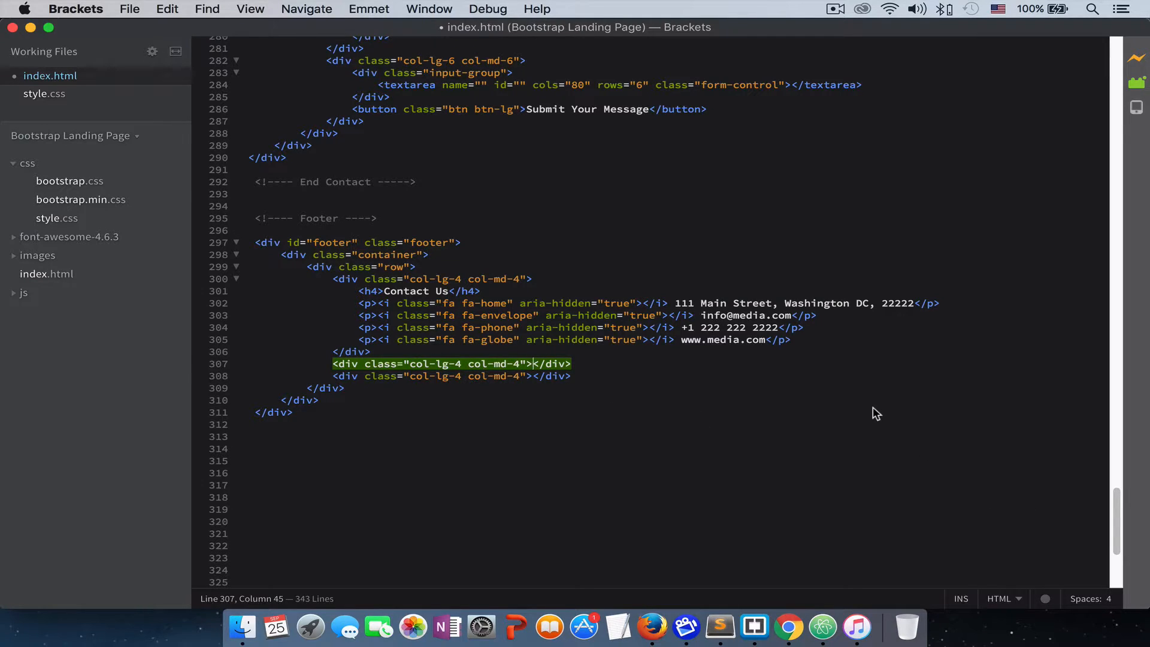
key(enter)
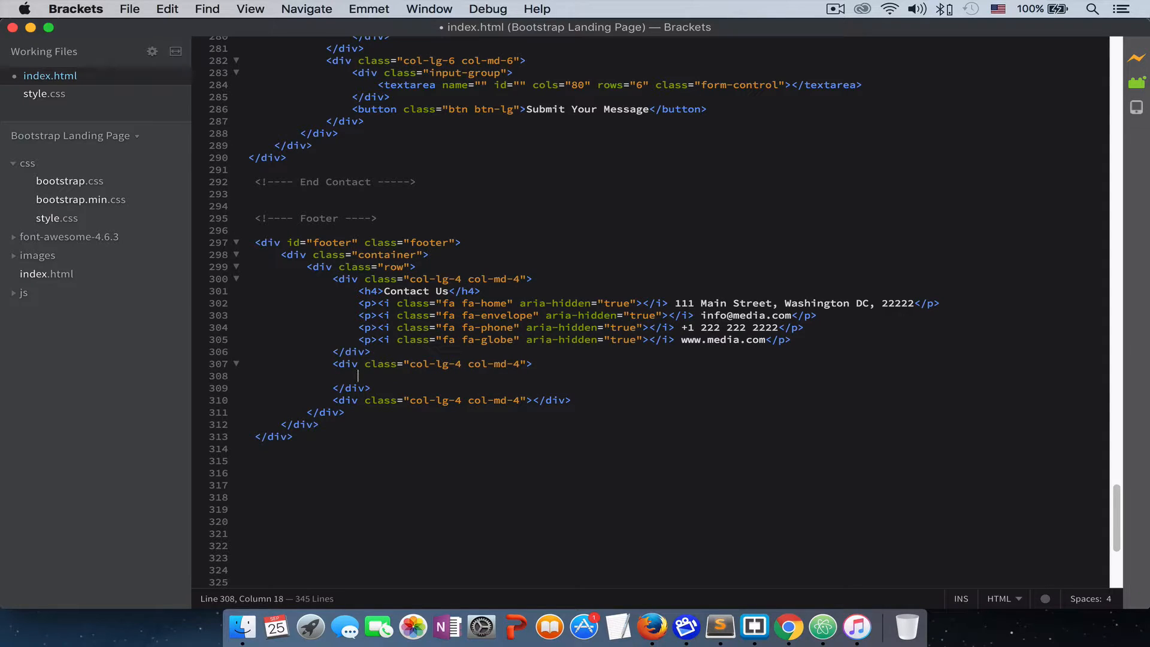
text(h4></h4>)
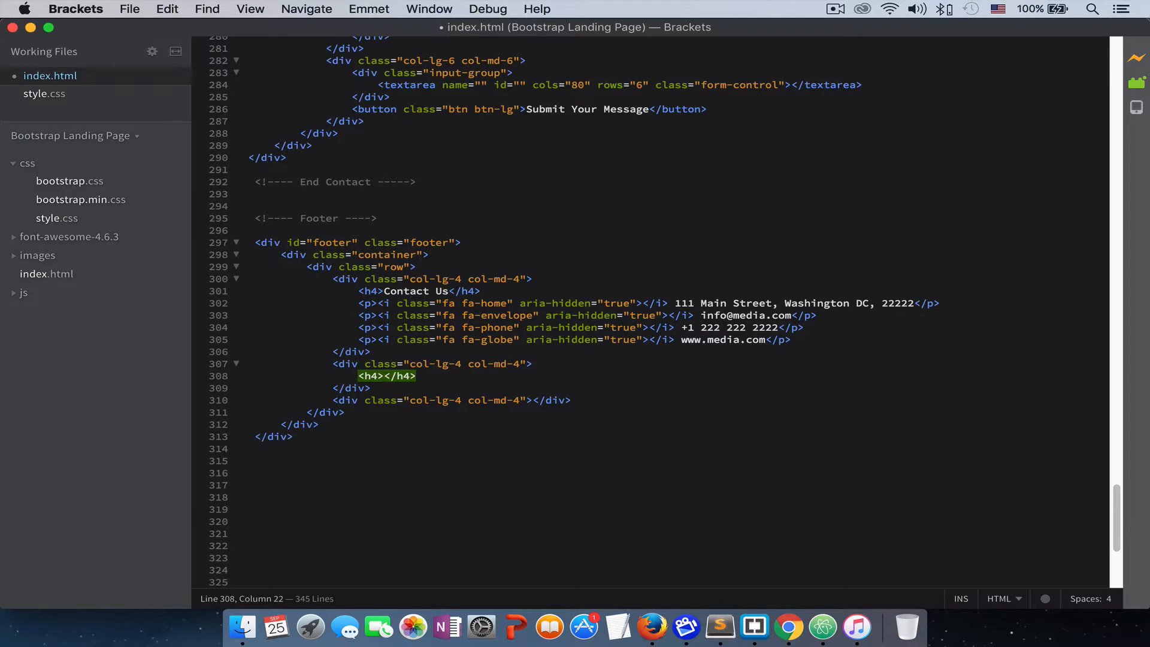
text(About)
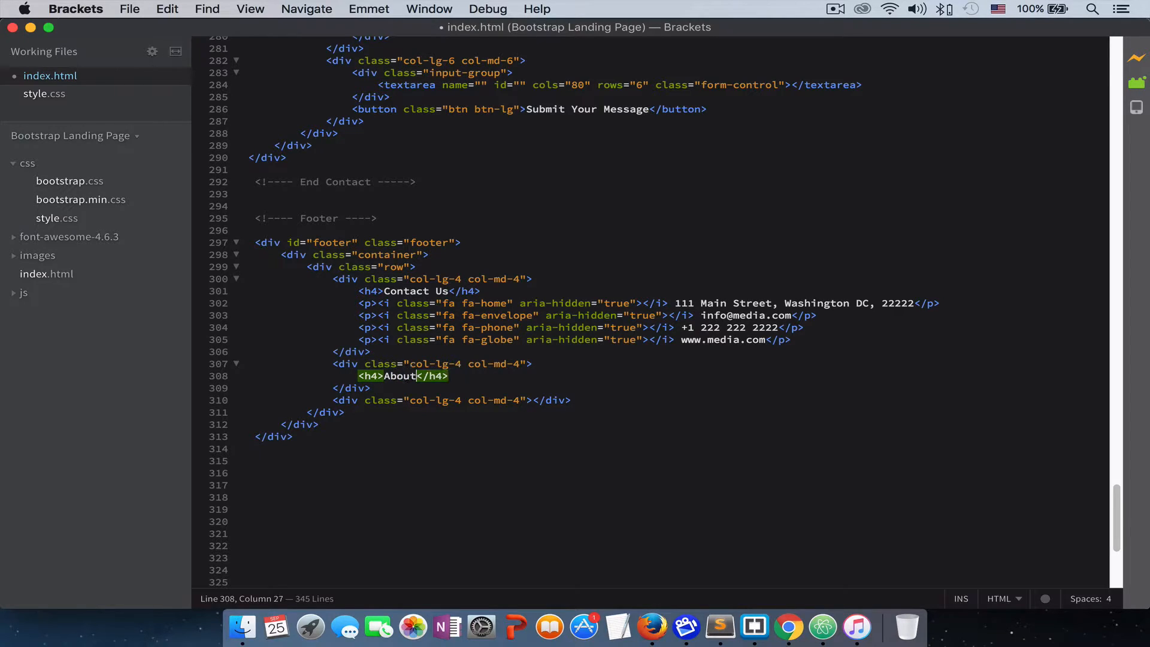
mouse_move(496, 406)
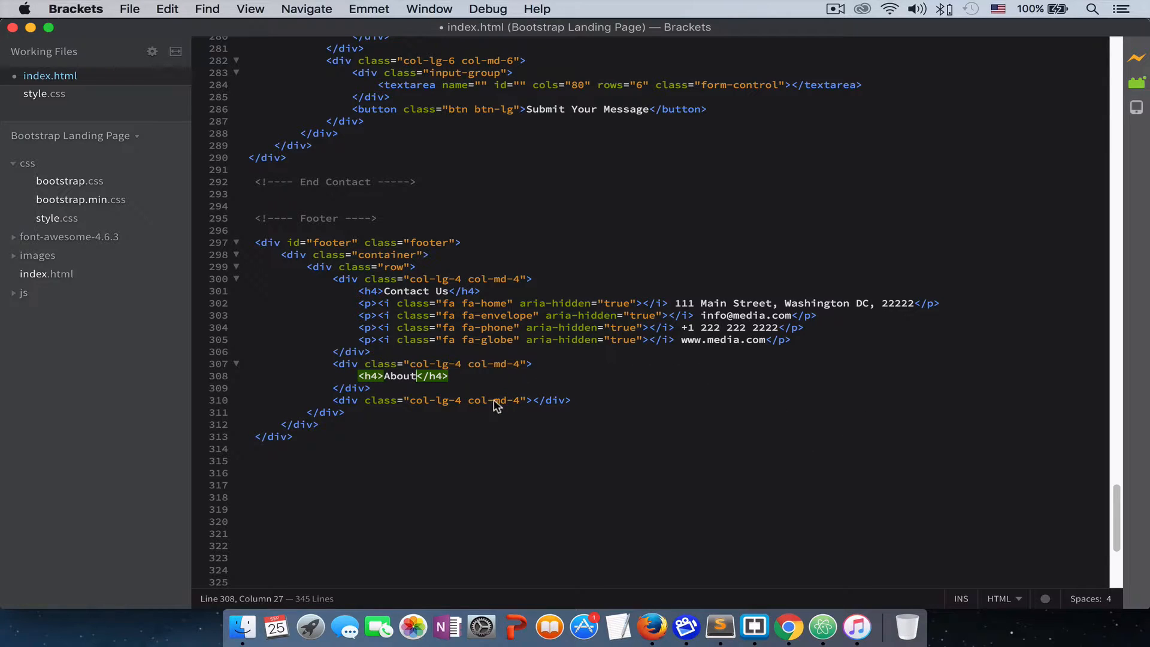
key(Enter)
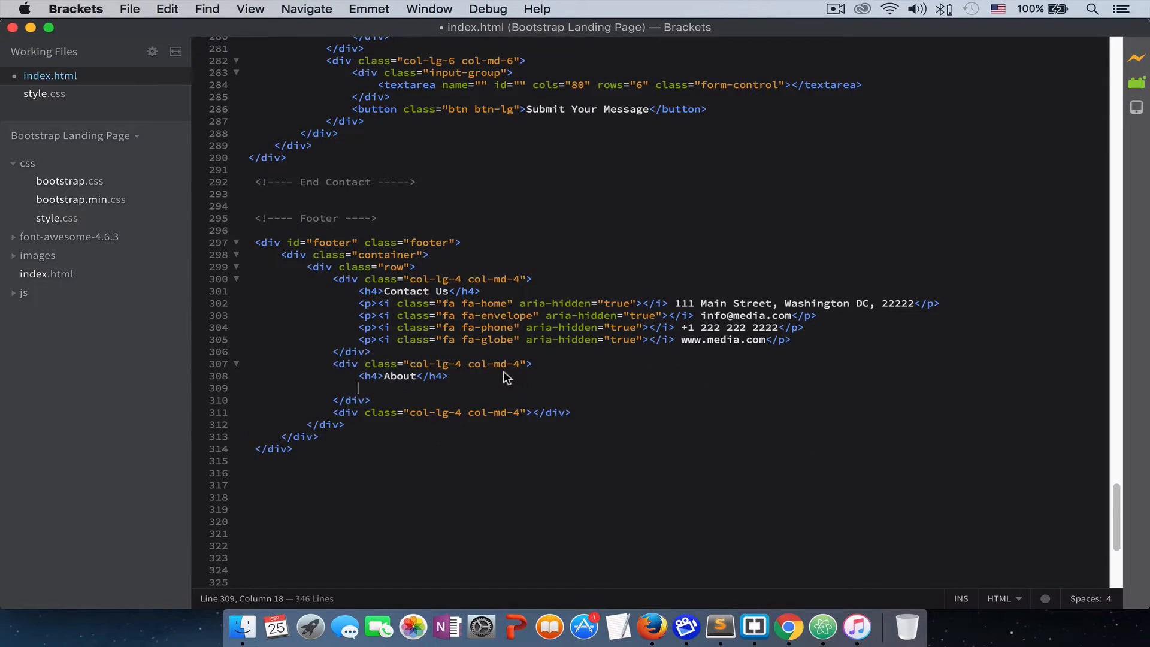
mouse_move(420, 377)
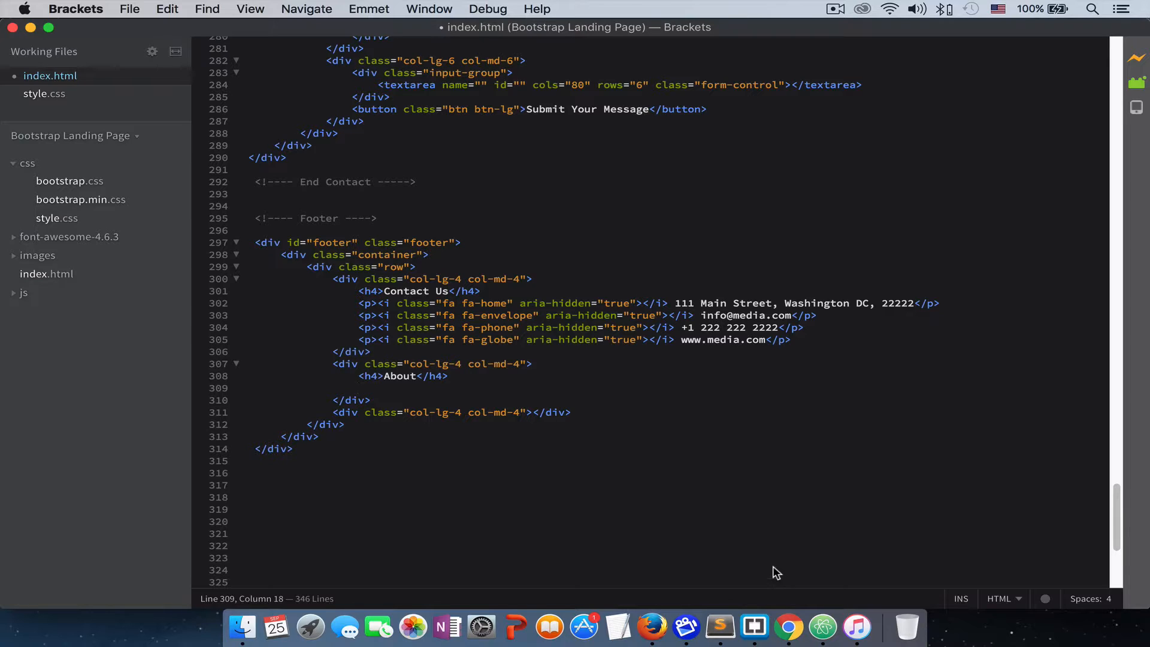
mouse_move(686, 630)
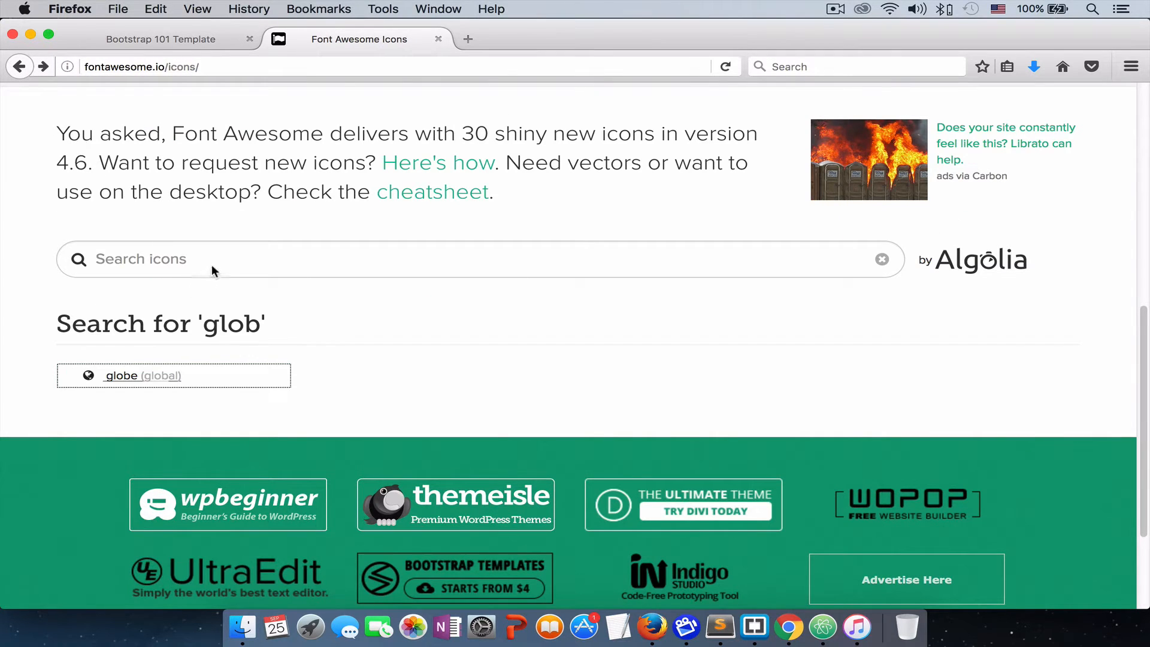
Search Font Awesome for 'squ' and grab the fa-square-o icon snippet.
text(squ)
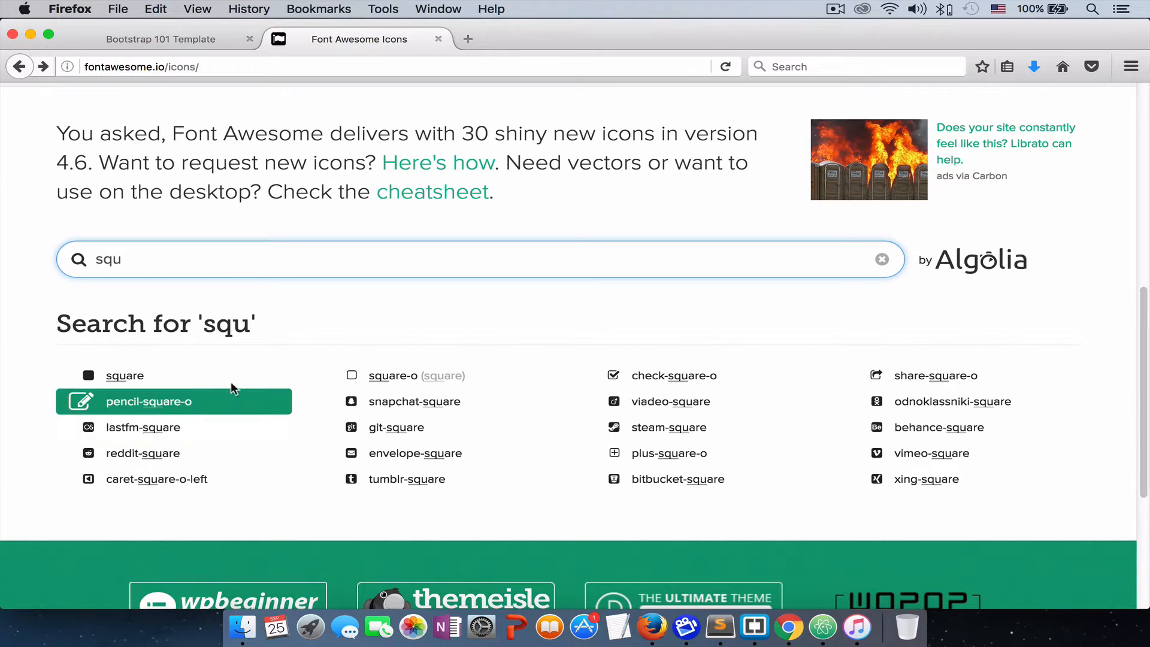
mouse_move(419, 383)
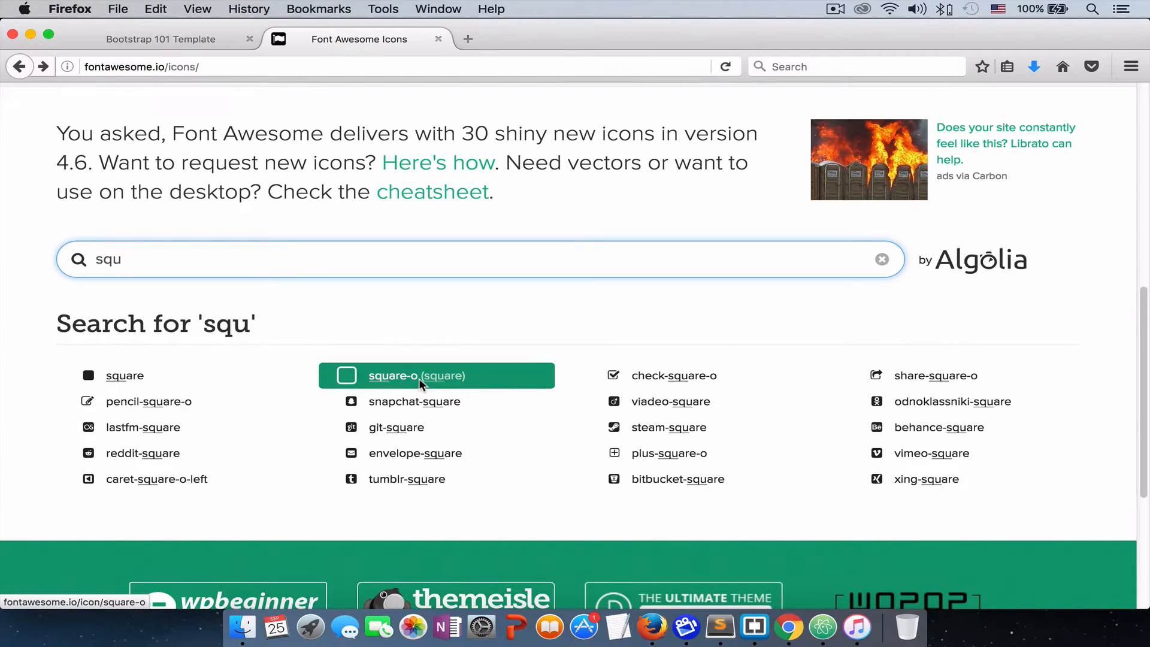
click(416, 375)
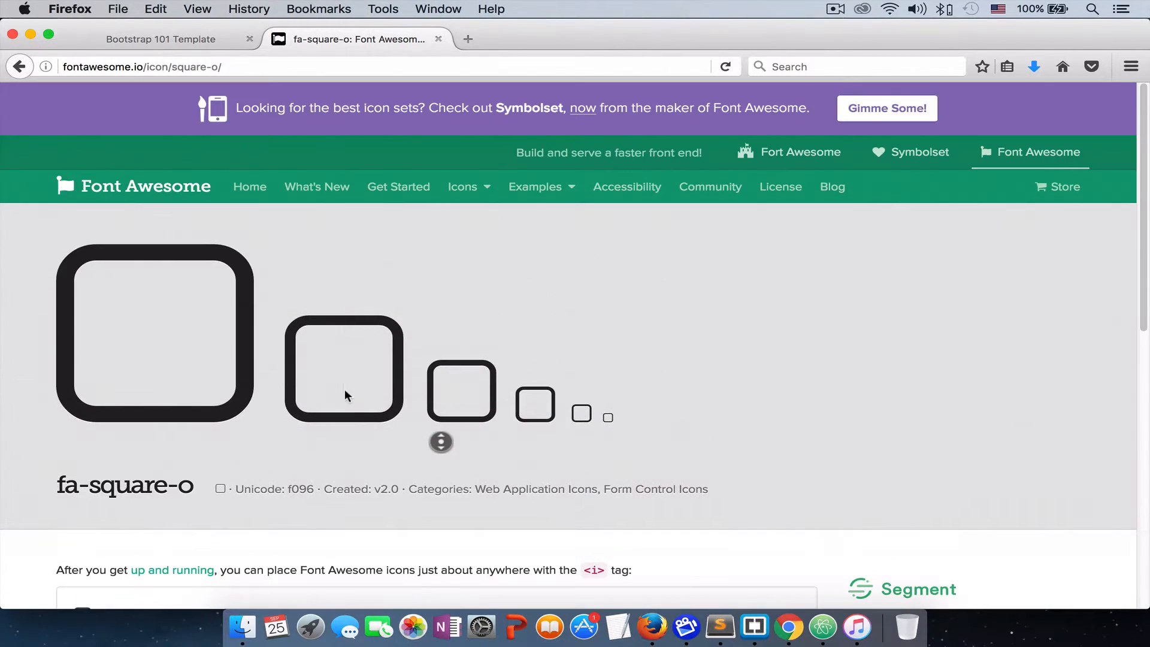
scroll(down, 3)
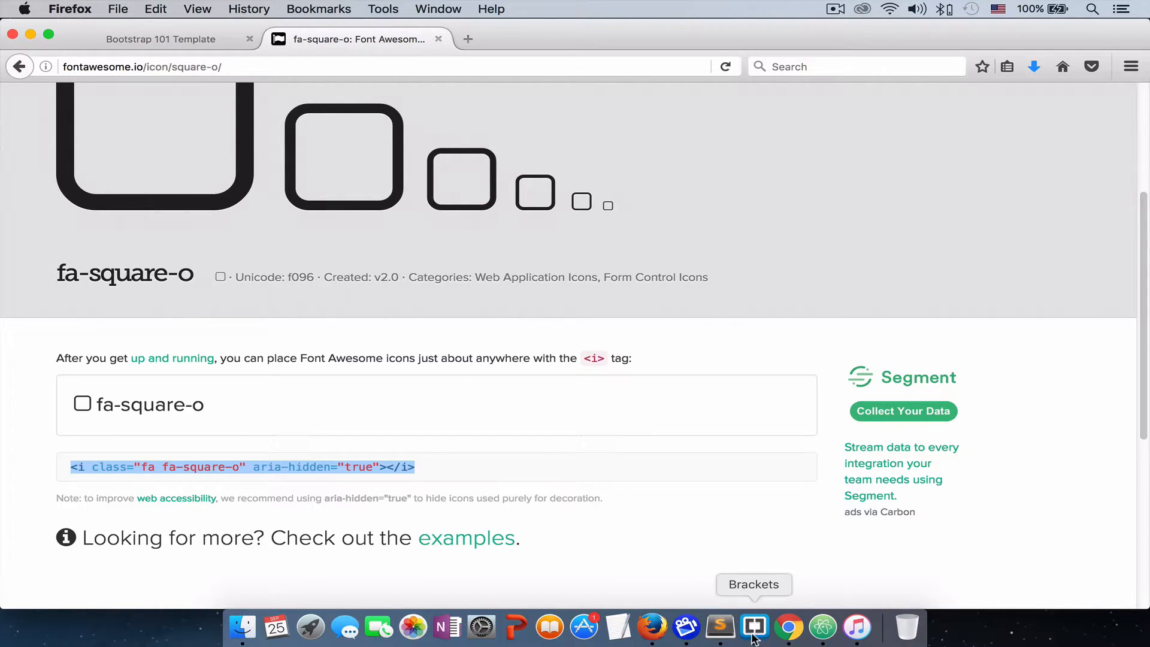
click(753, 628)
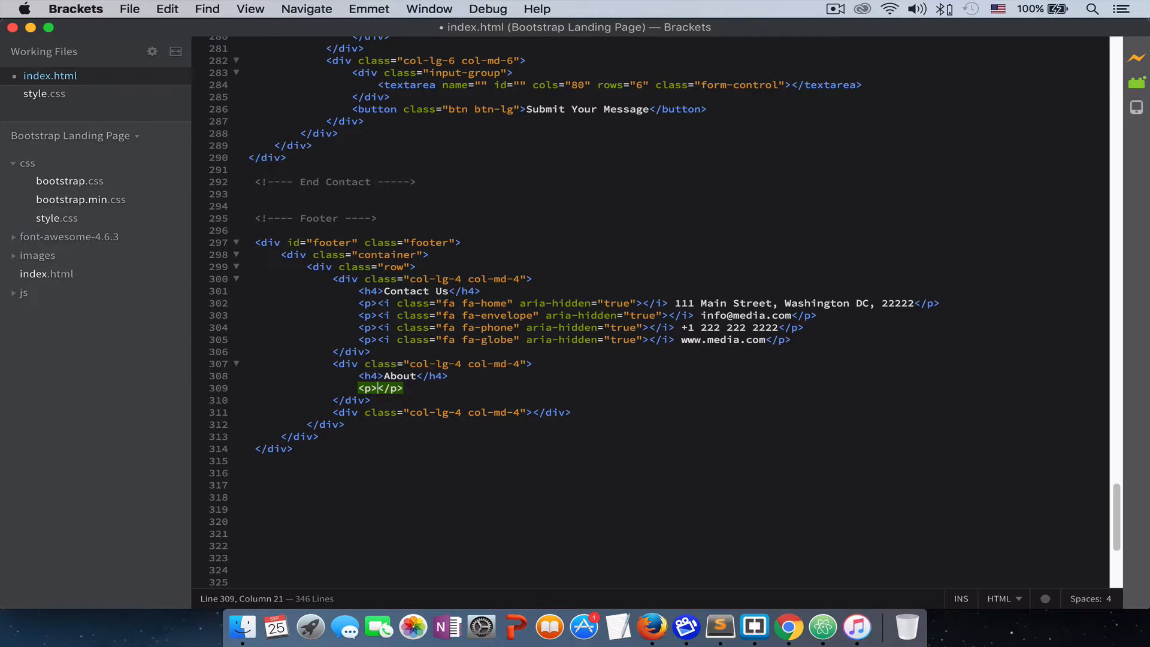
Add a fa-square-o icon paragraph reading 'About Us'.
text(<i class="fa fa-square-o" aria-hidden="true"></i> <)
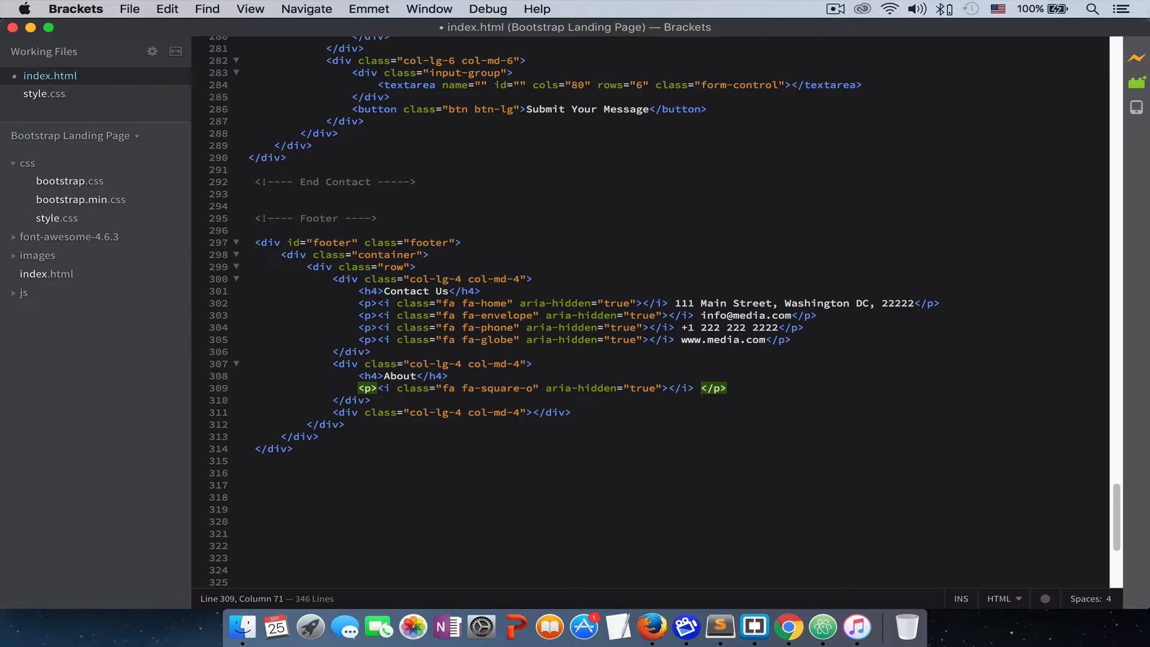
text(About)
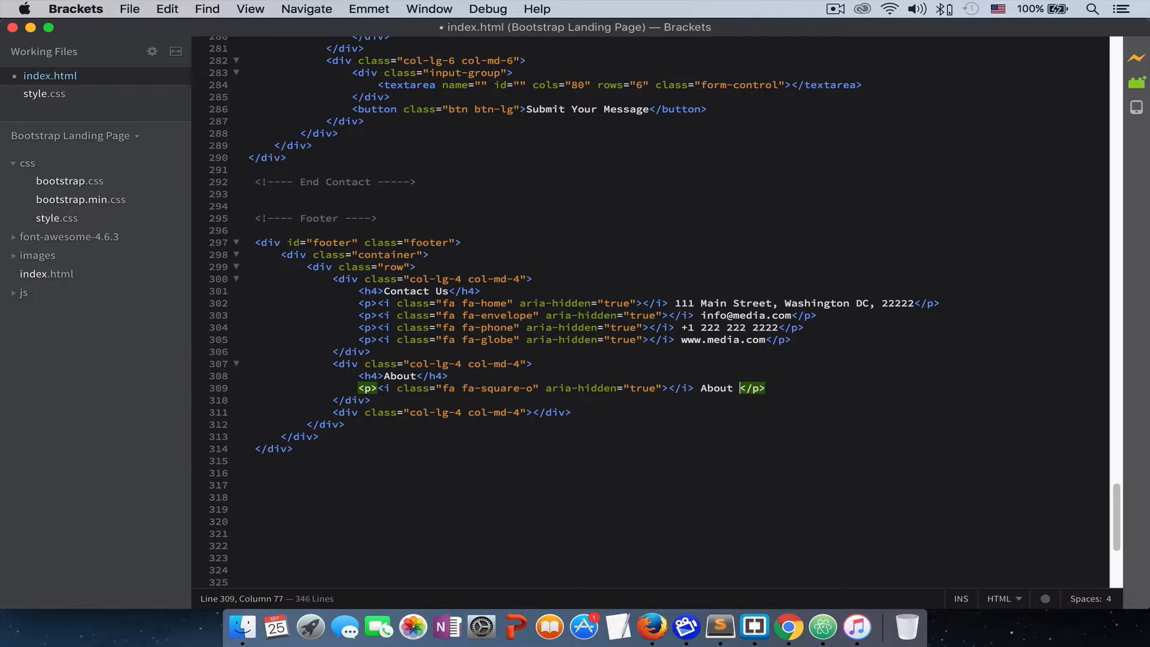
text(Us)
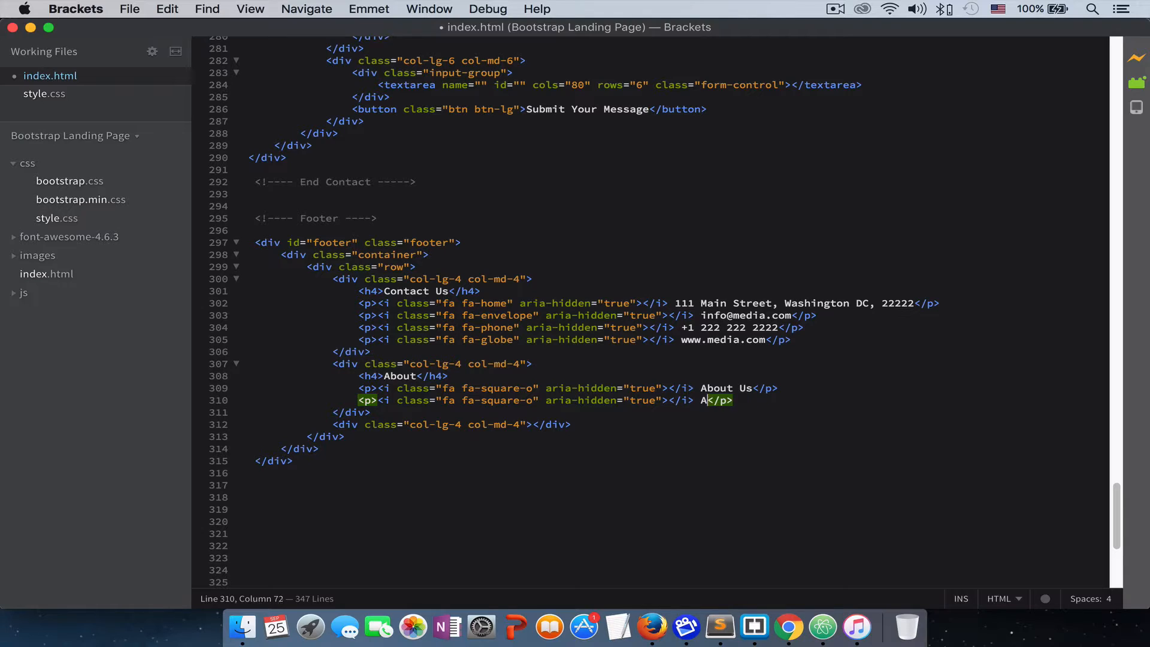
Add two more square-o icon lines reading 'Privacy' and 'Term & Condition'.
key(backspace)
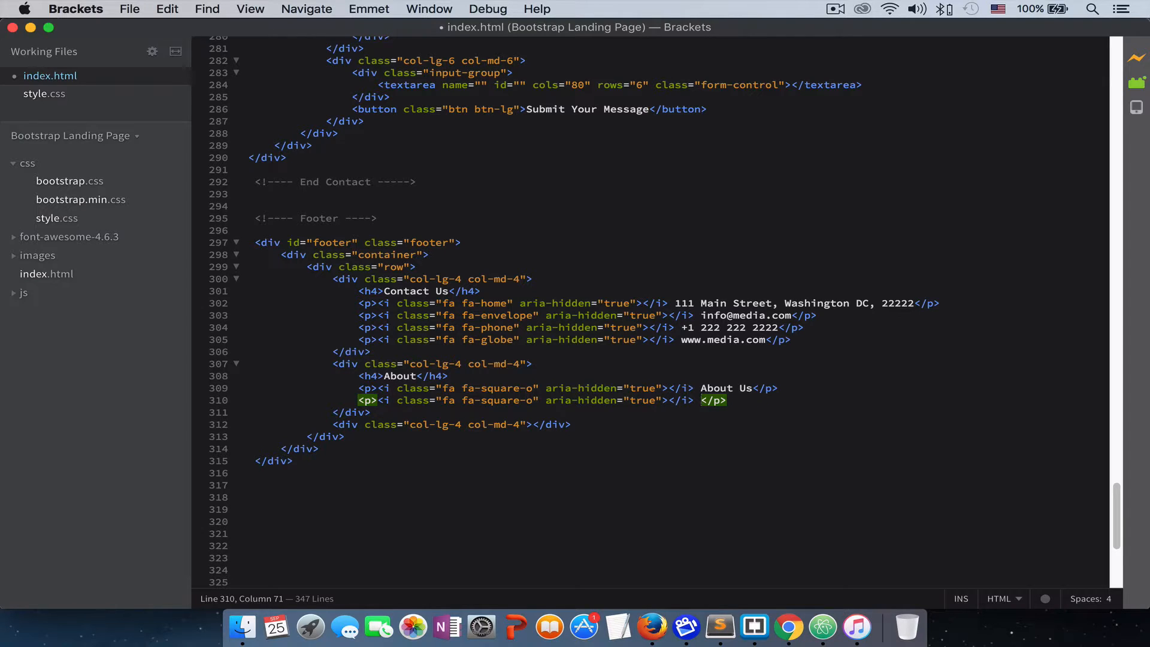
text(Privacy)
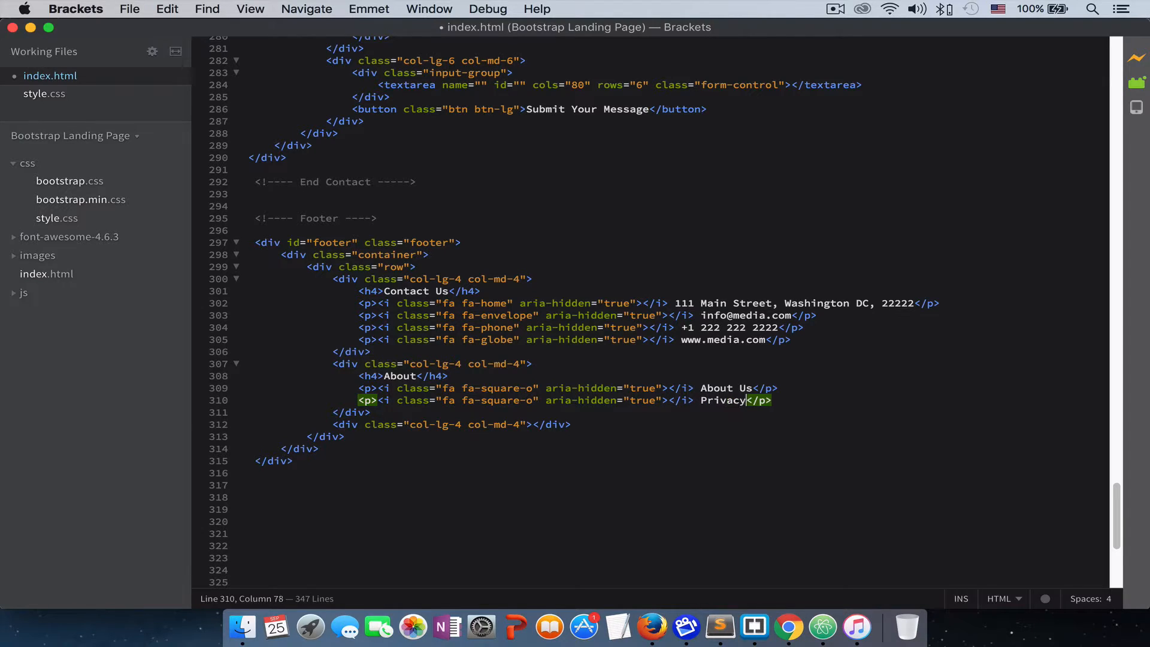
key(Enter)
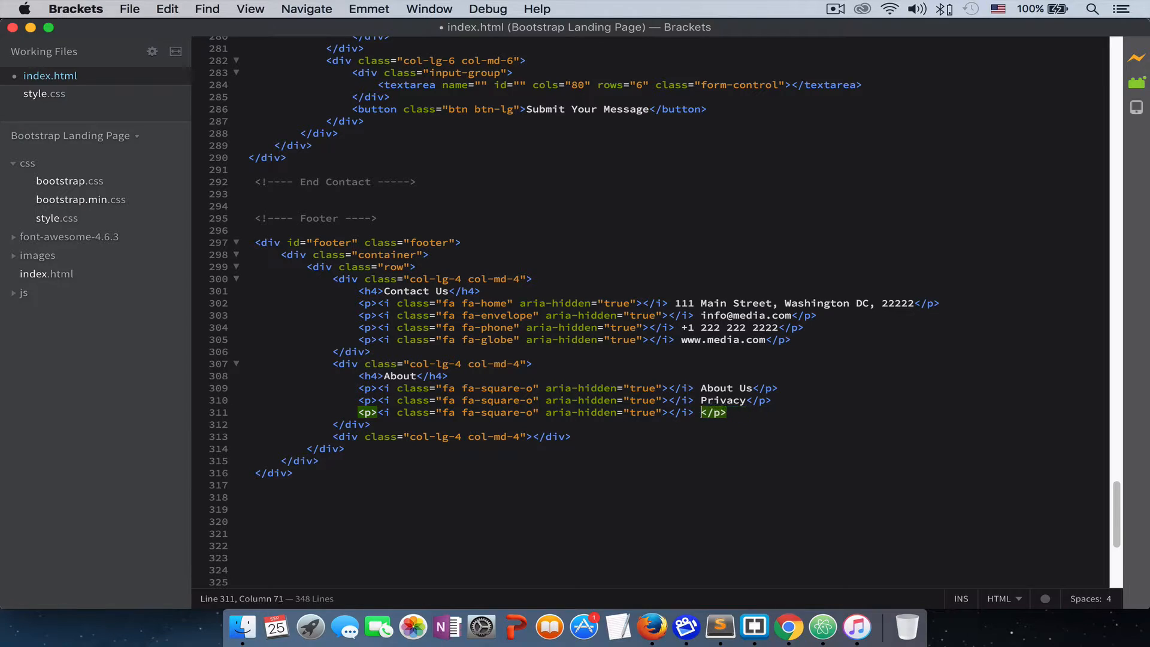
text(T)
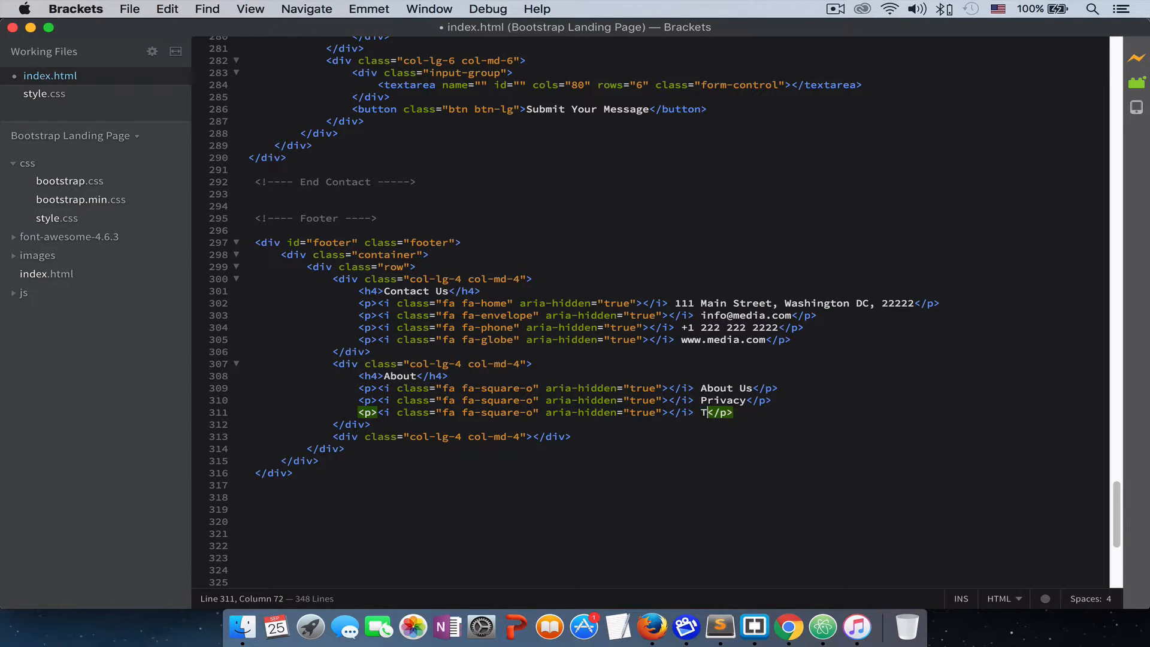
text(erm)
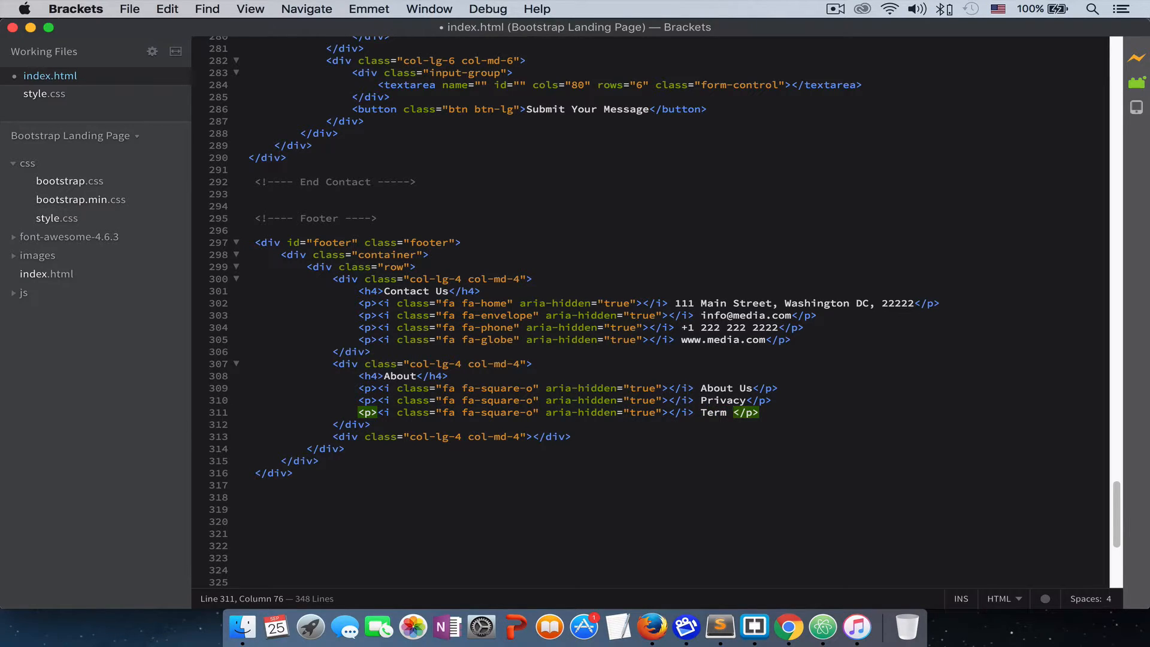
text(& Cond)
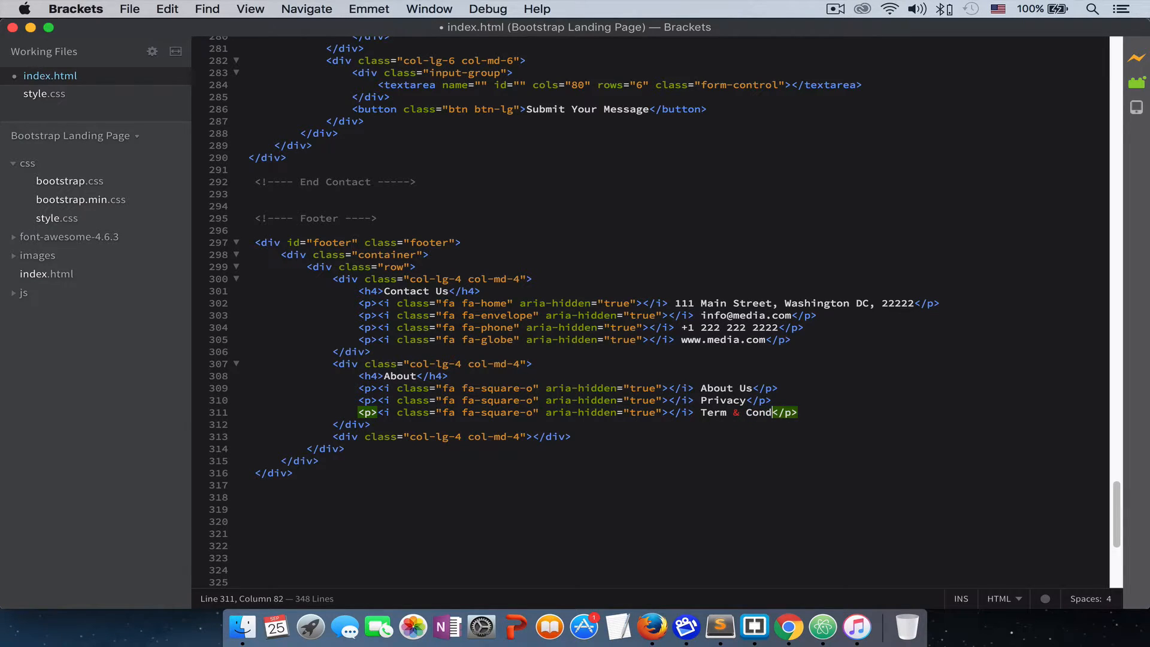
text(ition)
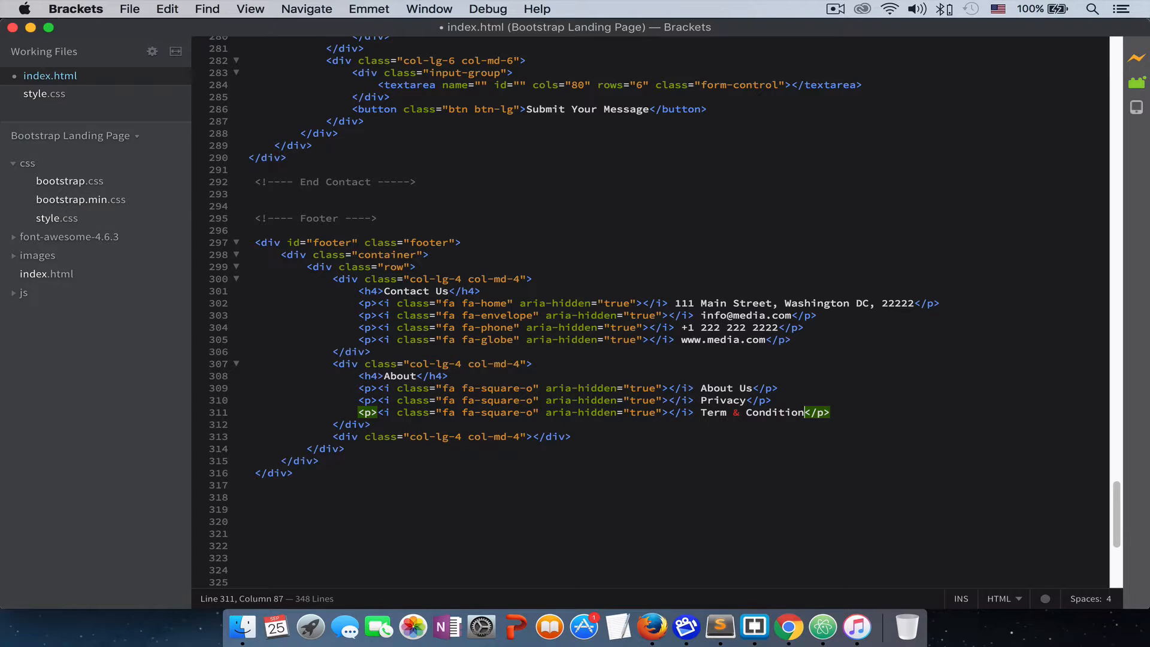
mouse_move(562, 417)
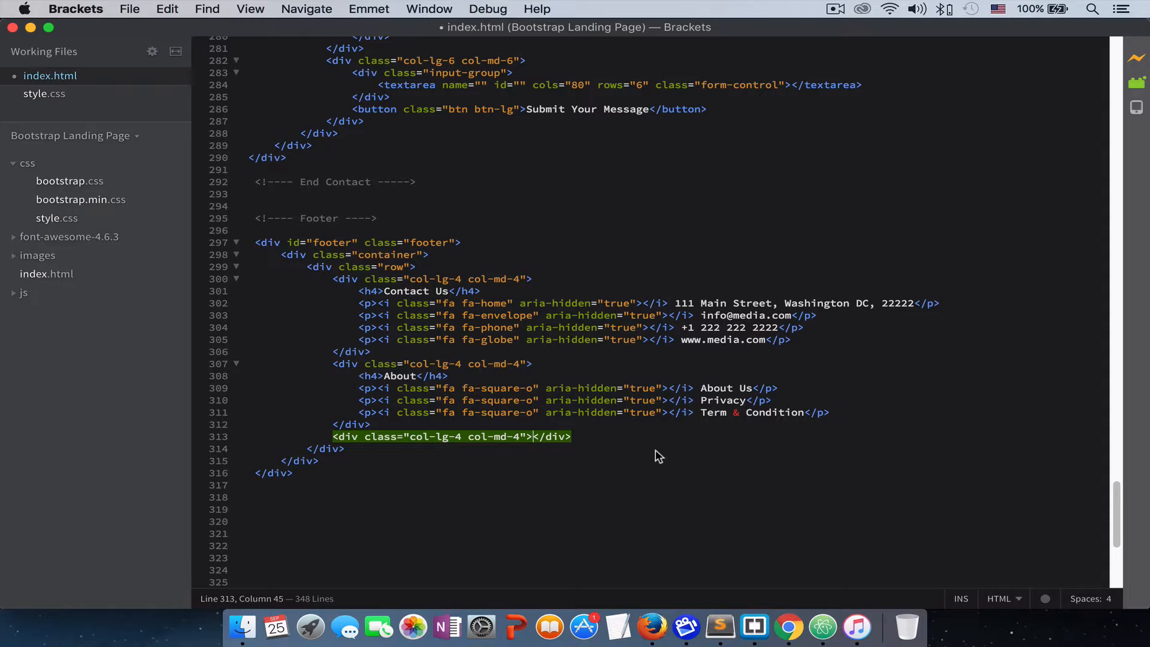
Insert a blank indented line inside the third col-lg-4 footer div.
key(enter)
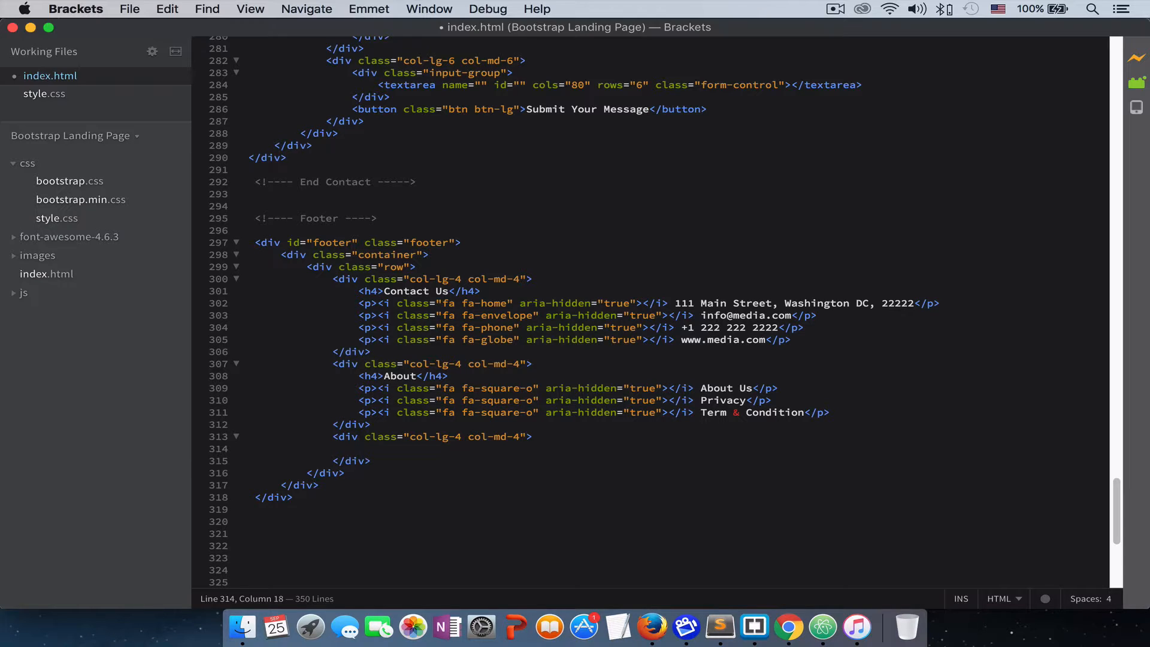
mouse_move(497, 408)
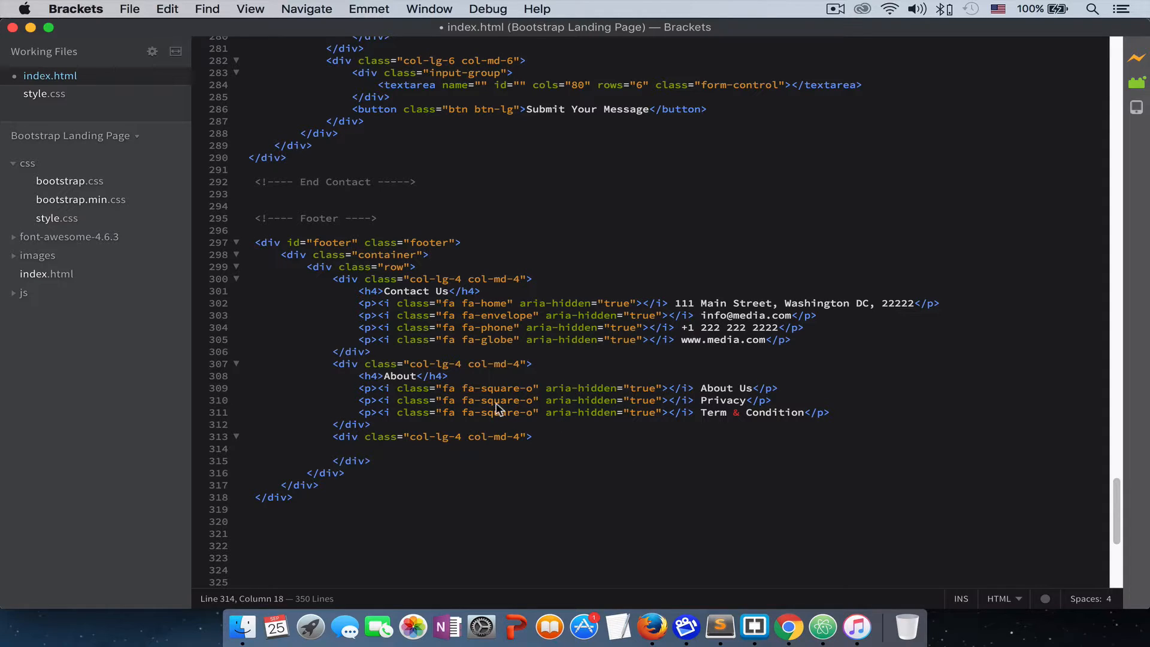
mouse_move(789, 628)
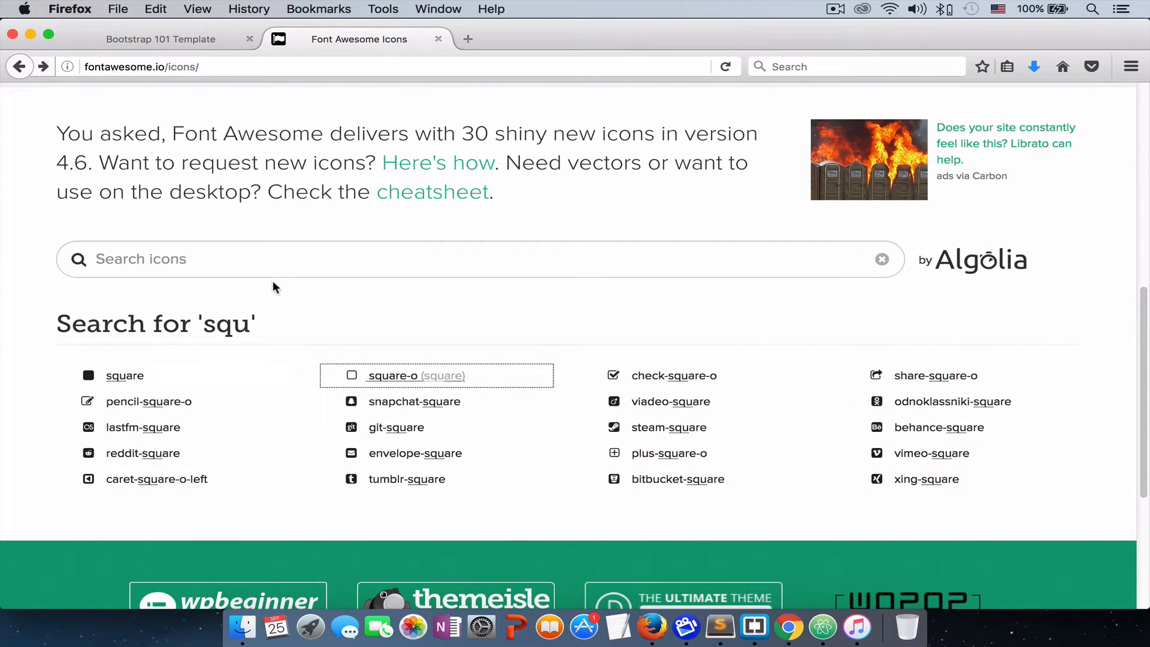
Search Font Awesome for 'fac' and select the fa-facebook icon's markup.
text(fac)
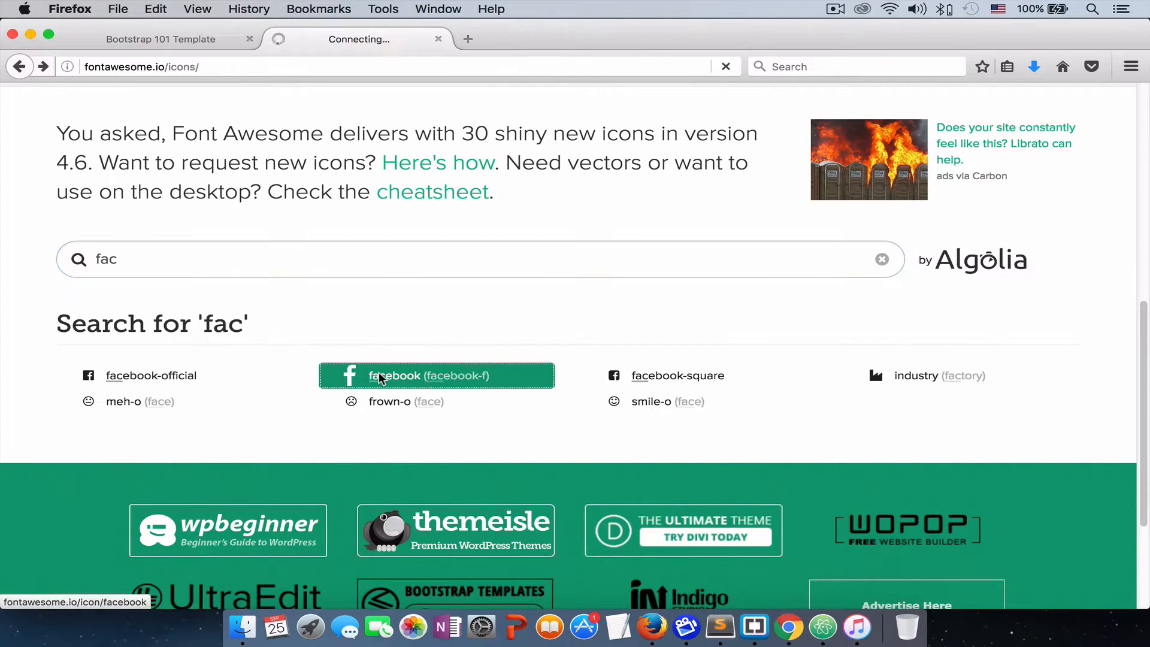
click(396, 376)
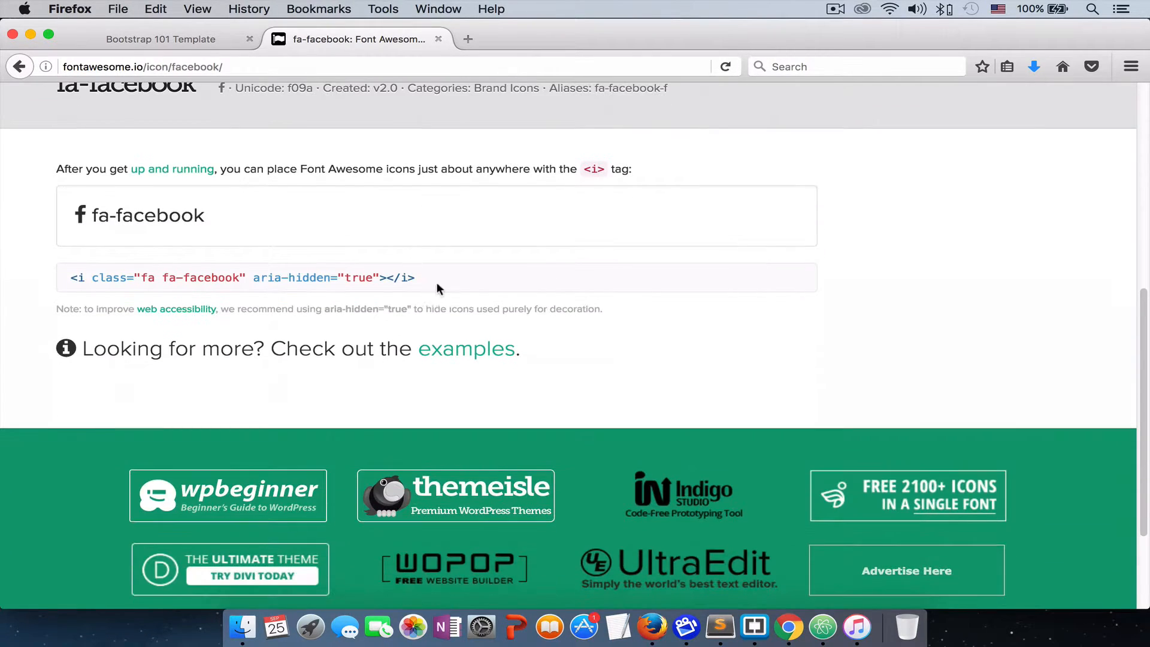
triple_click(242, 277)
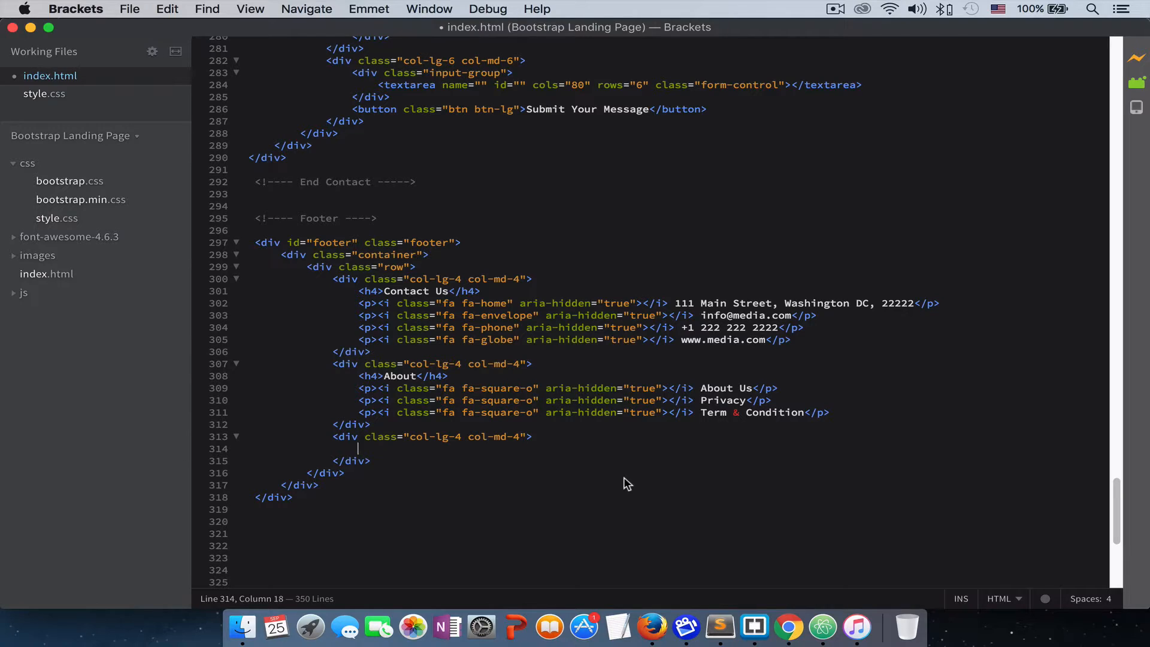
Add a 'Stay in touch' h4 heading with a fa-facebook icon tag beneath it.
text(h4></h4>)
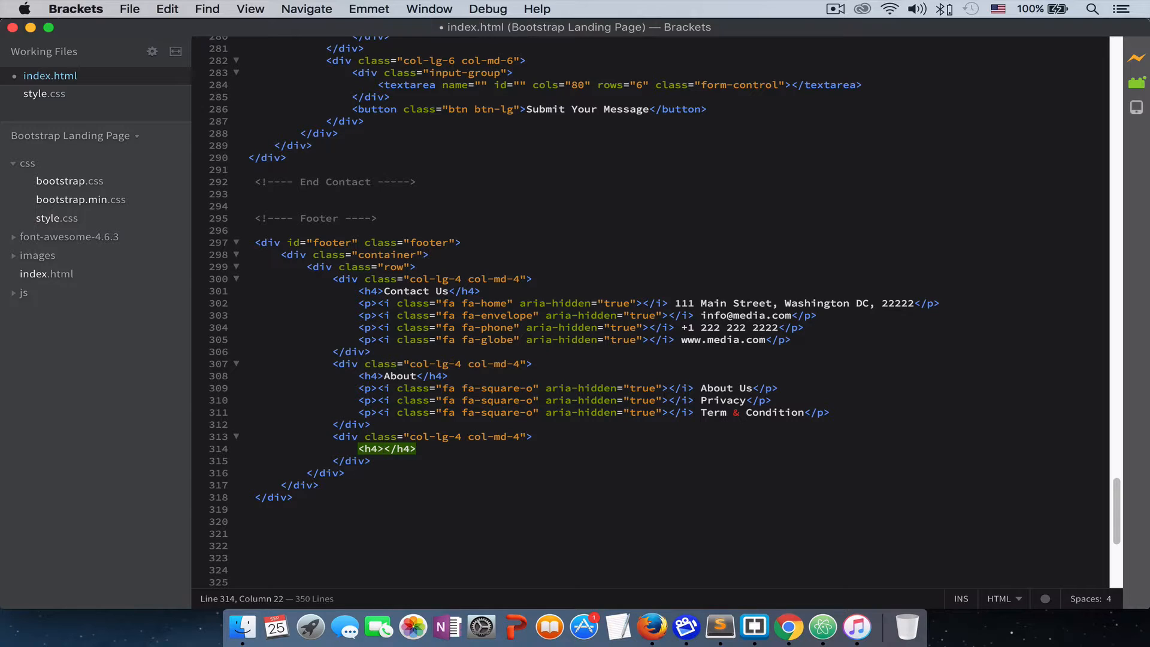
text(Stay in trouk)
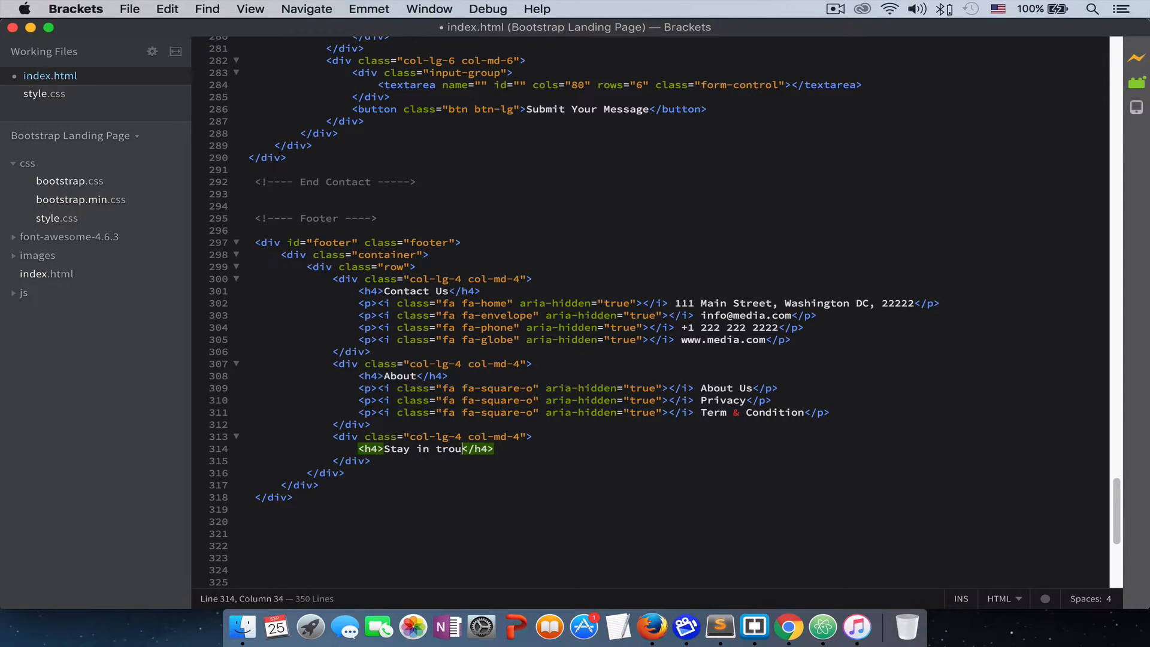
text(ch)
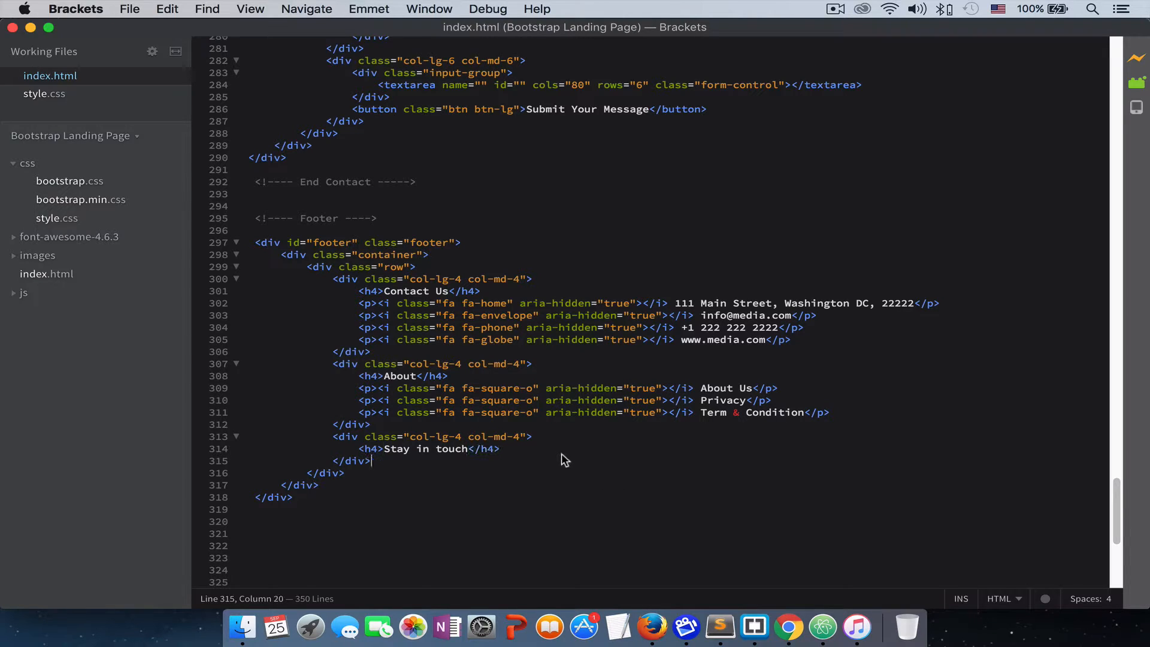
click(501, 448)
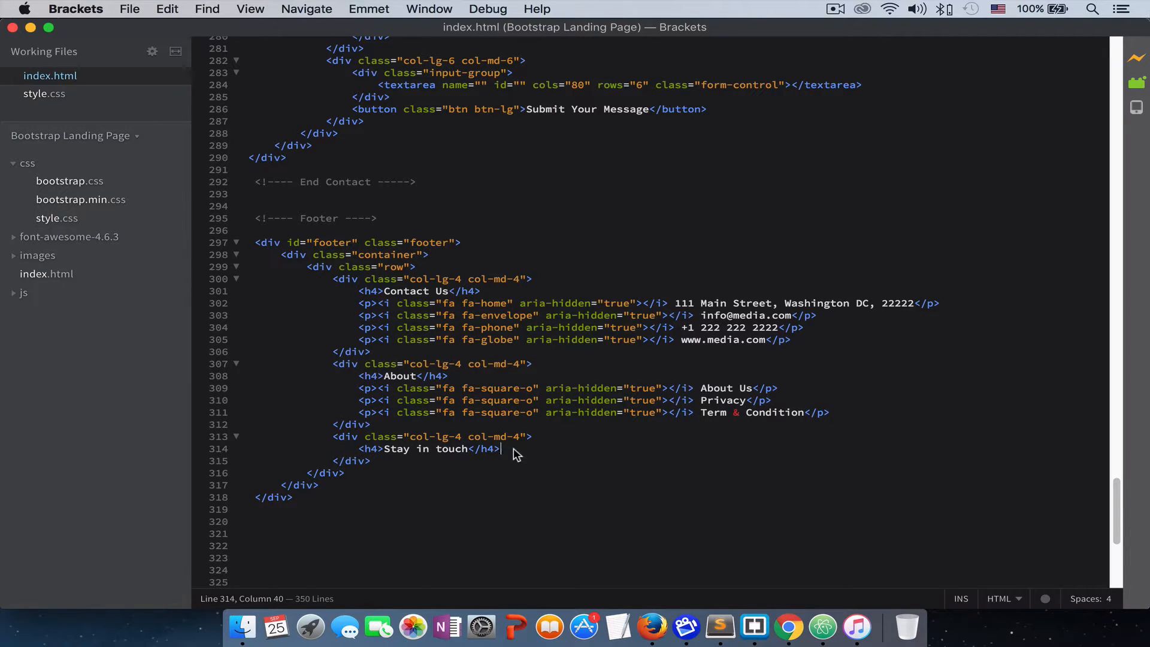
text(<i class="fa fa-facebook" aria-hidden="true"></i>)
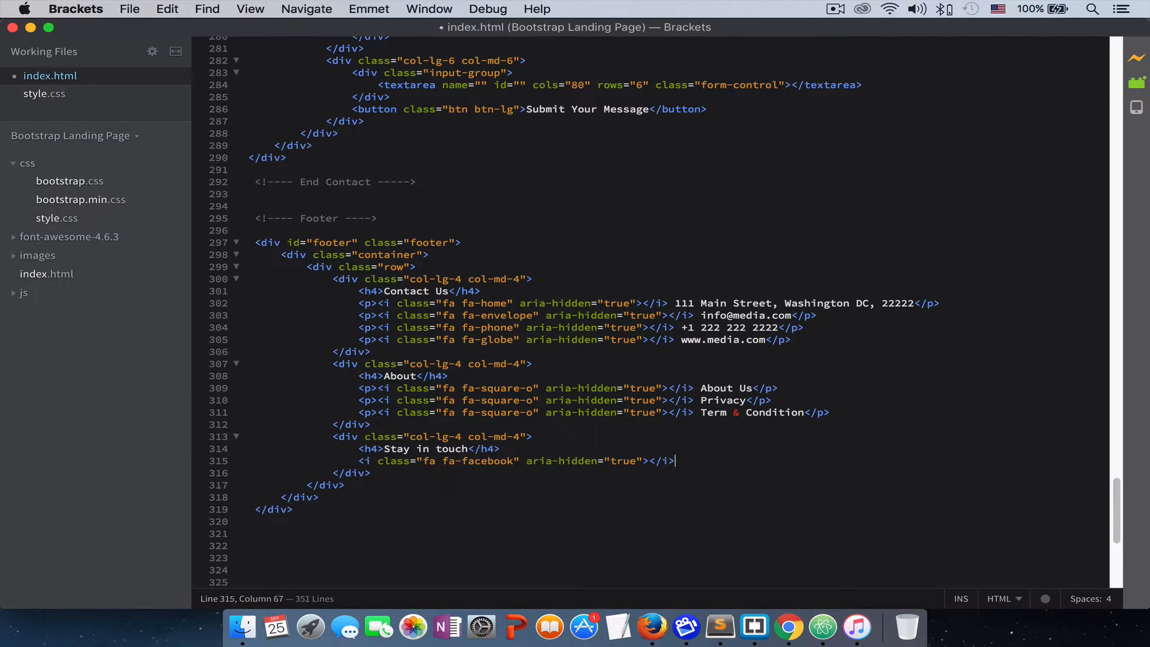
mouse_move(653, 628)
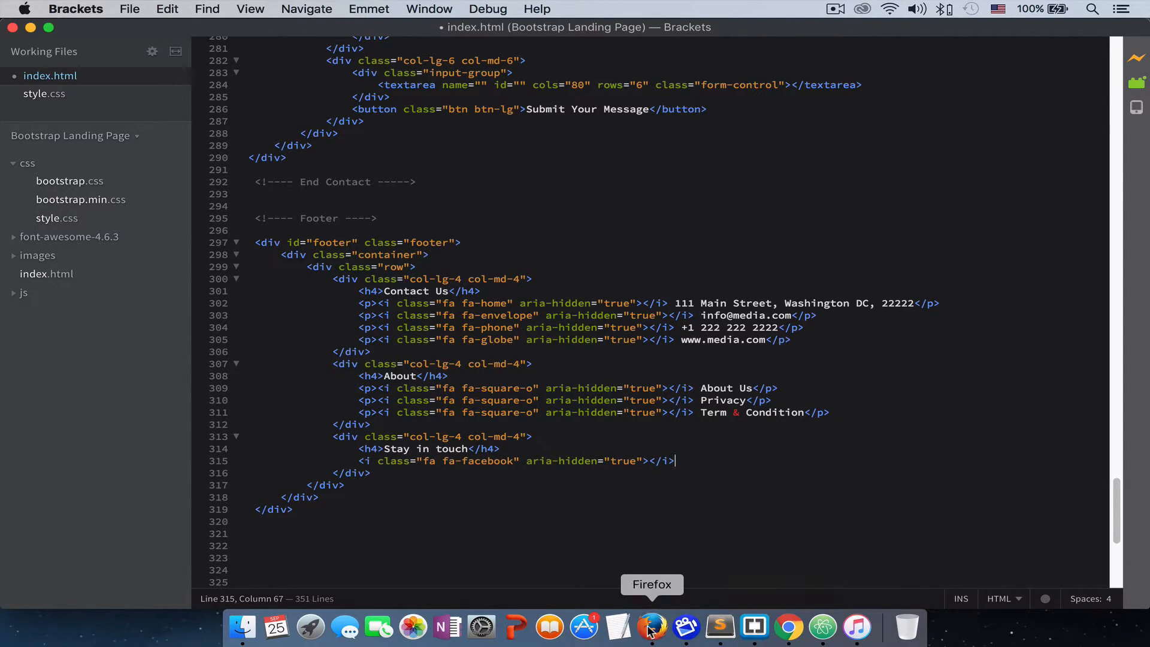
click(650, 631)
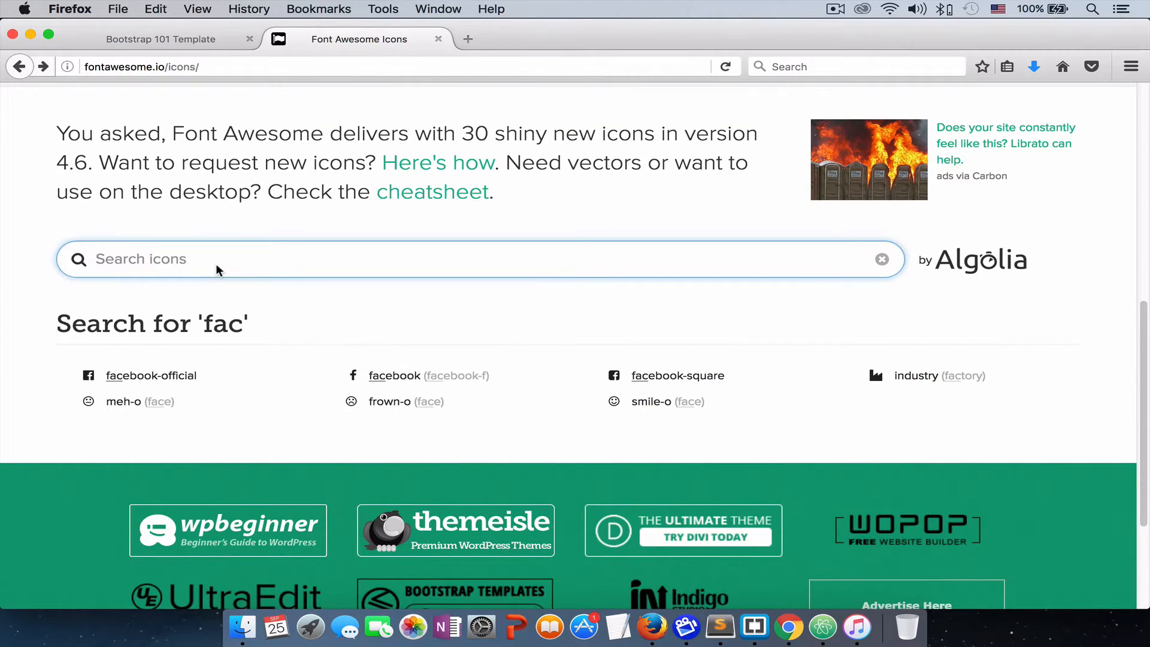
Find fa-twitter via a 'twi' search and paste its icon tag below facebook.
text(twi)
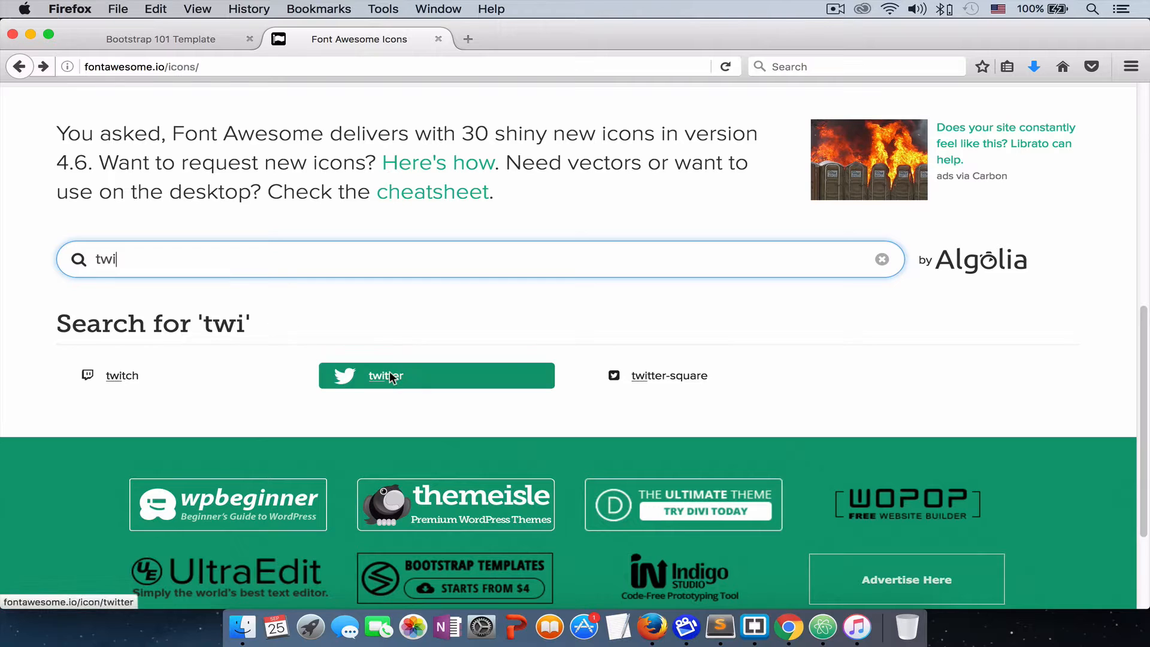
click(386, 376)
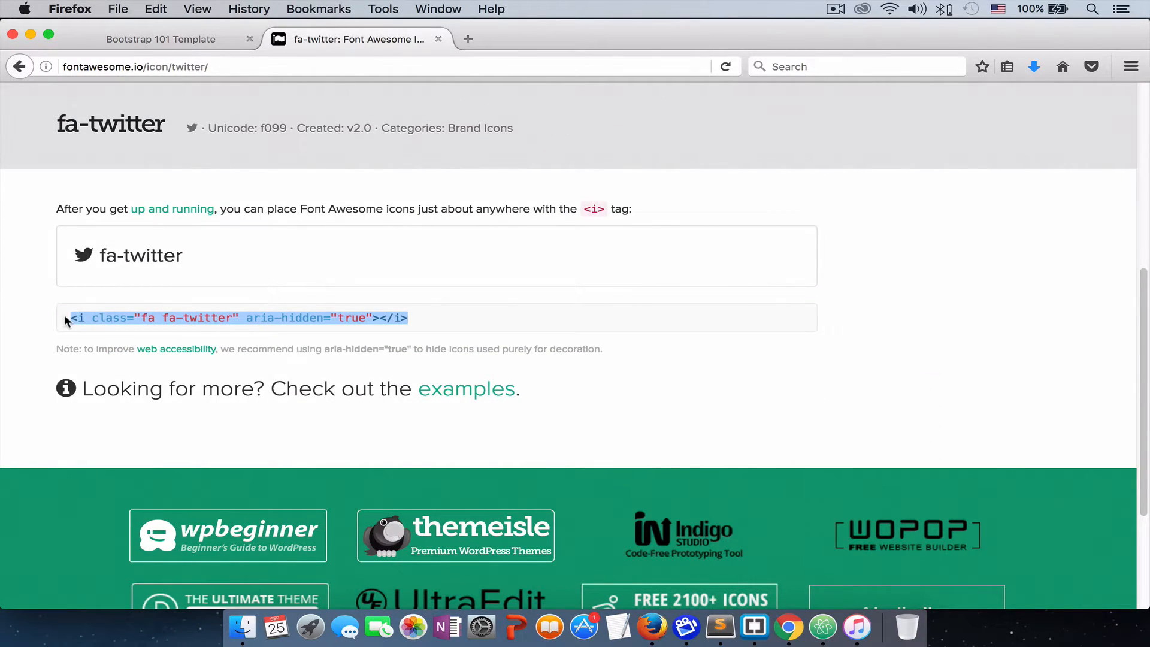
mouse_move(755, 628)
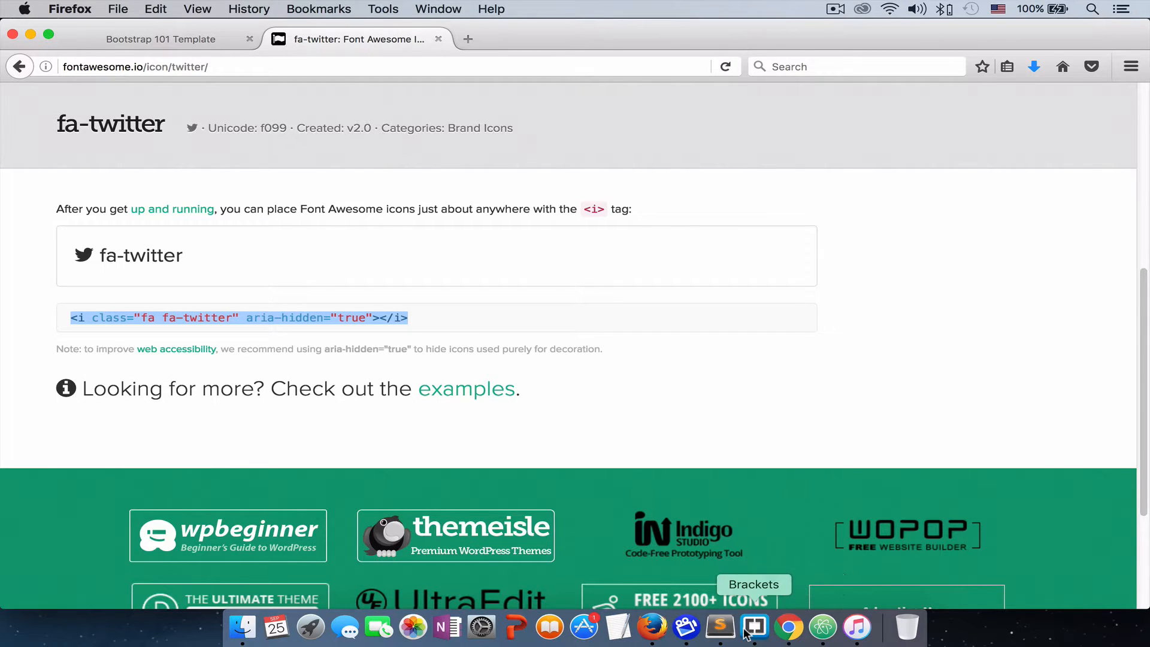
click(754, 627)
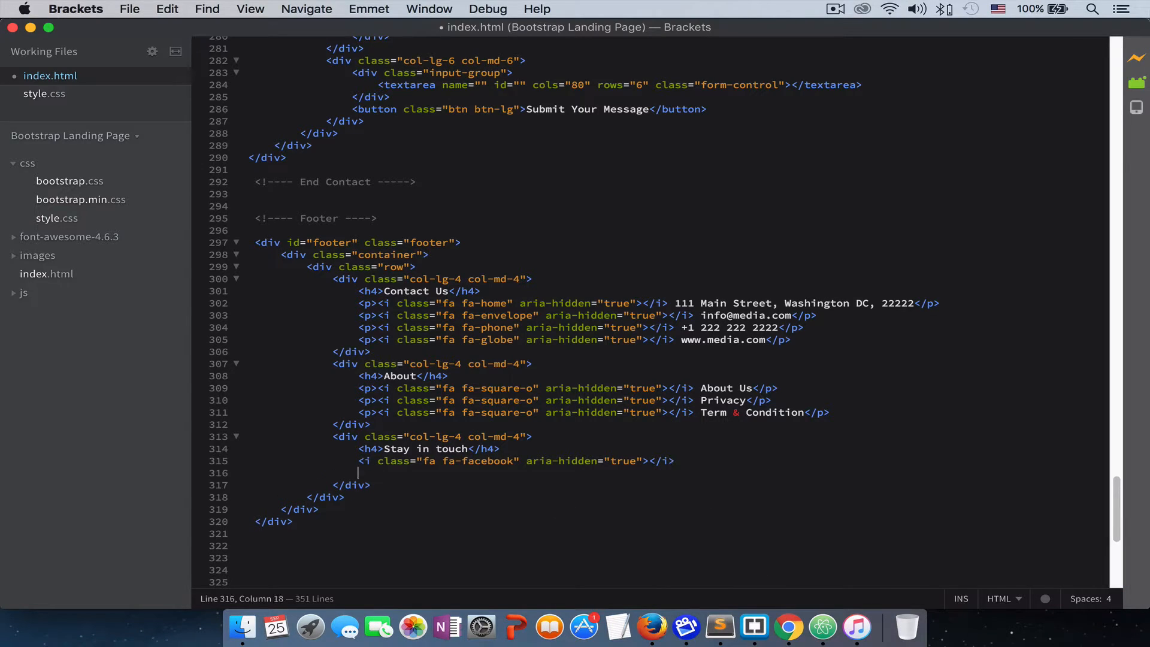
text(<i class="fa fa-twitter" aria-hidden="true"></i>)
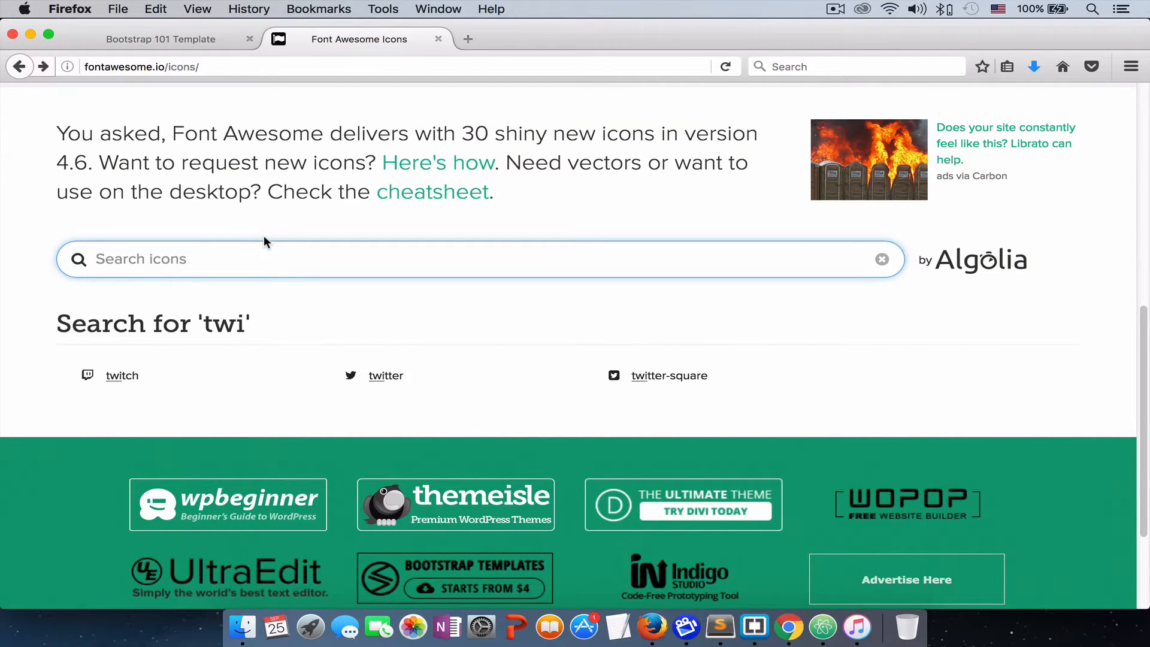
Find fa-linkedin via a 'link' search and paste its icon tag after twitter.
text(link)
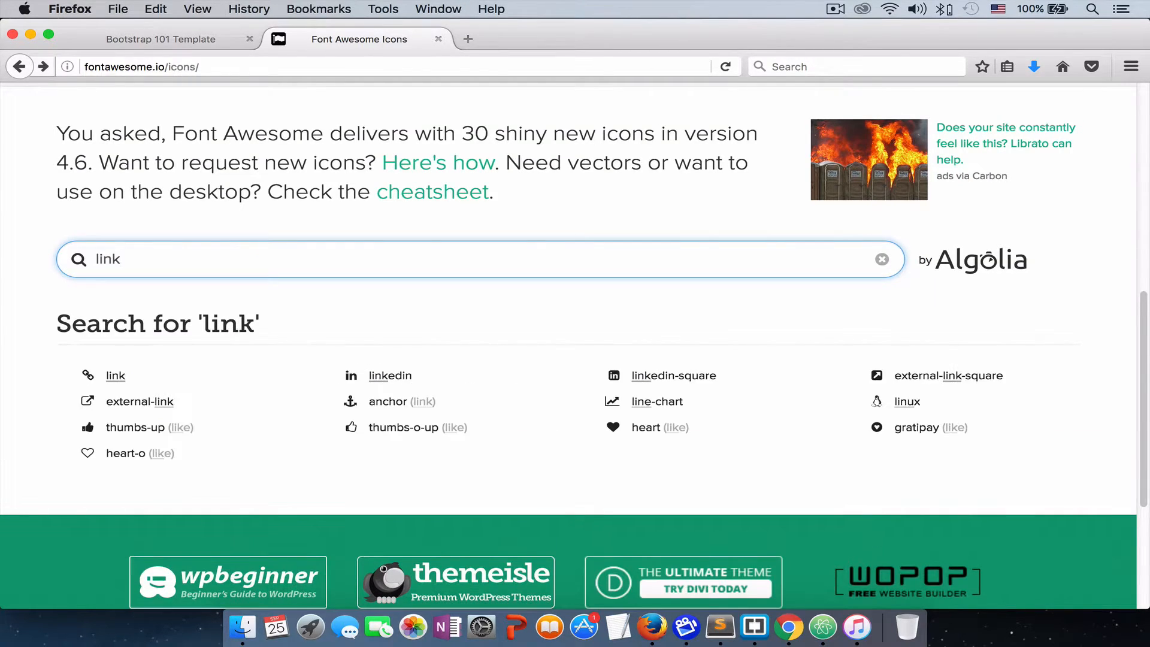
click(390, 376)
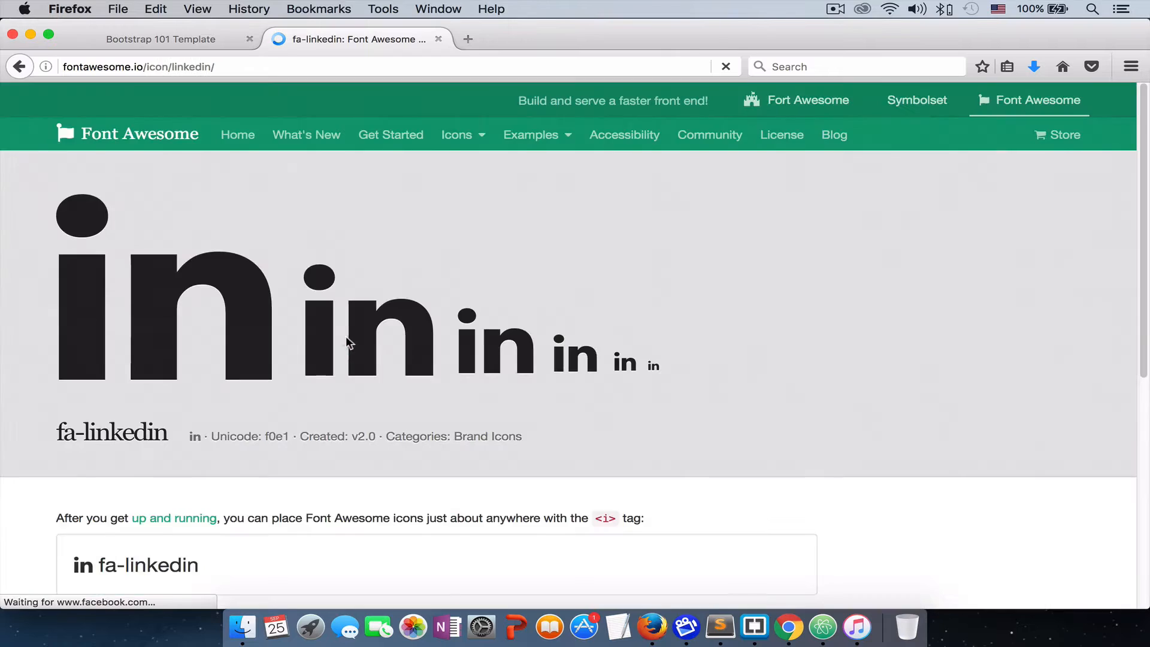
scroll(down, 3)
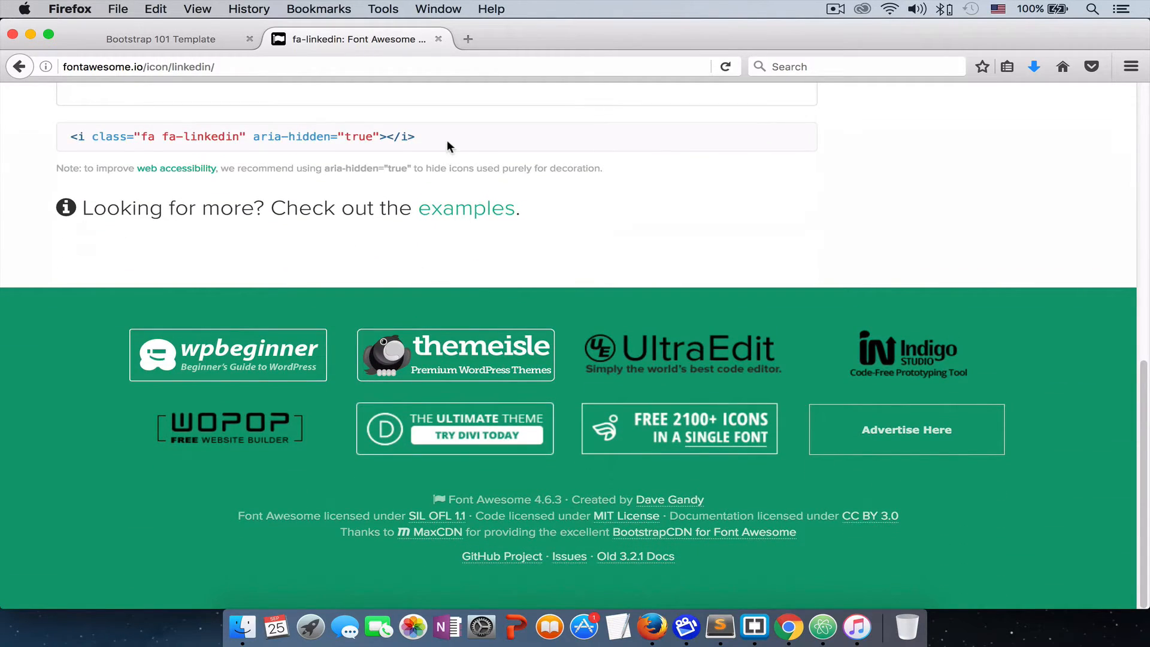
triple_click(237, 137)
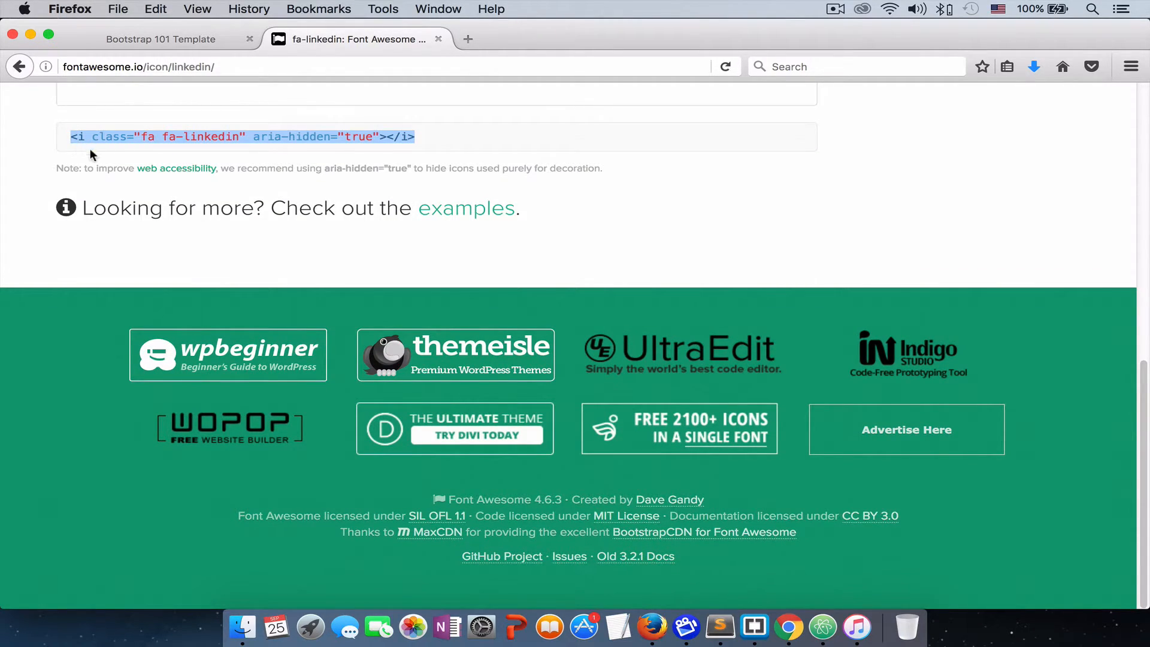
click(753, 627)
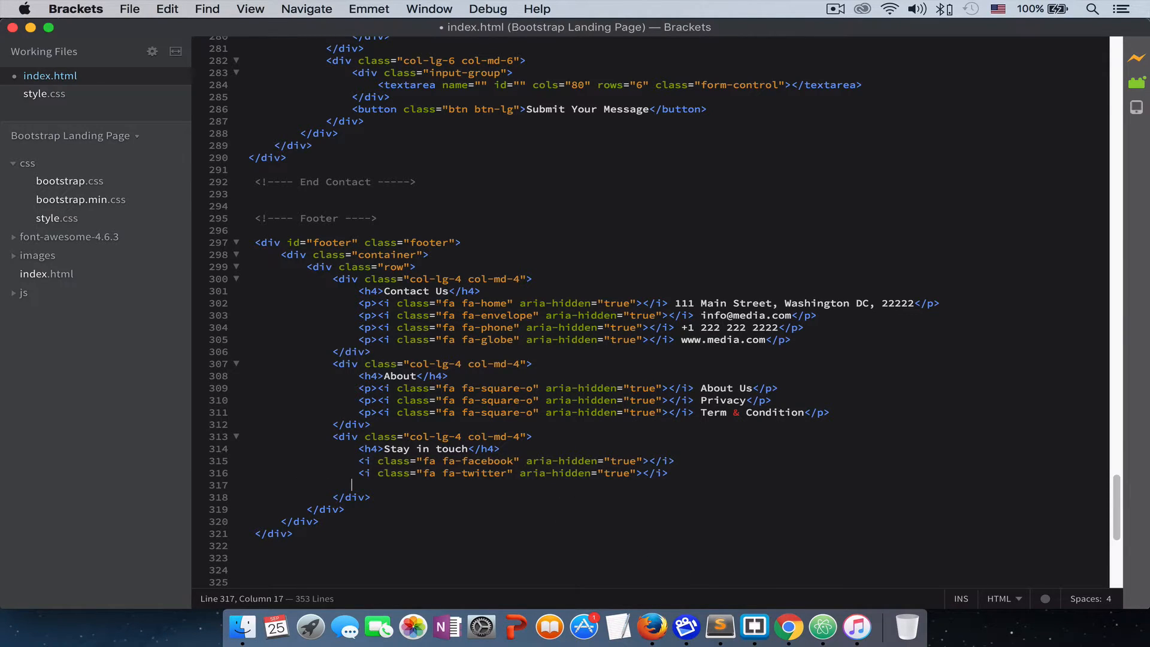
text(<i class="fa fa-linkedin" aria-hidden="true"></i>)
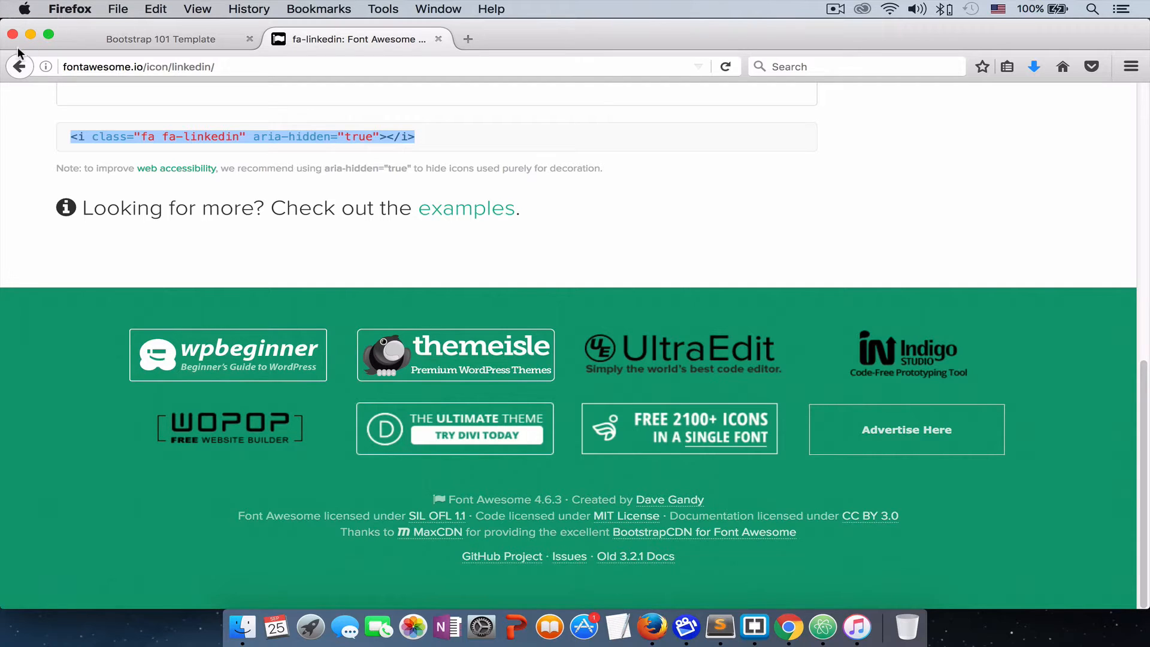
Find fa-pinterest via a 'pi' search and paste its icon tag after linkedin.
click(19, 66)
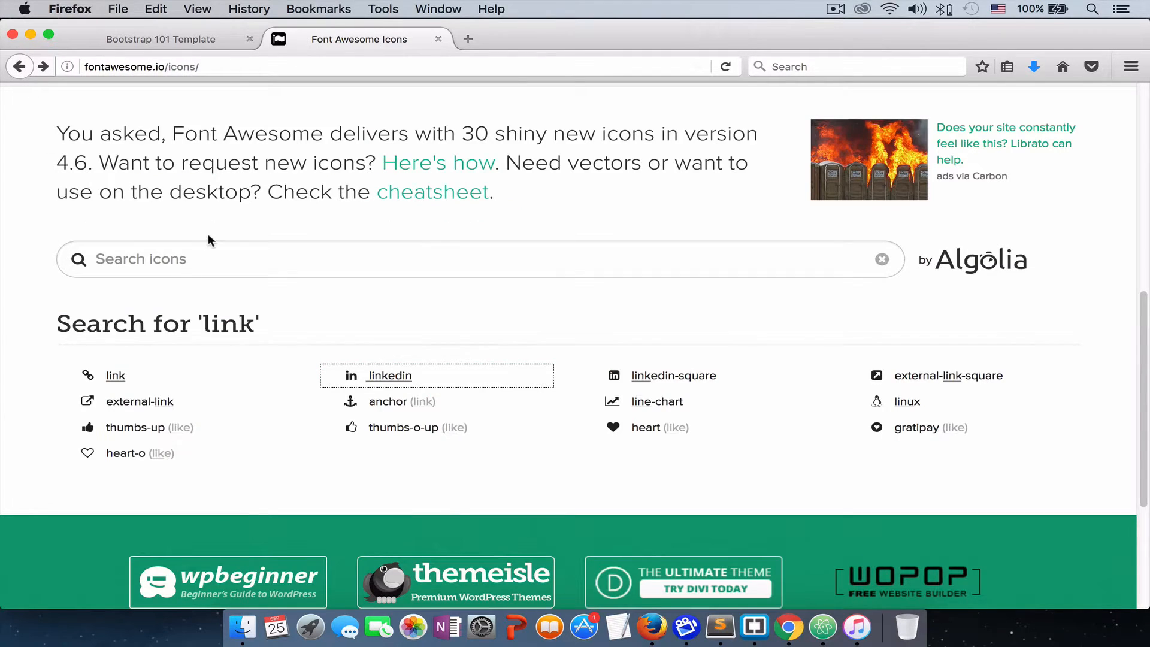
text(pint)
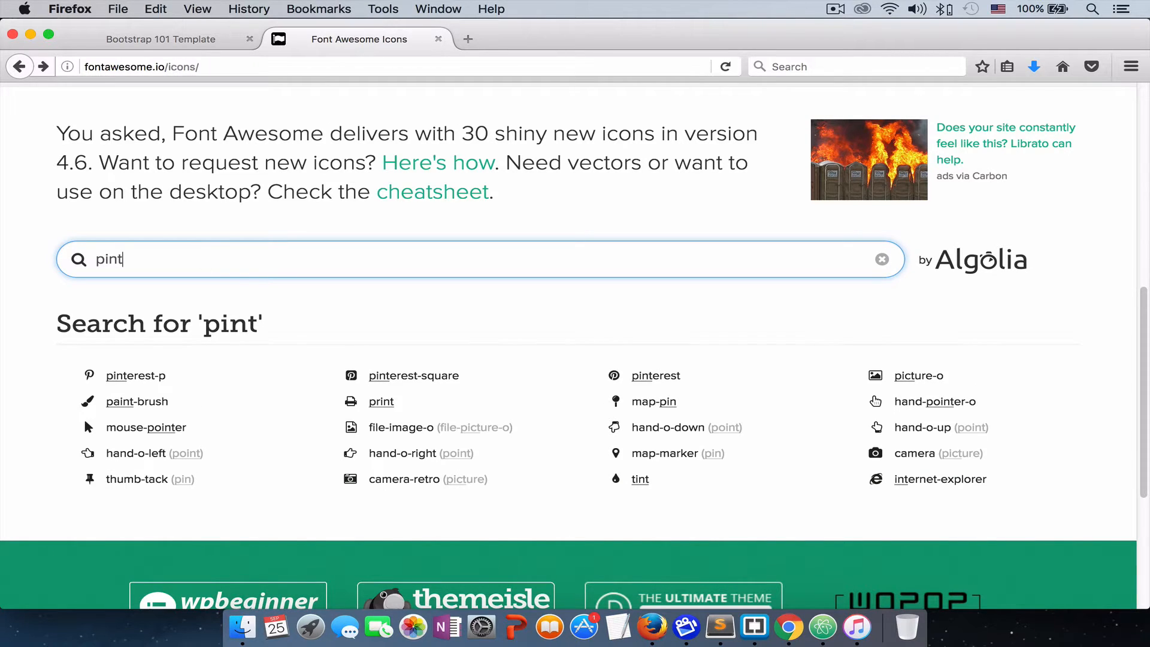
mouse_move(631, 378)
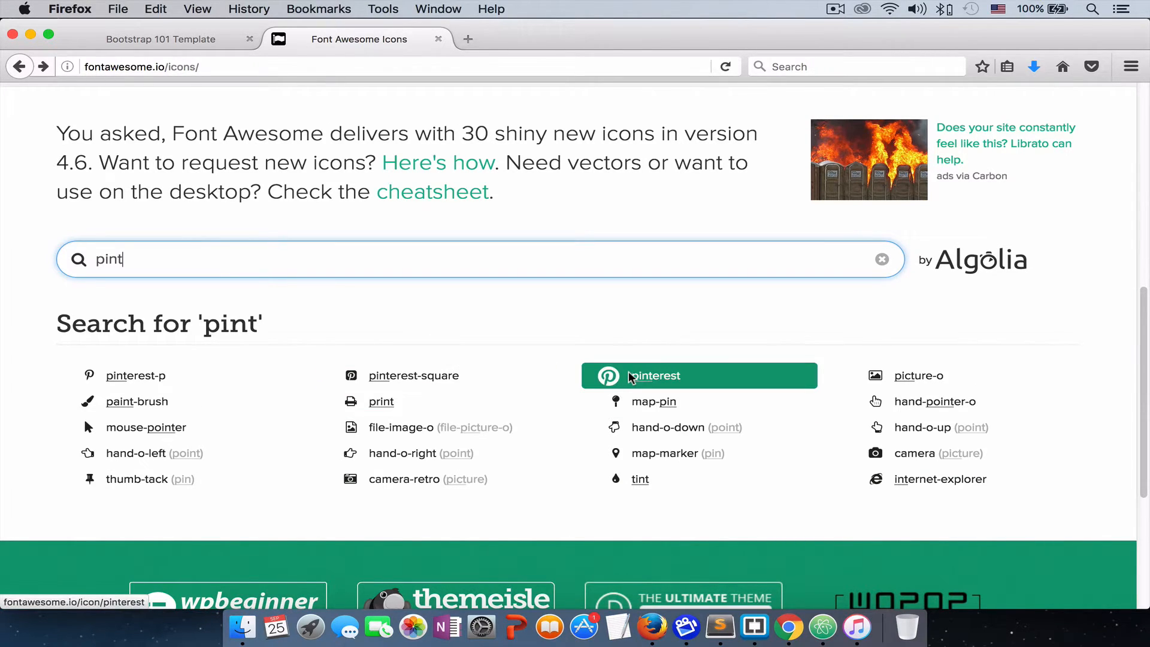
click(654, 375)
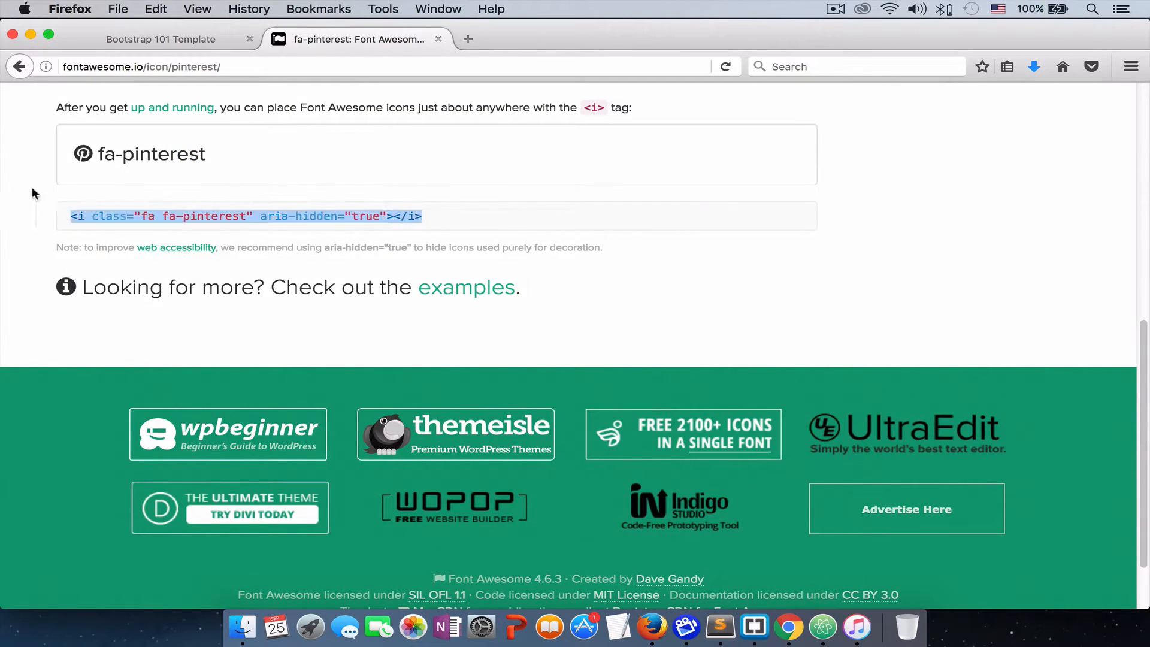
mouse_move(425, 553)
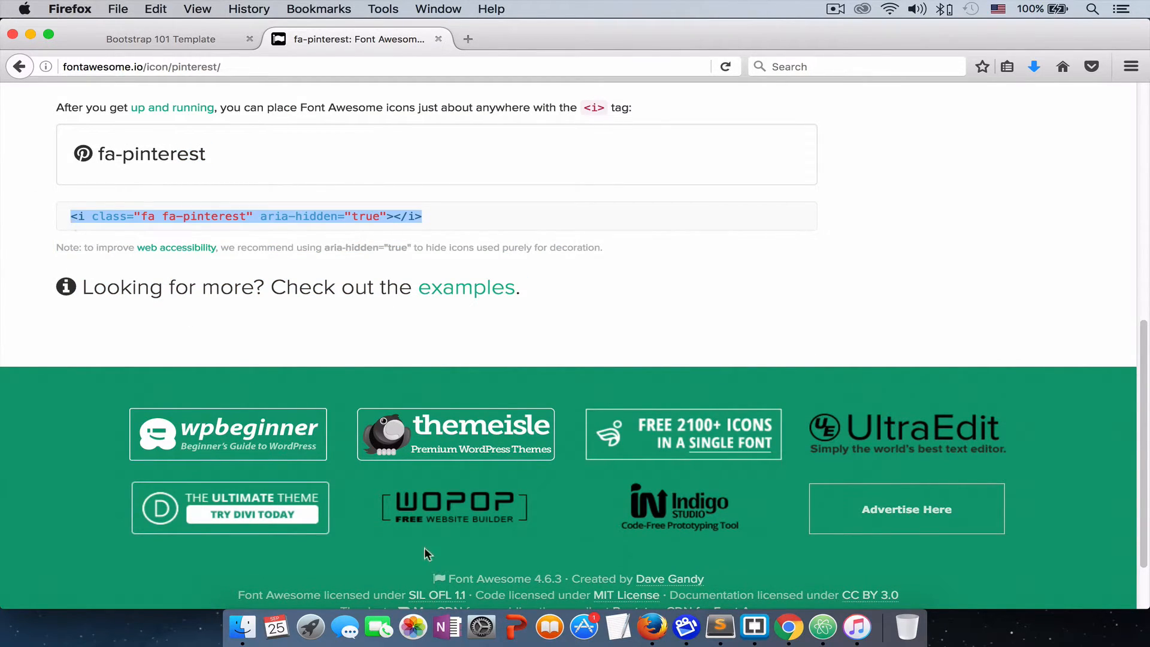
click(752, 631)
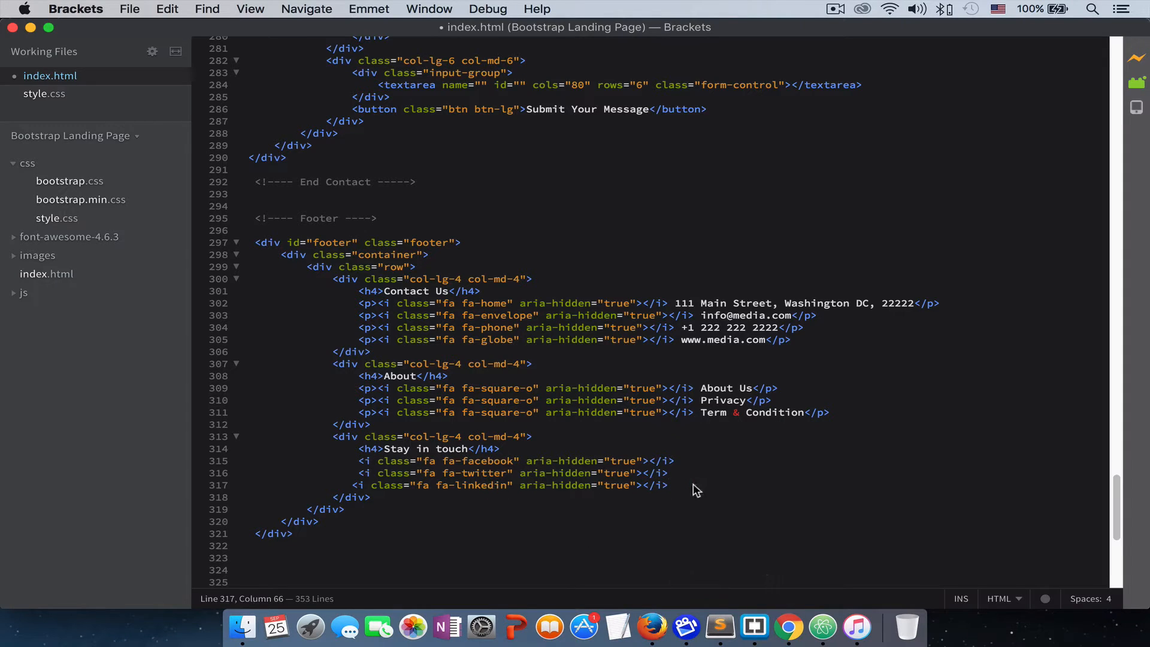
text(<i class="fa fa-pinterest" aria-hidden="true"></i>)
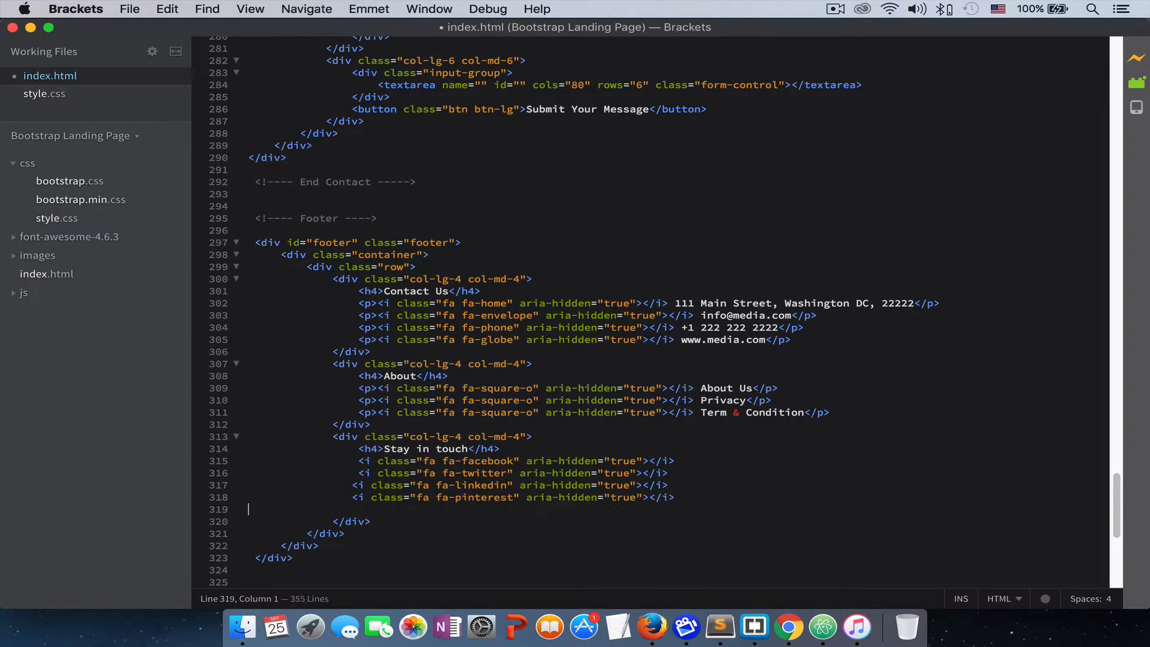
mouse_move(652, 626)
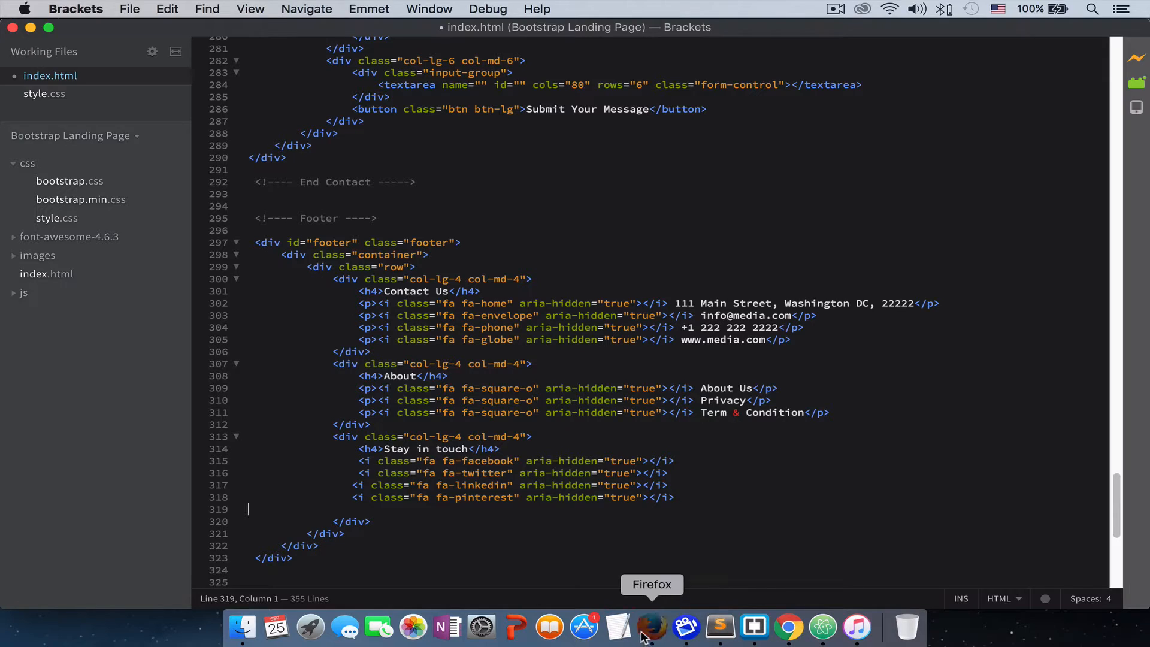
click(652, 628)
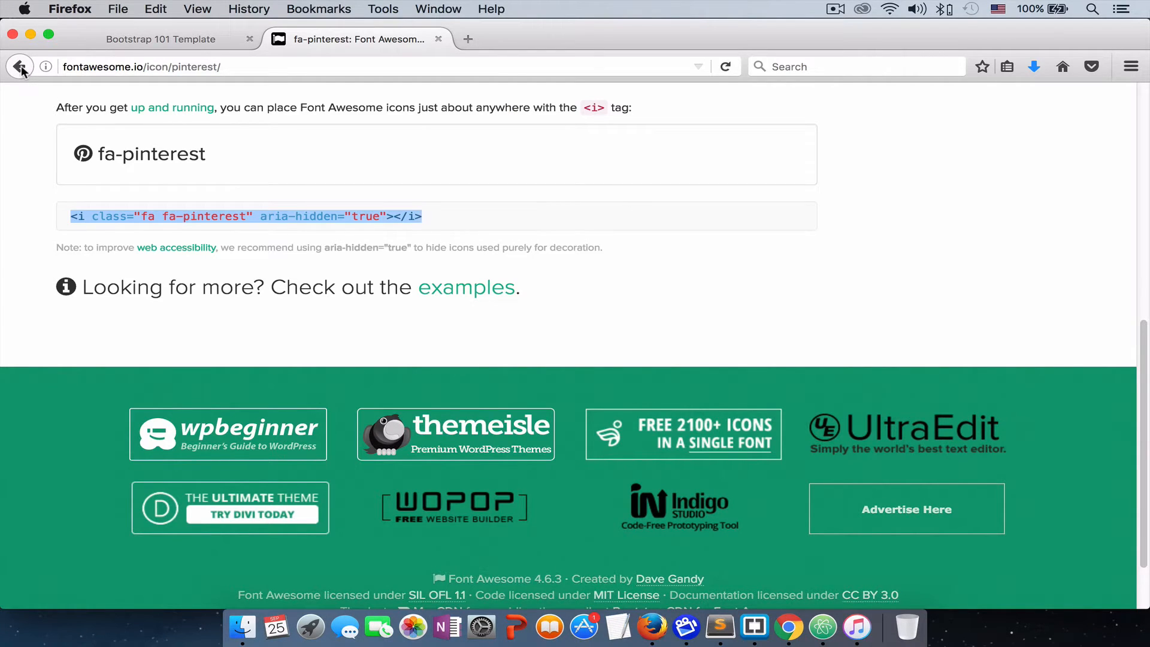
Find fa-youtube via a 'you' search and paste its icon tag after pinterest.
click(21, 66)
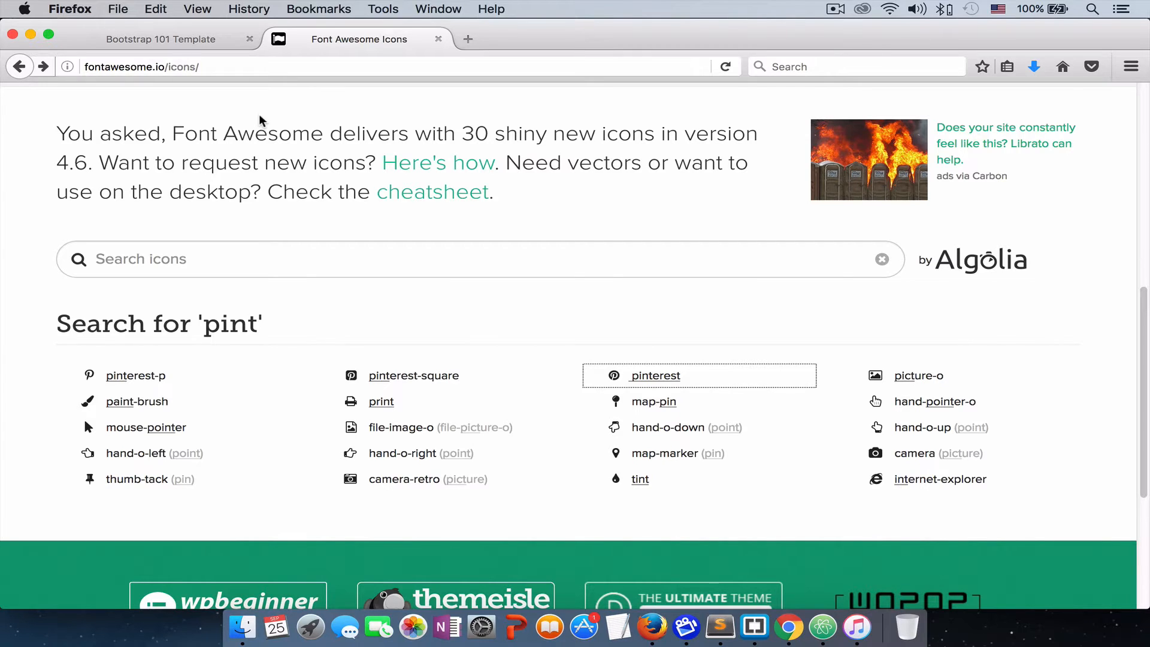
click(286, 259)
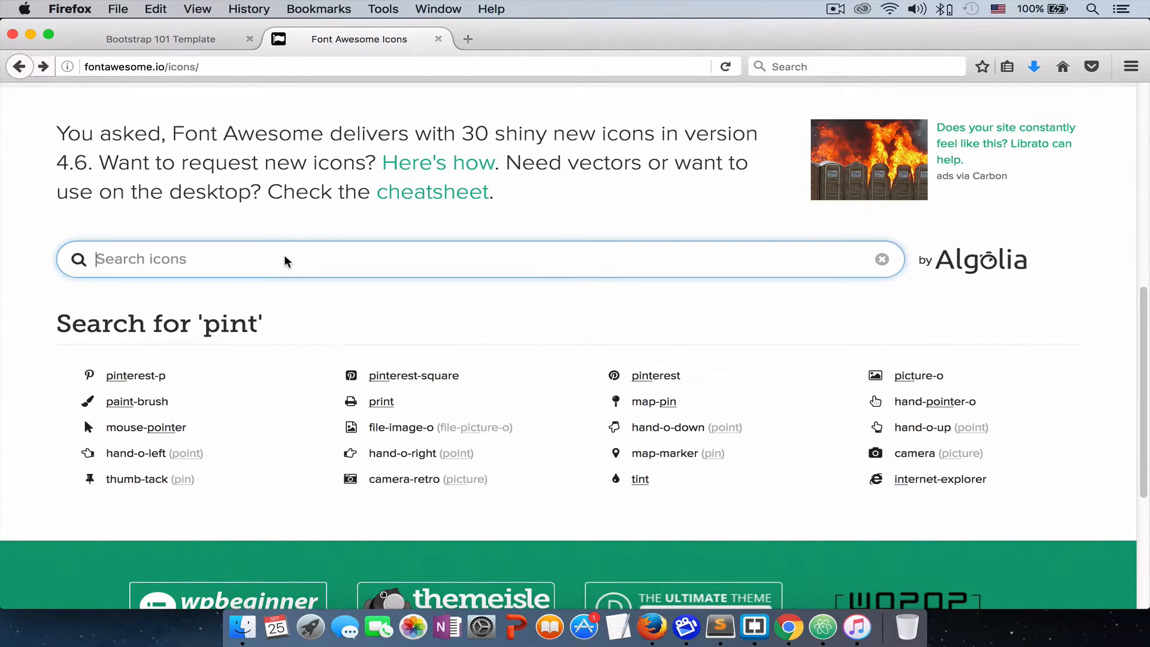
text(you)
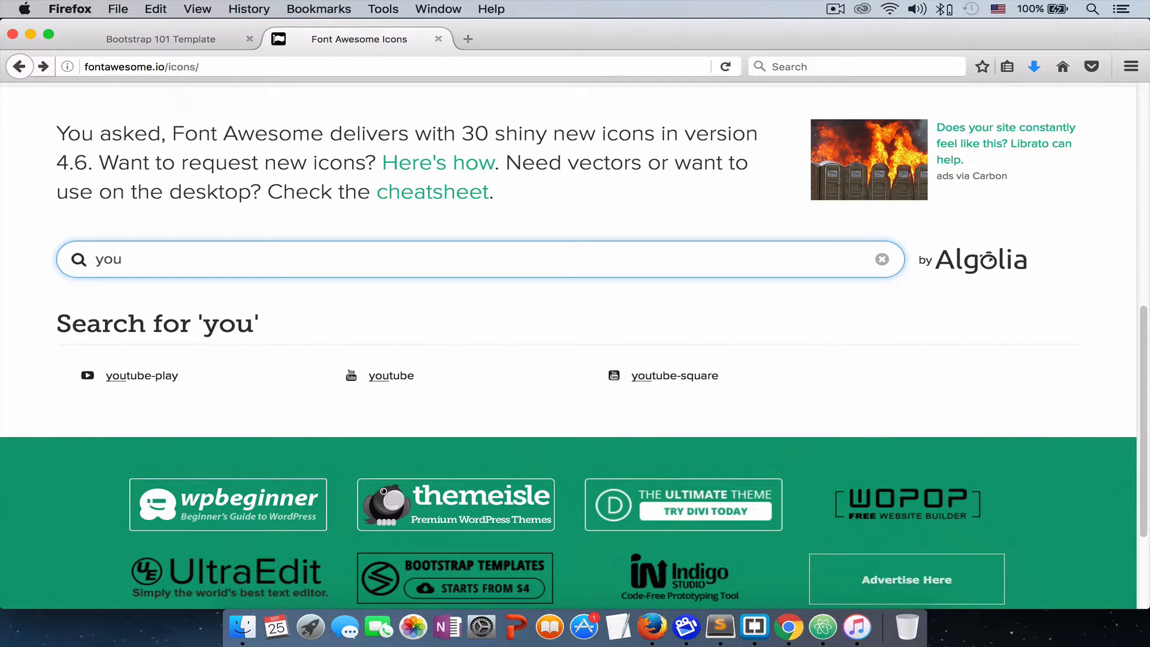
mouse_move(404, 386)
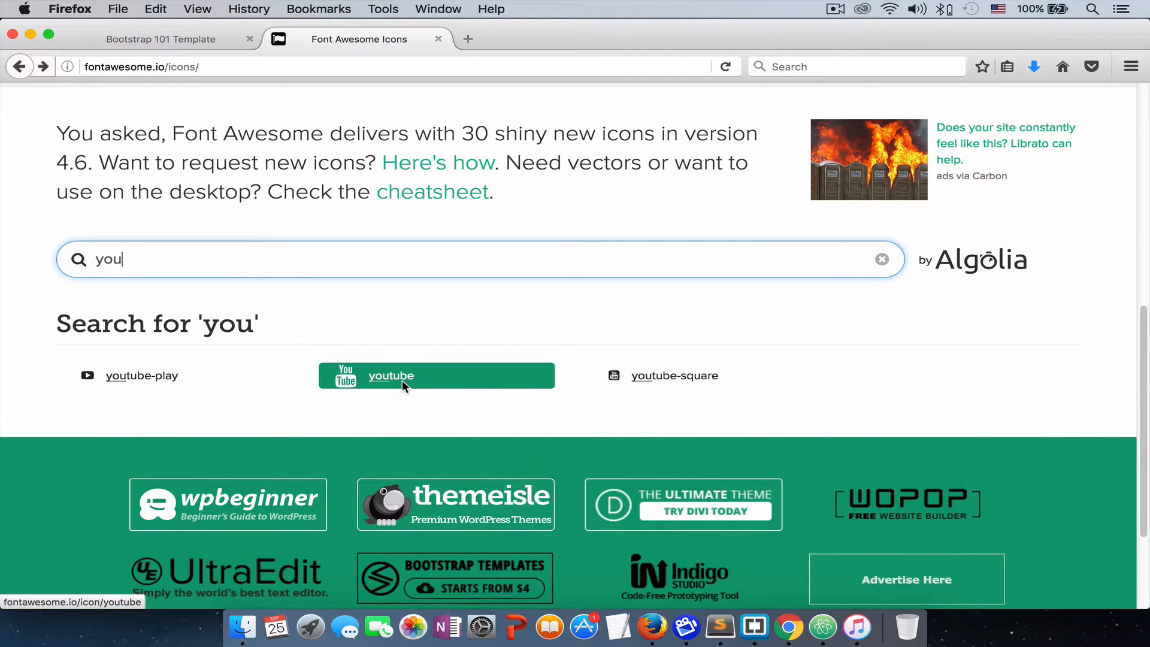
click(391, 375)
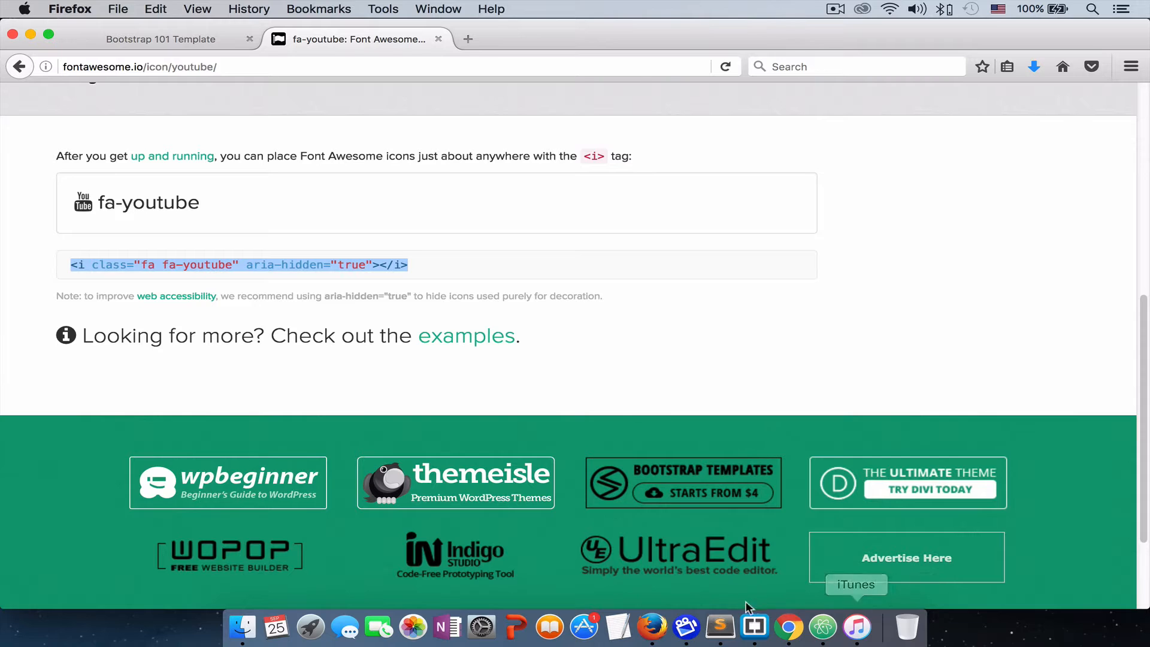
mouse_move(720, 630)
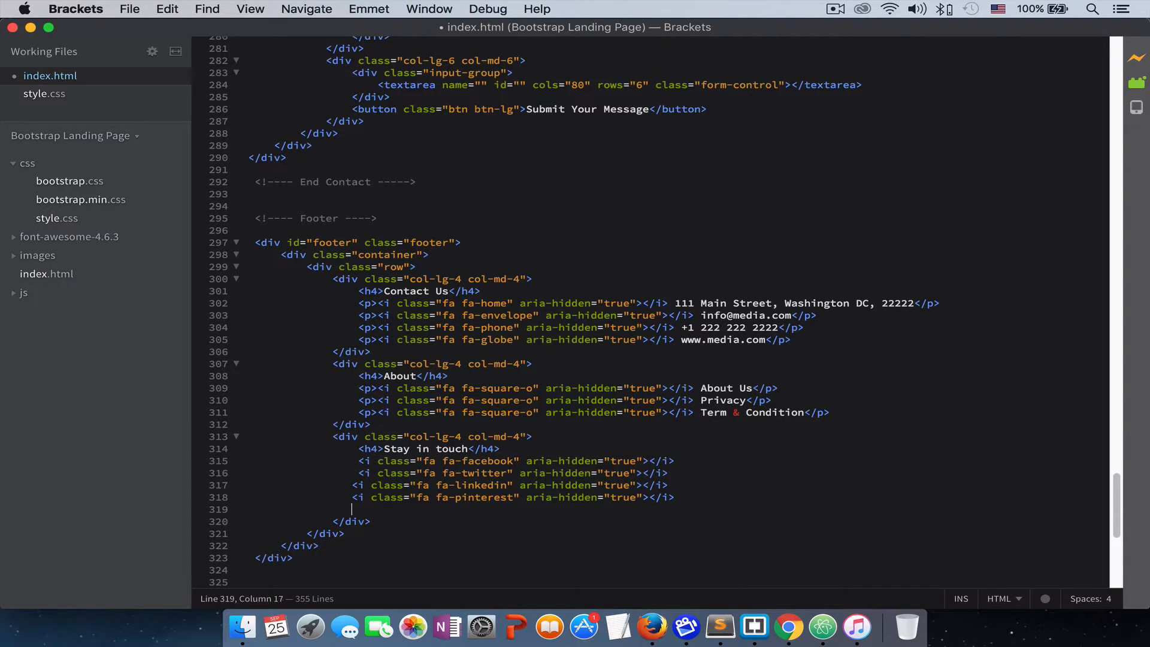
text(<i class="fa fa-youtube" aria-hidden="true"></i>)
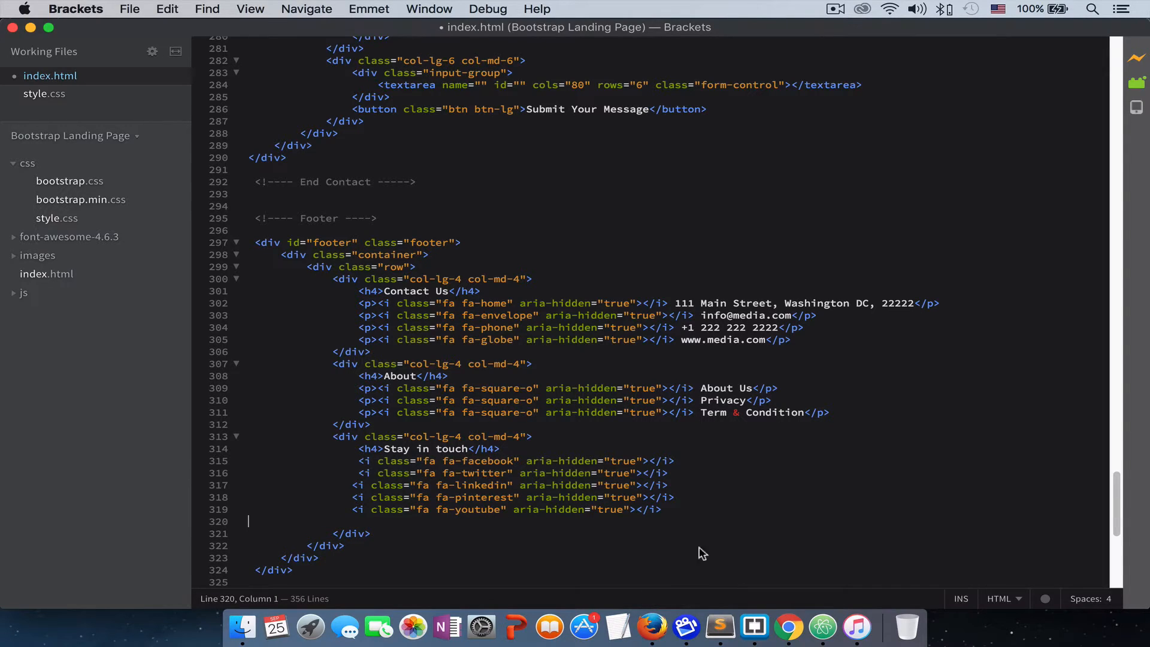
mouse_move(772, 457)
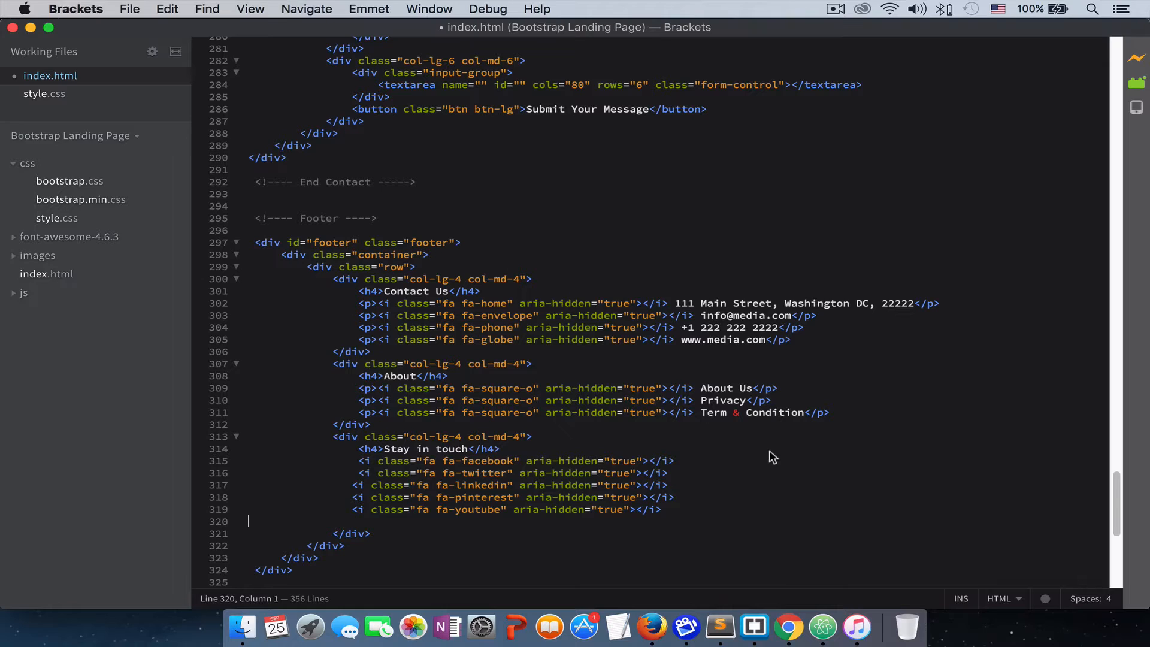
mouse_move(651, 628)
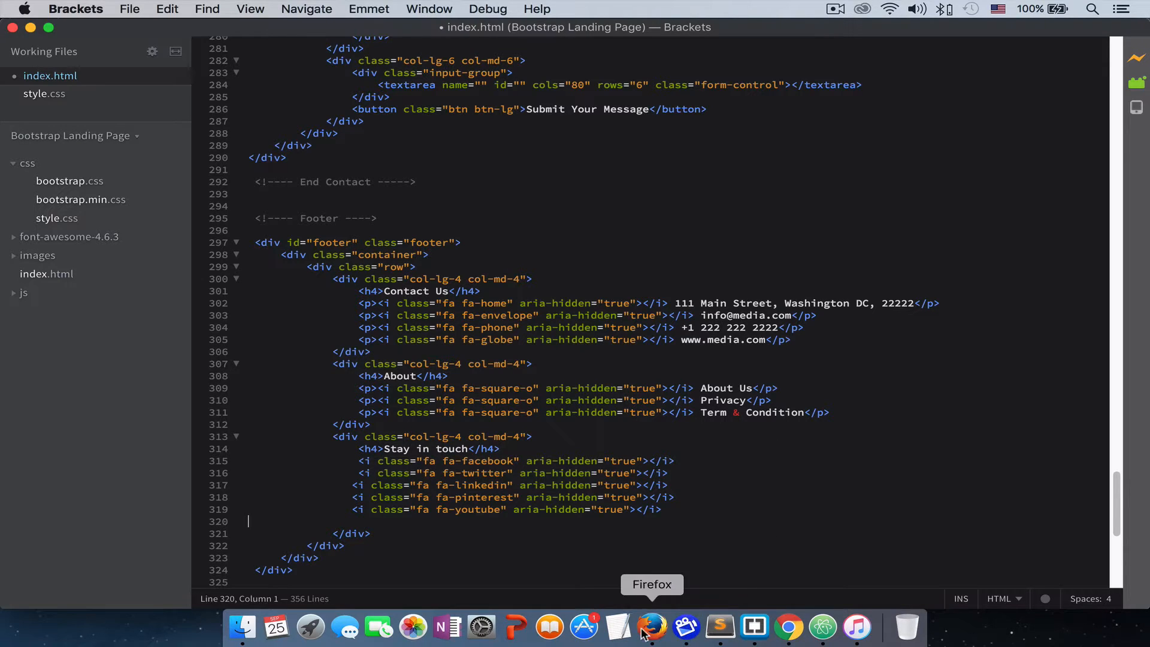
Search Font Awesome for 'git' and select the fa-github icon's code snippet.
click(660, 628)
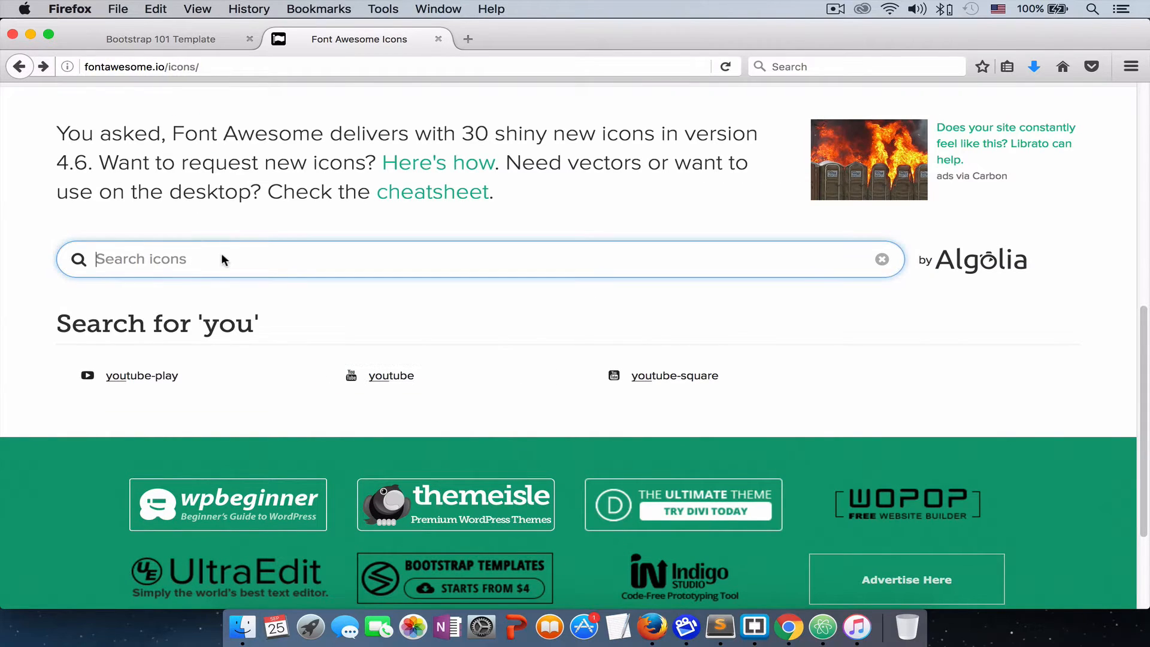
text(gith)
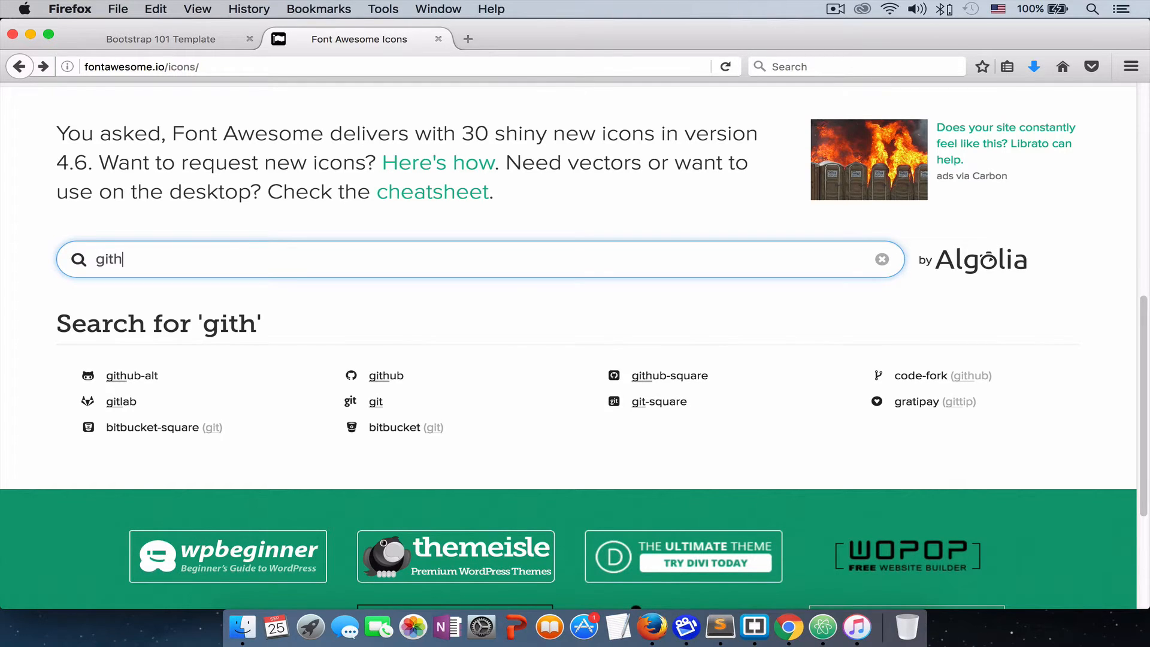
click(386, 376)
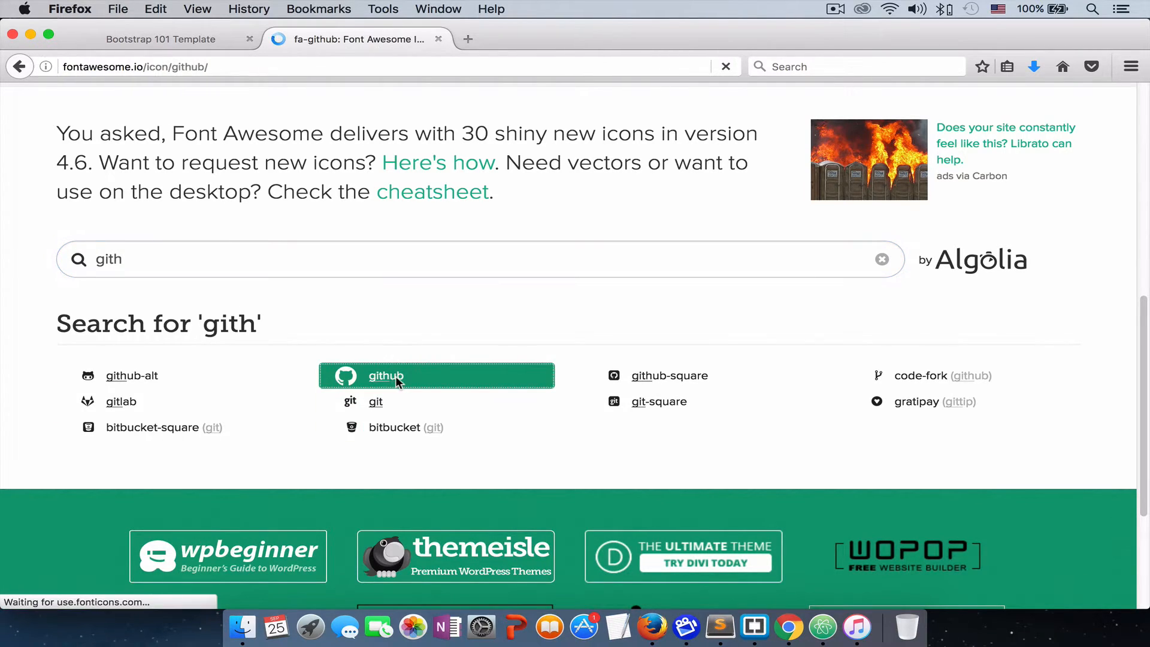
click(386, 376)
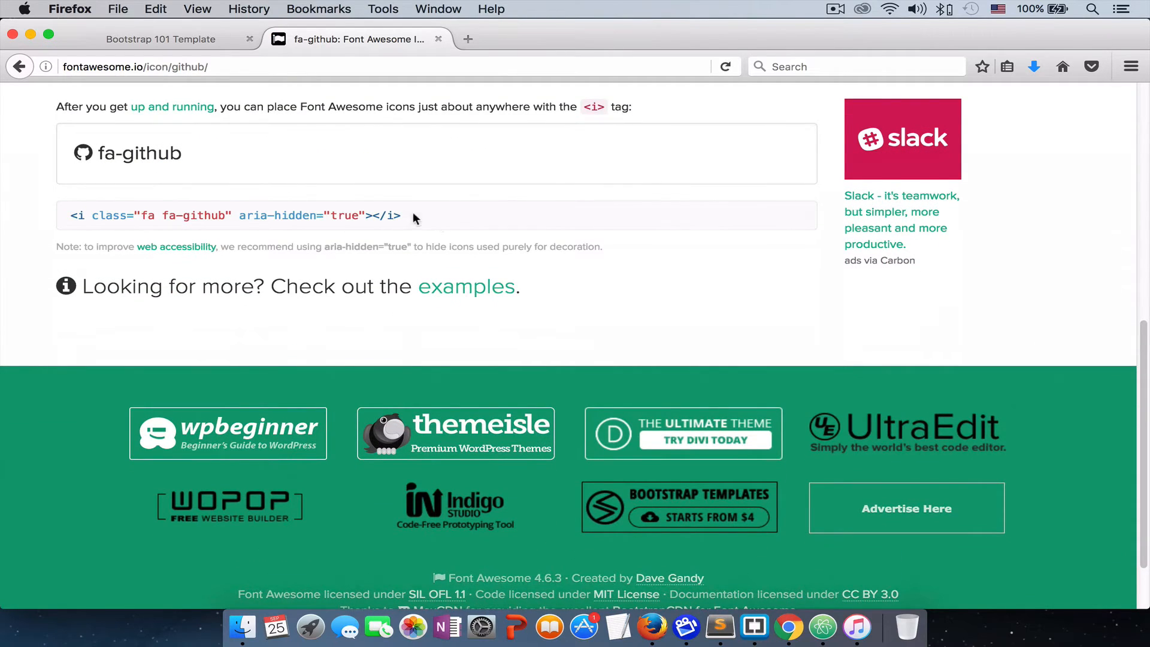
triple_click(234, 216)
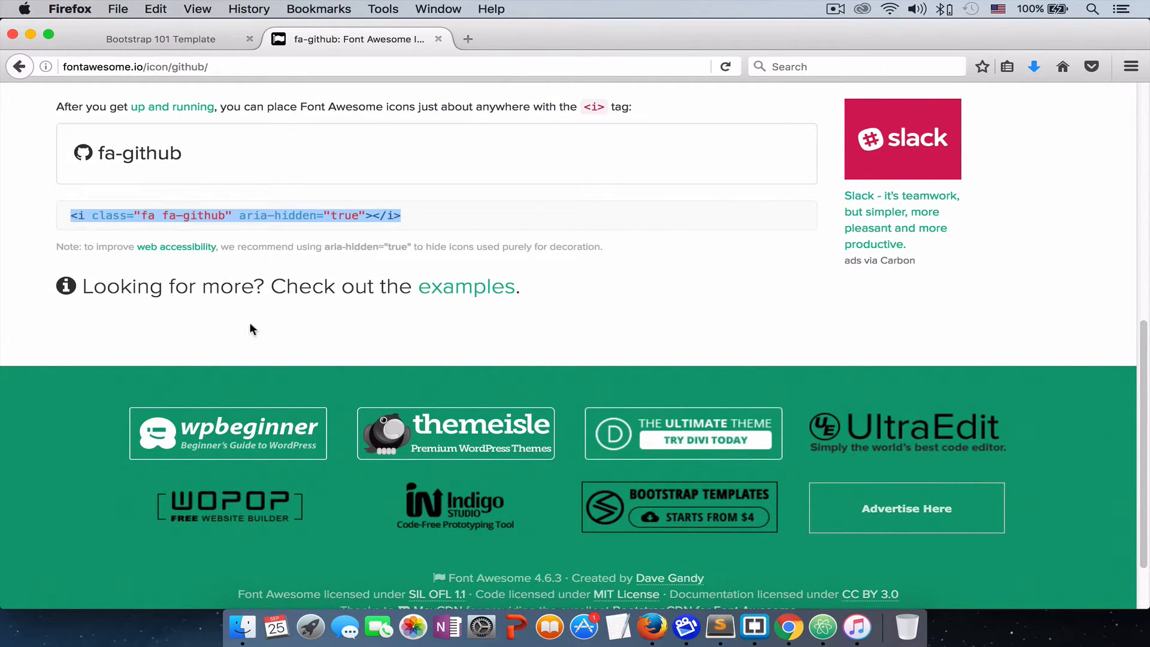
mouse_move(719, 631)
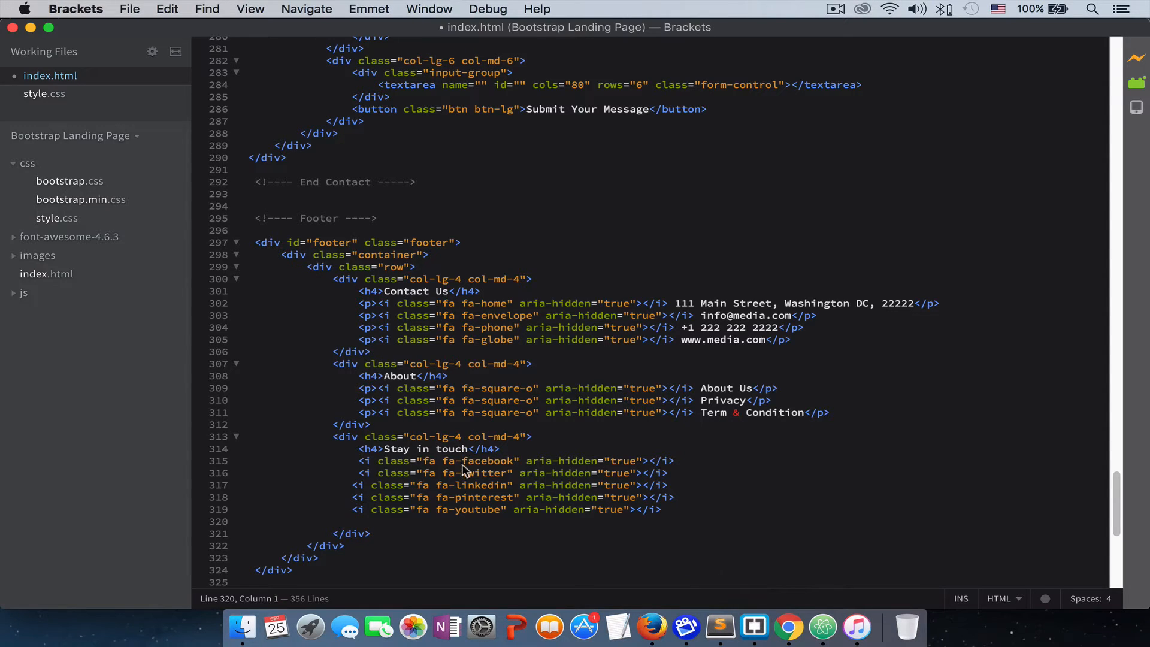
Paste the fa-github icon tag, follow it with a <br>, and begin a new line.
text(<i class="fa fa-github" aria-hidden="true"></i>)
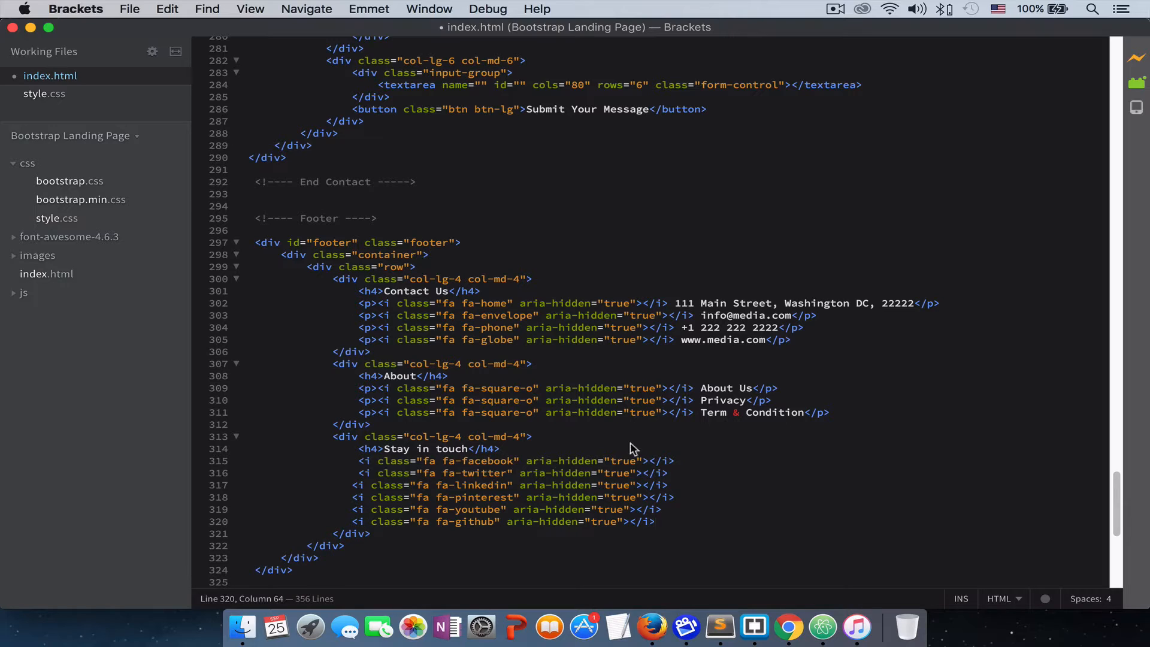
text(br>)
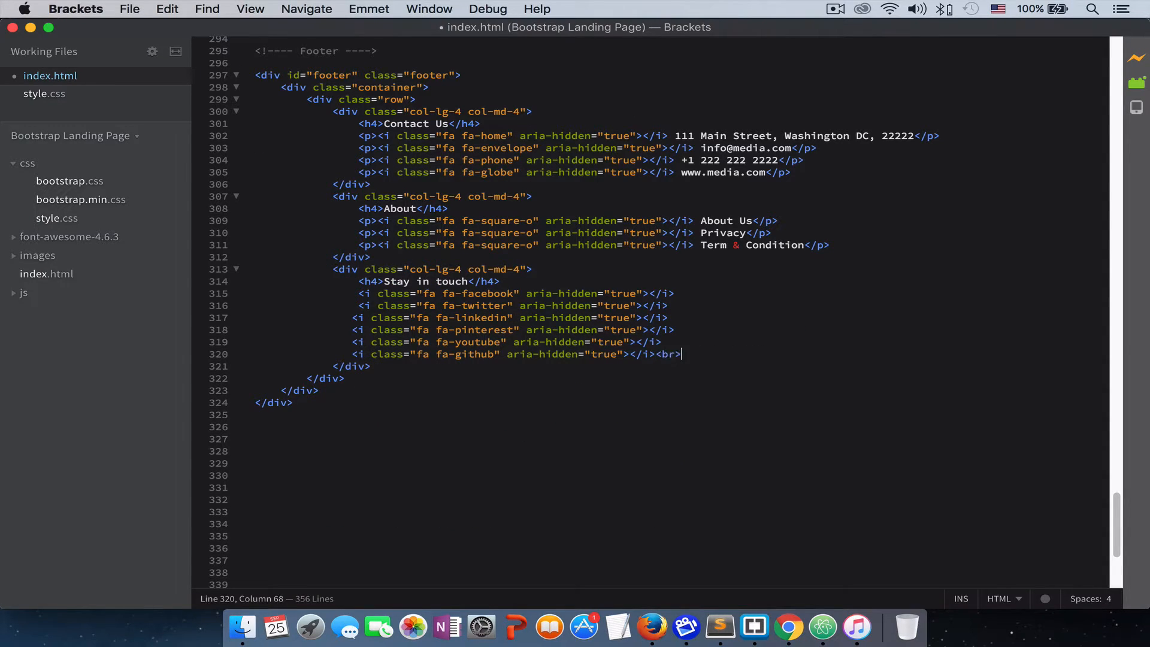
key(Enter)
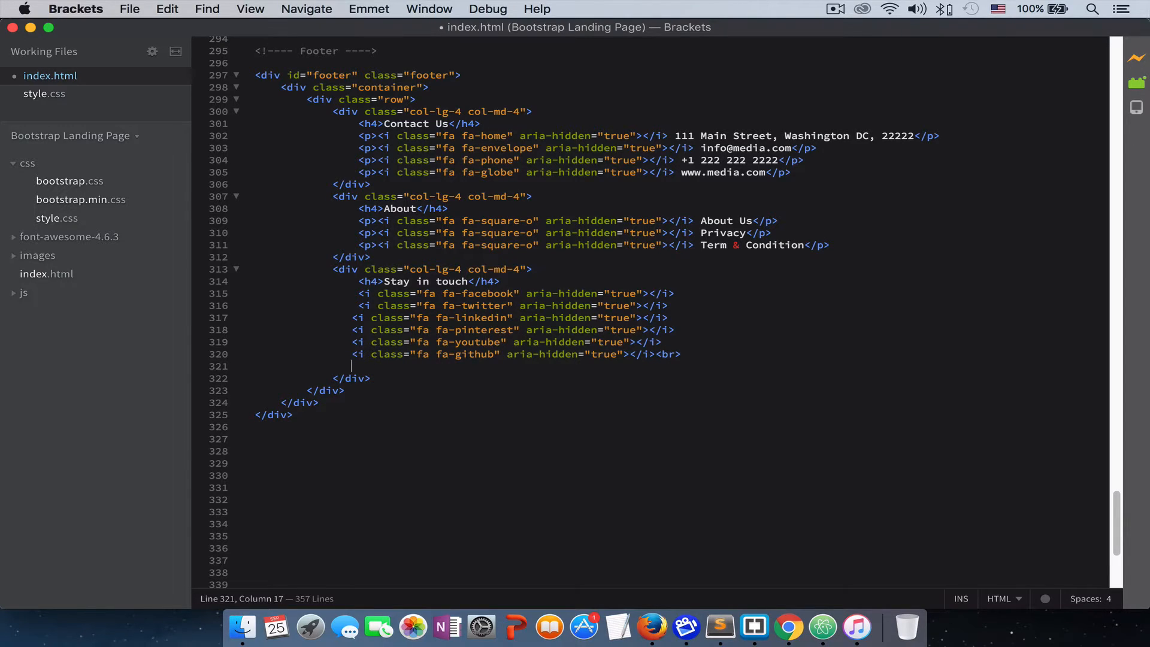
Add an email input with the placeholder 'Subscribe For Updates'.
text(inpu)
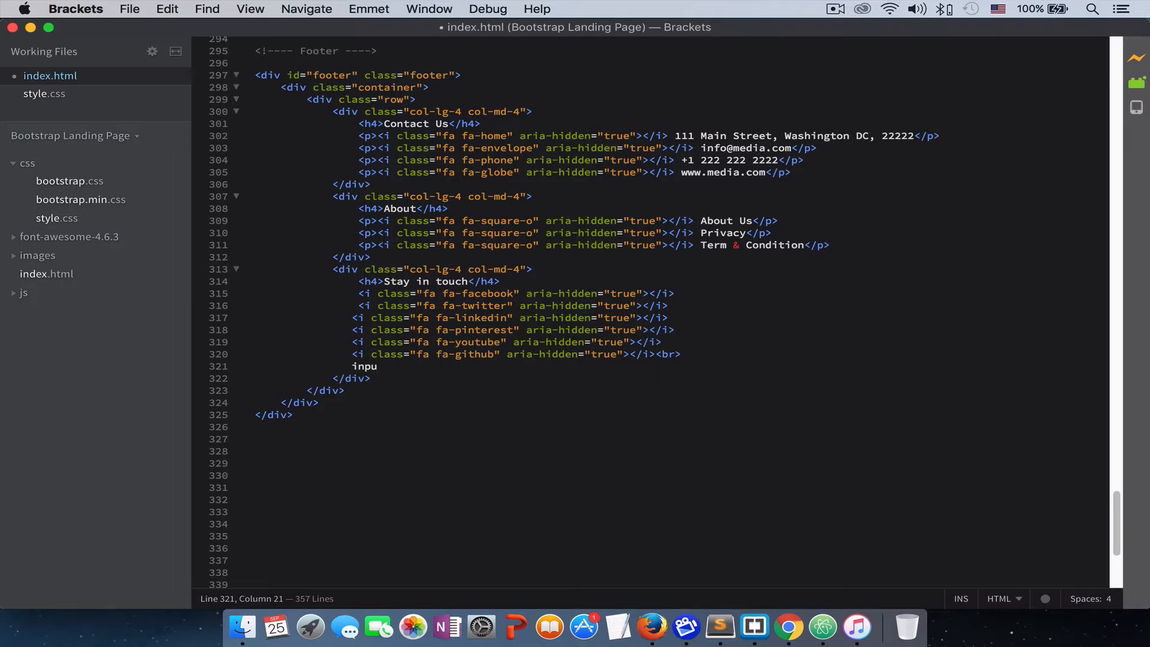
text(t type="text">)
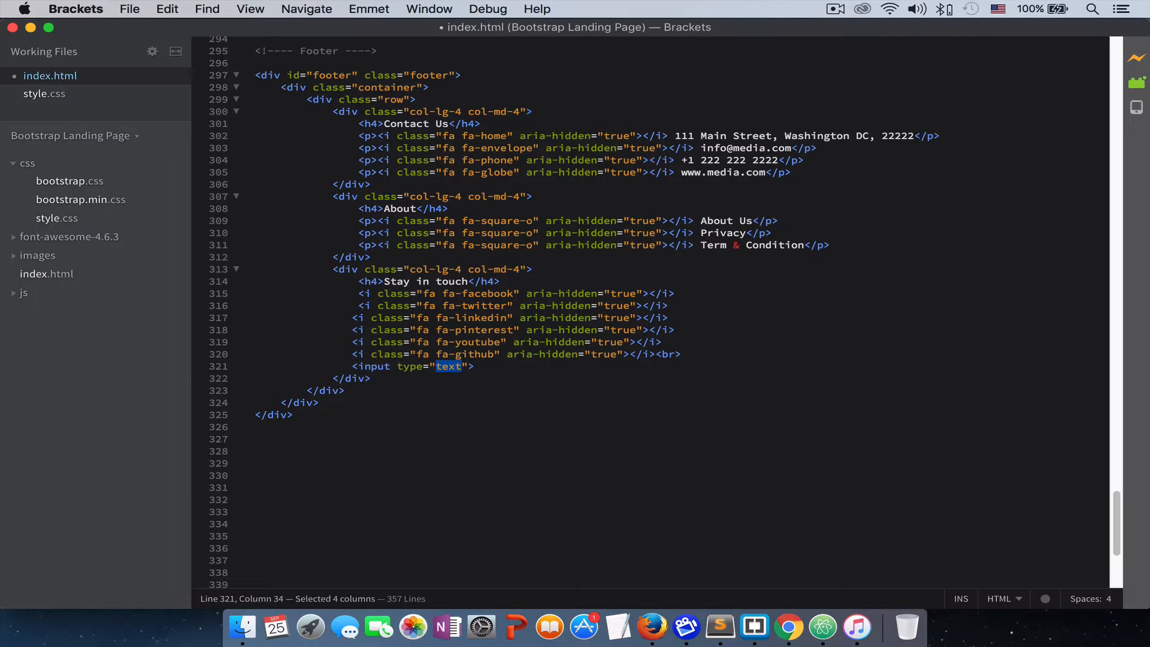
text(email)
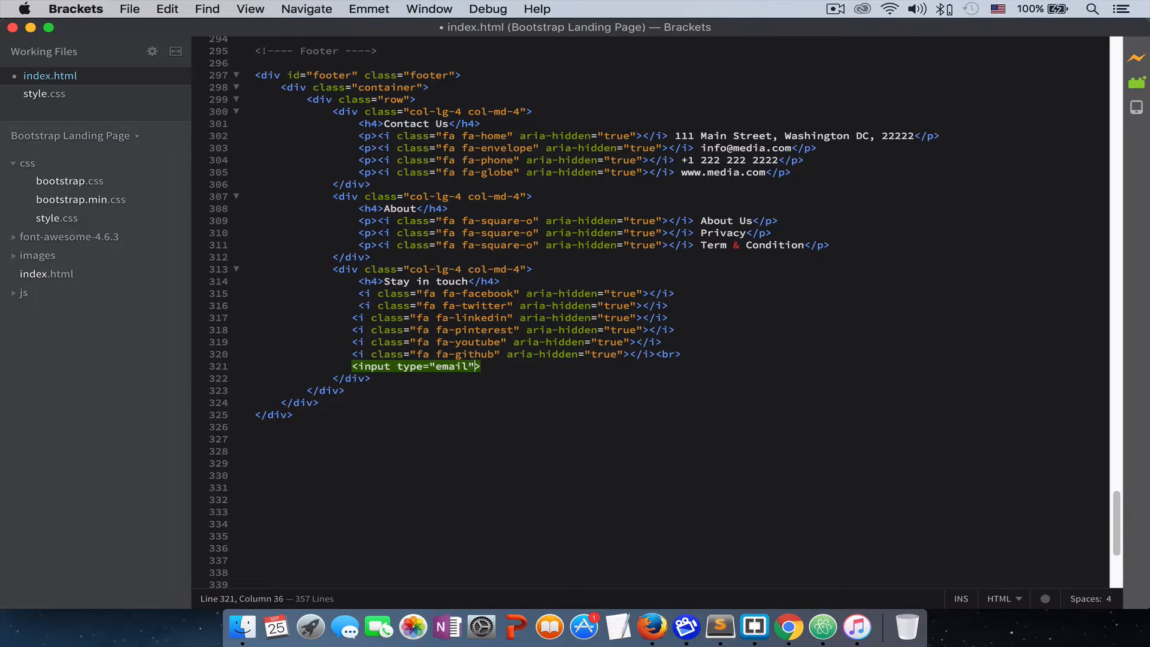
text(placeholder="")
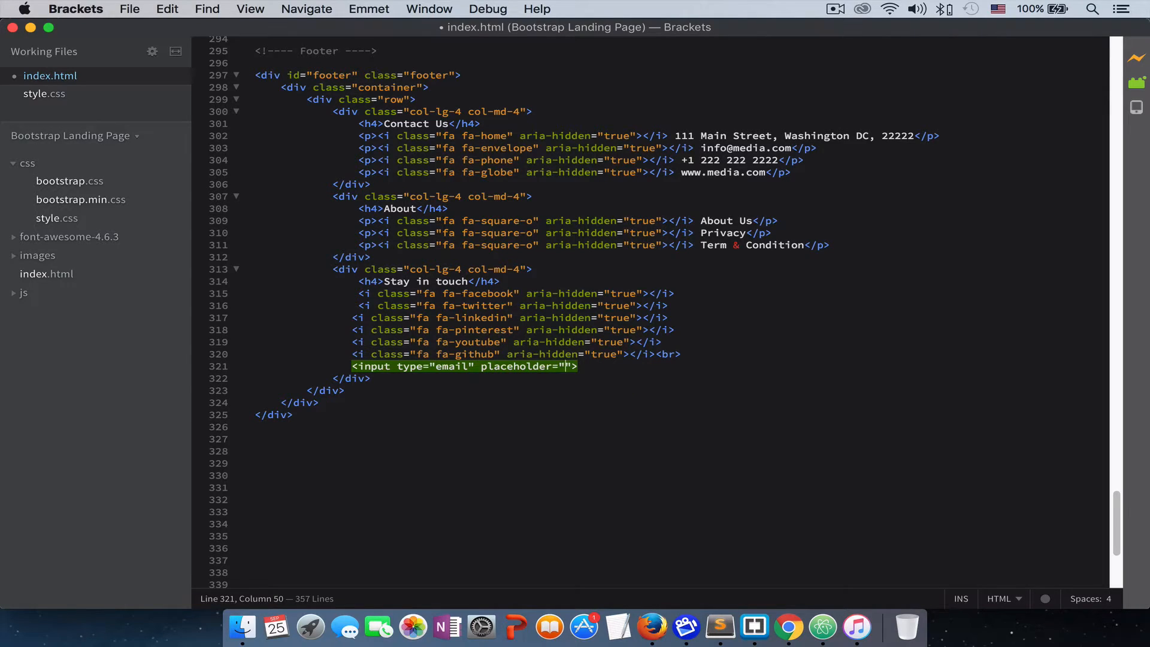
text(Subsi)
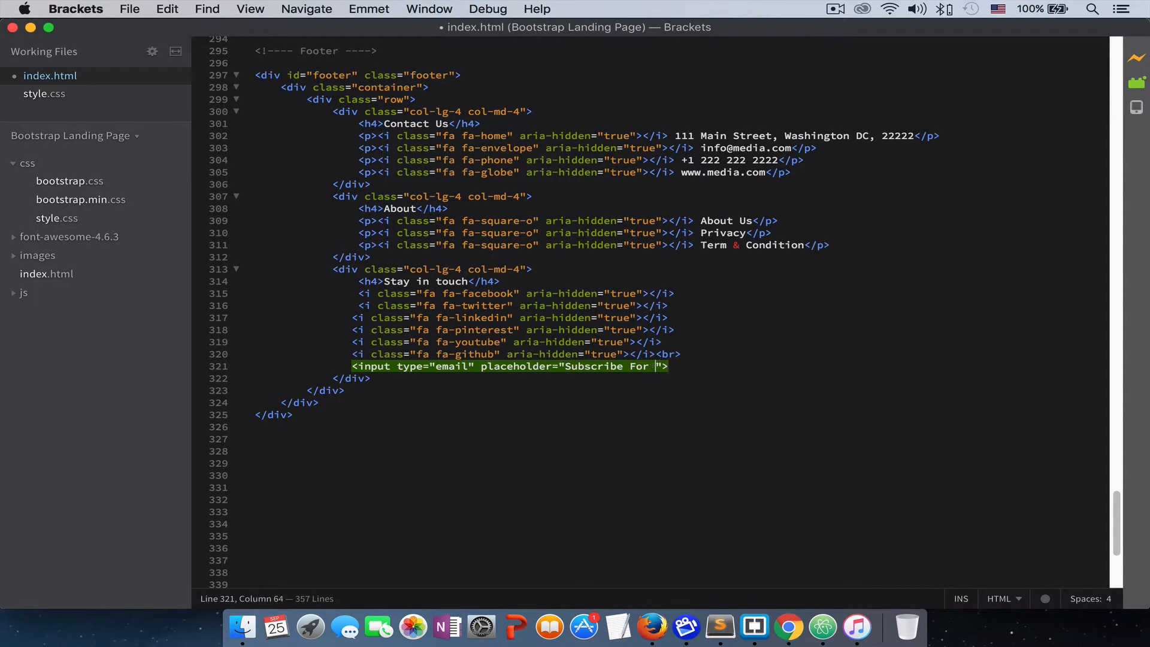
text(pdates)
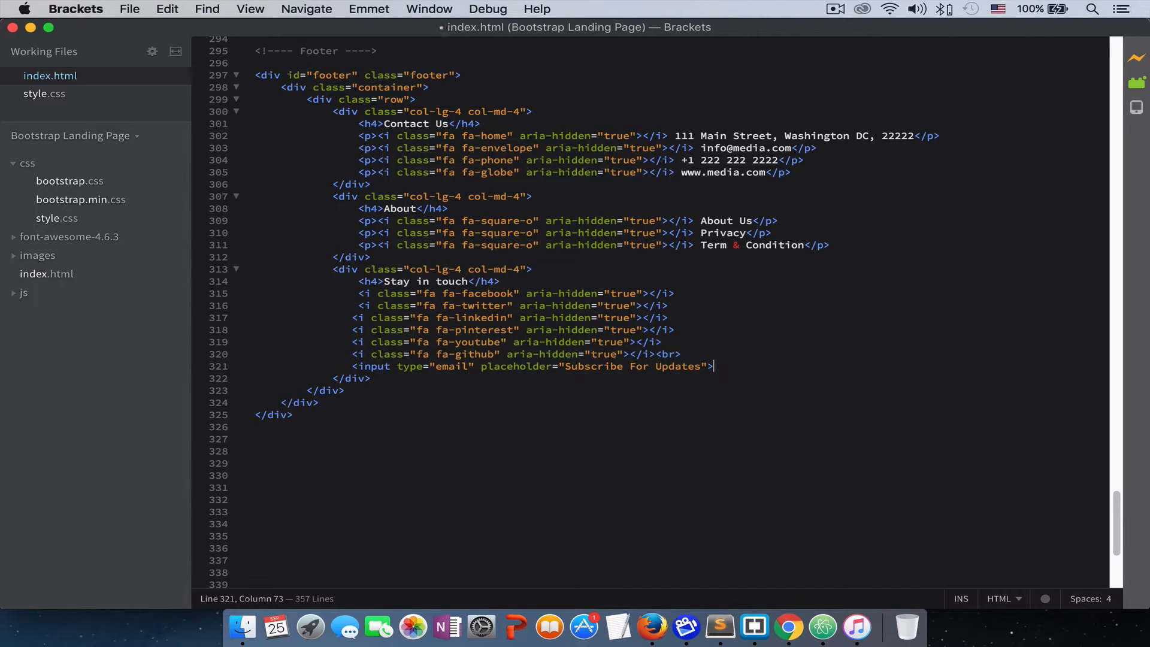
Add a 'btn btn-success' button labelled Subscribe.
text(but)
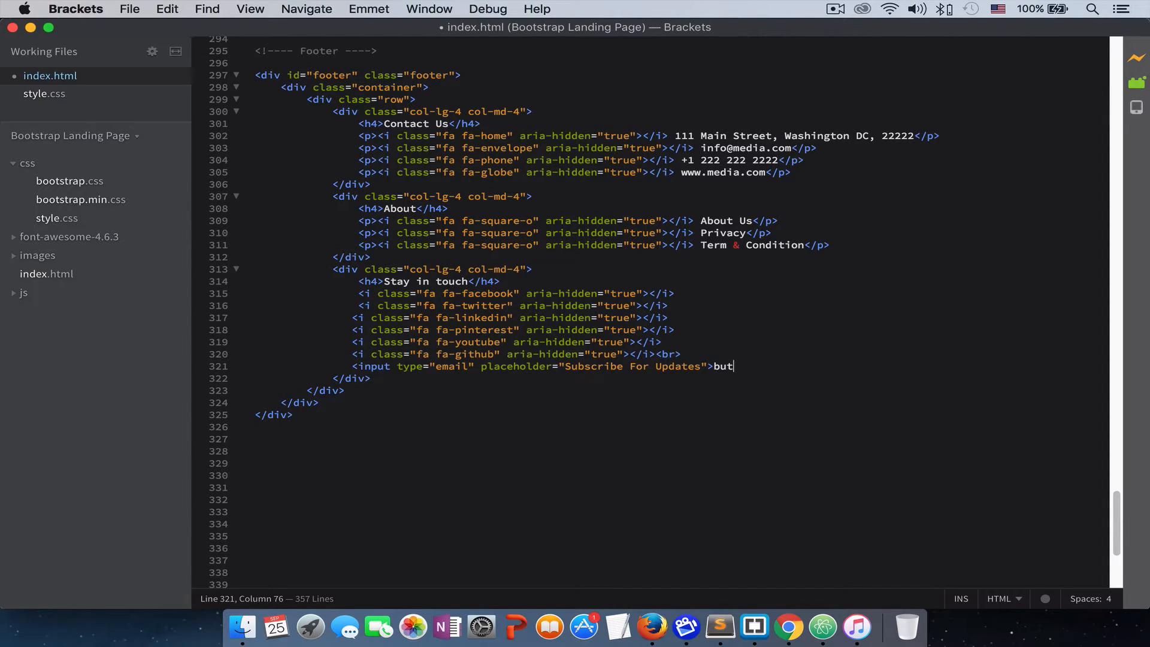
text(ton)
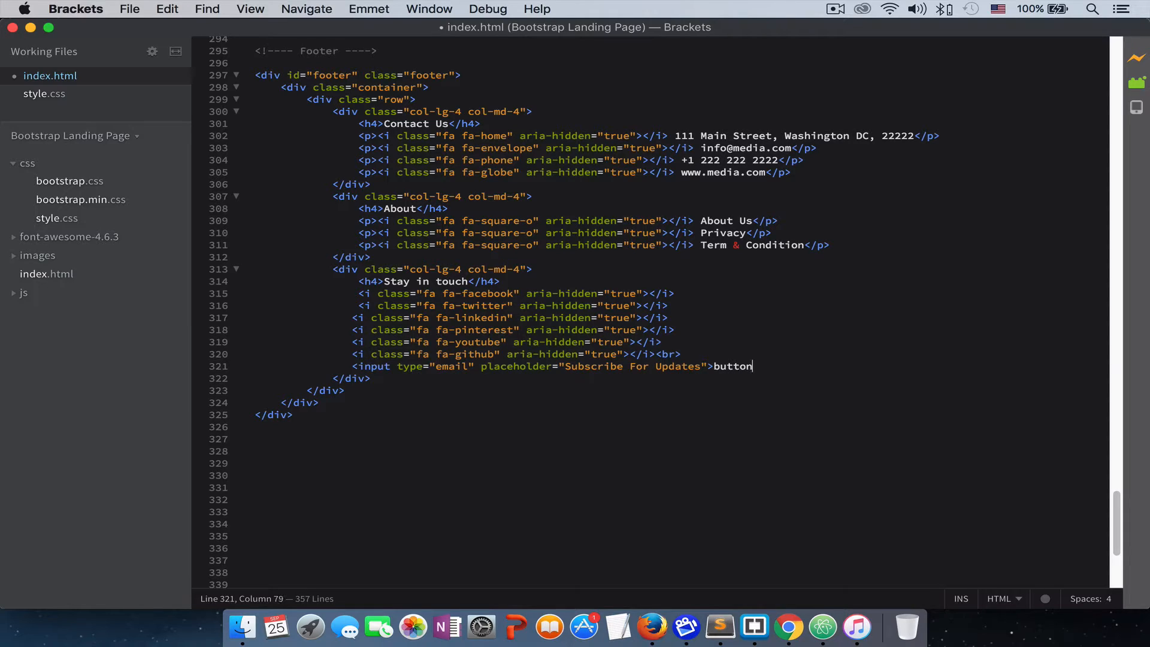
key(Tab)
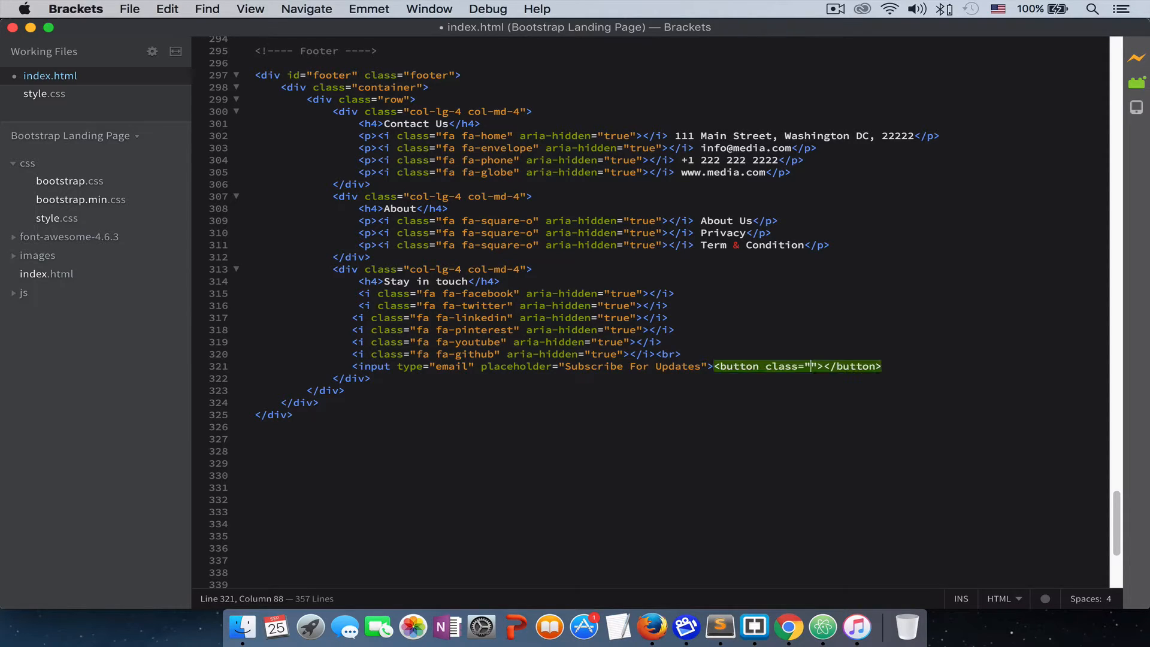
text(btn)
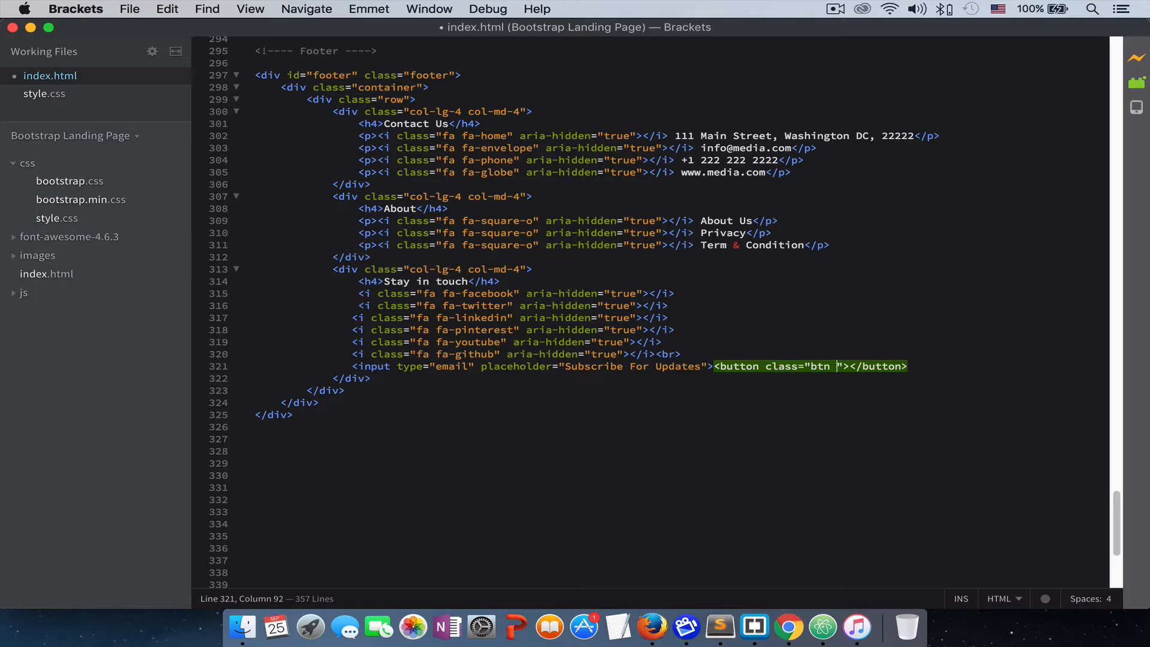
text(btn-succ)
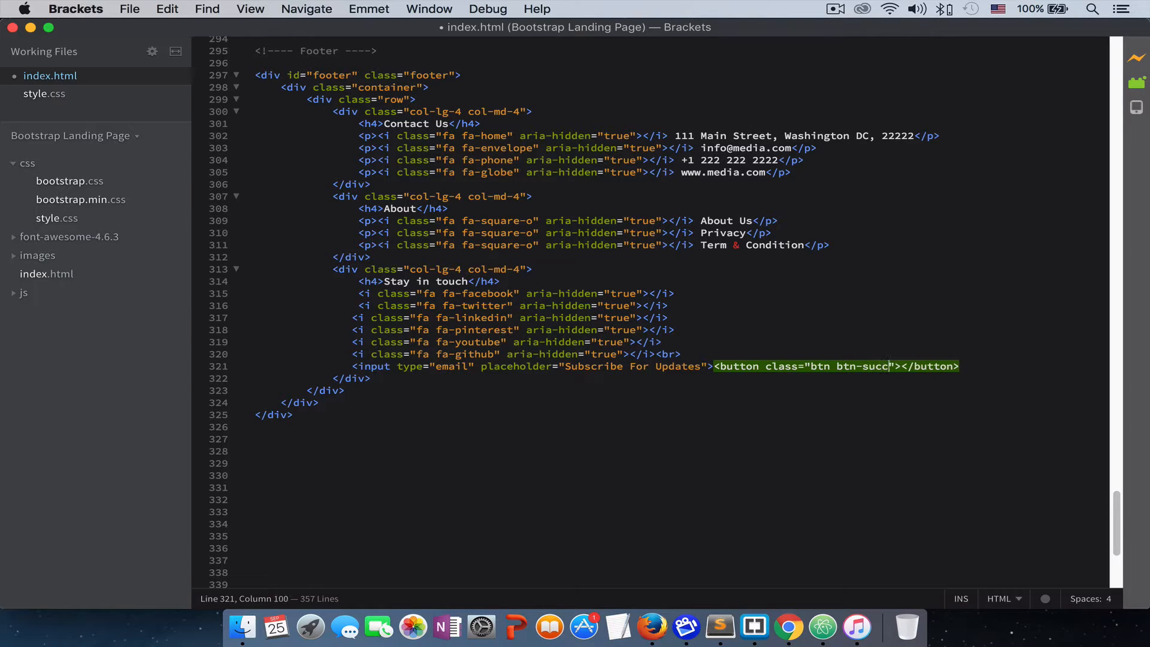
text(ess)
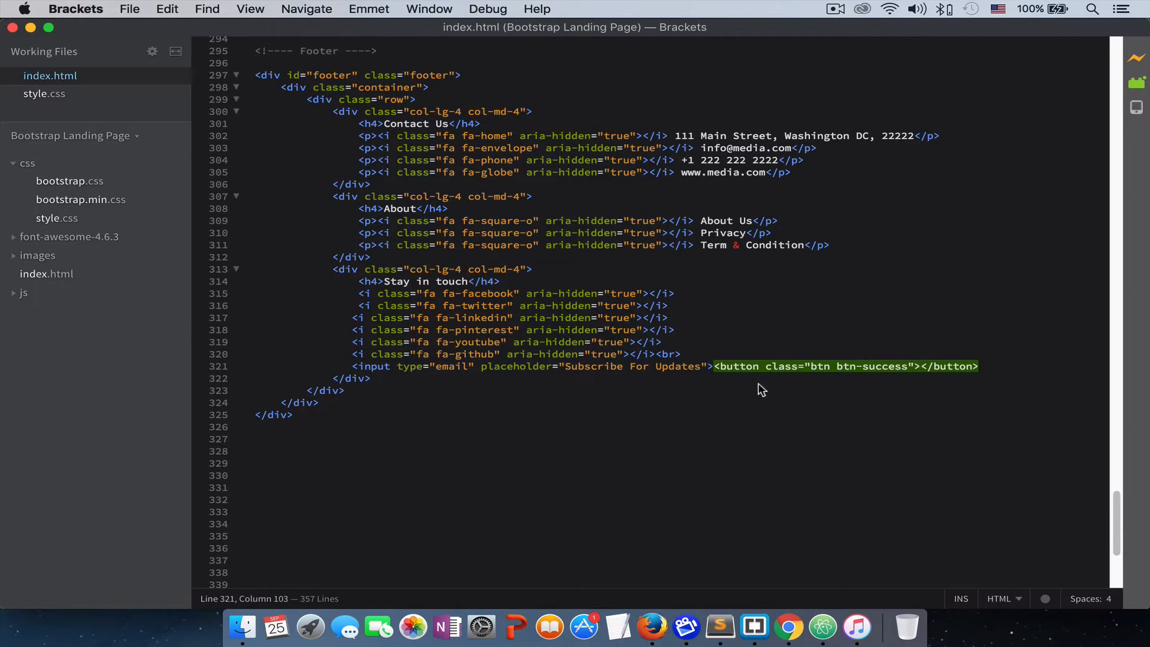
text(Sub)
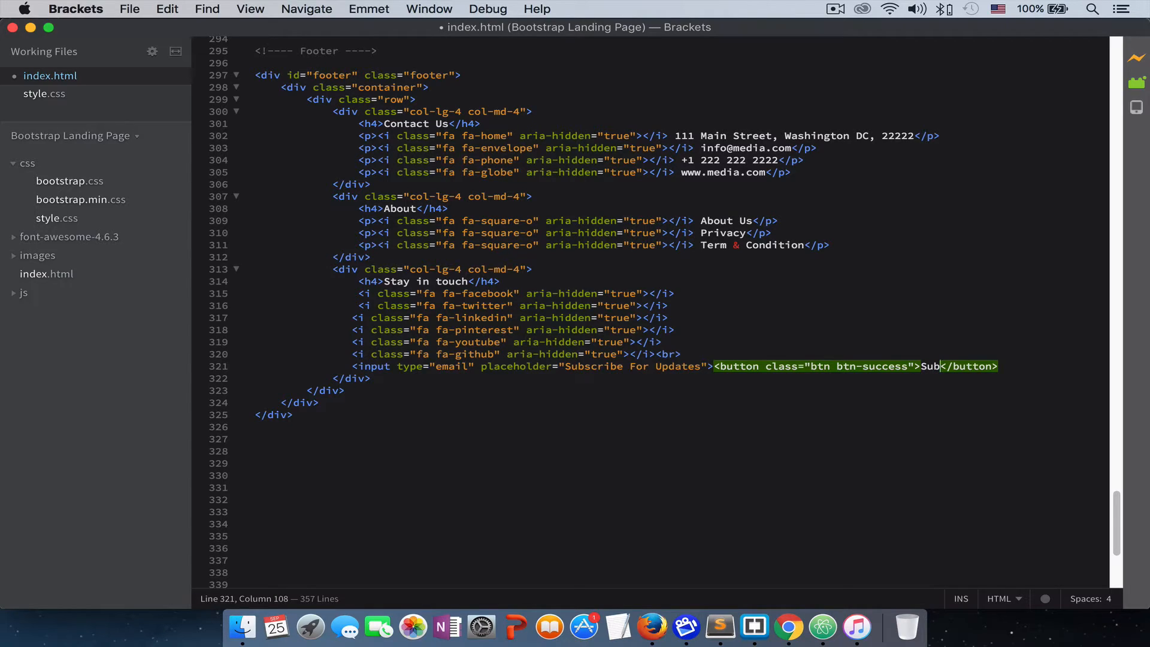
text(scribe)
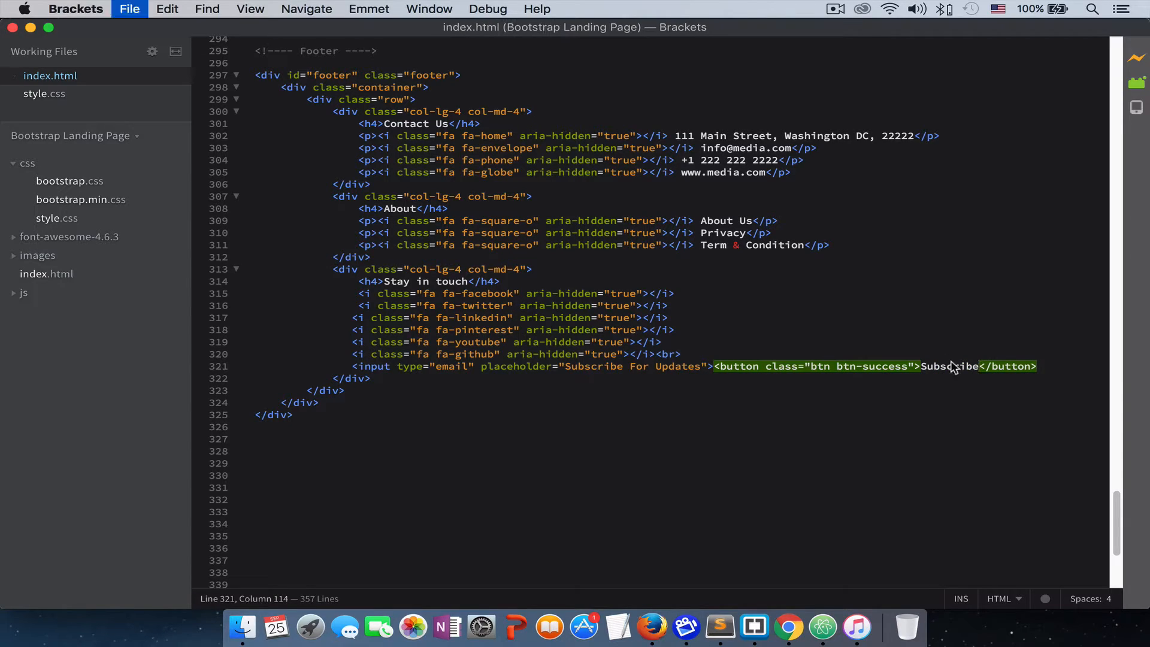
mouse_move(686, 640)
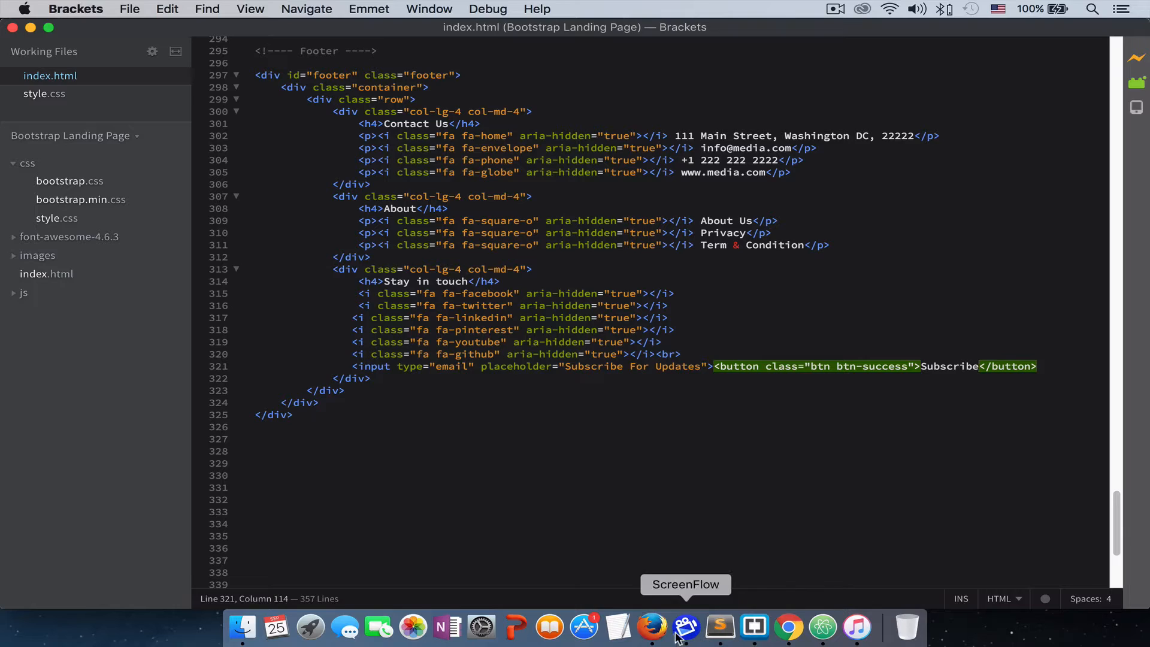
Scroll the Firefox preview down to the unstyled Contact Us, About and Stay in touch columns.
click(649, 623)
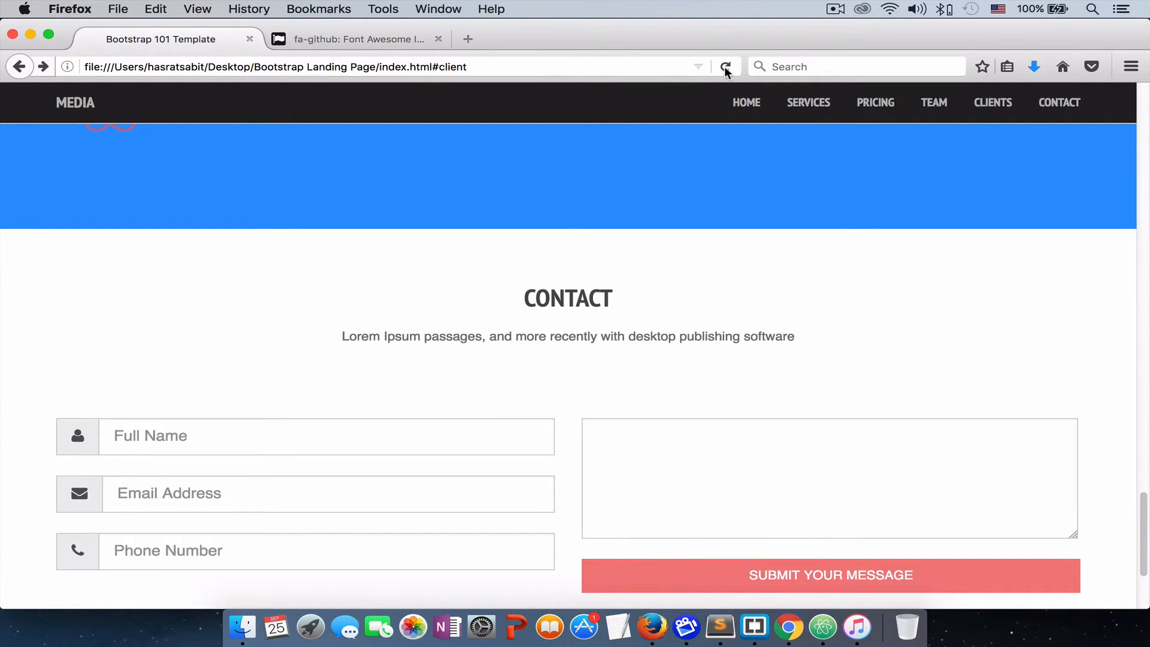
scroll(down, 3)
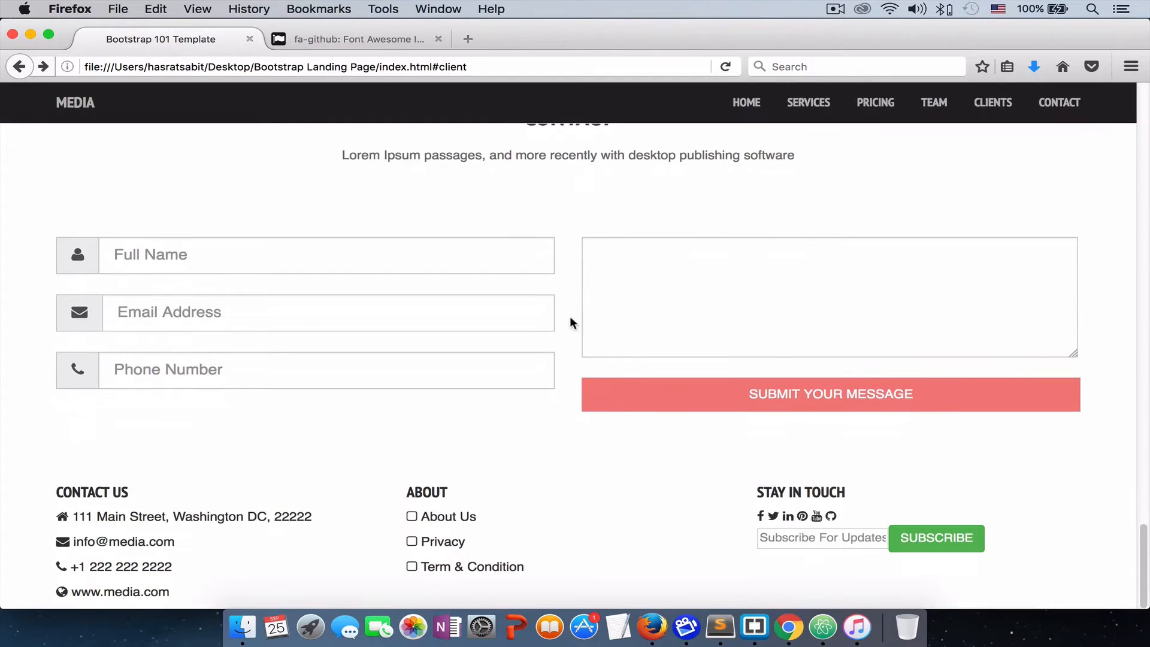
mouse_move(59, 466)
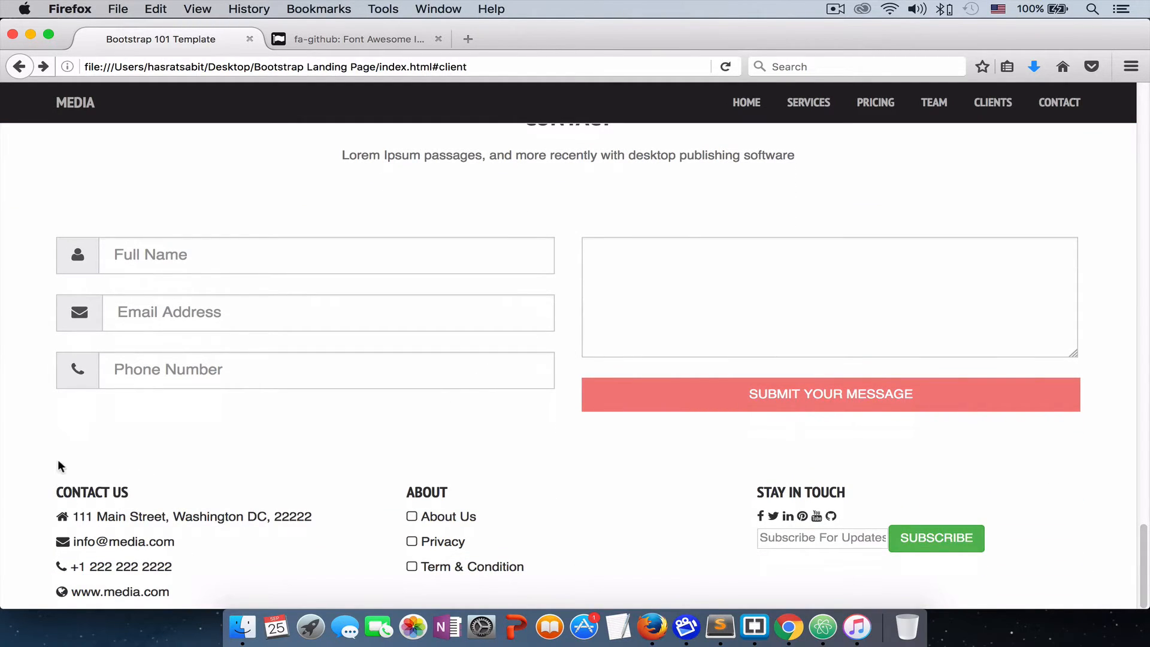
mouse_move(101, 462)
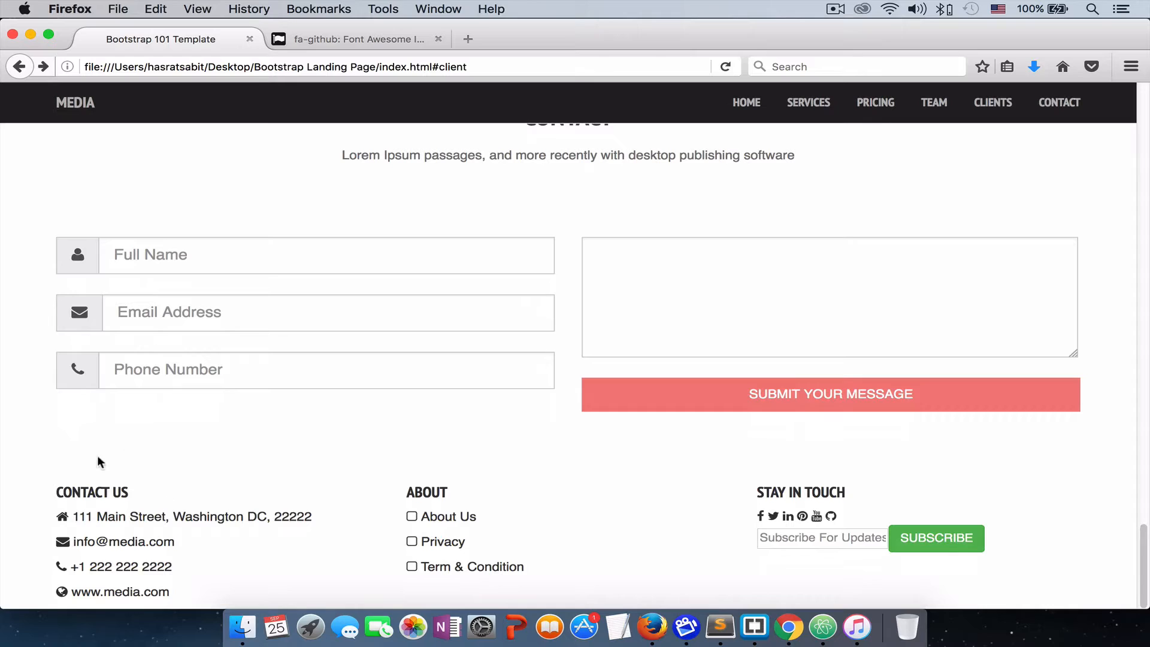
mouse_move(295, 509)
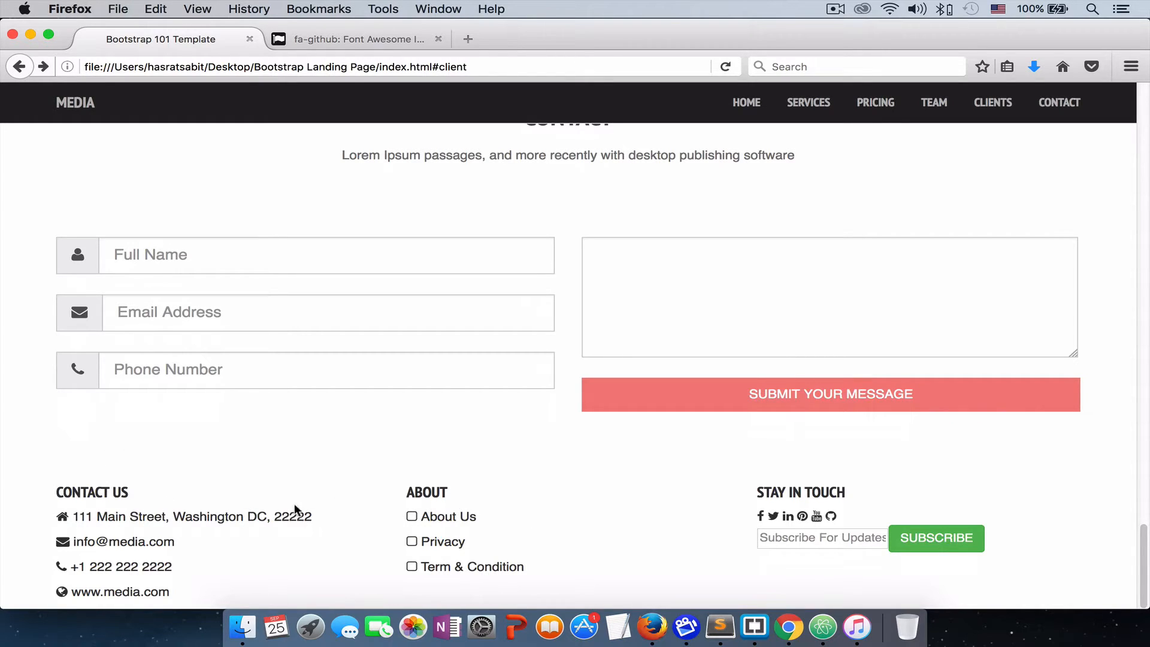
mouse_move(227, 481)
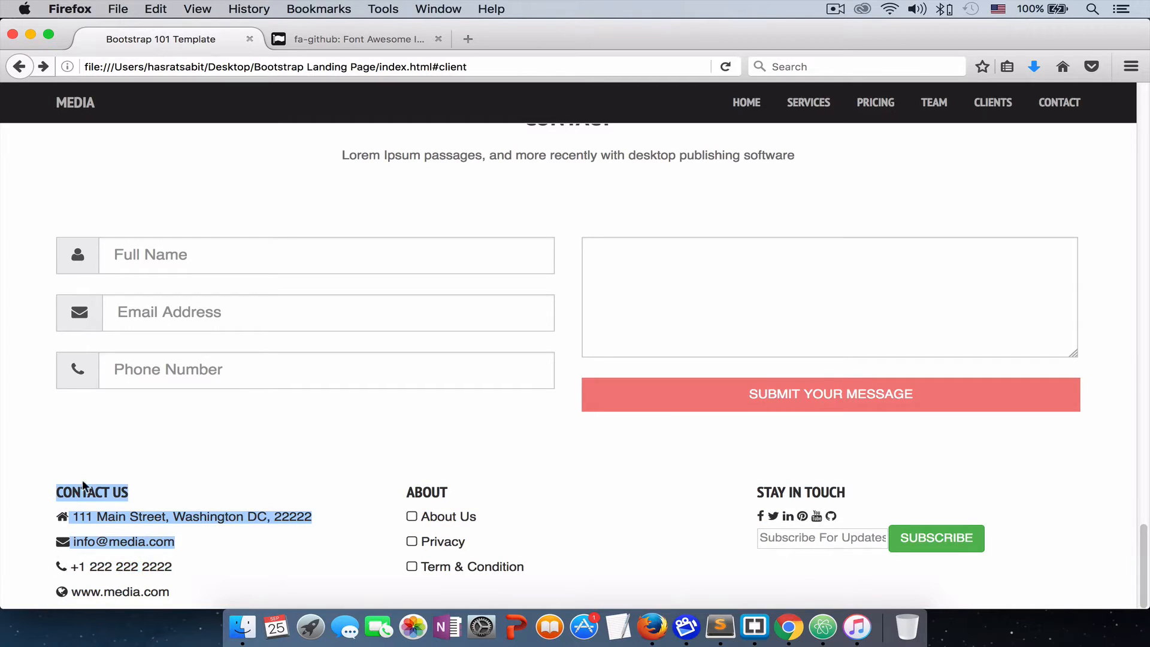
click(484, 491)
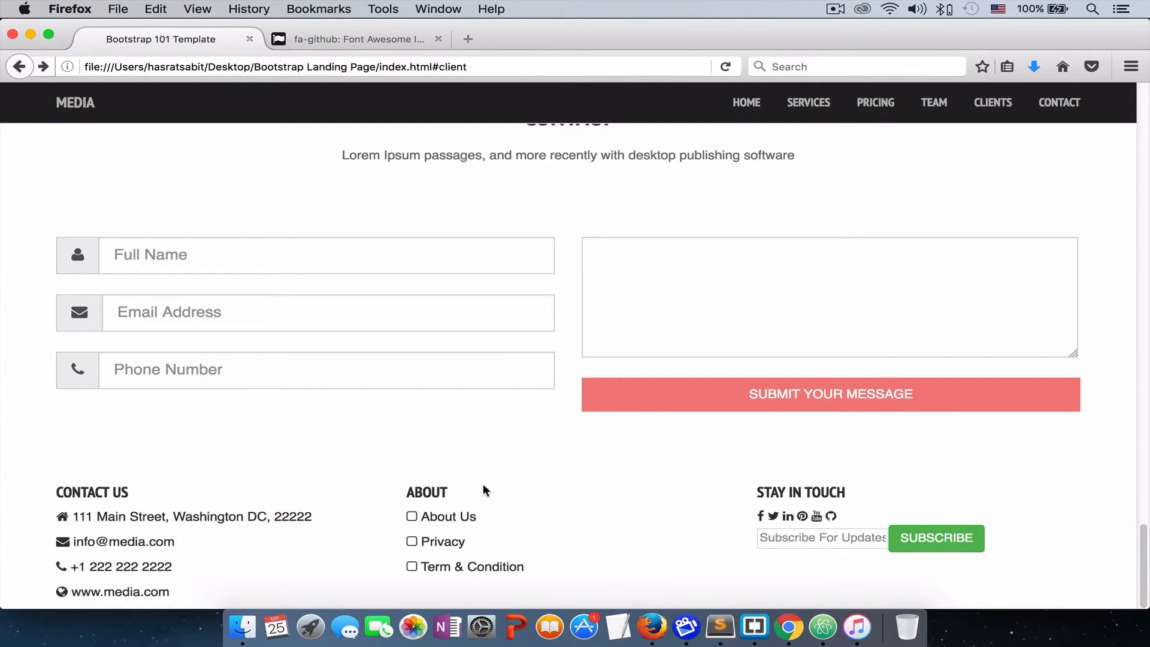
mouse_move(555, 573)
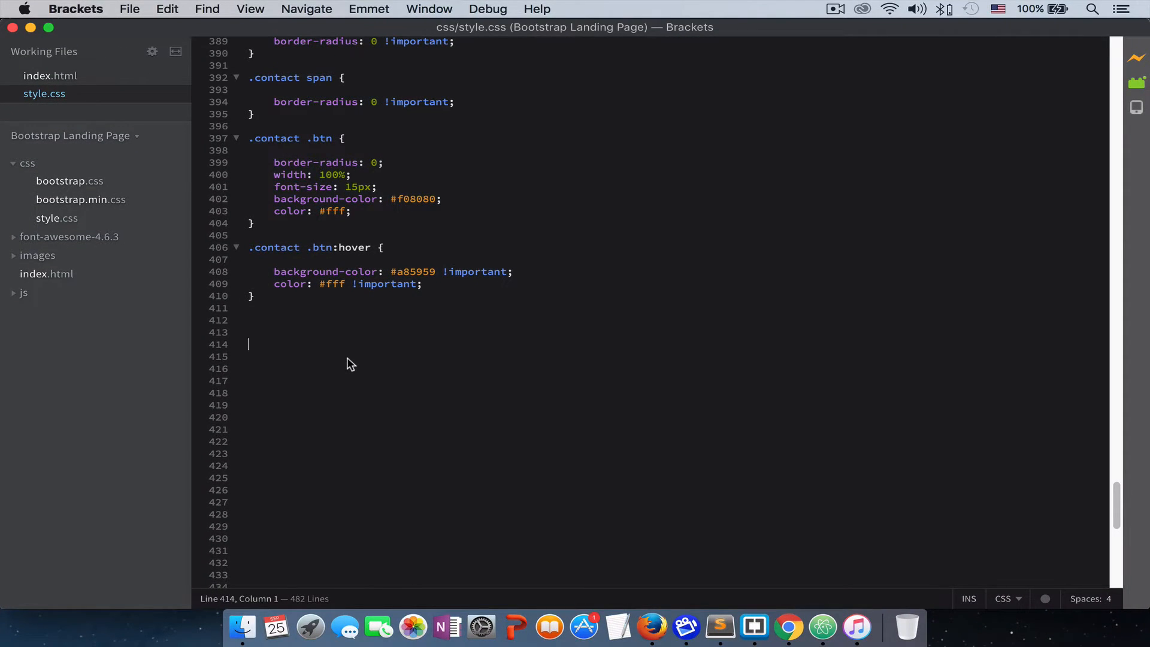
Add a FOOTER comment and a .footer rule with 30px padding in style.css.
text(Fo)
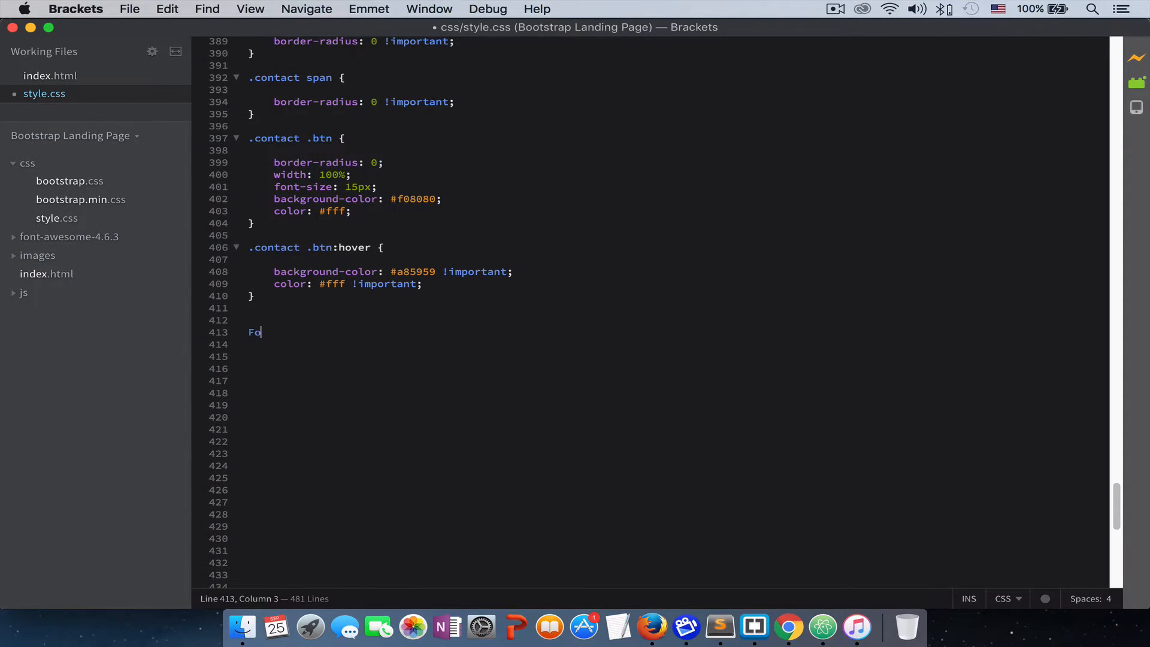
text(OOTER*/)
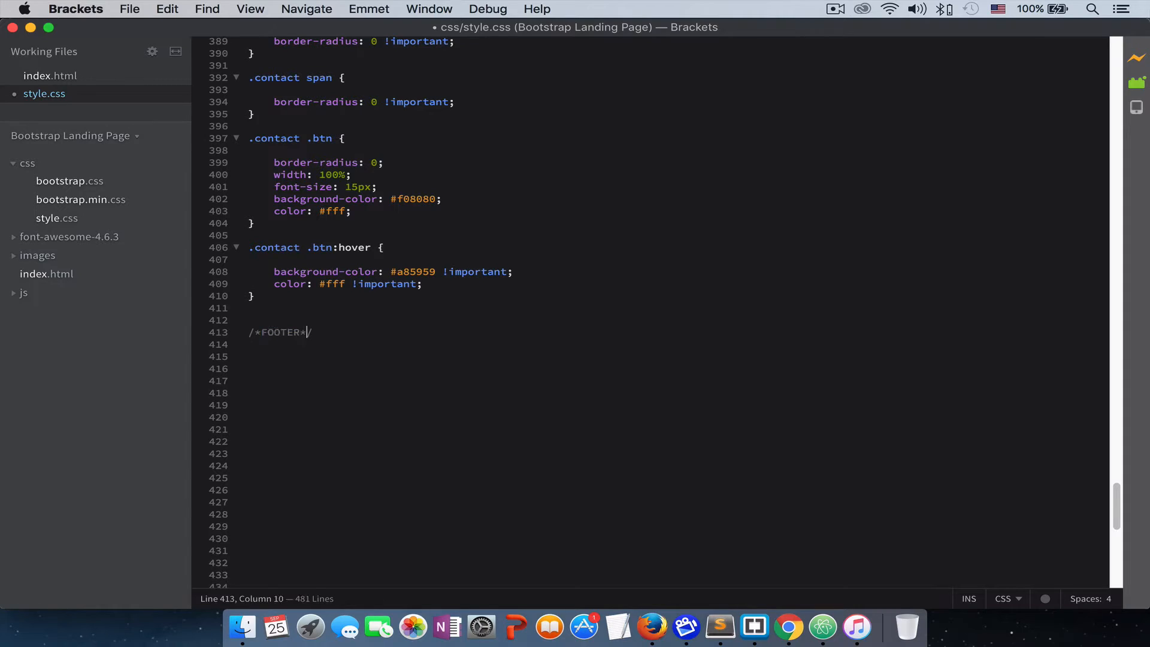
key(Enter)
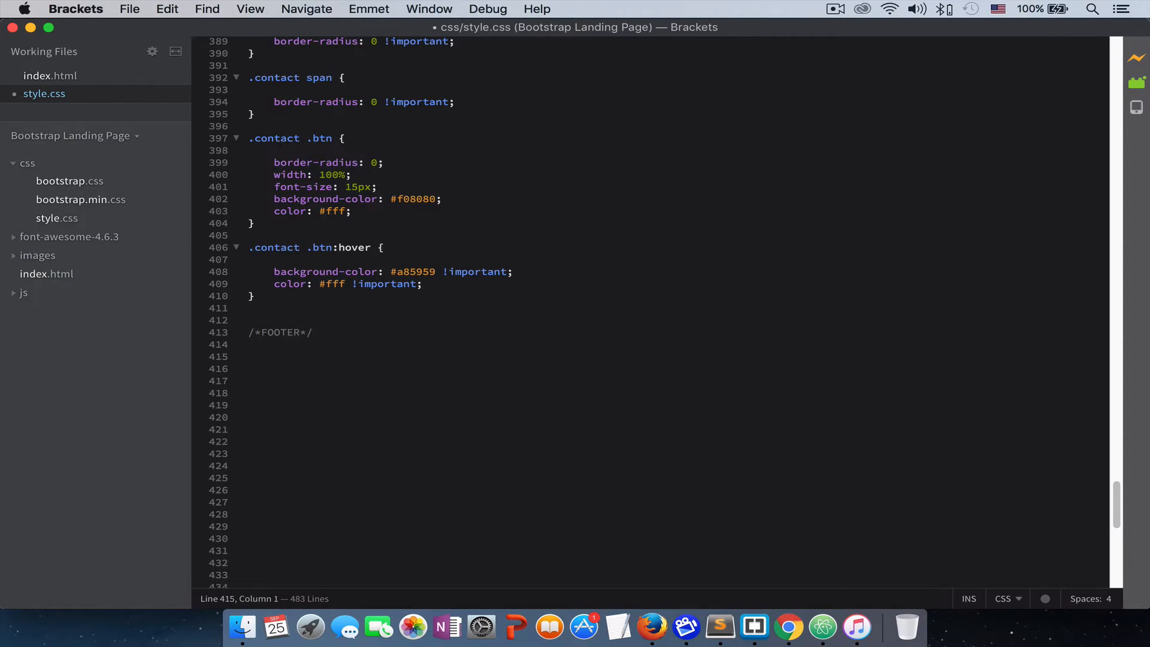
text(.footer)
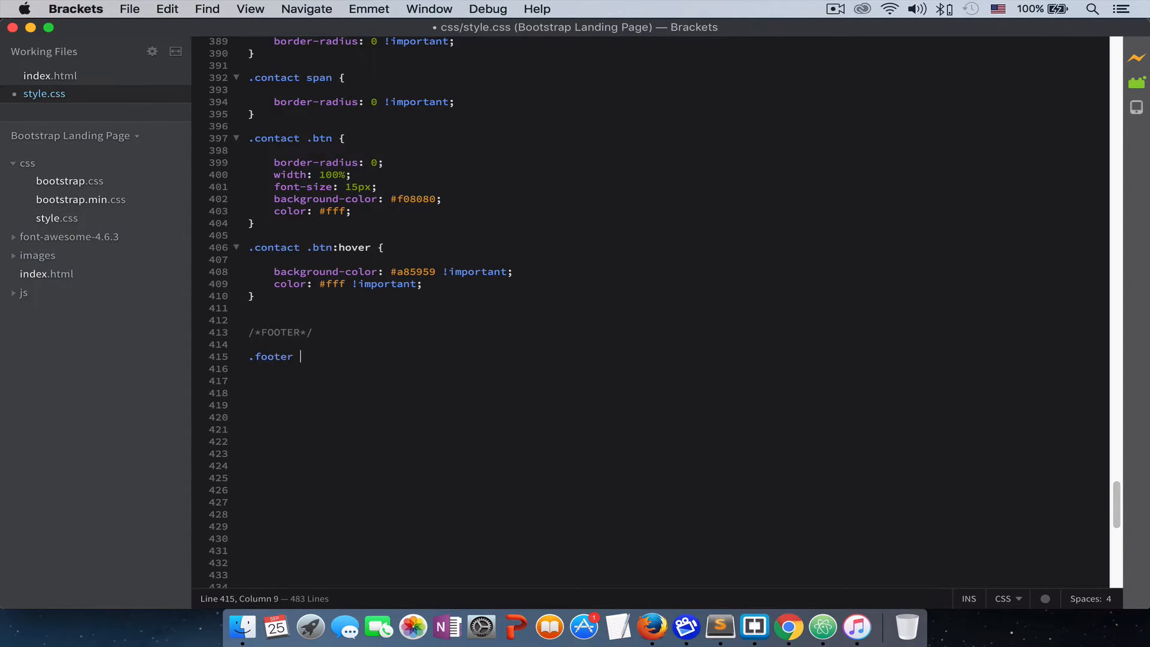
text({)
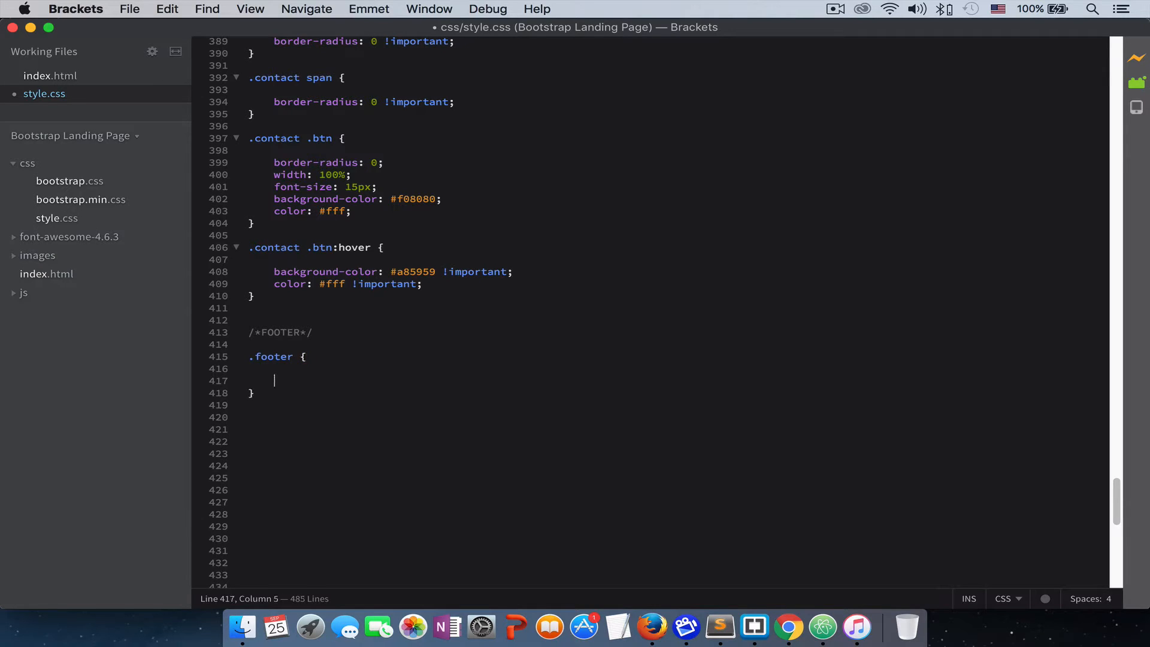
text(padding:)
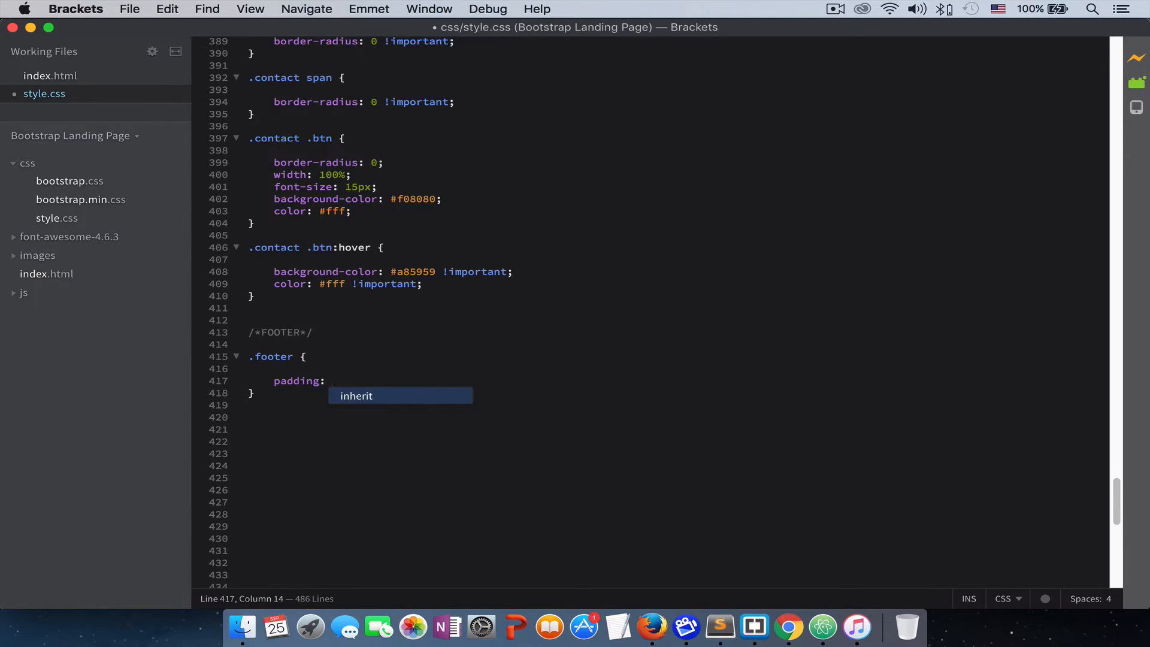
text(30px;)
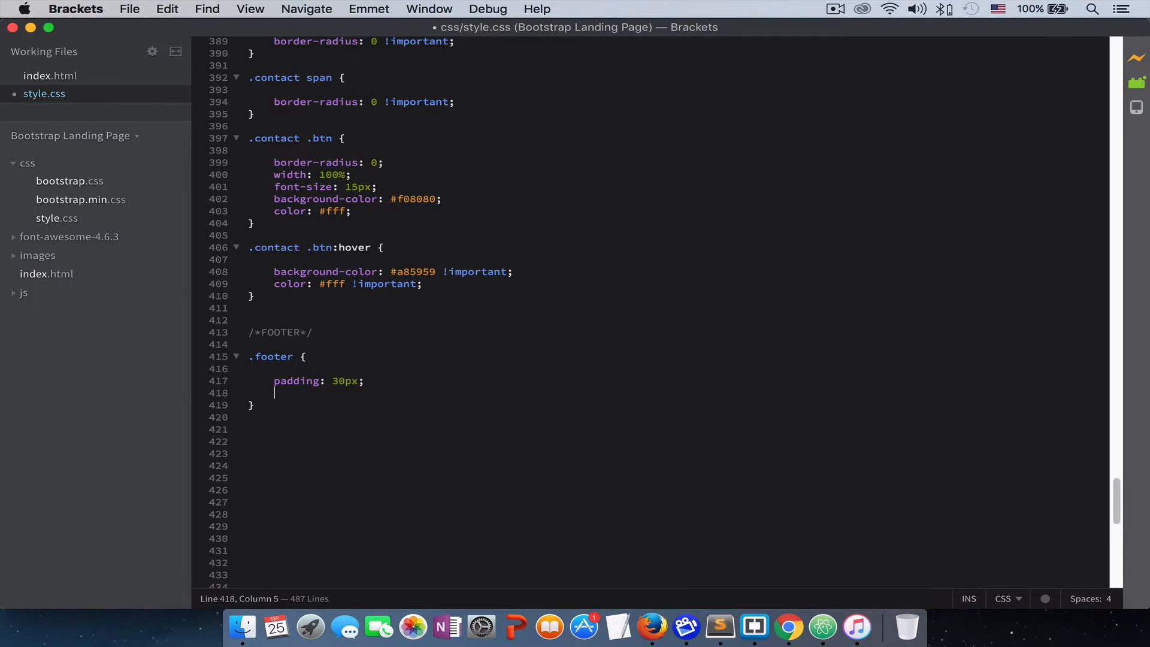
Give .footer text color #cccccc and background color #222222.
text(color:)
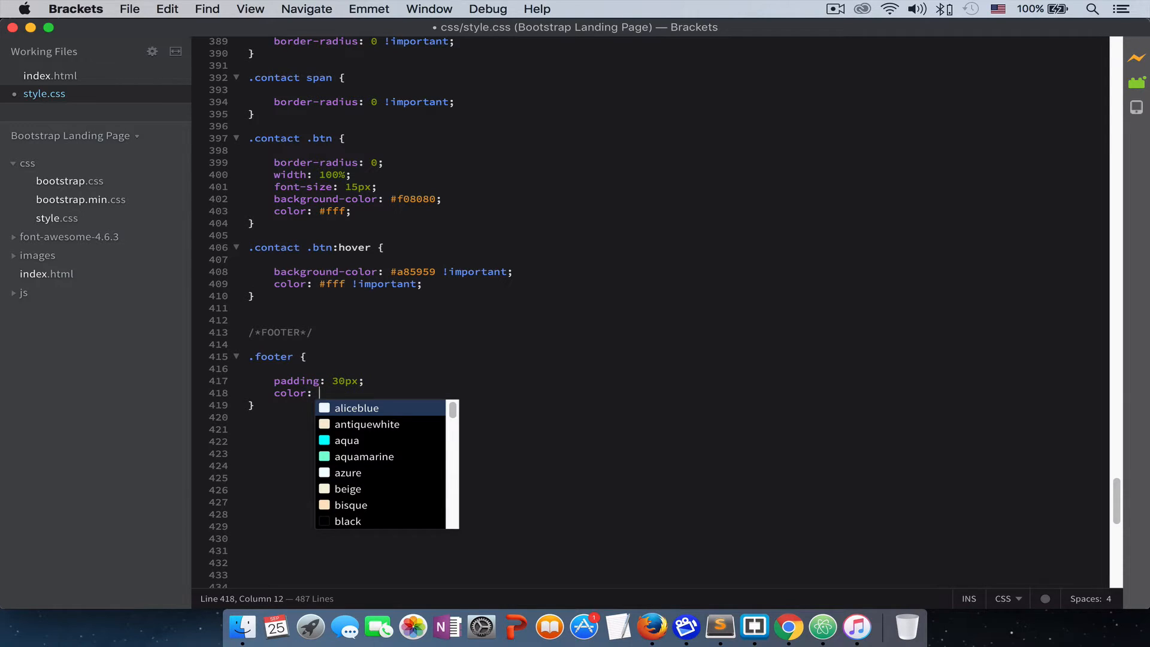
text(#cccc)
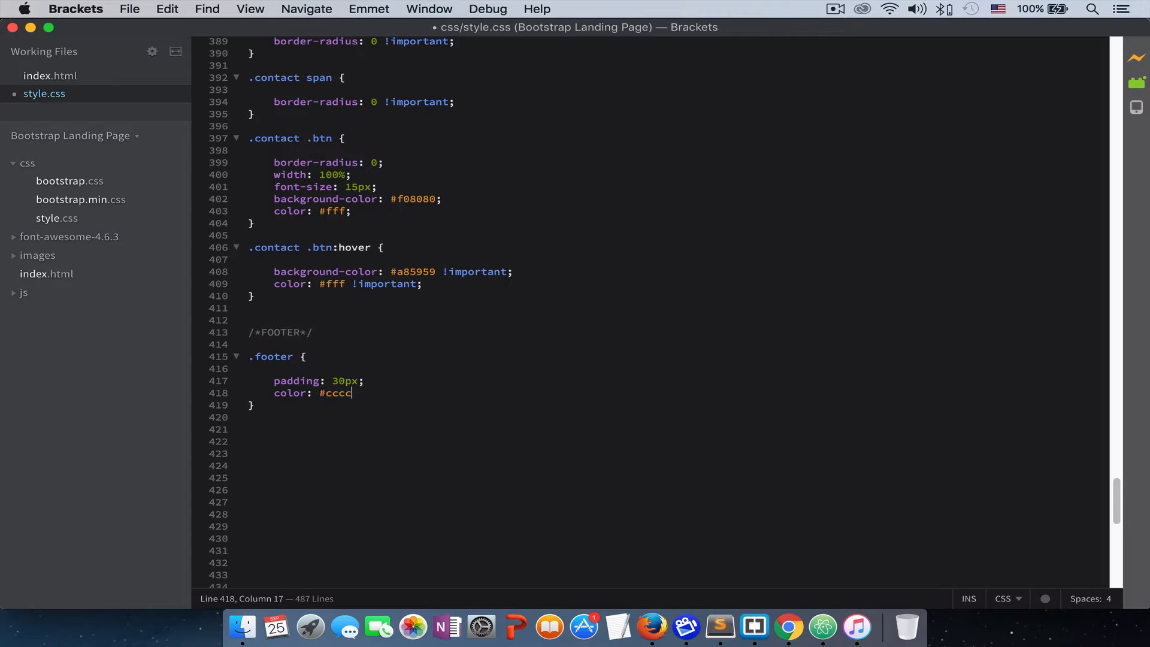
text(cc;)
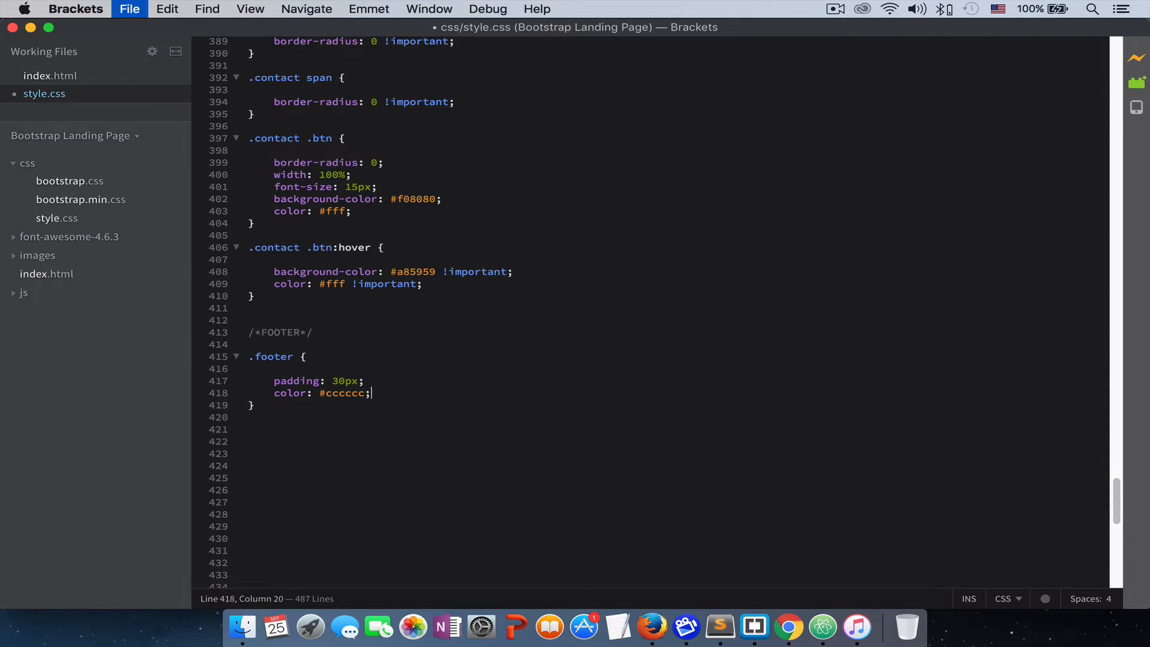
text(ba)
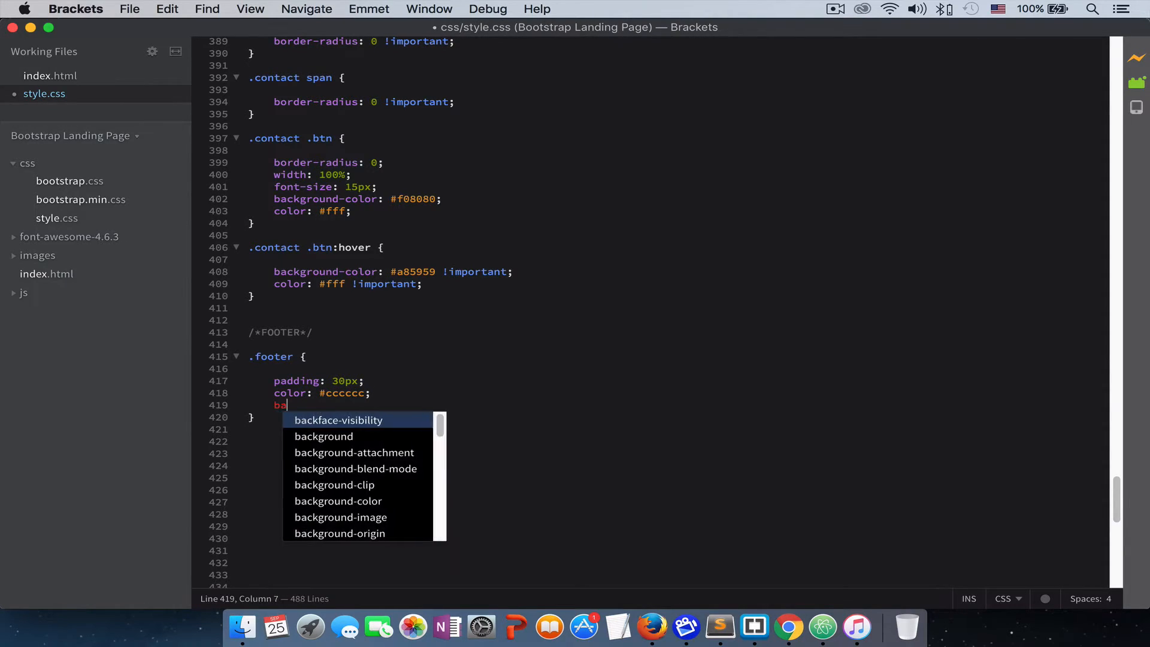
text(ckground-color:)
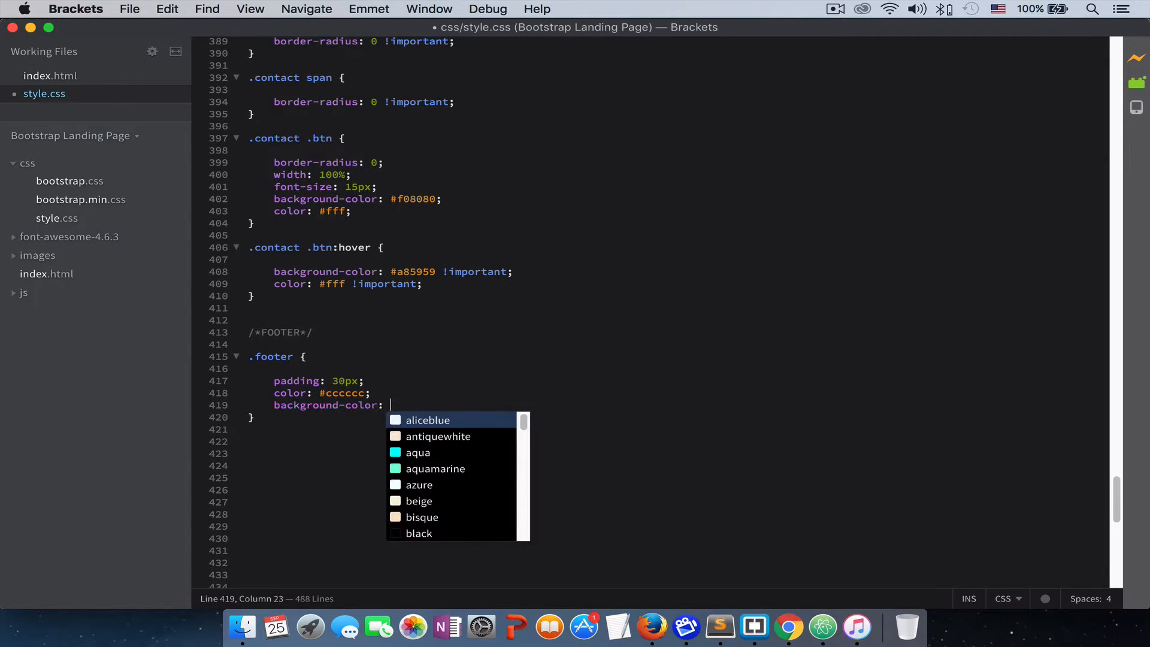
text(#)
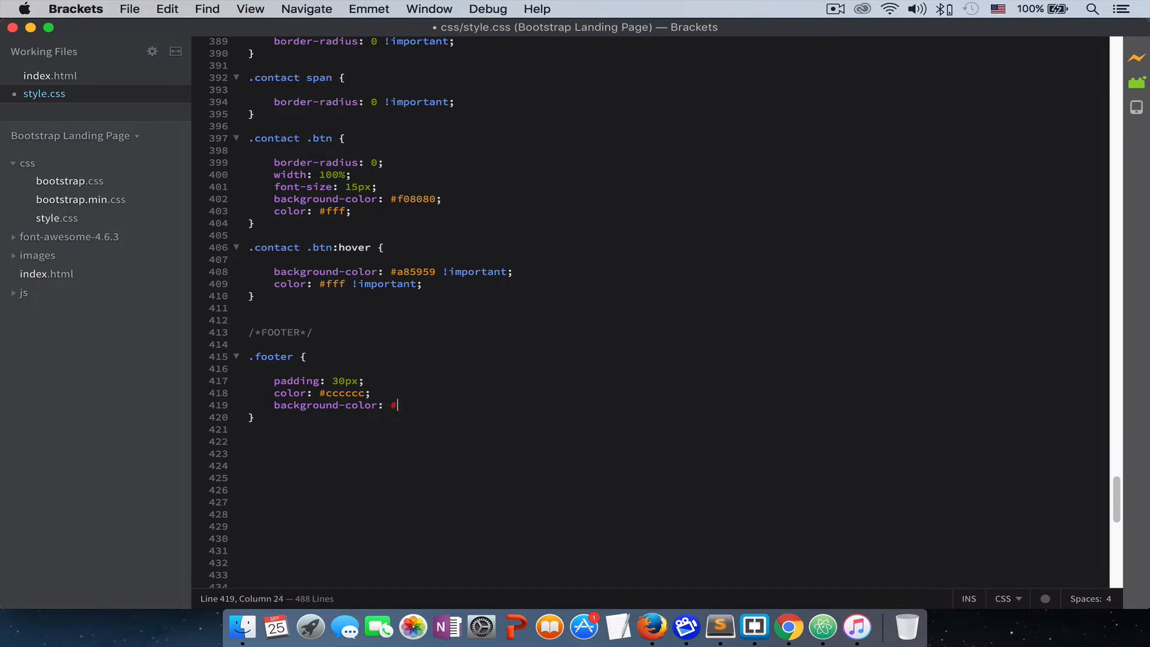
text(222)
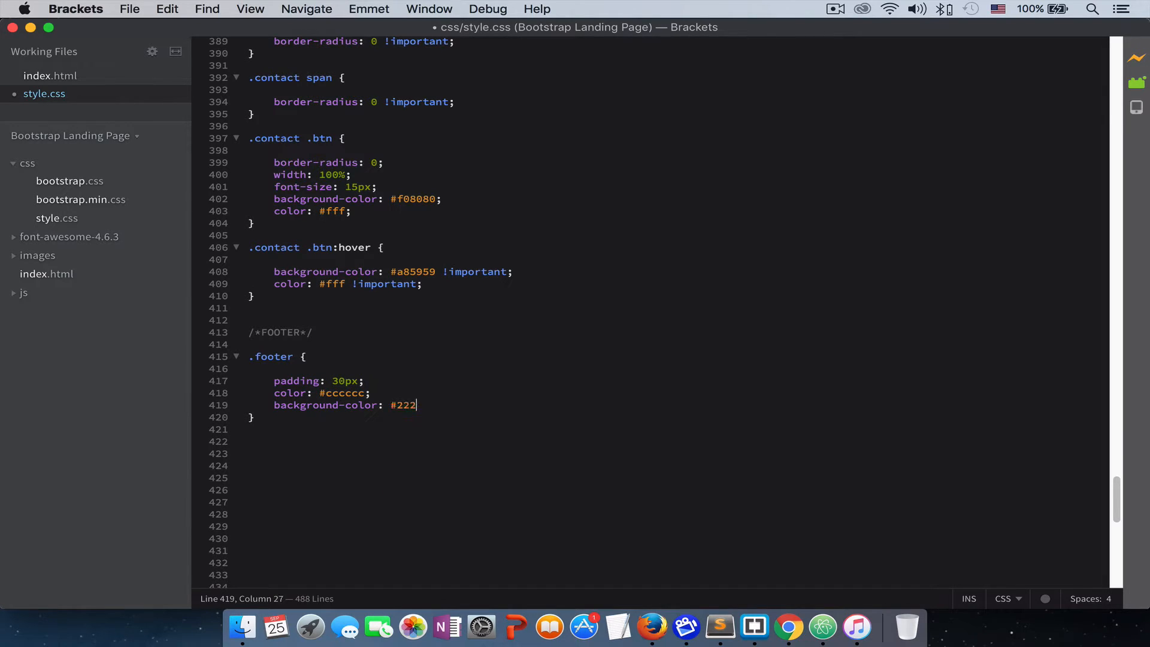
text(222;)
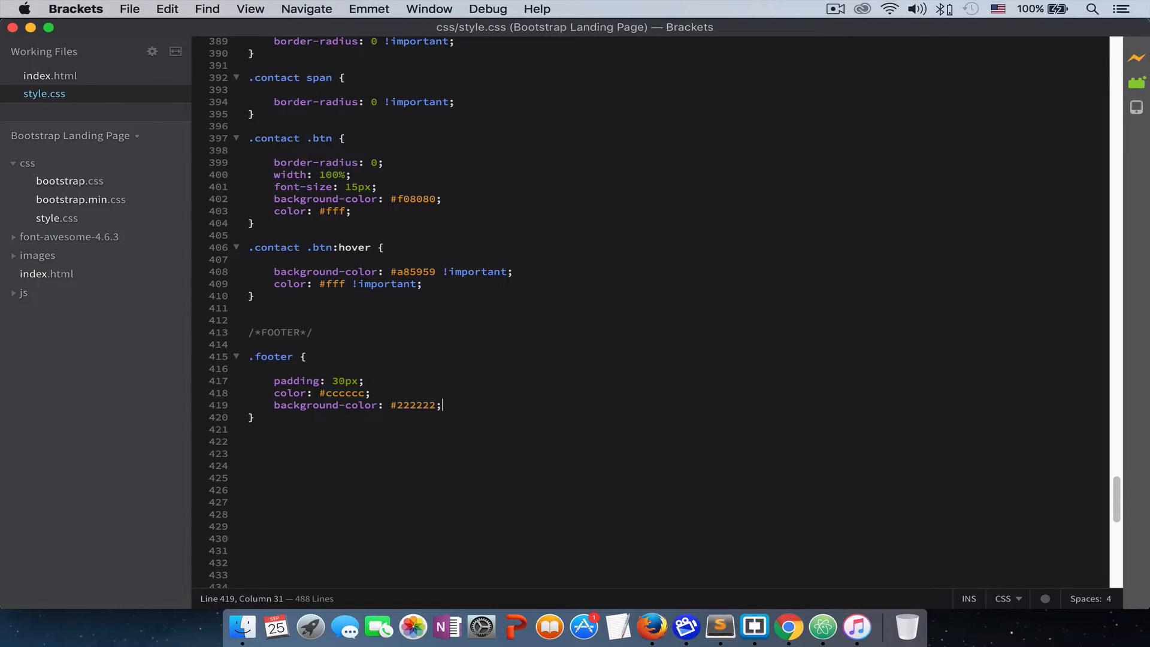
mouse_move(687, 522)
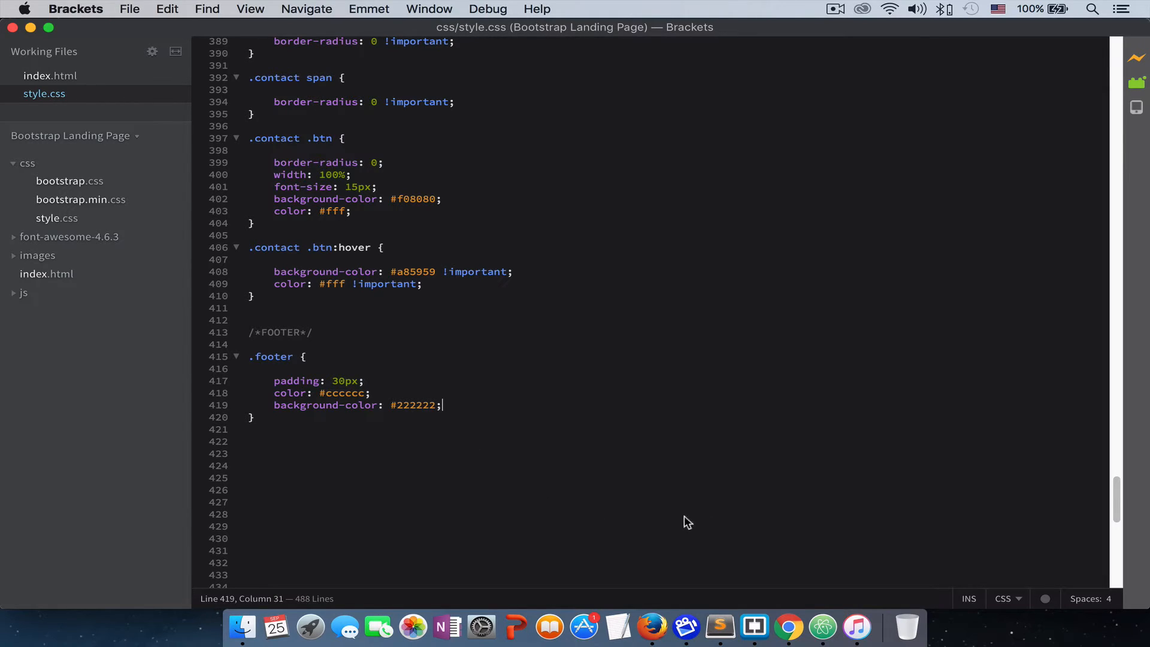
Preview the footer in Firefox to check its dark background and light grey text.
click(650, 628)
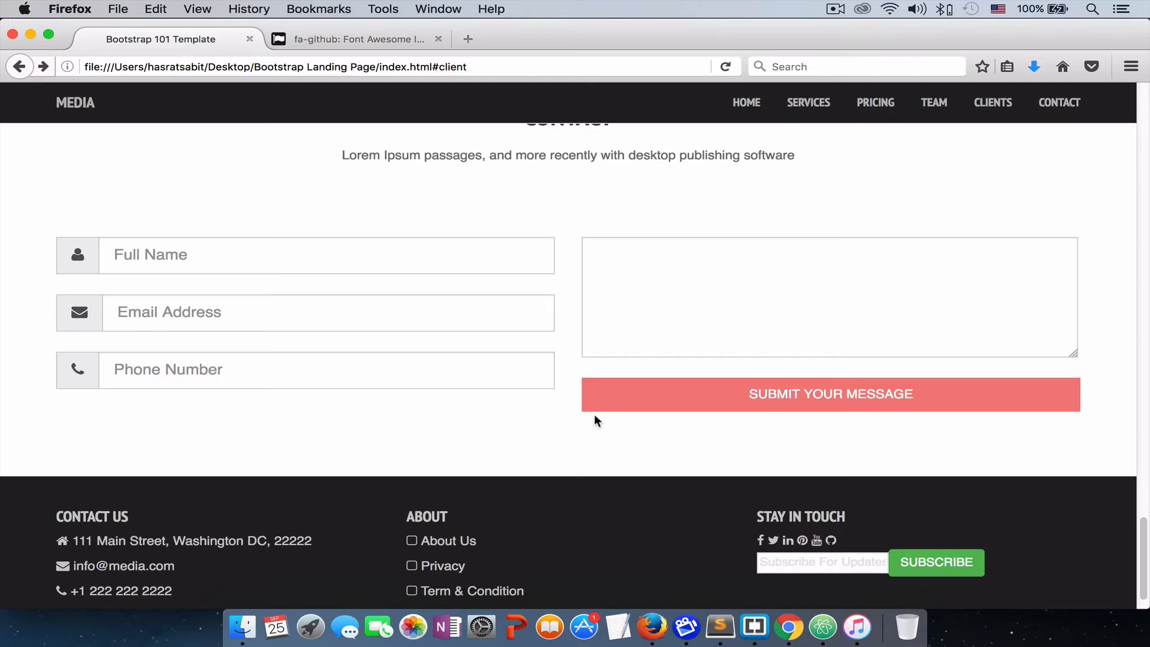
mouse_move(752, 628)
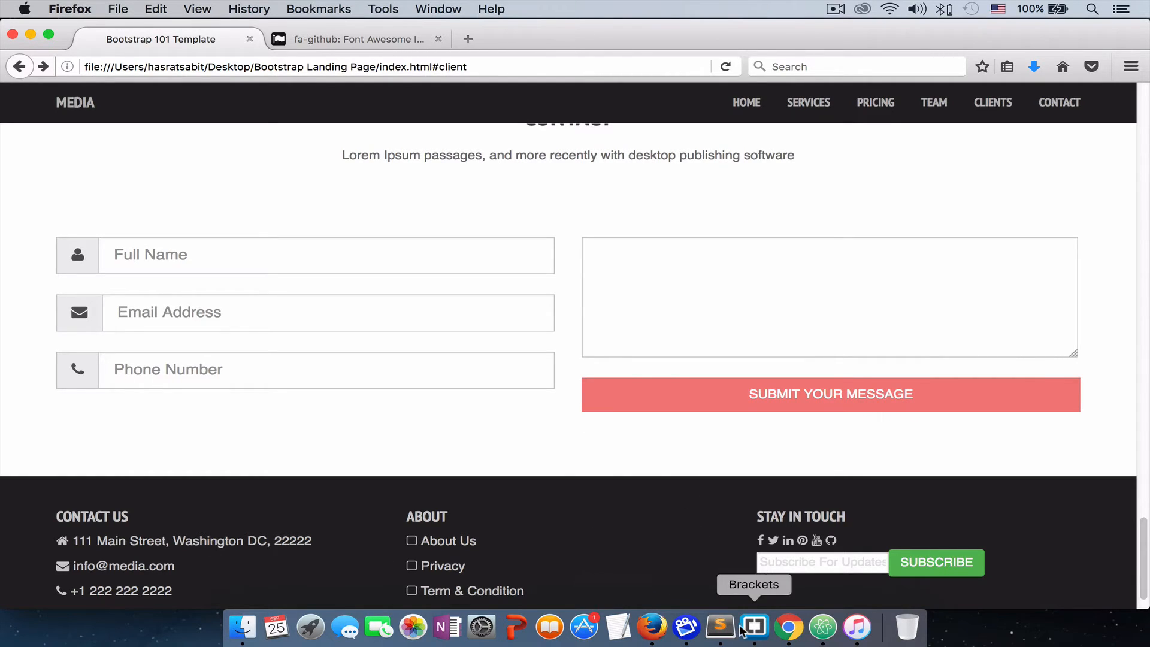
click(752, 626)
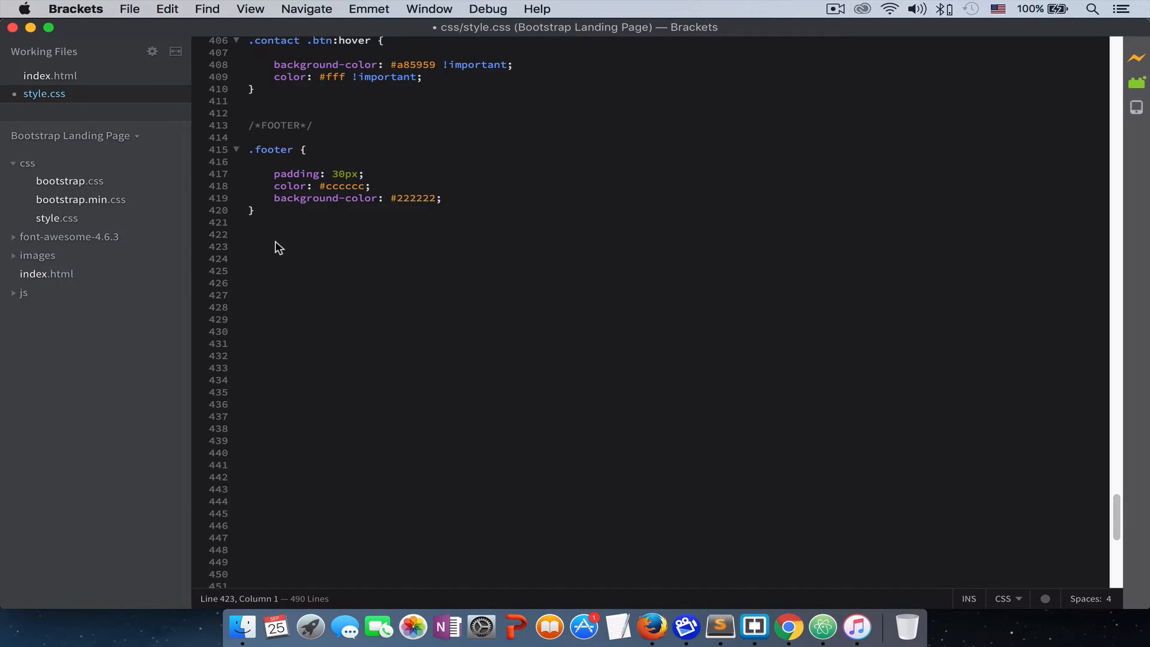
click(253, 246)
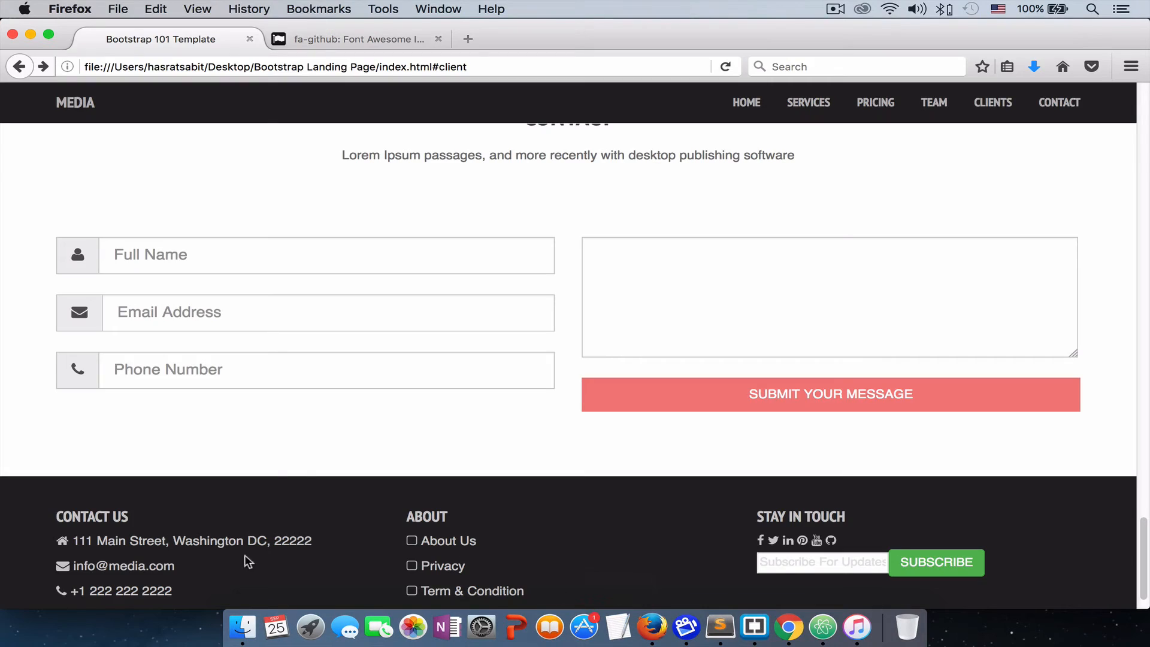
mouse_move(312, 627)
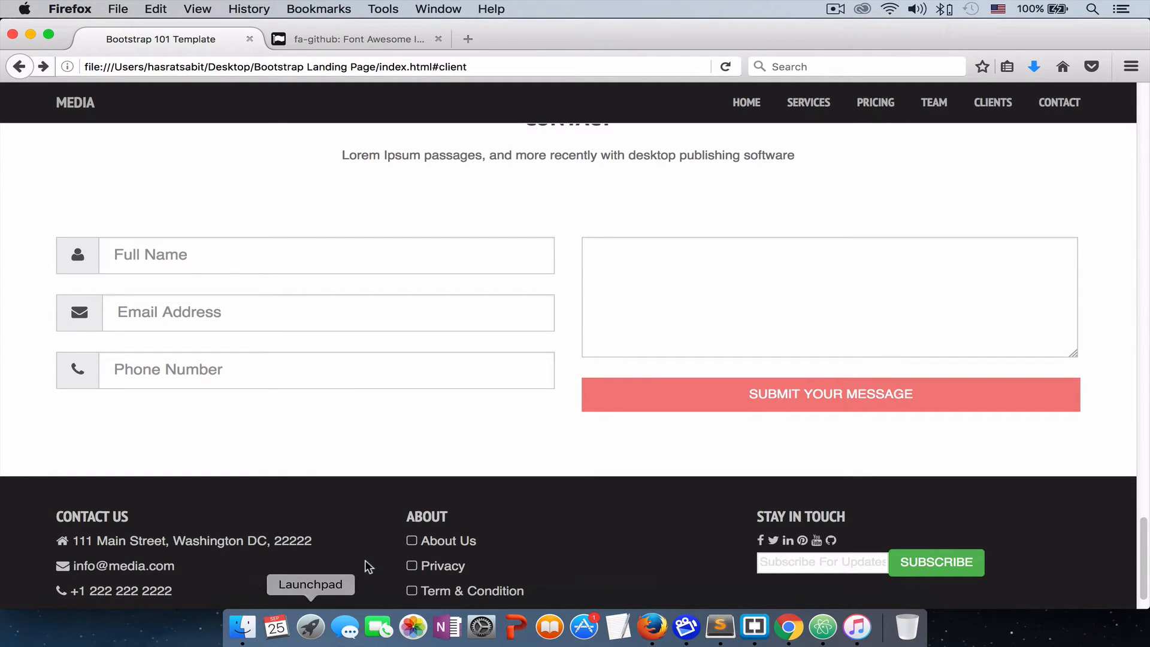
mouse_move(424, 554)
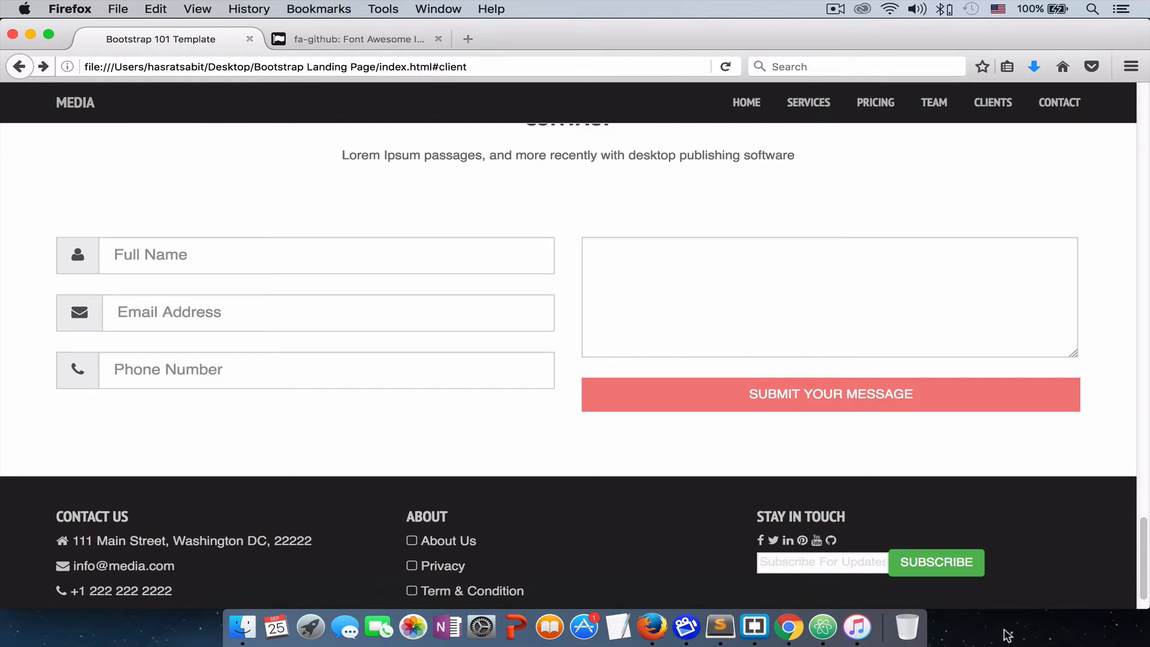
mouse_move(761, 547)
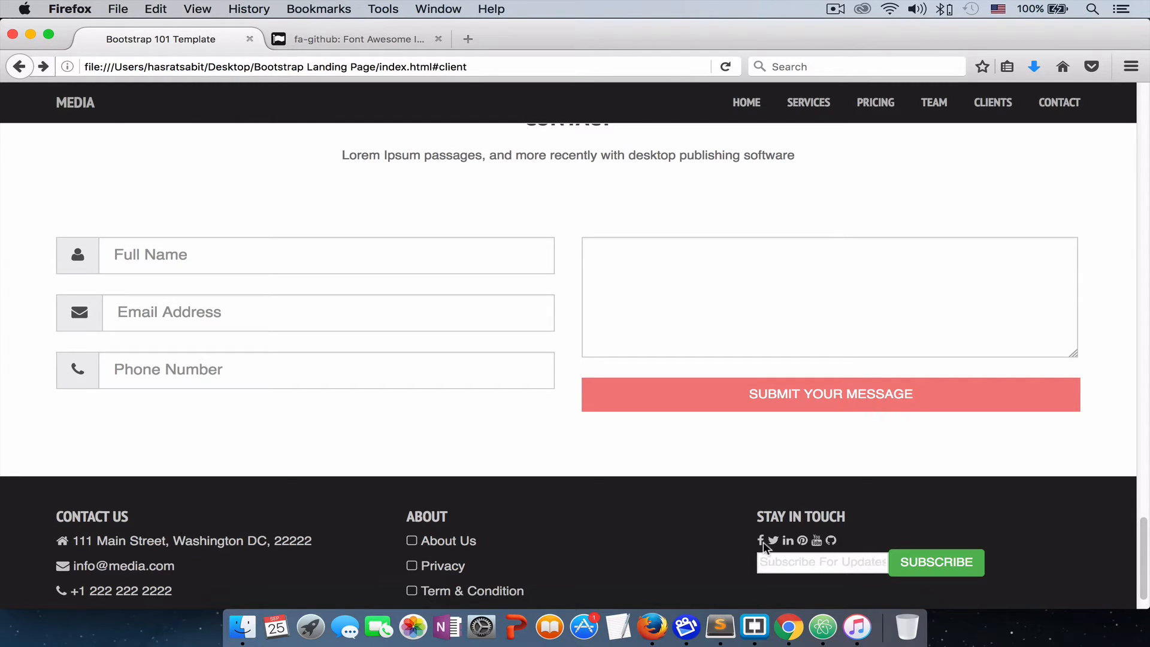
mouse_move(798, 548)
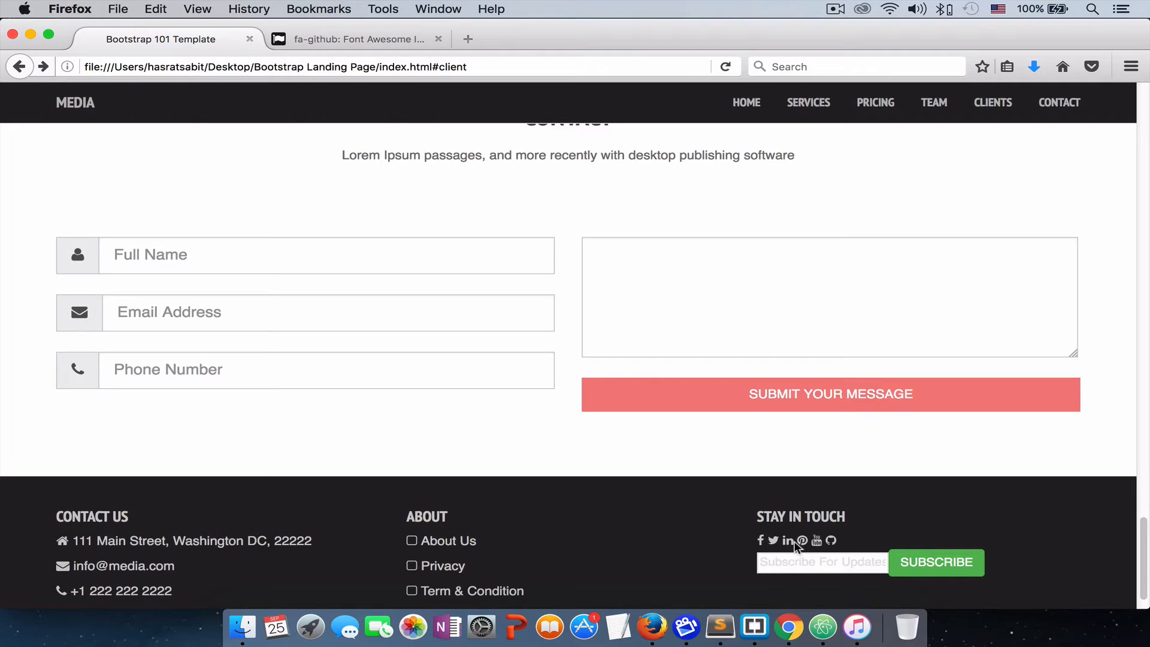
mouse_move(792, 637)
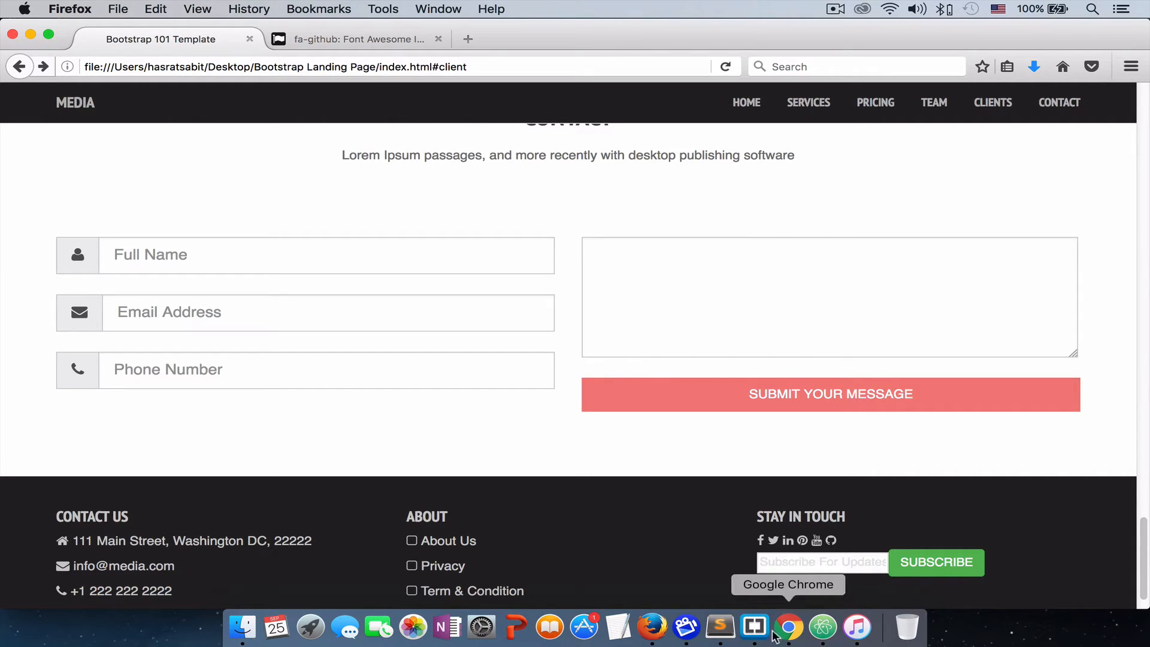
In index.html, add the 'social' class to all six Stay in touch icons.
click(755, 630)
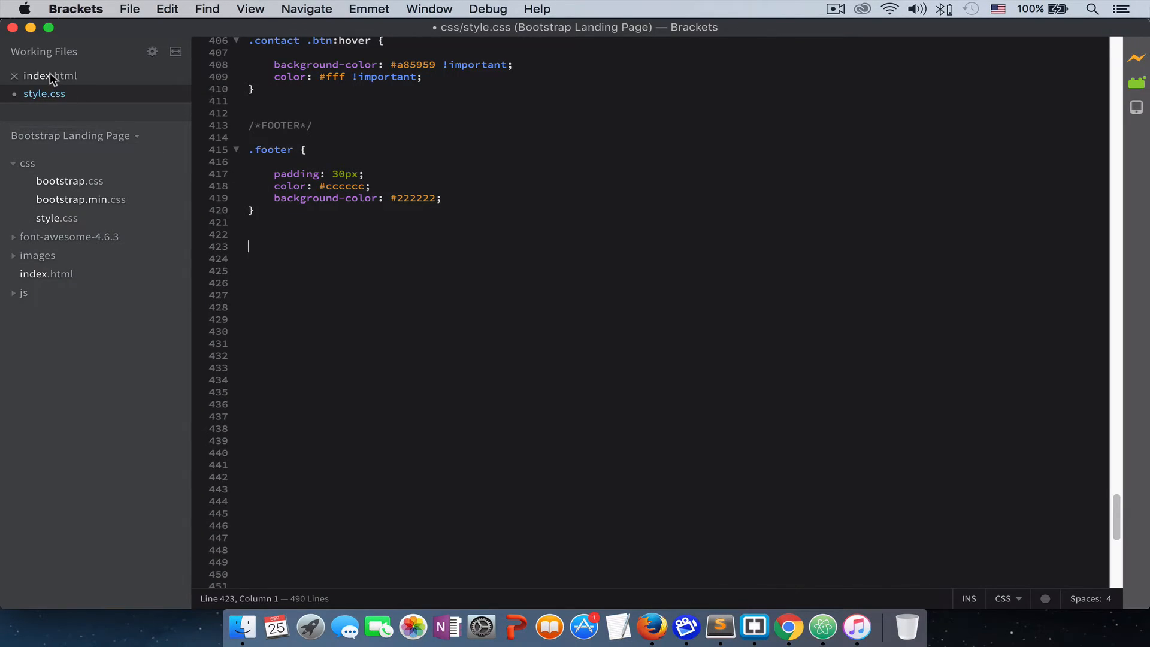
click(51, 76)
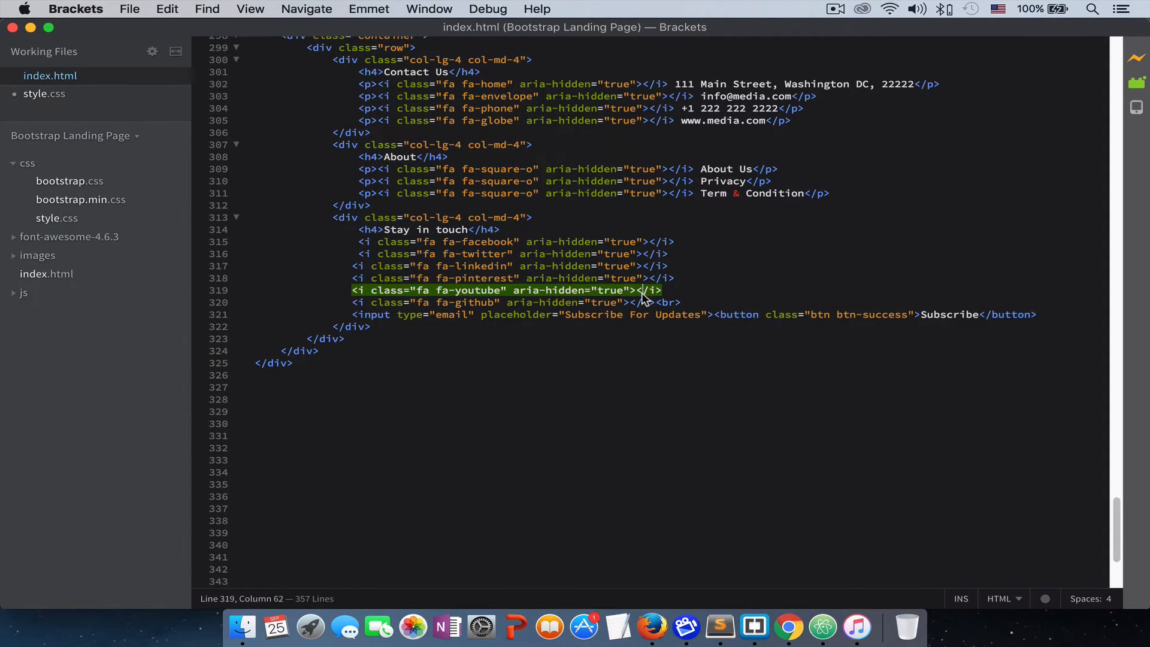
click(514, 242)
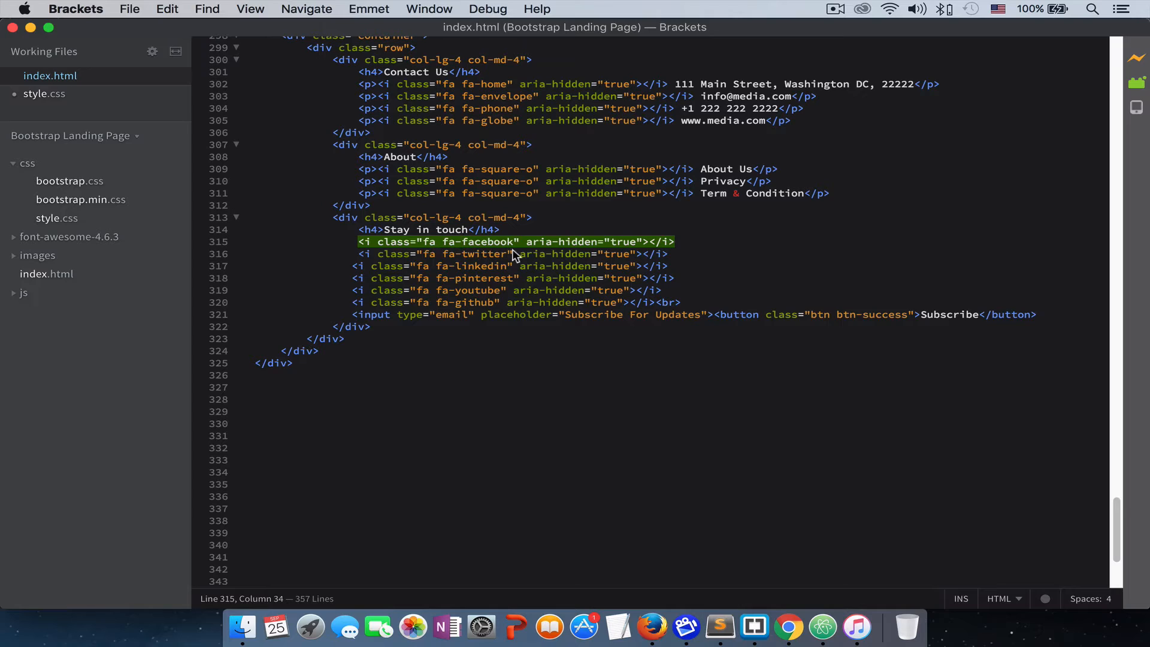
mouse_move(421, 247)
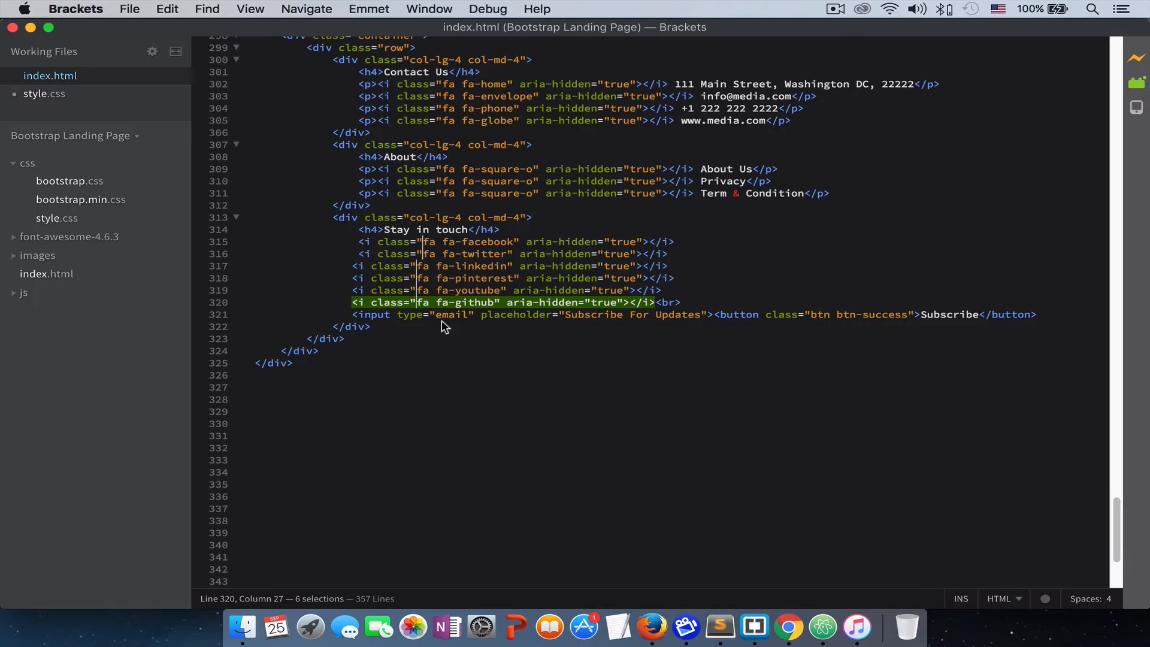
mouse_move(440, 290)
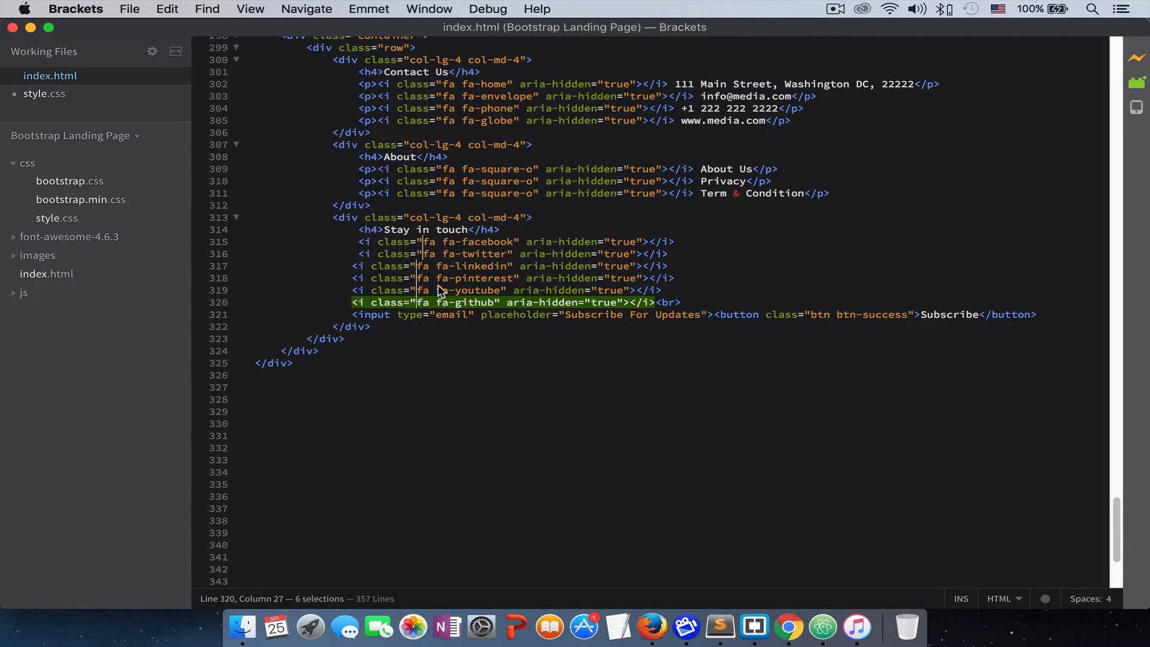
mouse_move(421, 292)
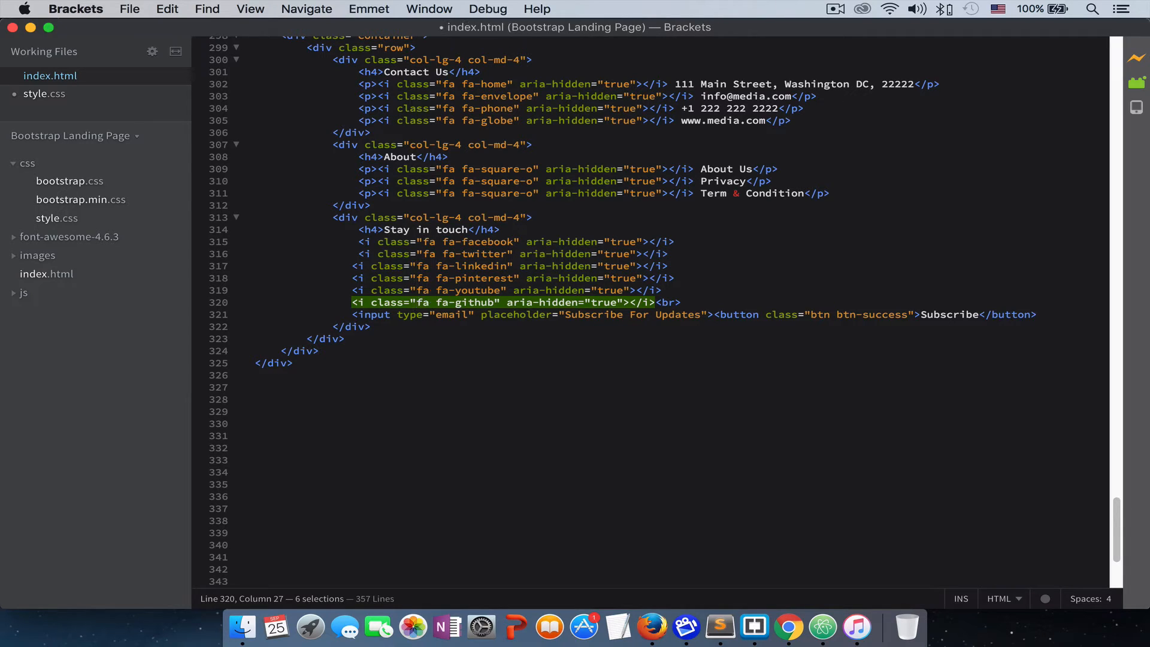
text(social)
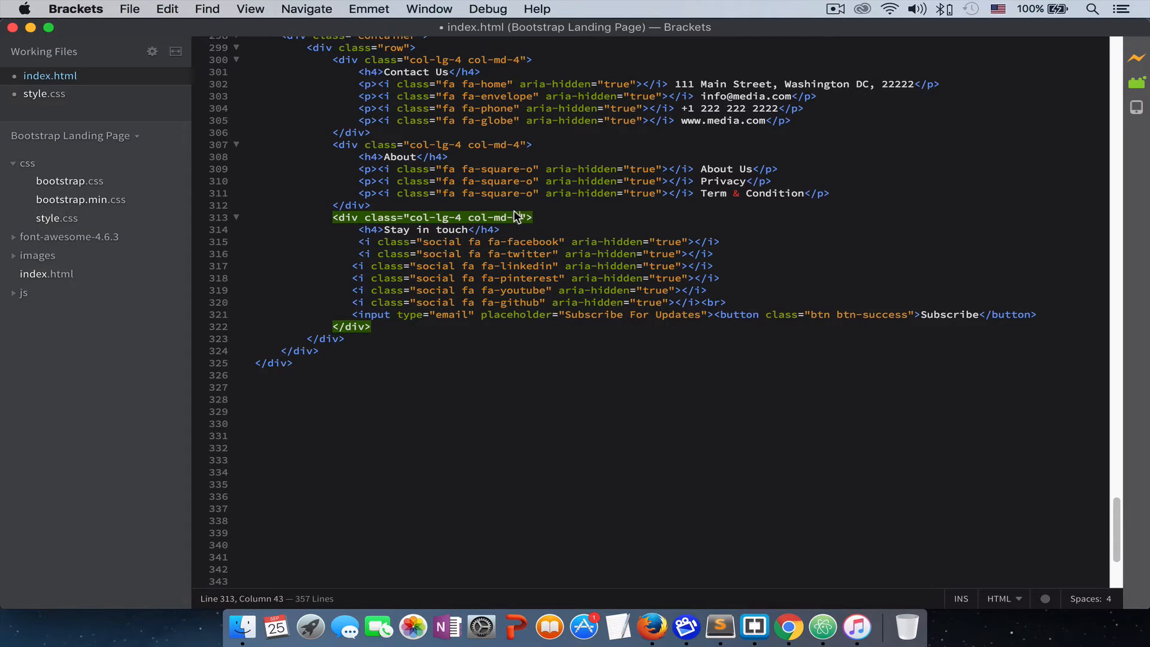
mouse_move(789, 627)
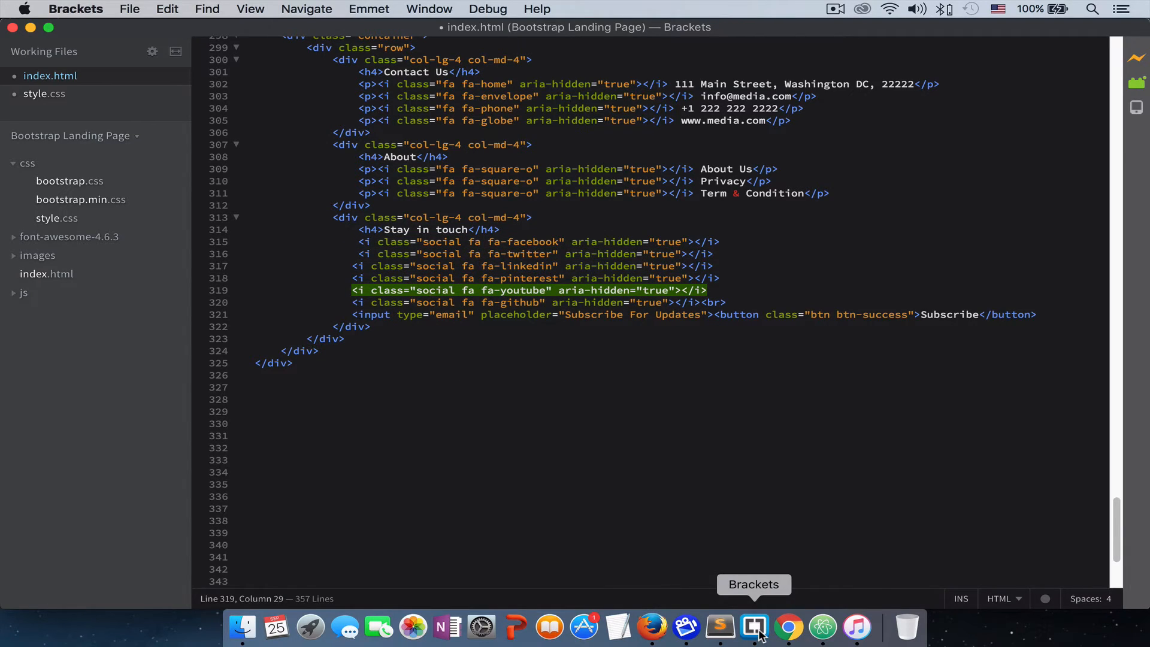
mouse_move(469, 304)
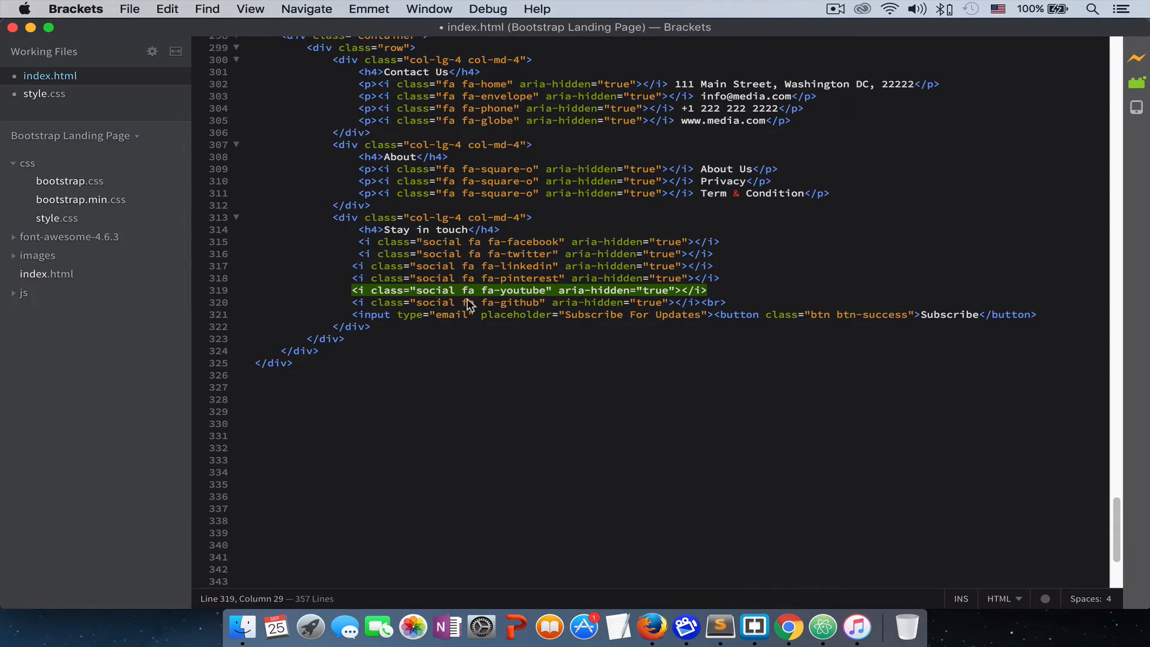
mouse_move(748, 631)
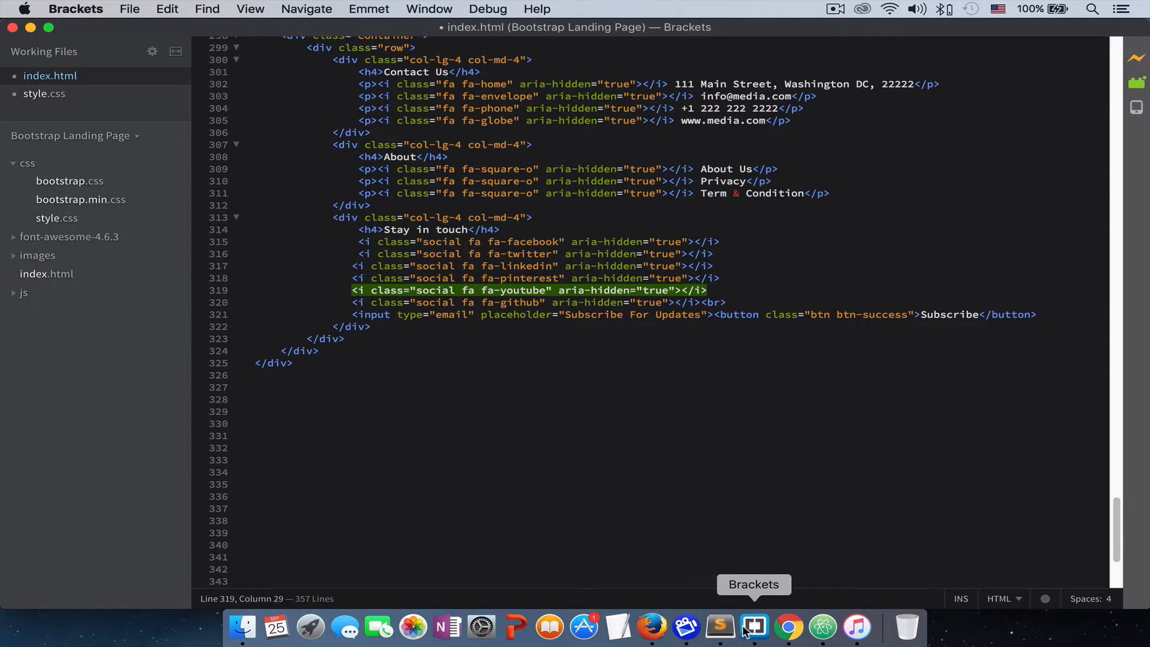
Create a .footer .social rule with 20px font, 30px height and width, centered text.
click(44, 94)
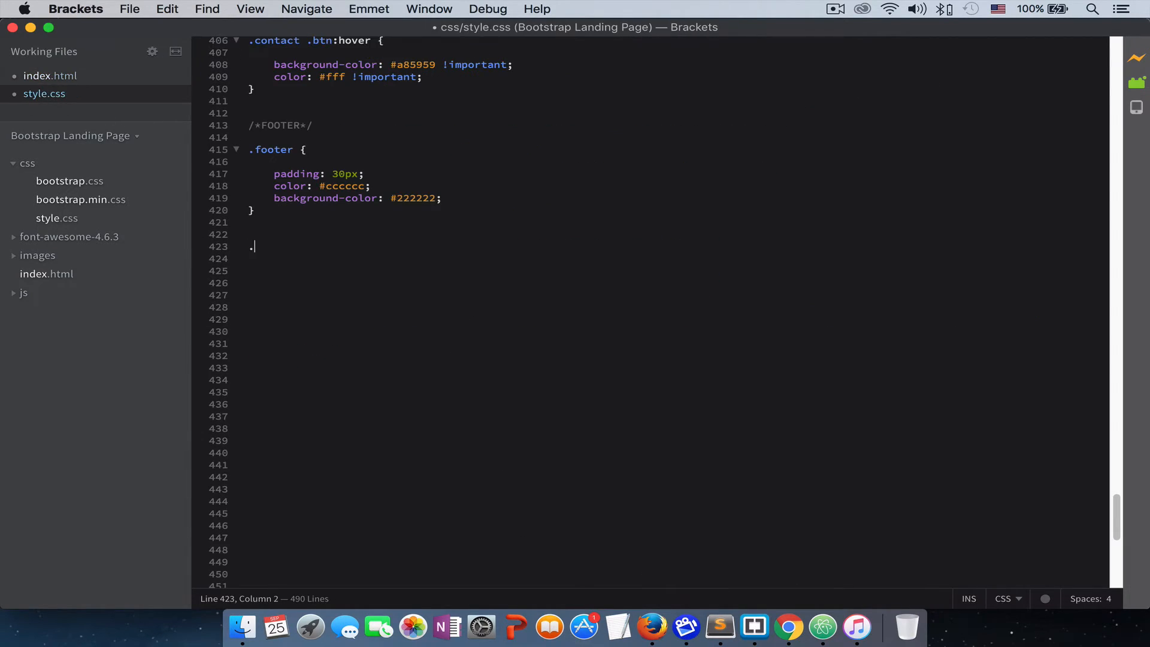
text(footer .s)
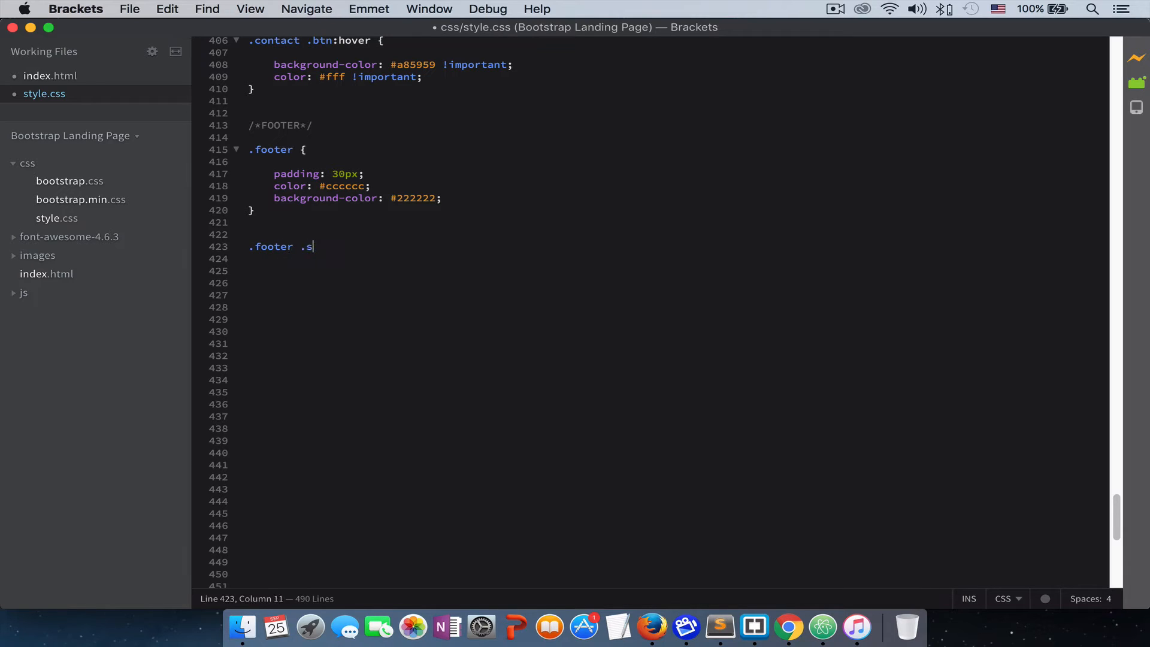
text(ocial {)
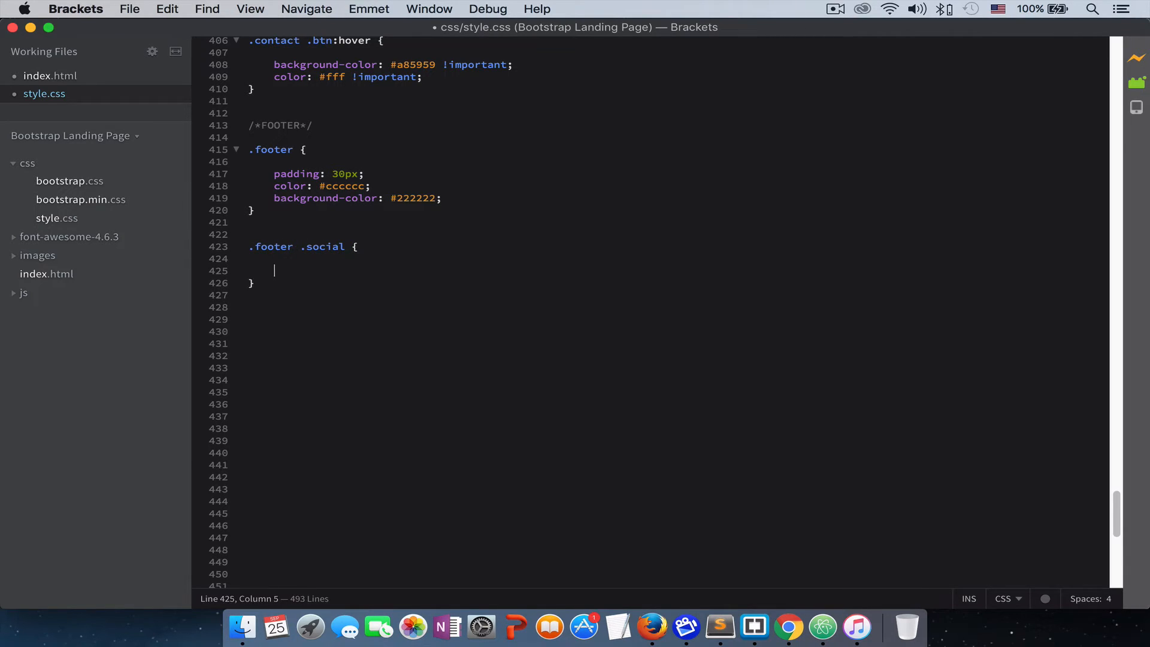
text(font-size: 2)
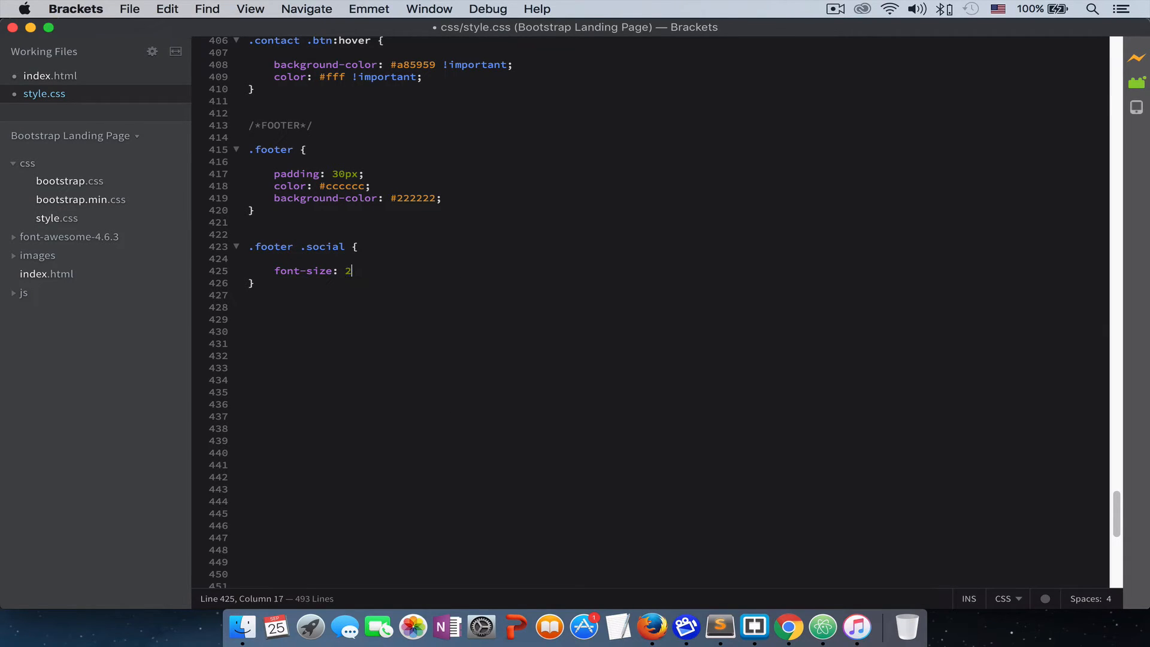
text(0px;)
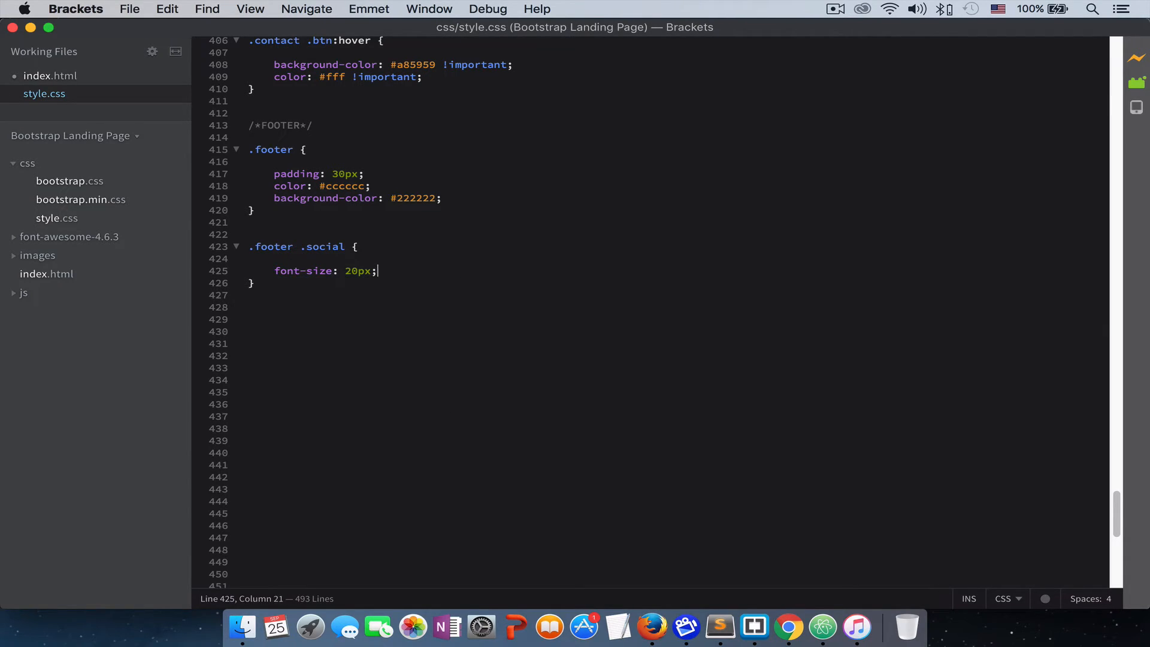
text(h)
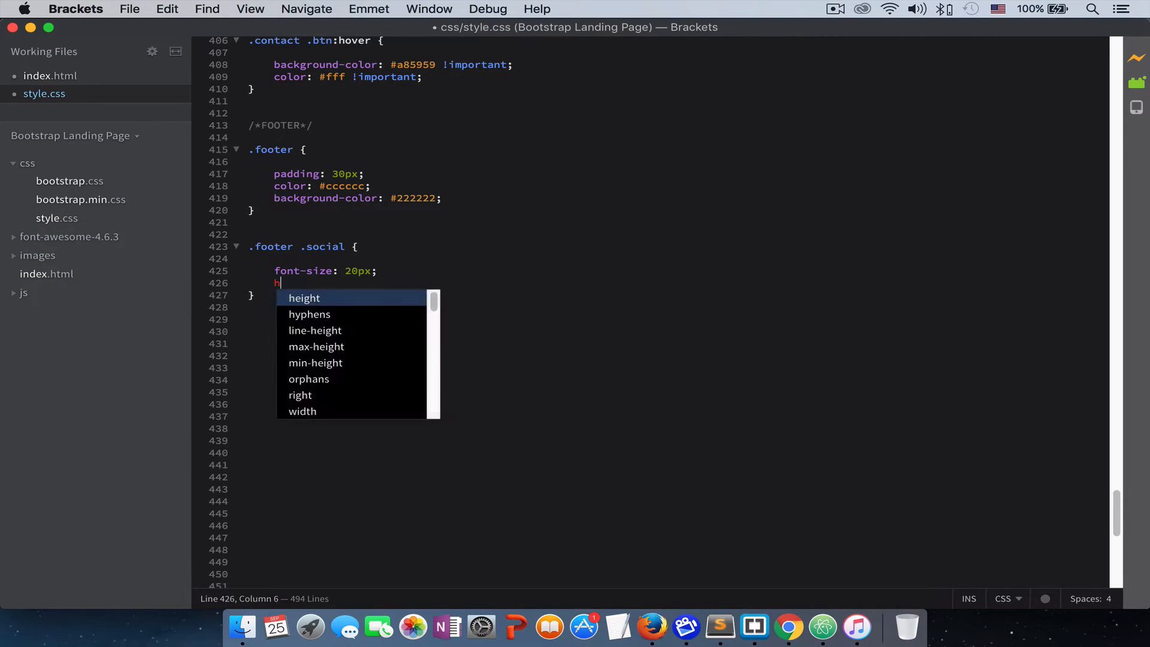
text(eight: 30px;)
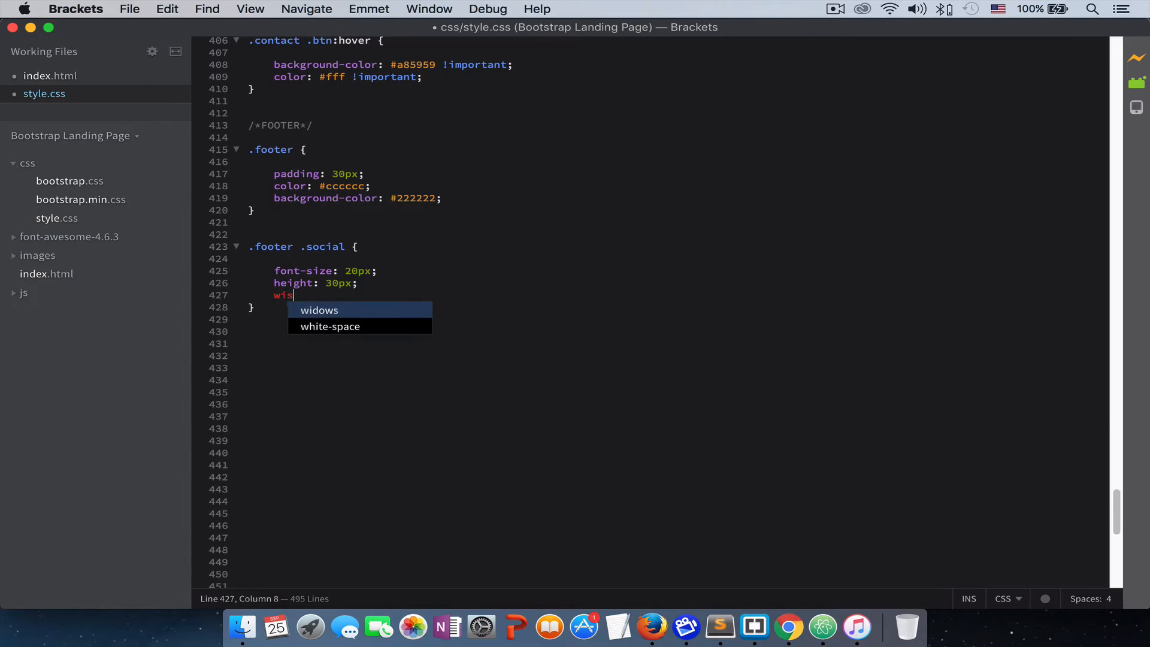
text(width:)
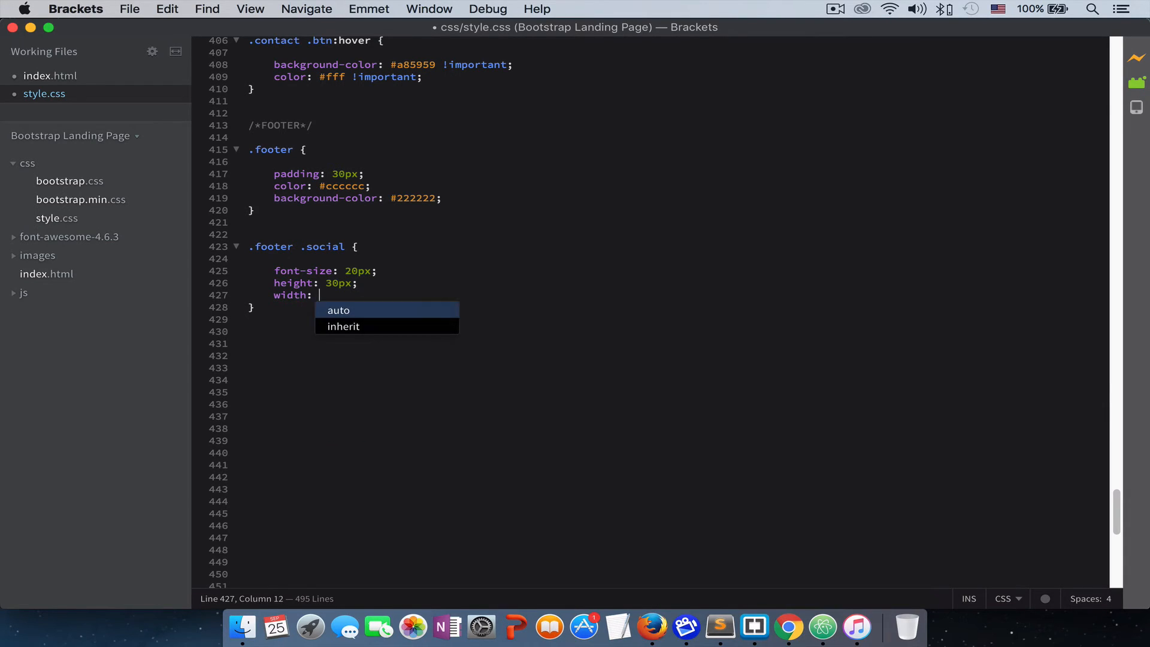
text(30px;)
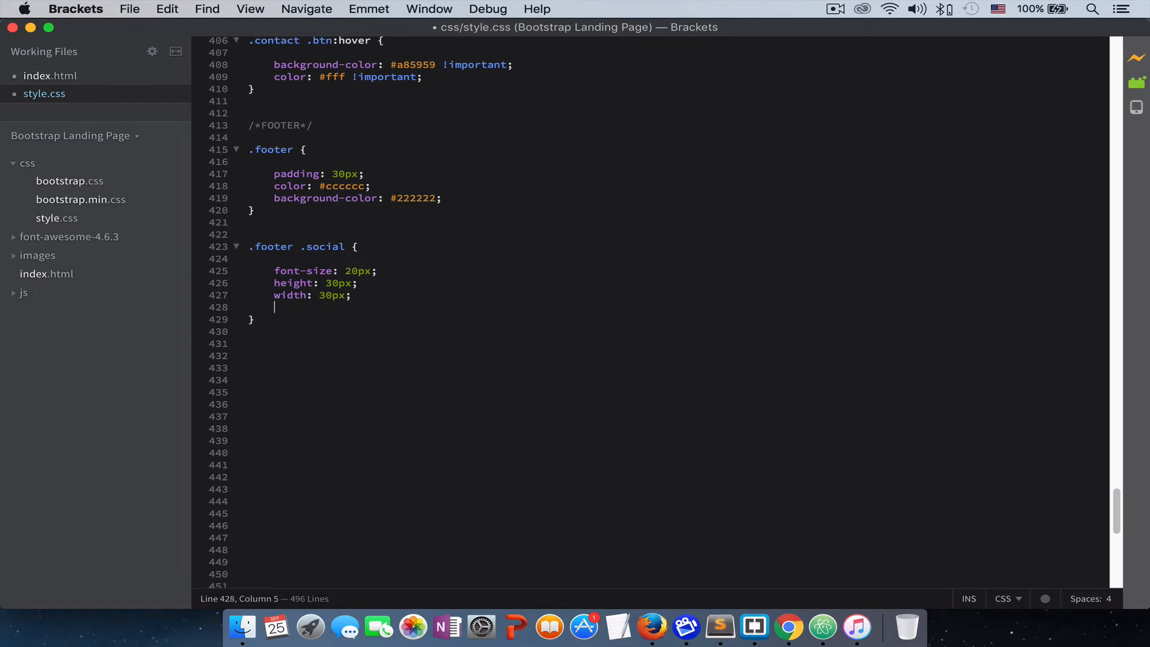
text(text-align:)
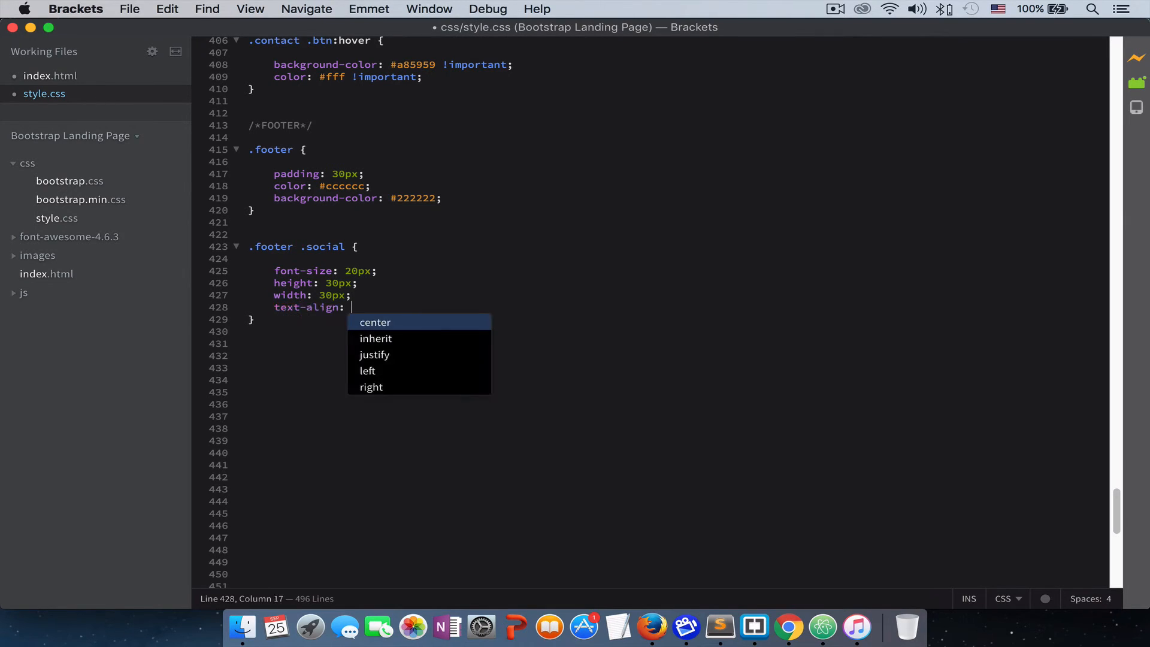
click(375, 322)
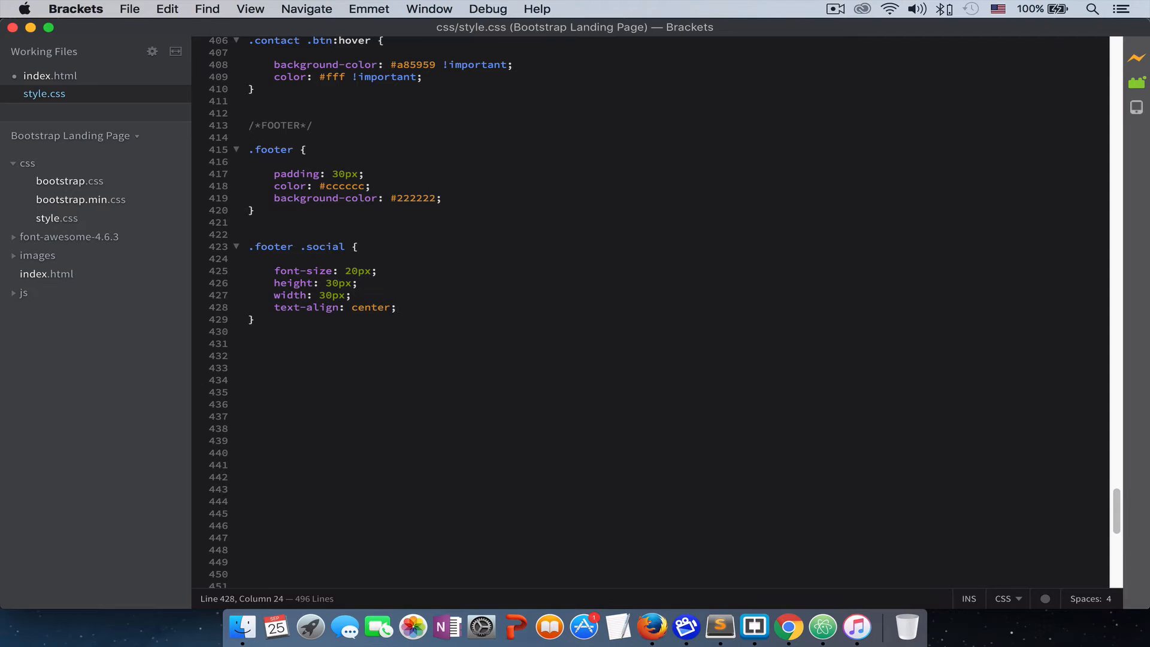
Add 5px padding, a 1px solid #cccccc border and 10px bottom margin, then save.
text(pad)
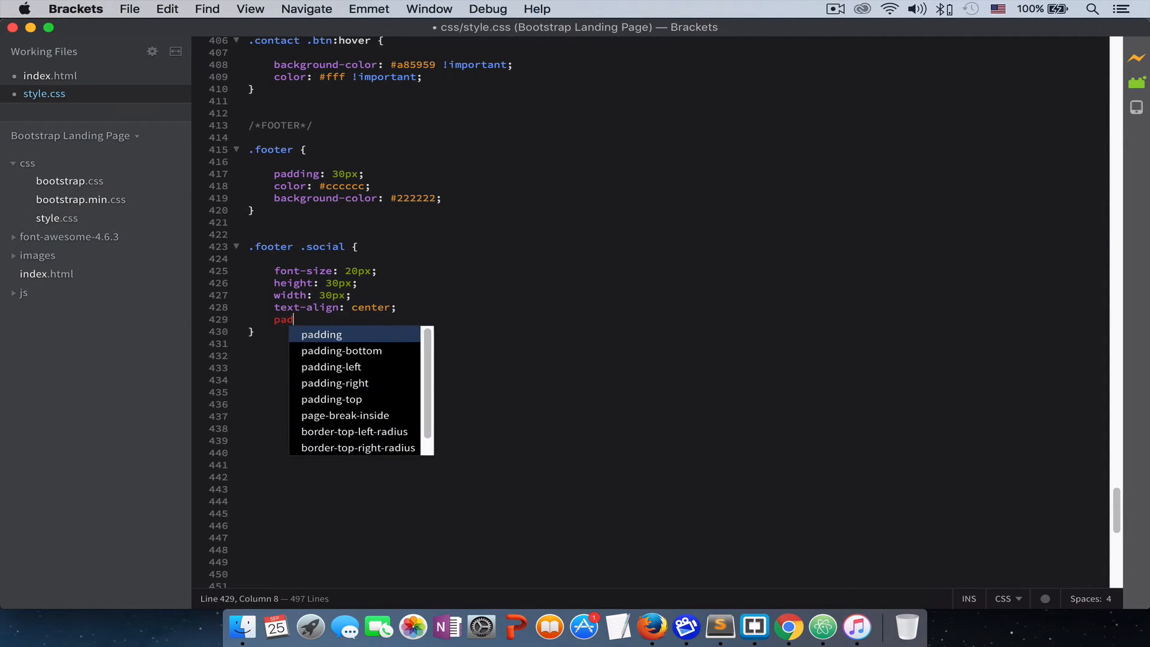
text(ding: 5px;)
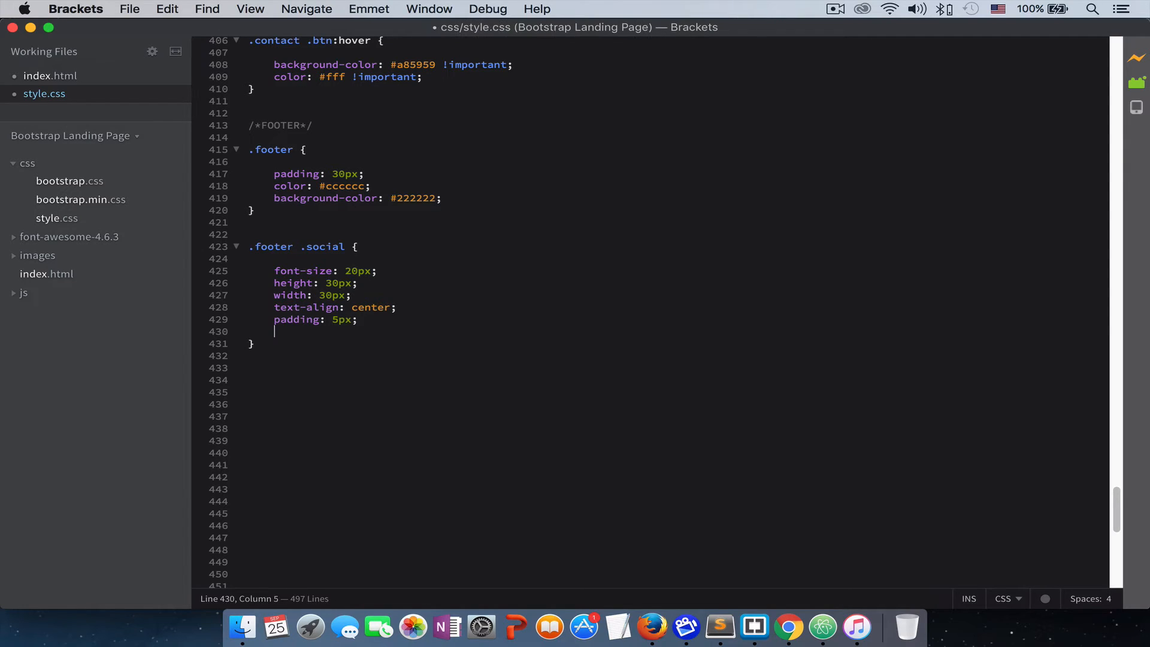
text(border:)
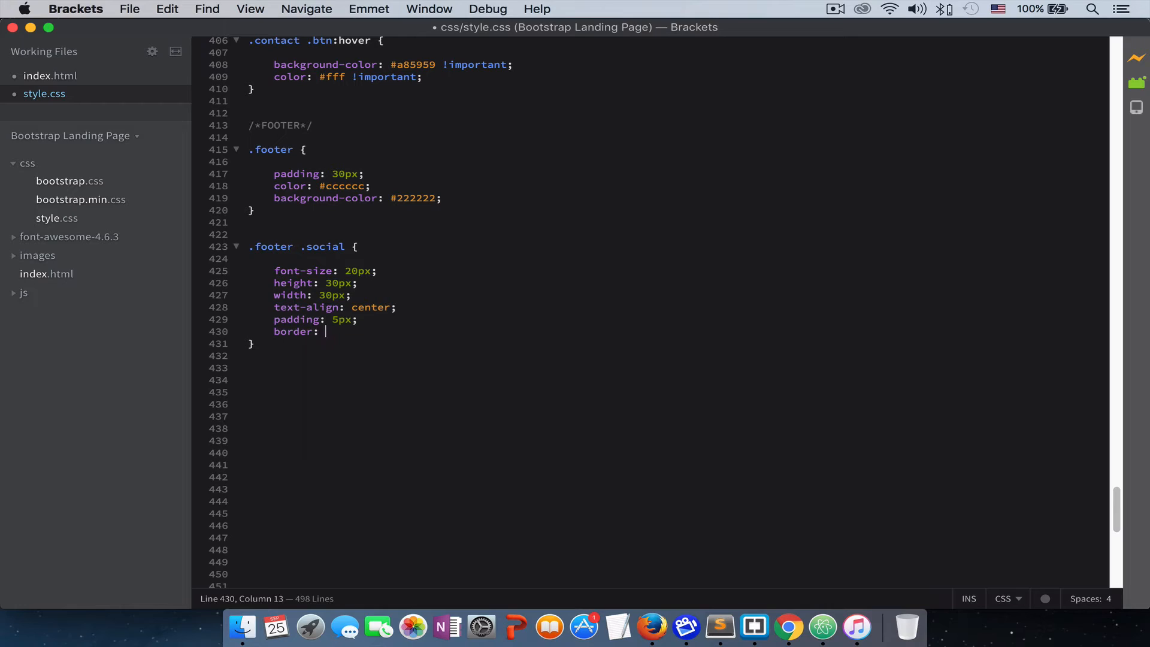
text(1px)
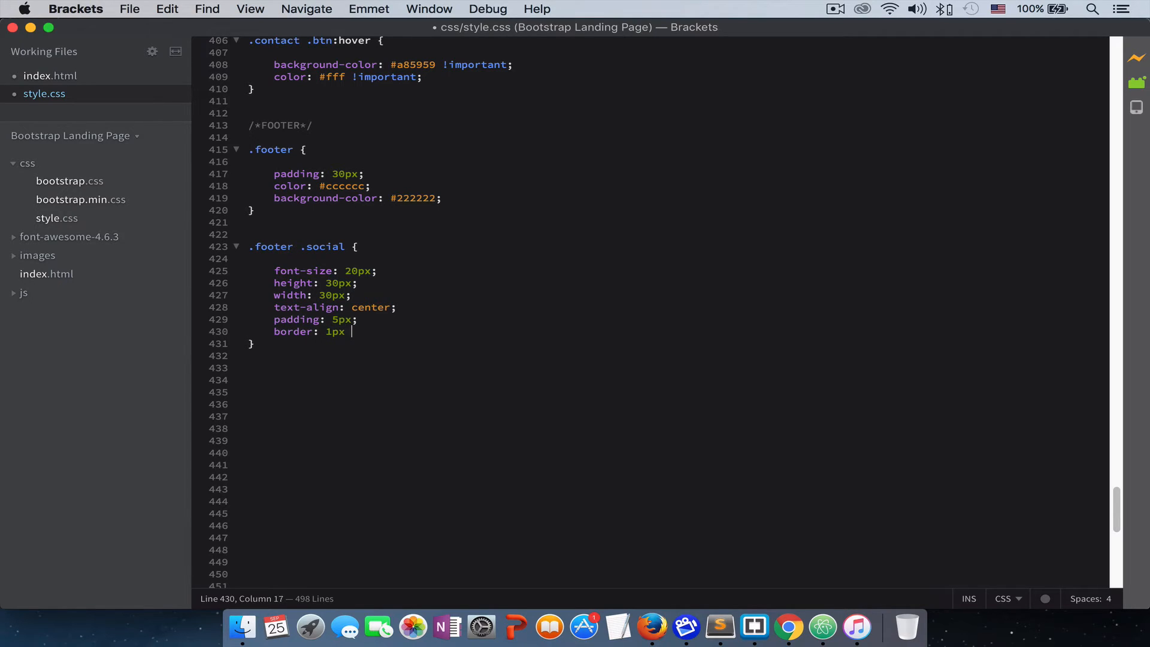
text(solid)
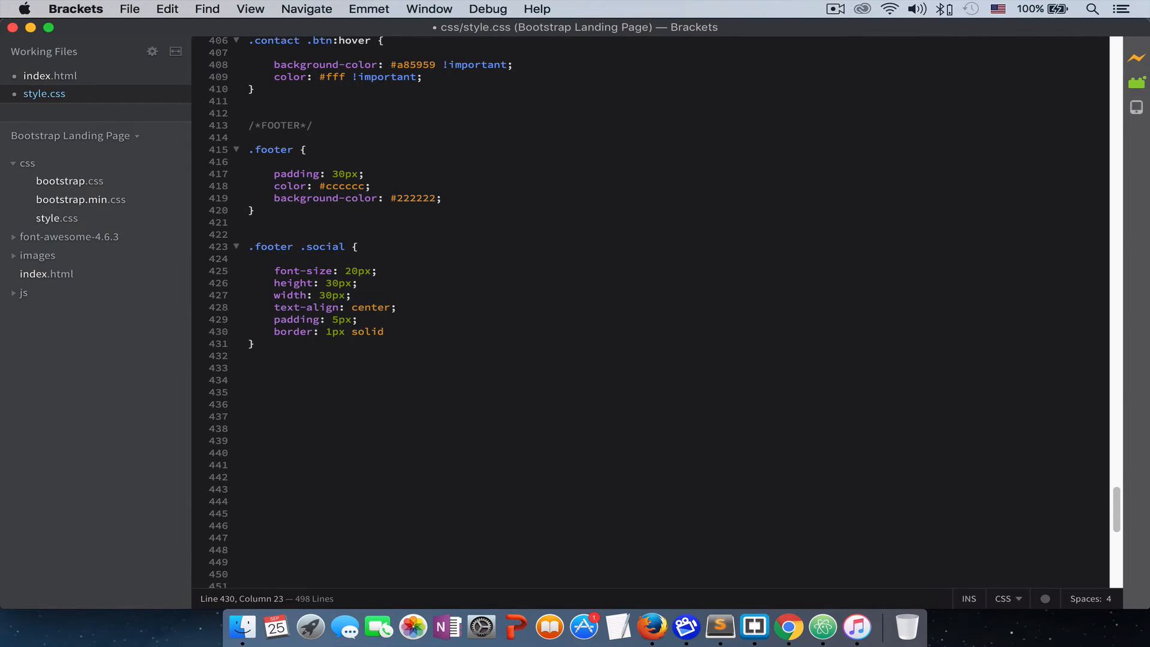
text(#ccc)
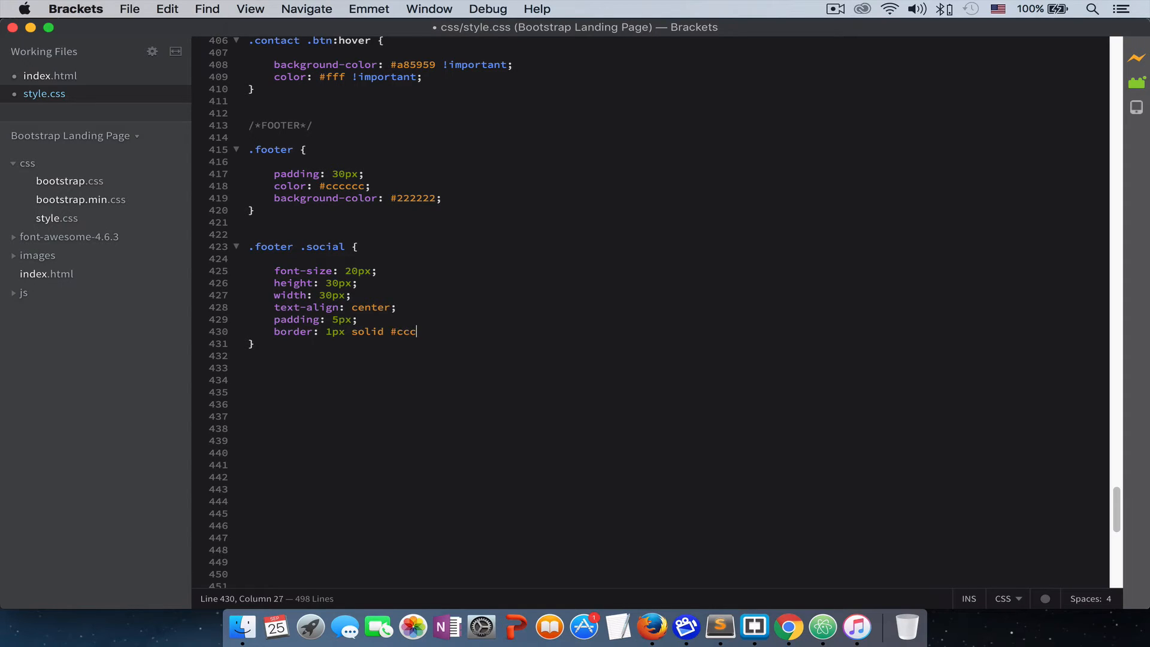
text(ccc)
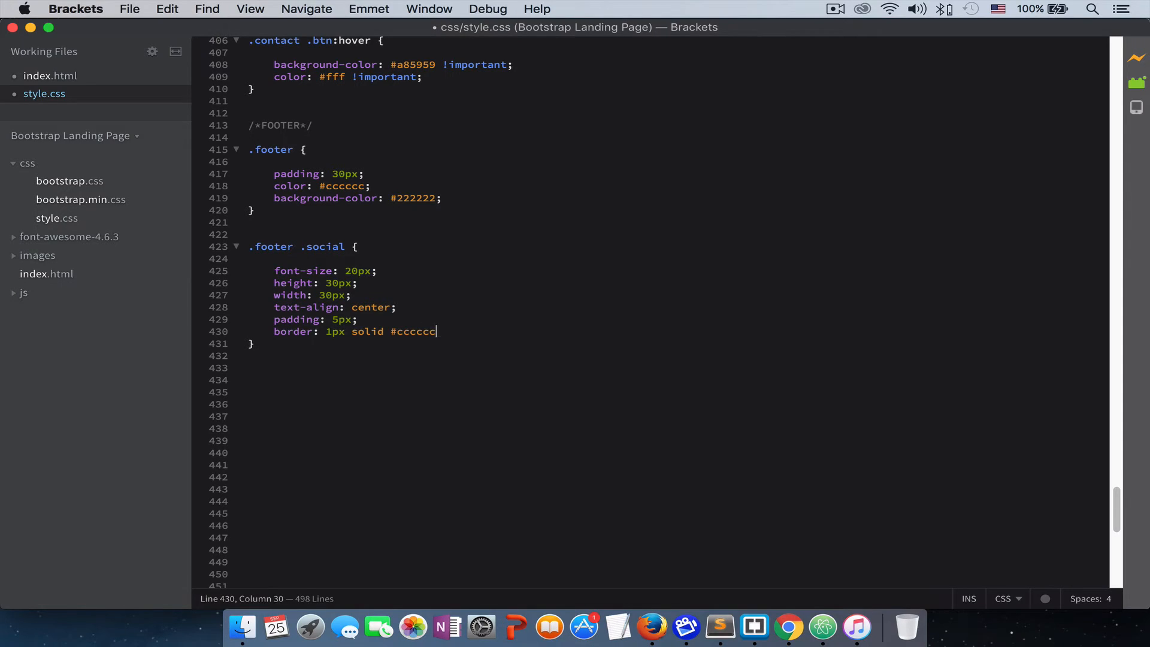
text(;)
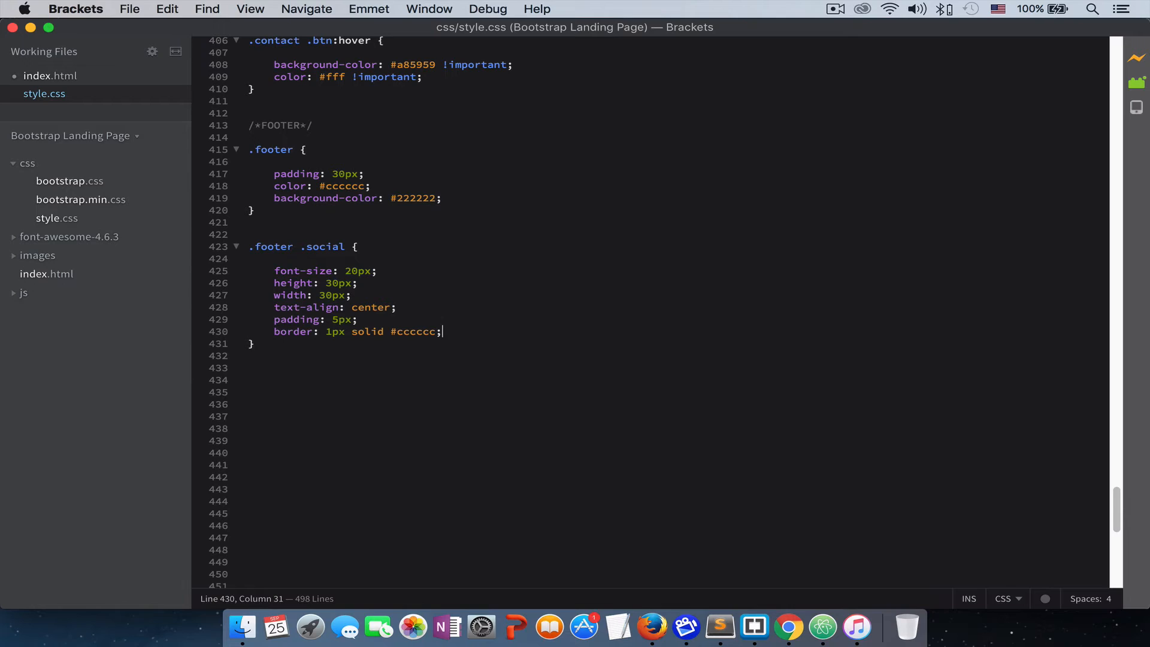
text(mar)
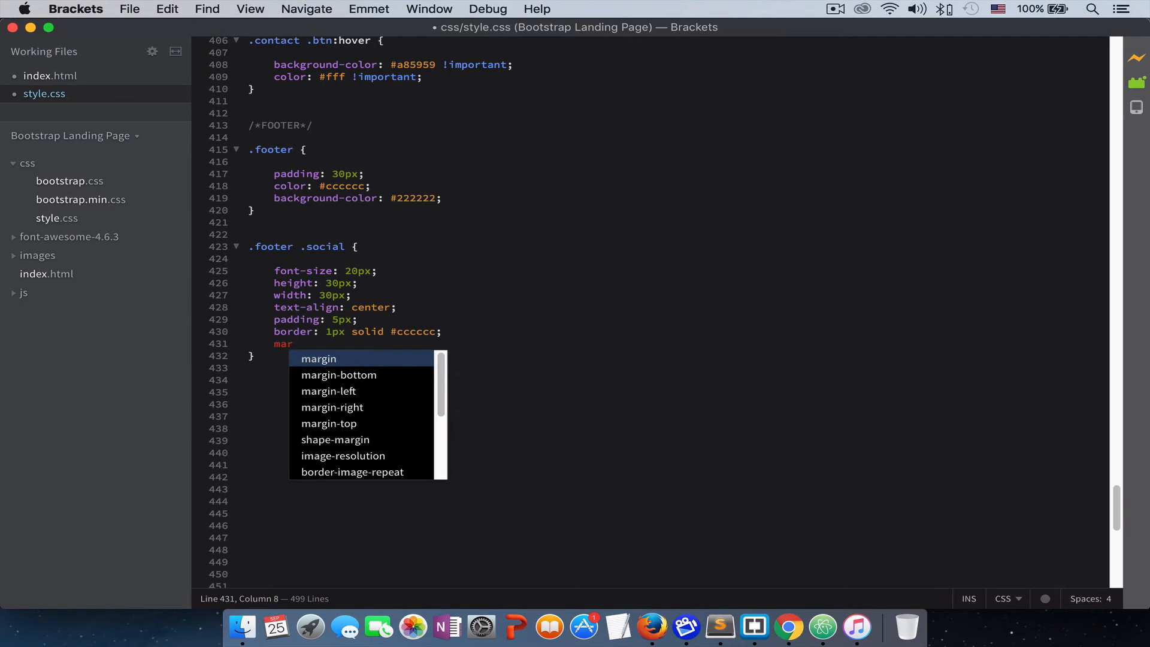
click(338, 375)
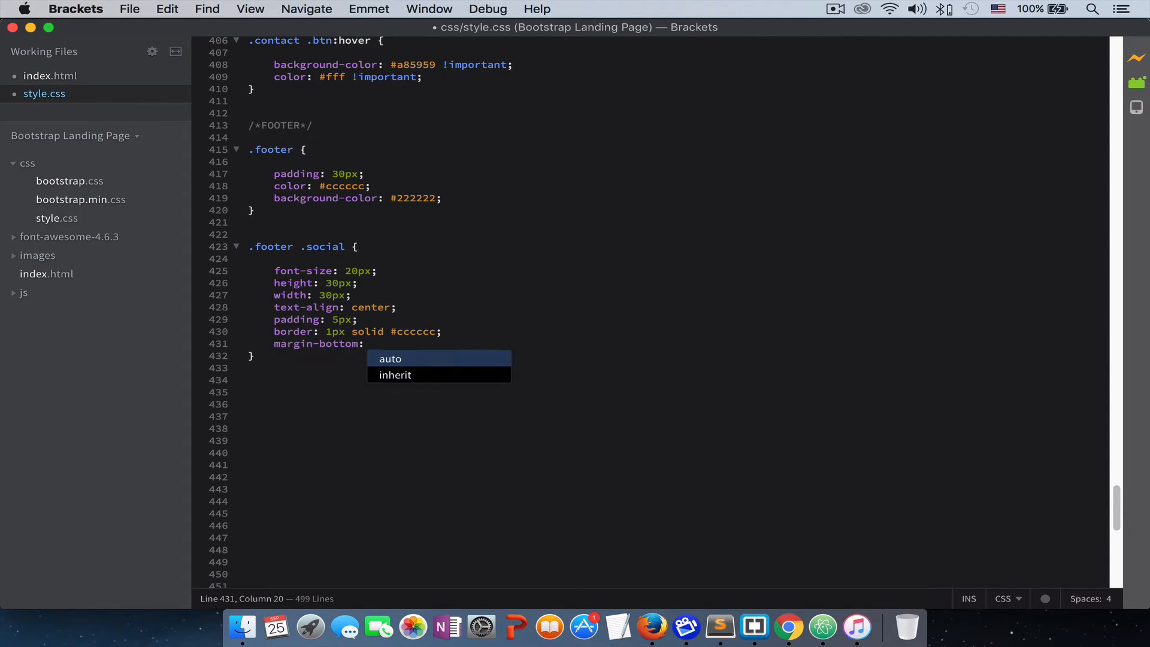
text(10px;)
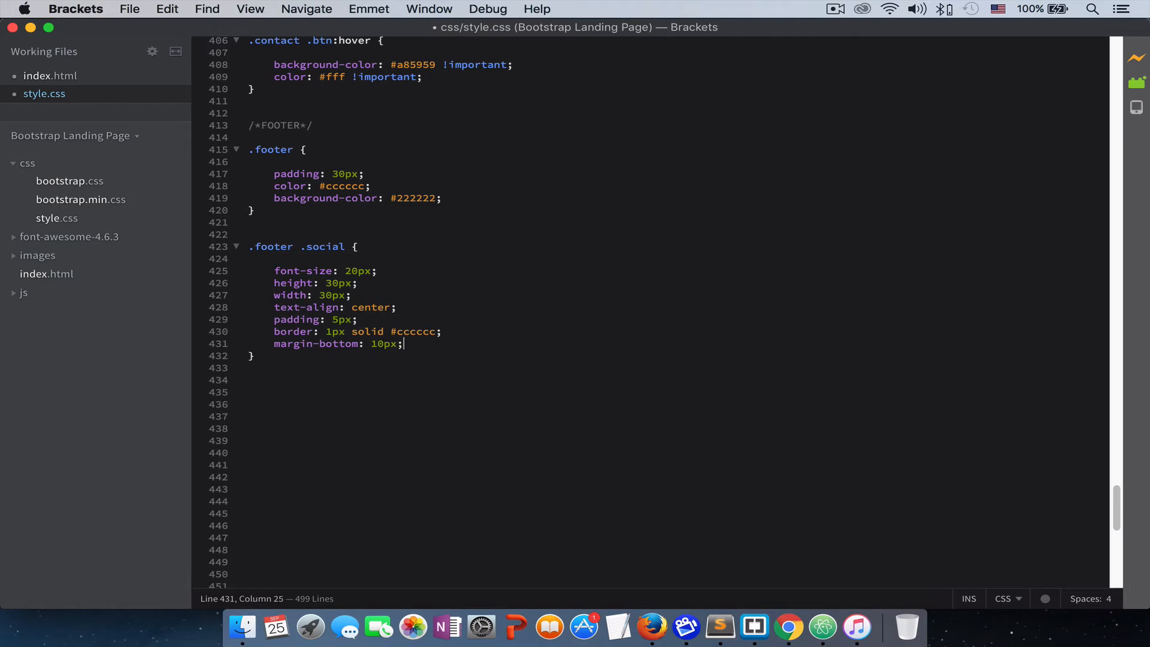
key(cmd+s)
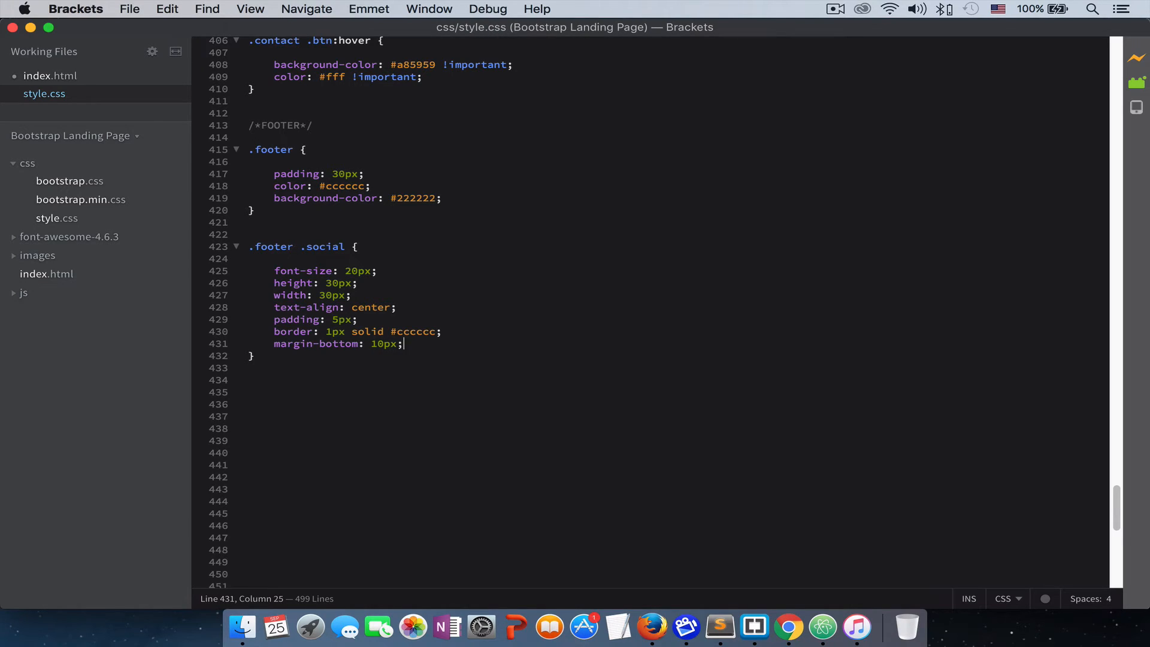
Add a 5px right margin to the social rule and glance at index.html.
key(Enter)
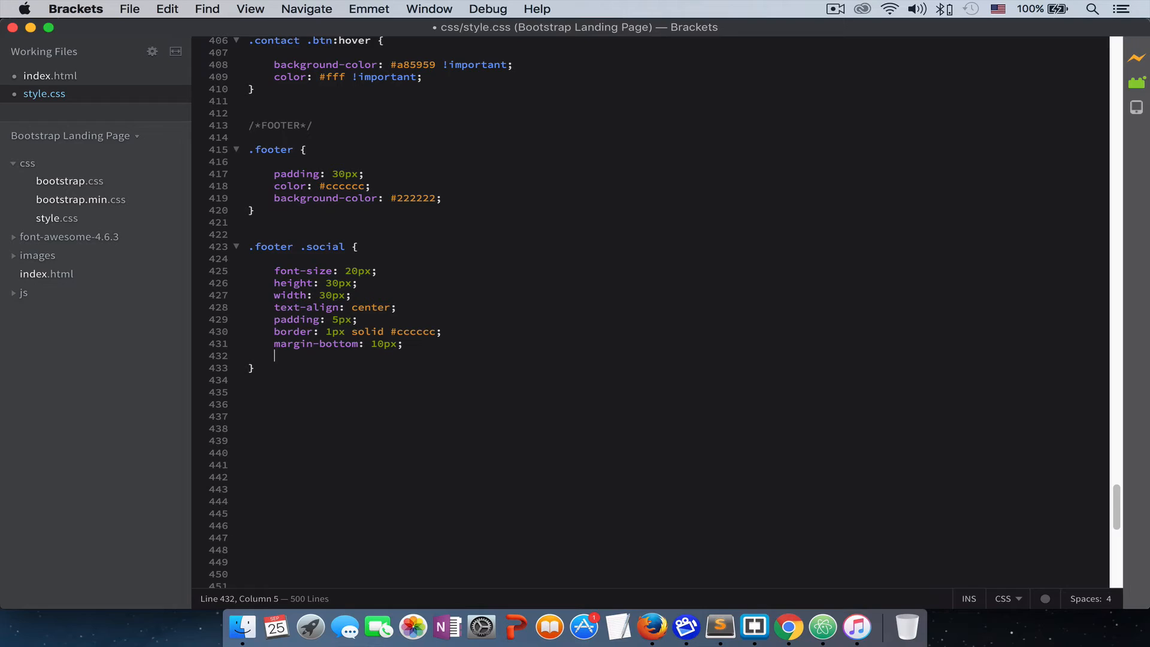
text(margin-right:)
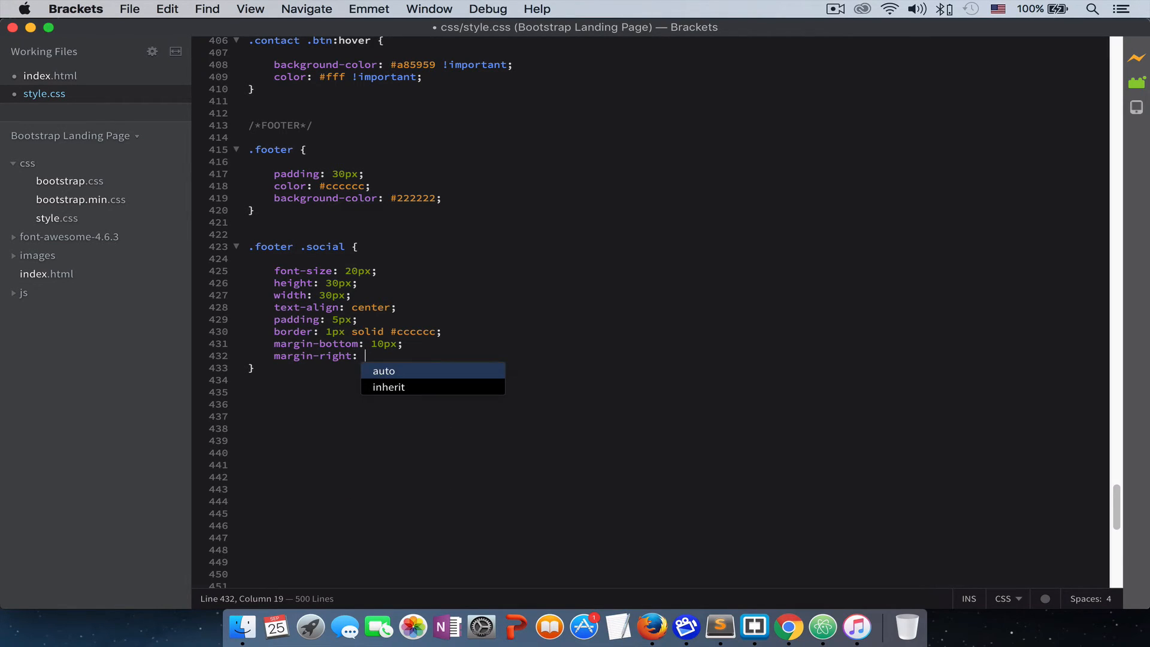
text(5px;)
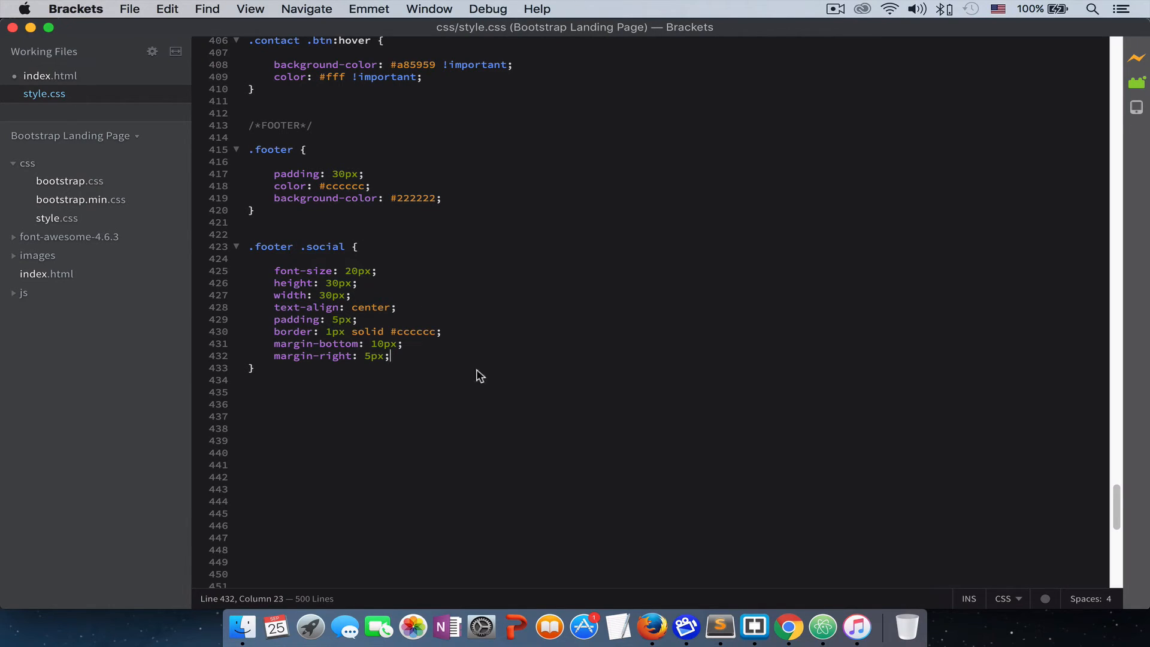
click(653, 626)
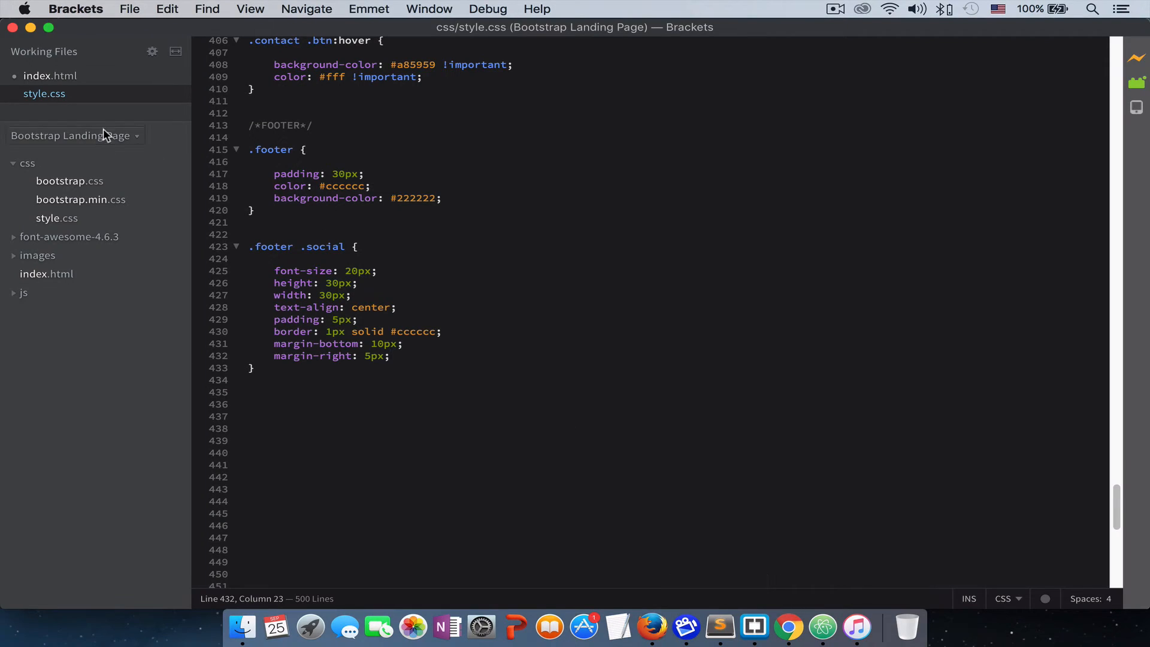
click(51, 76)
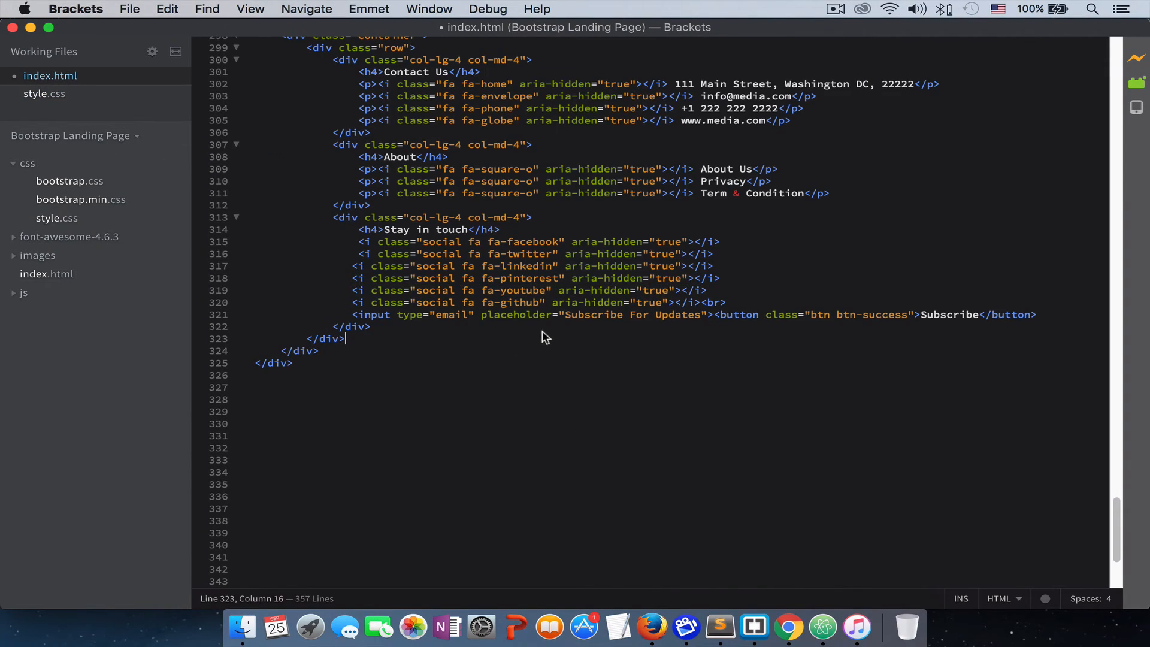
click(43, 94)
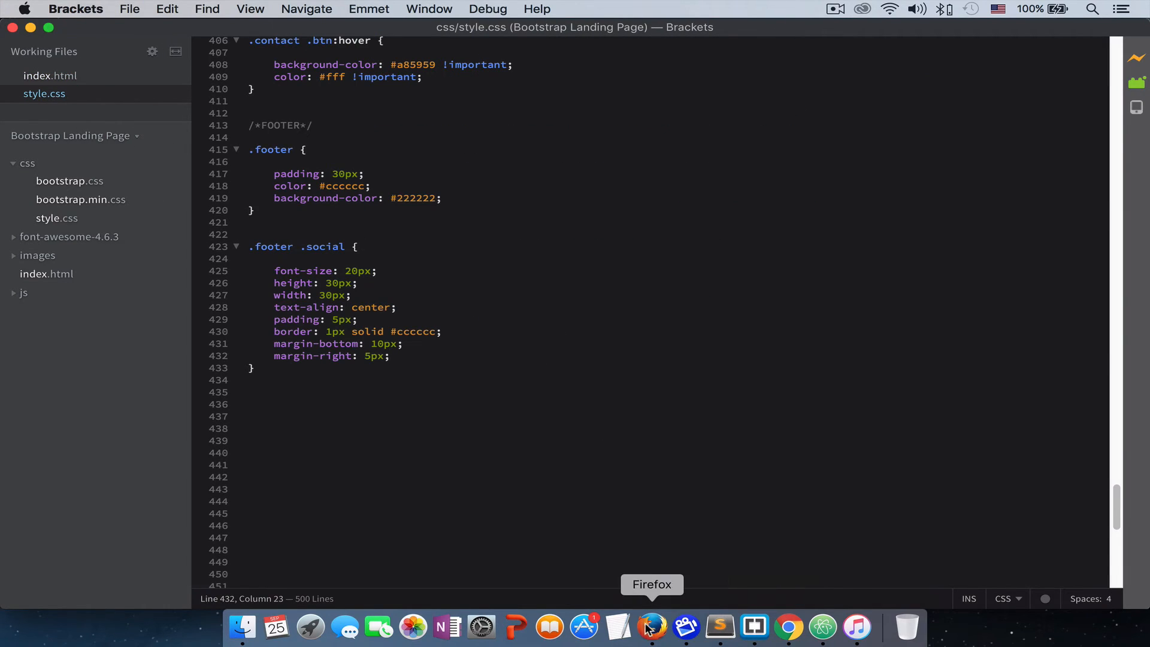
Reload the landing page in Firefox to view the boxed social icons, then return to Brackets.
click(657, 629)
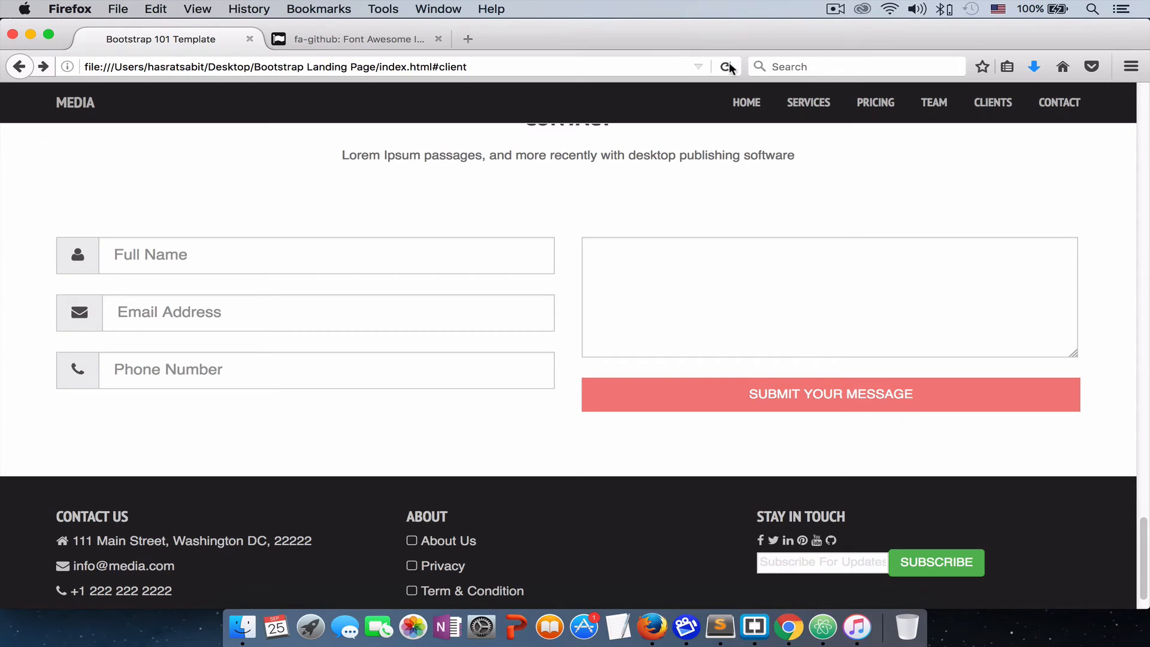
click(725, 65)
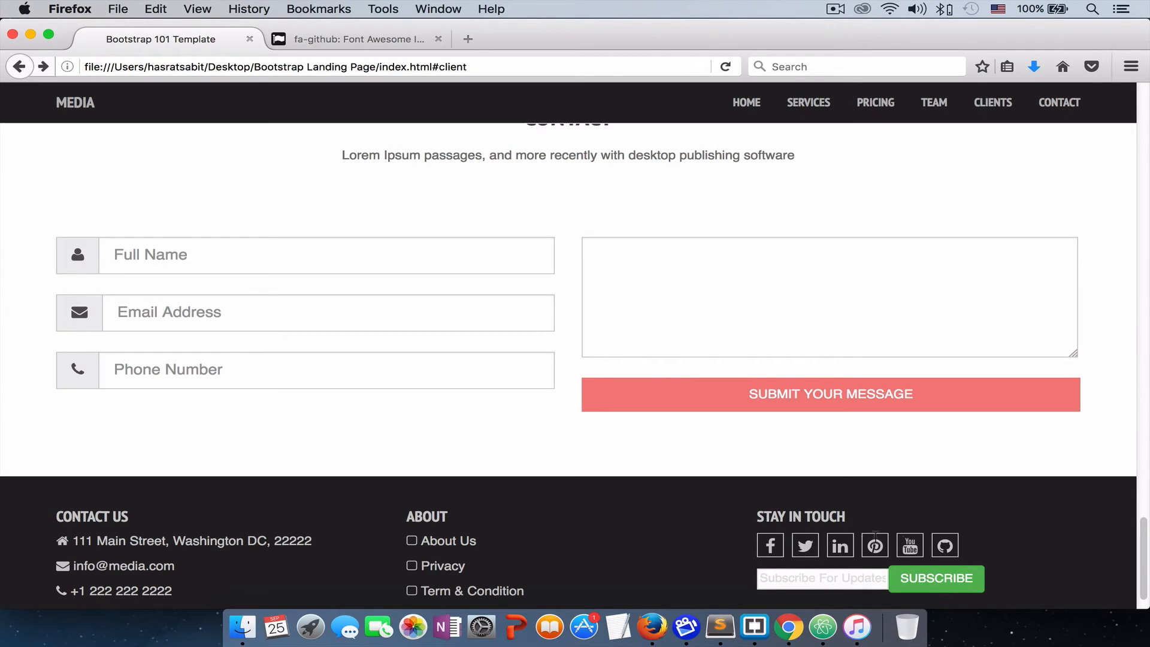
mouse_move(659, 535)
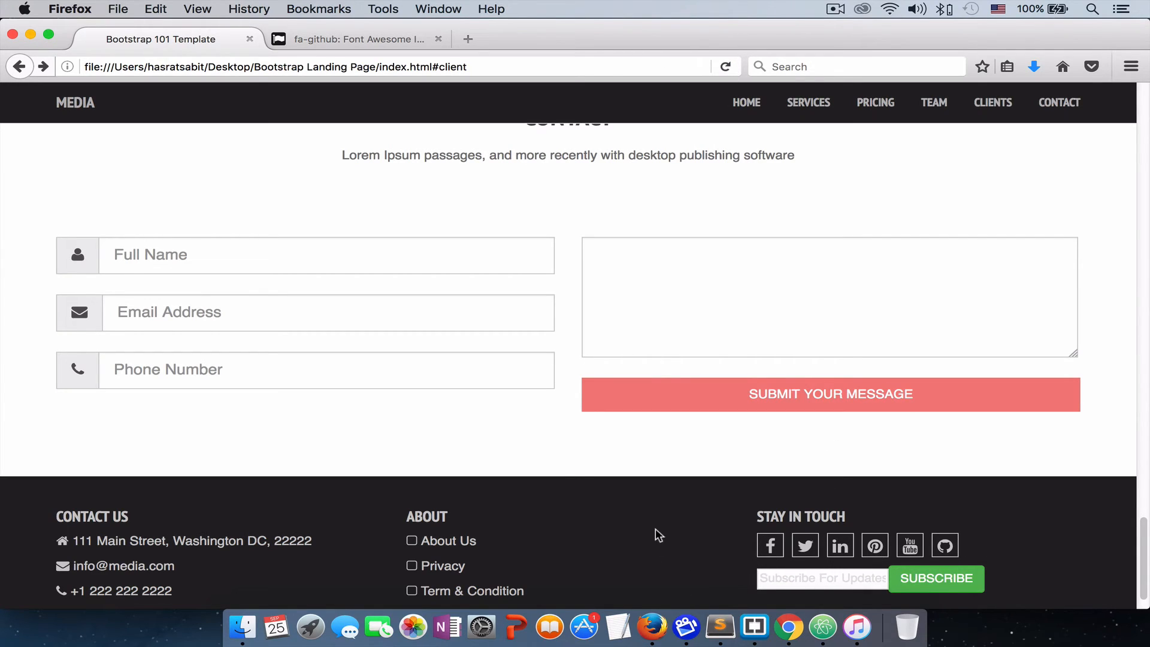
mouse_move(795, 628)
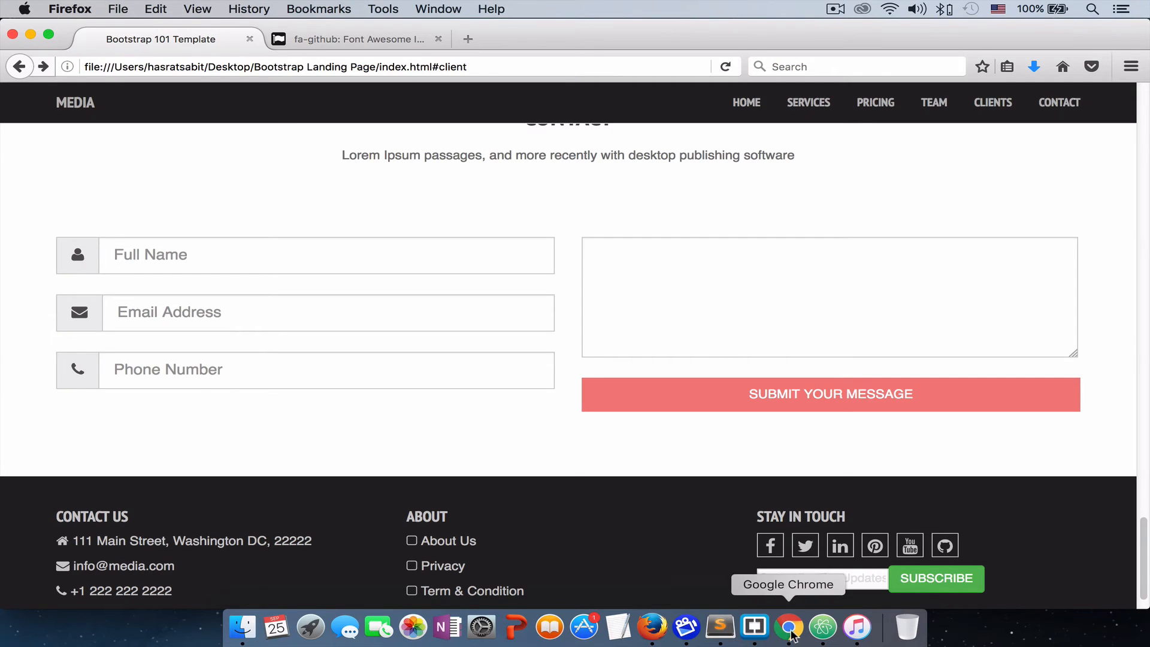
click(757, 642)
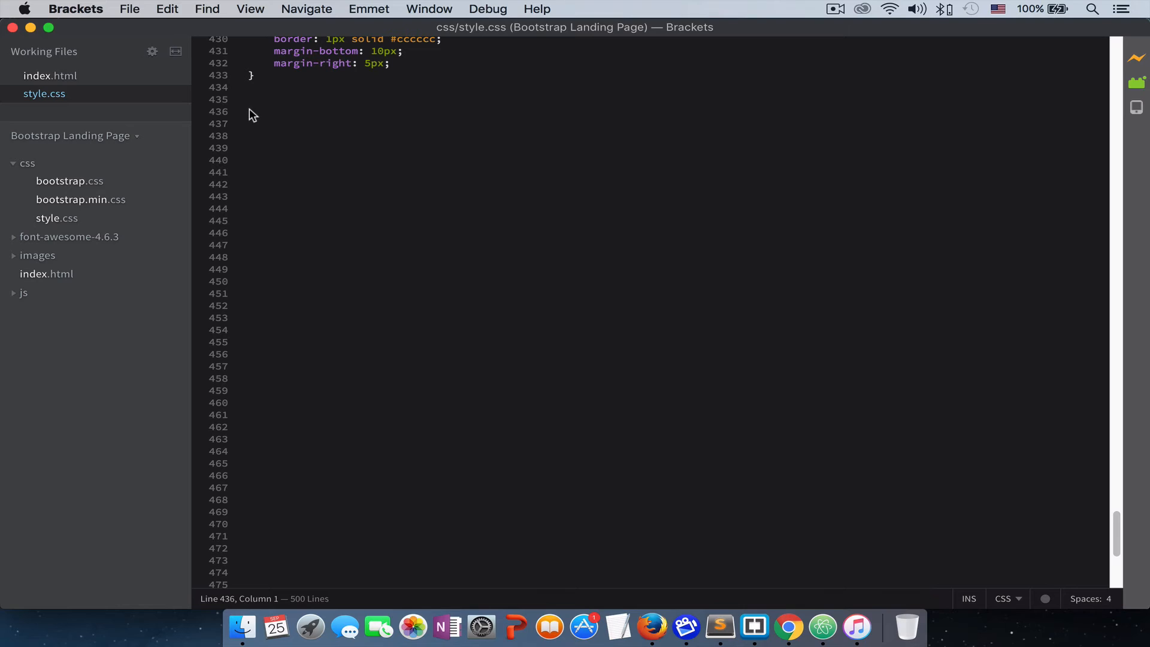
Start a .footer input rule with 40px height and 160px width.
text(.)
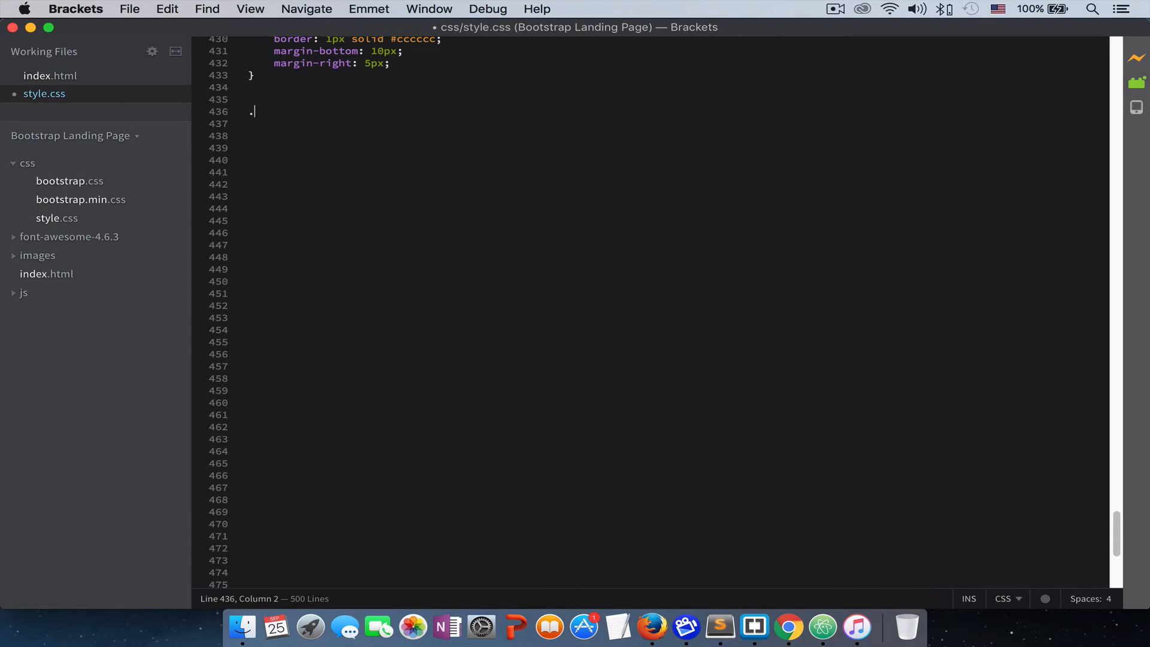
text(foot)
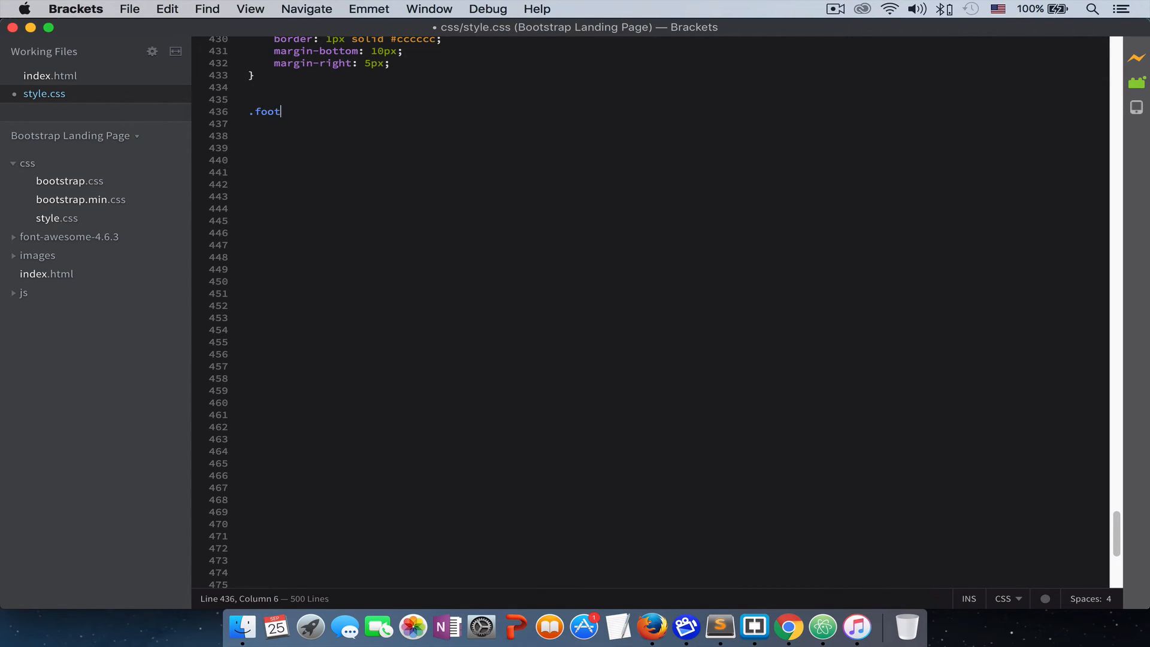
text(er input {)
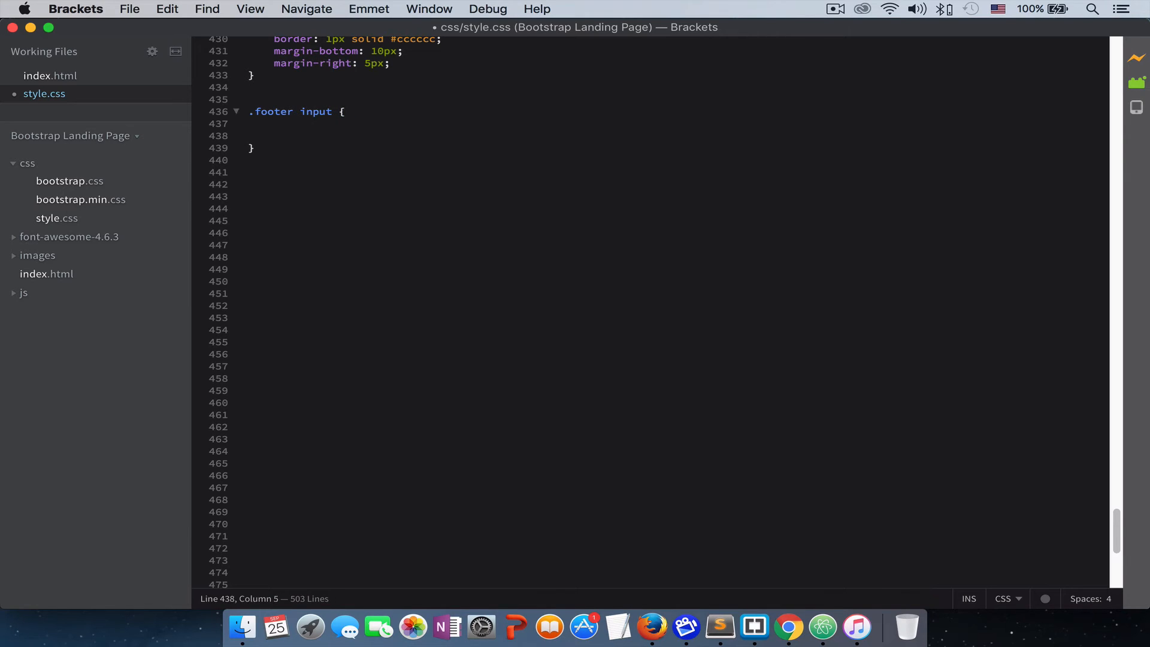
text(height: 4)
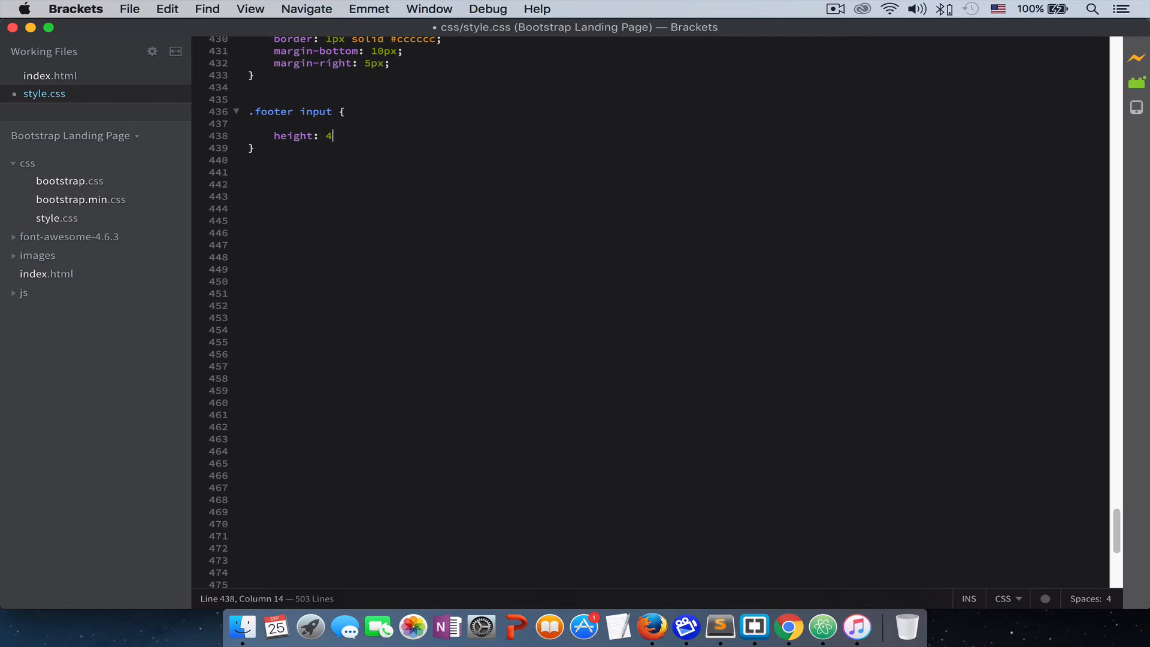
text(0px;)
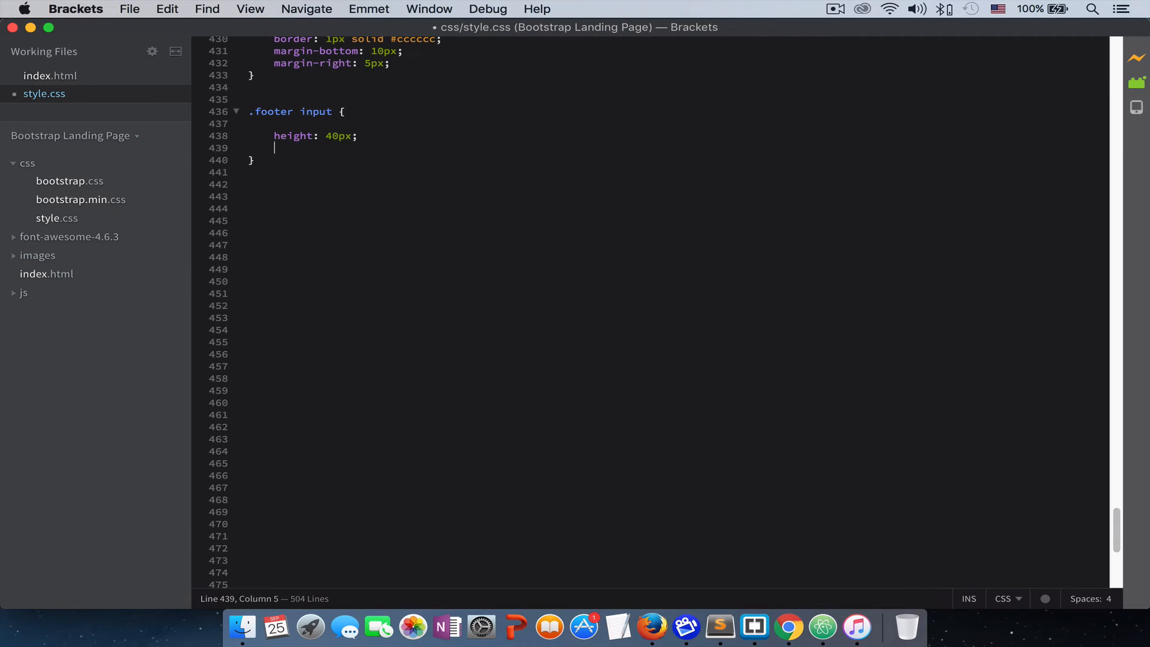
text(width: 1)
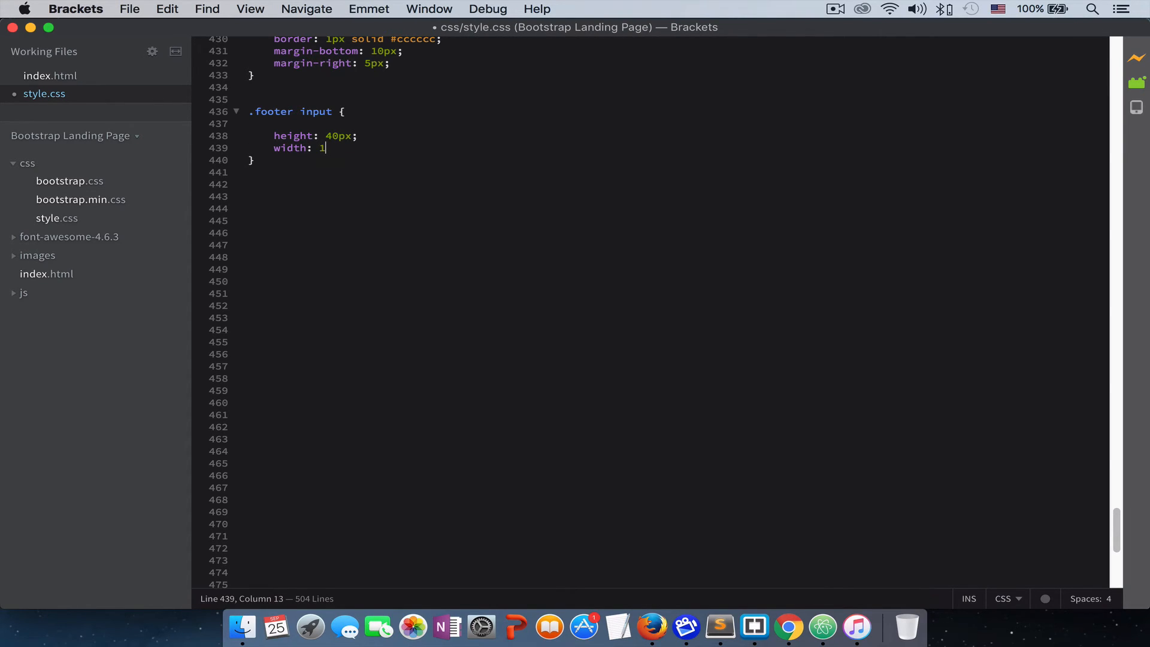
text(60px;)
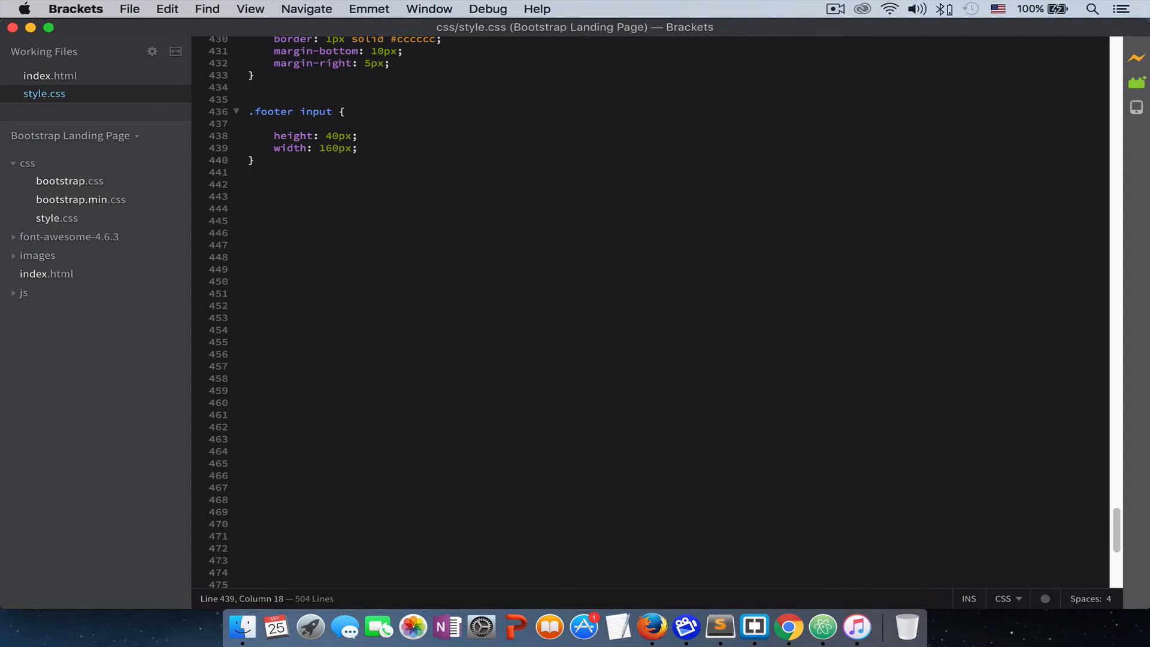
key(enter)
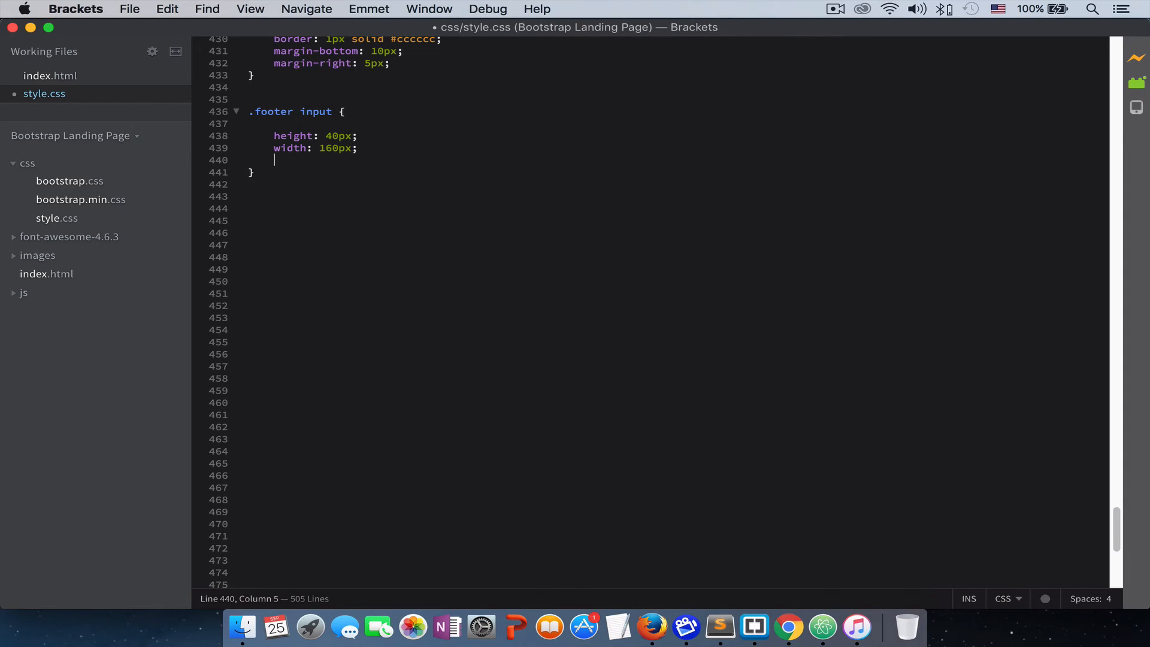
Give the input 5px padding, no border, #cccccc background and #000 text.
text(padding: 5px;)
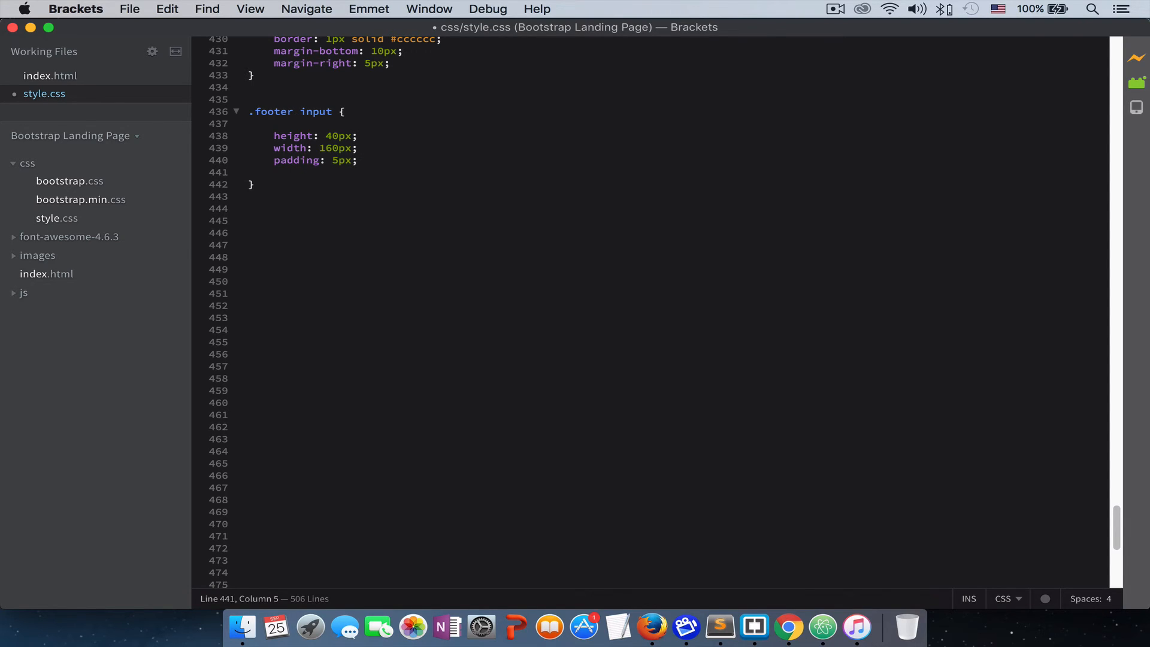
text(border:)
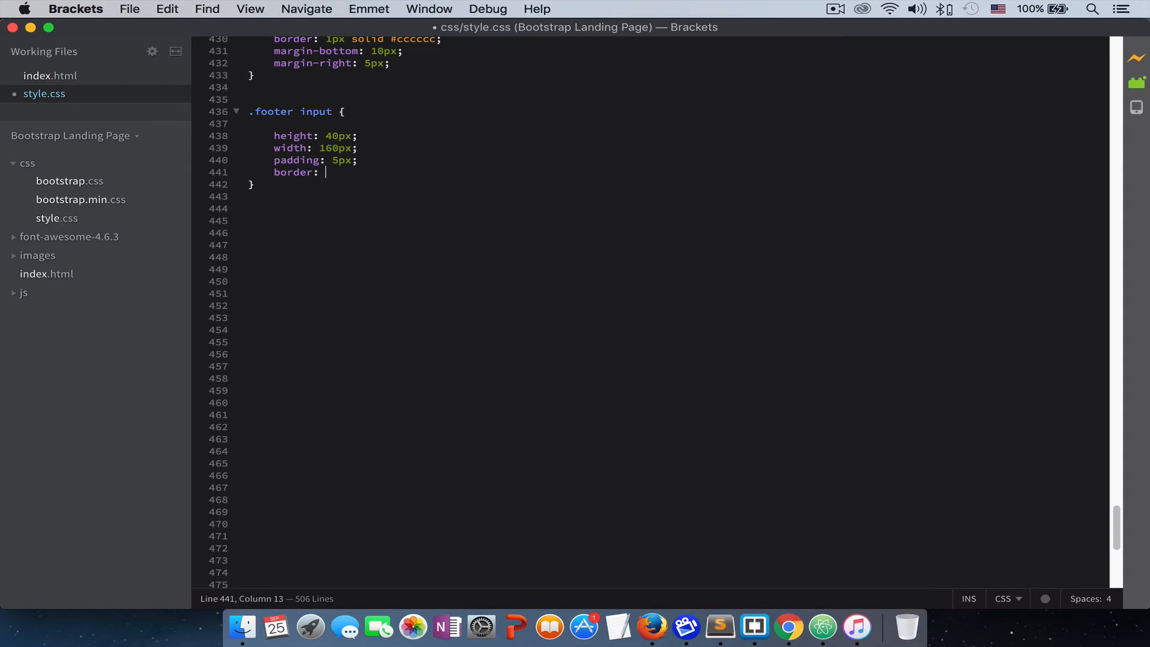
text(none;)
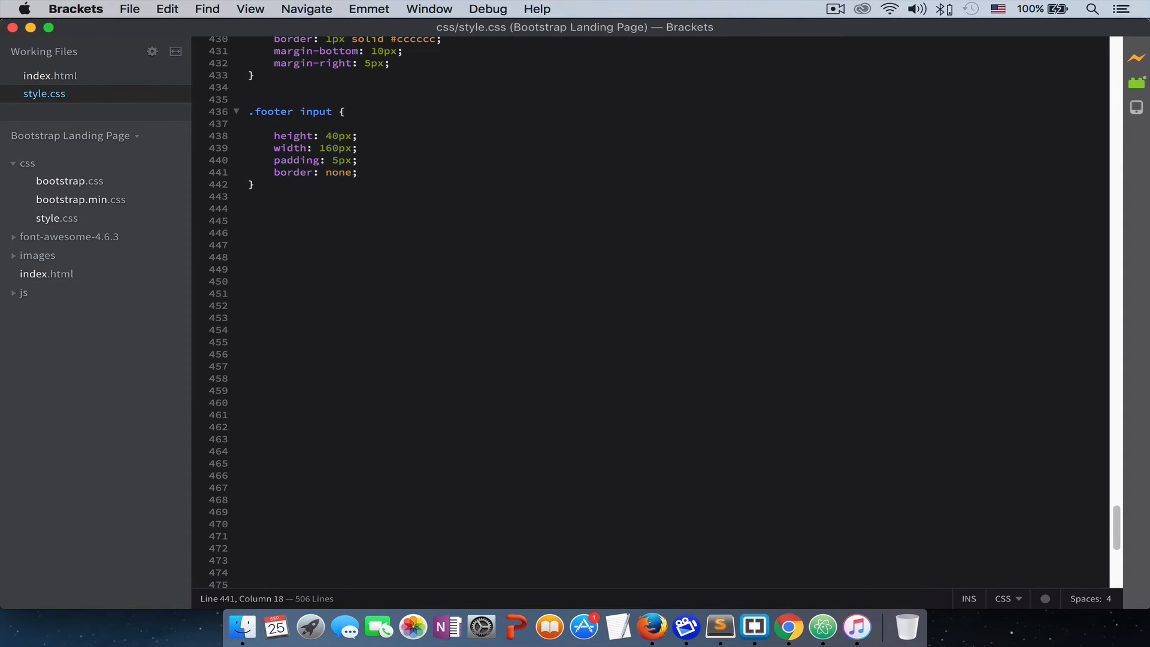
key(enter)
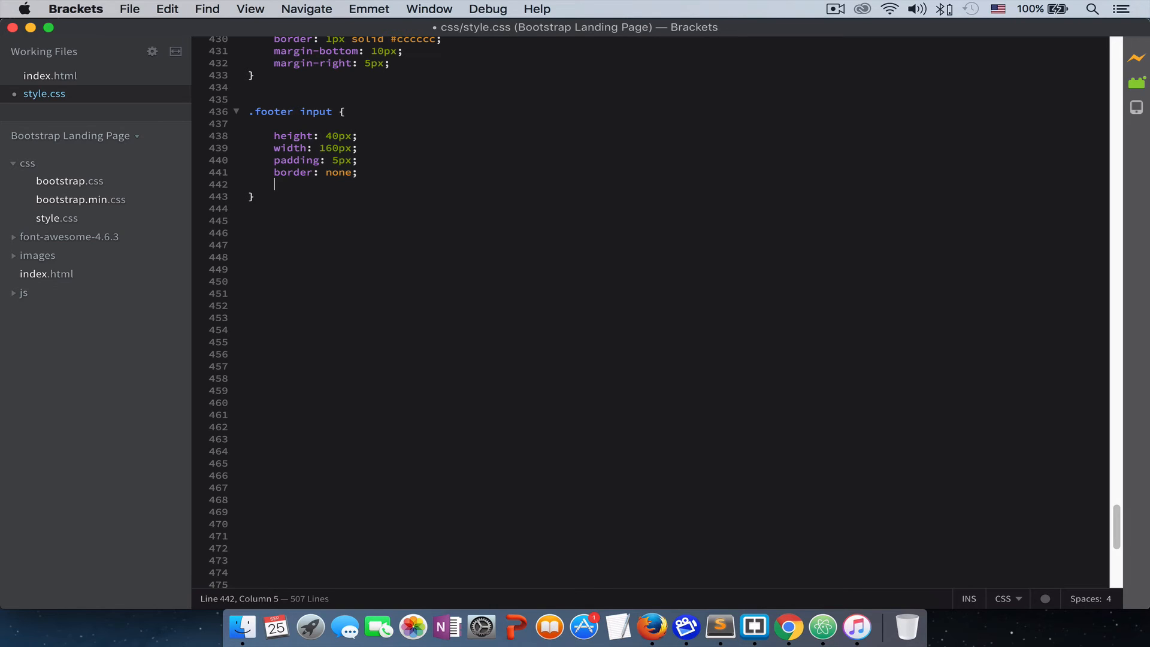
text(background-co)
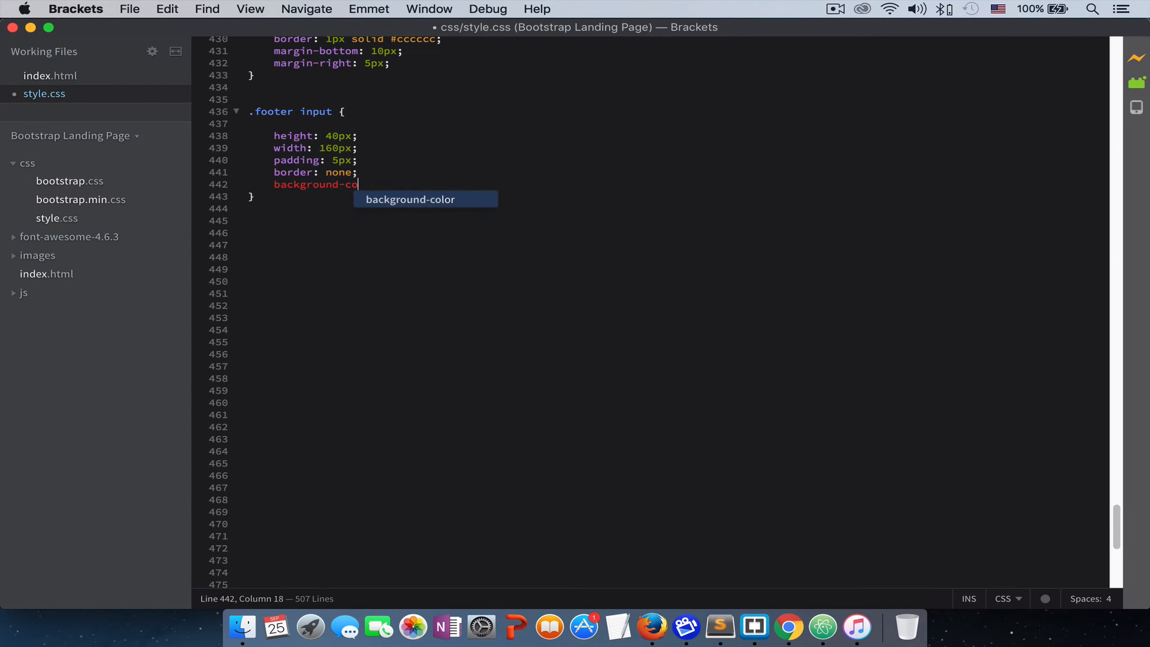
text(lor: #)
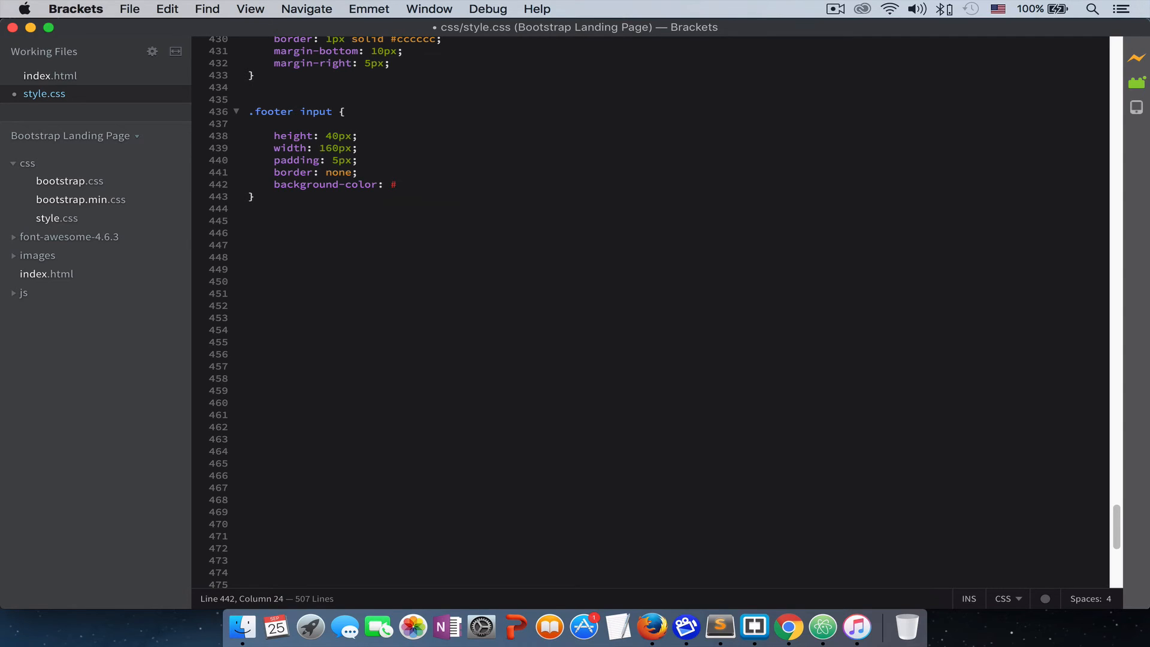
text(cccccc;)
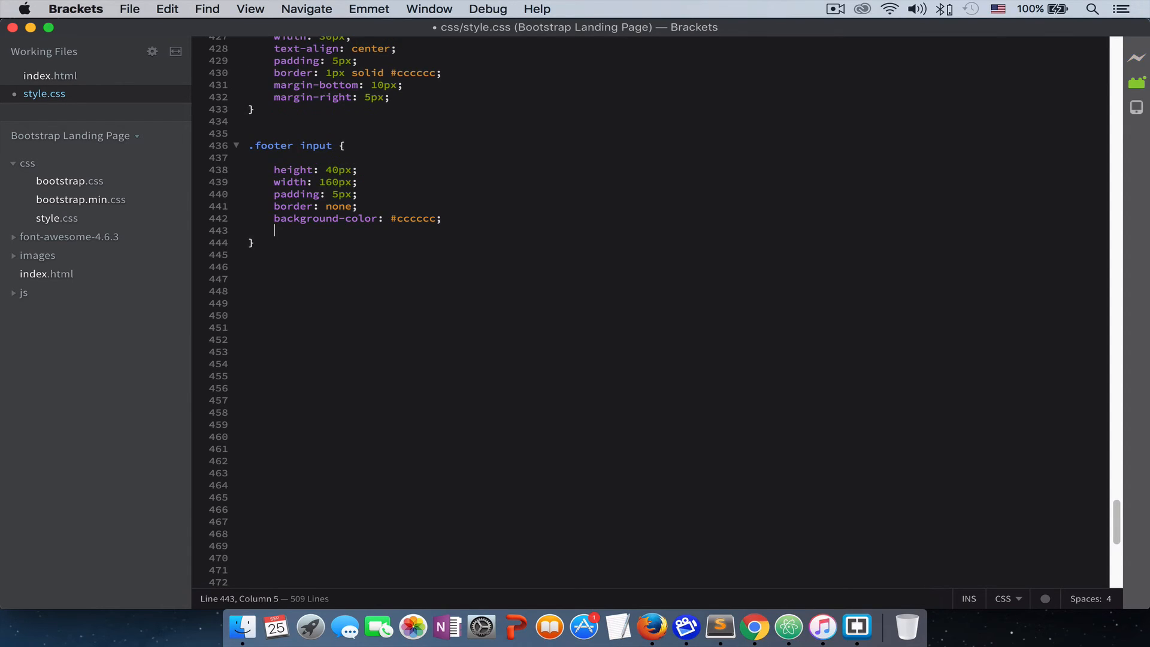
text(color:)
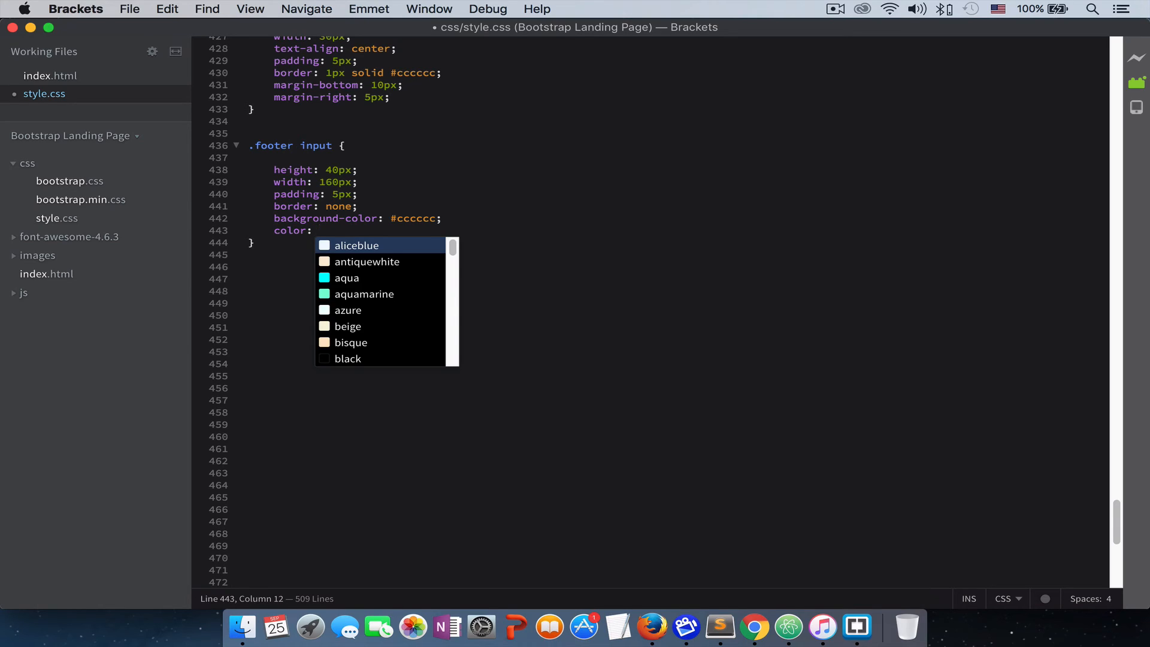
text(#000;)
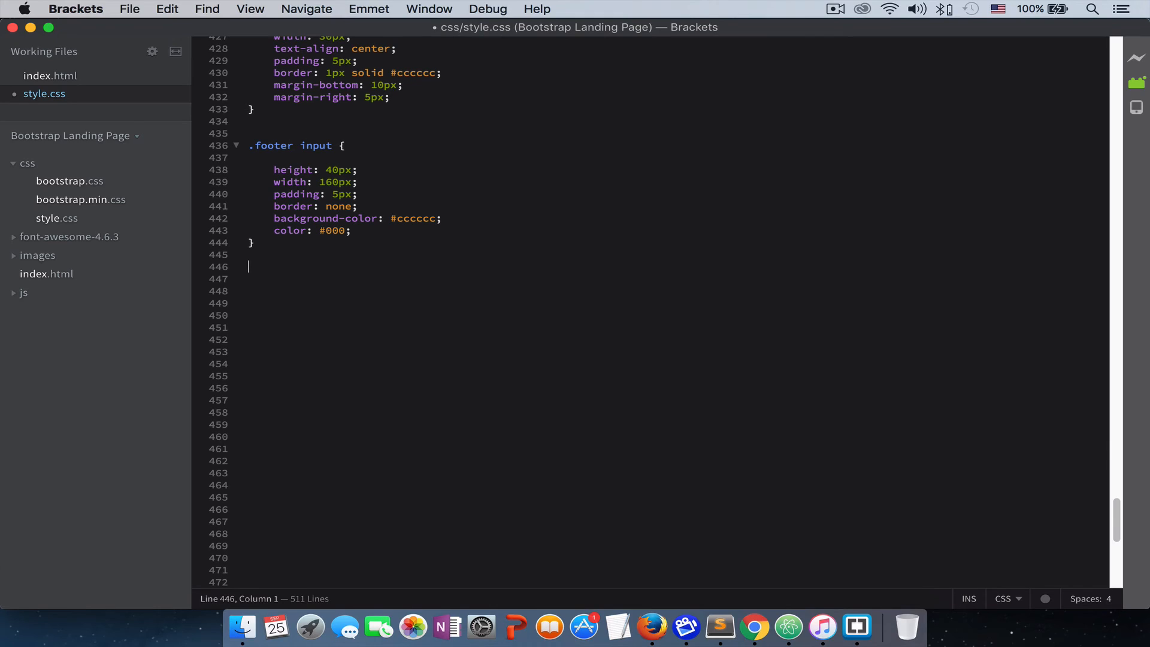
Add a .footer .btn rule with padding 10px 5px 10px.
text(.footer)
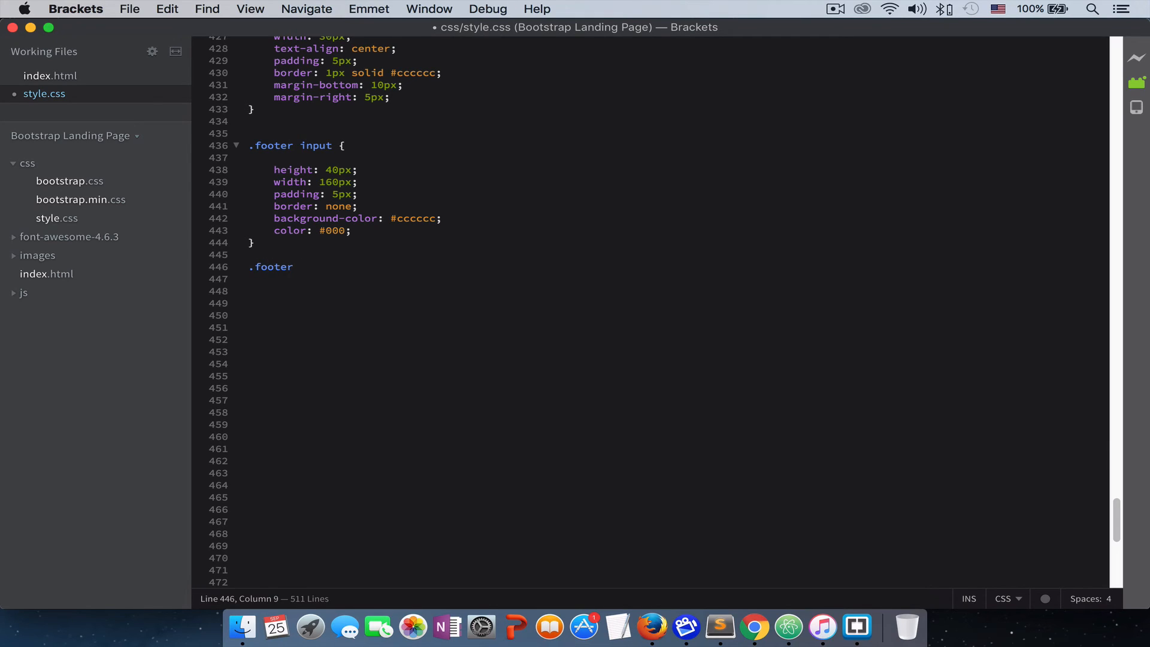
text(.btn {)
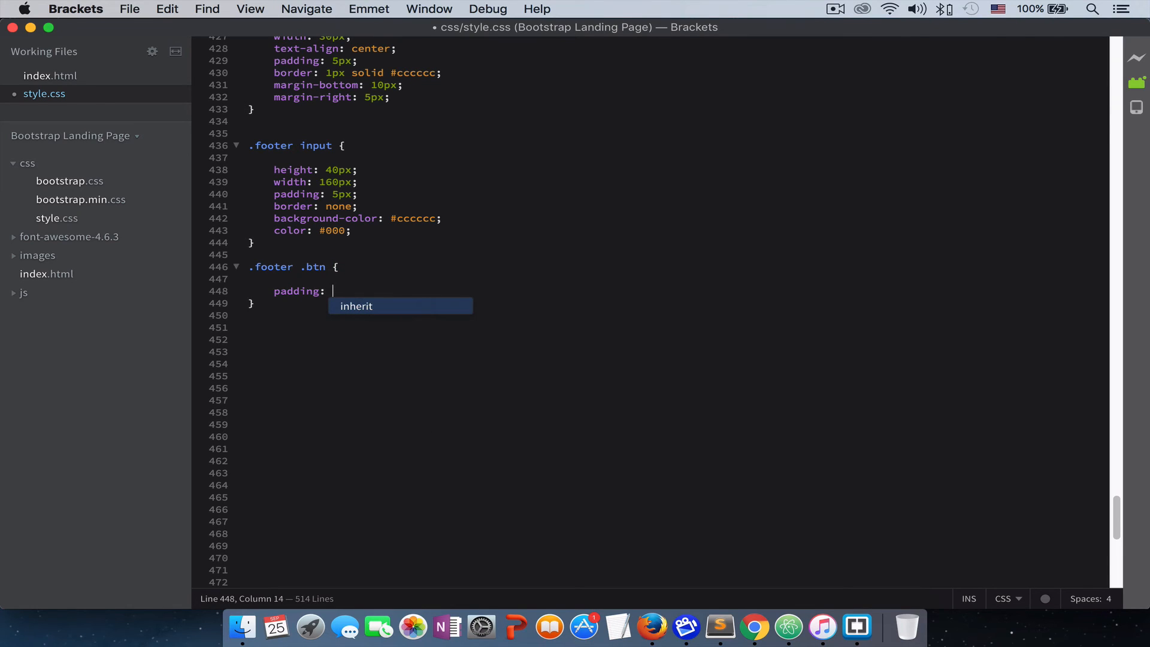
text(10)
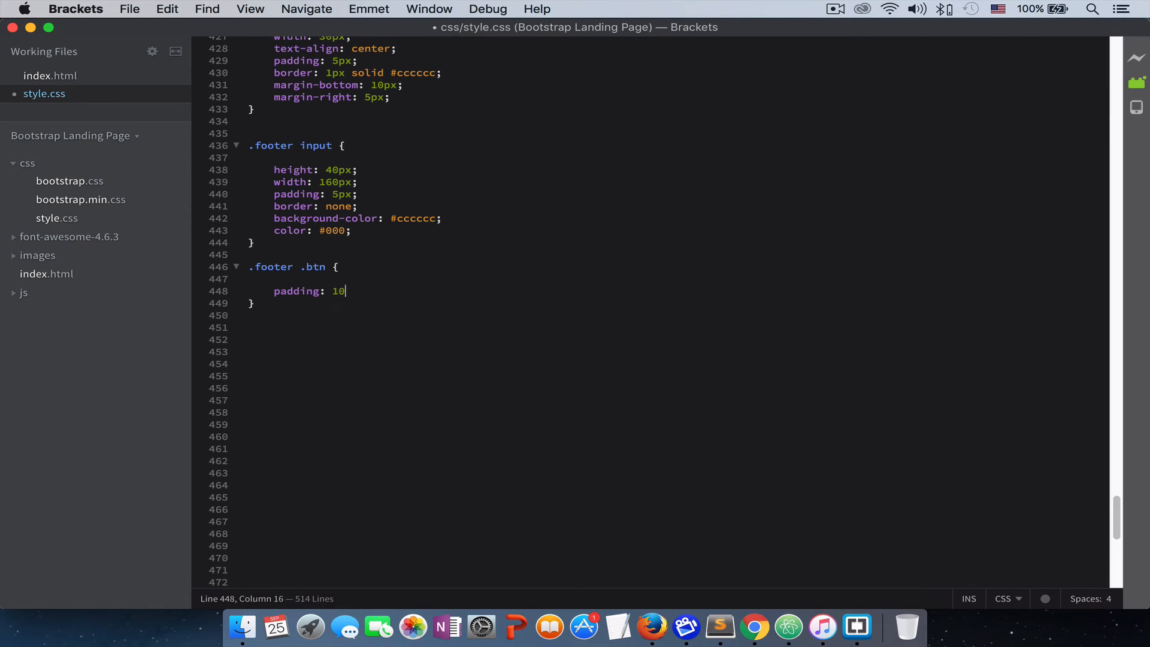
text(px;)
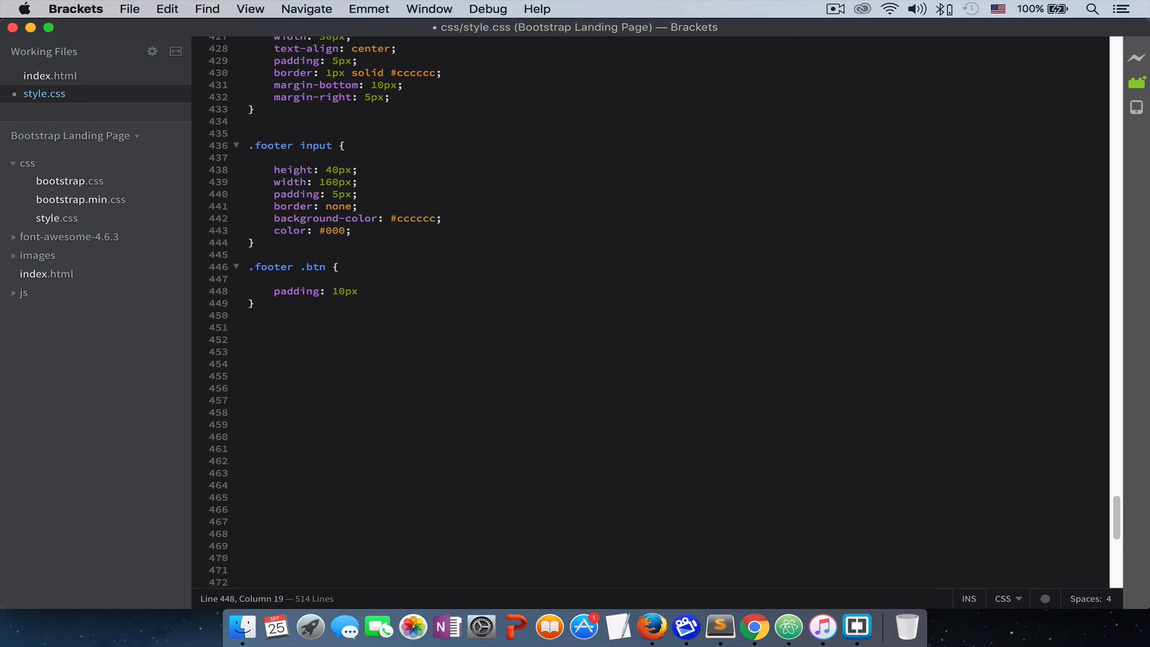
text(5px)
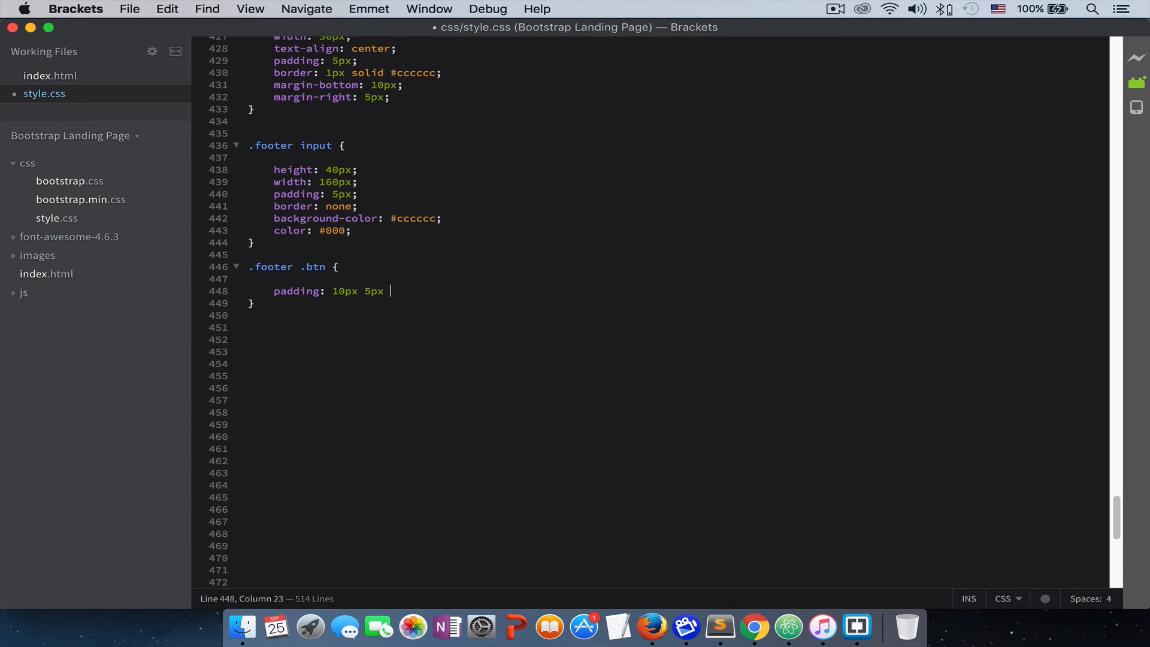
text(10p)
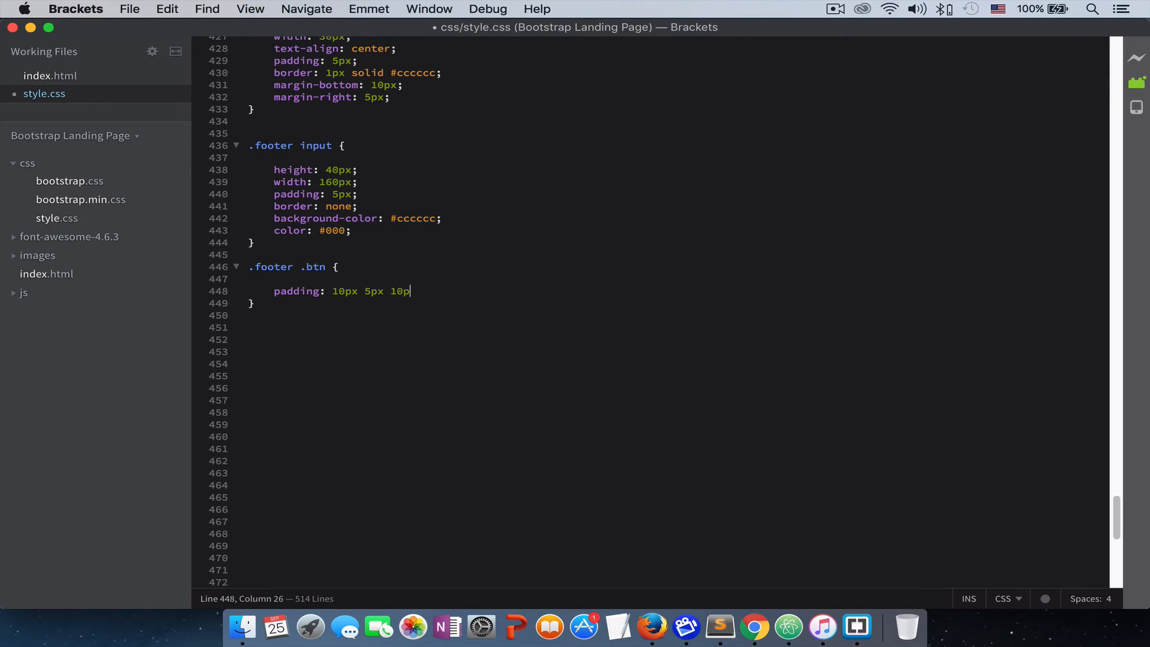
text(x;)
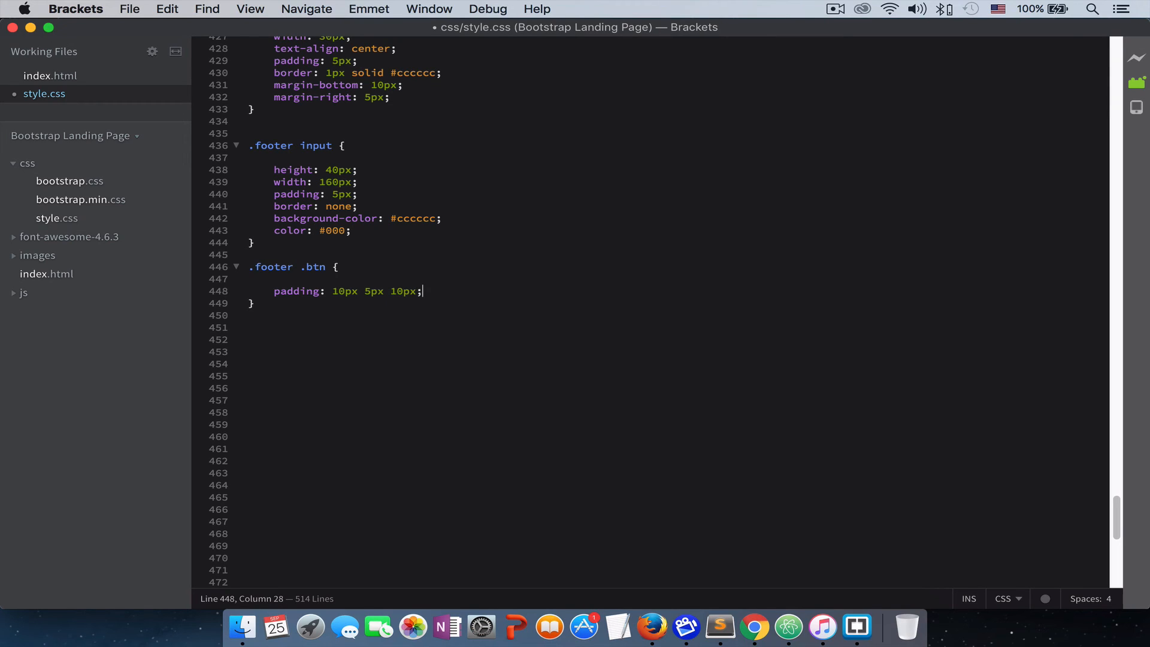
Give the footer button a margin of -3px 0 0 5px.
text(margin:)
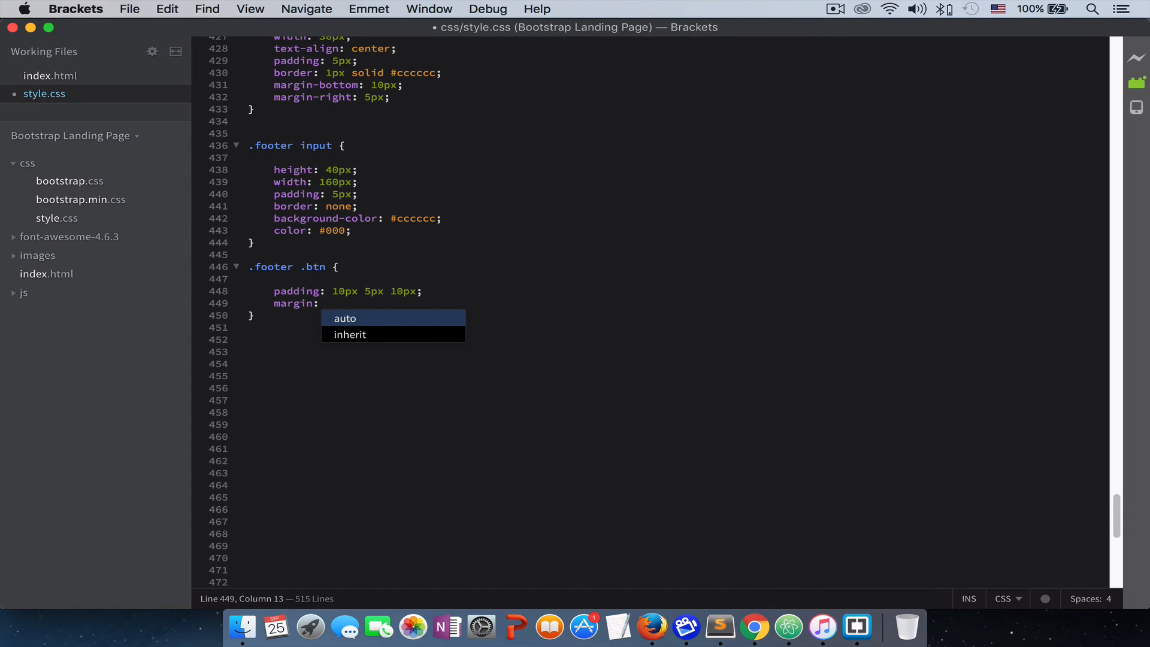
text(-3)
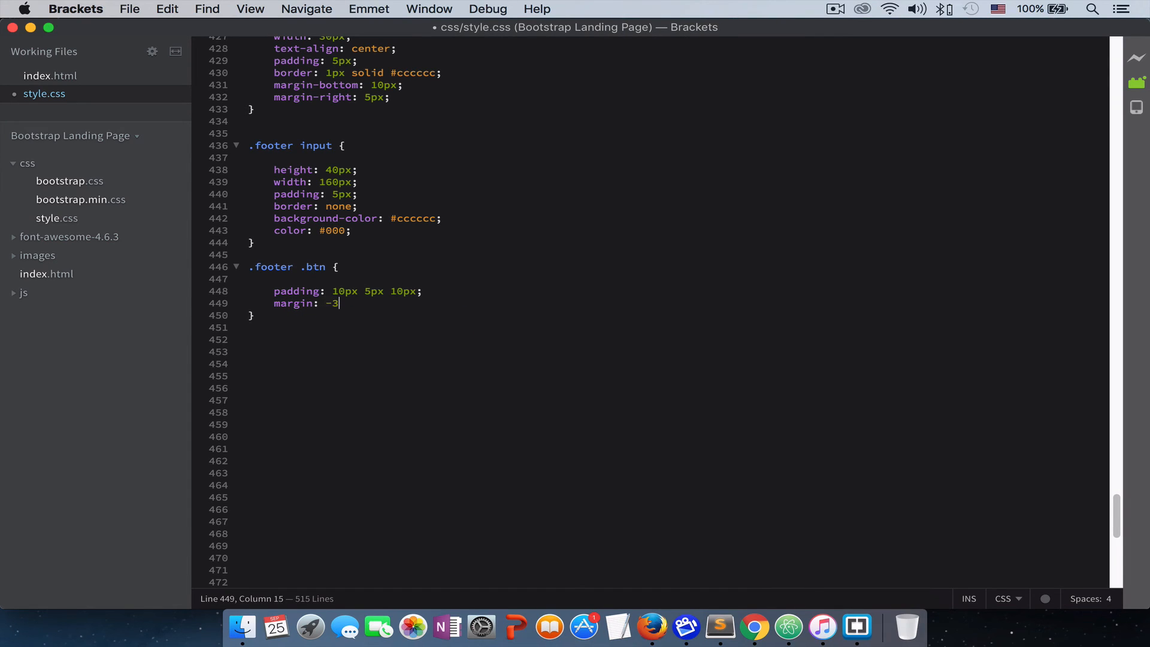
text(px)
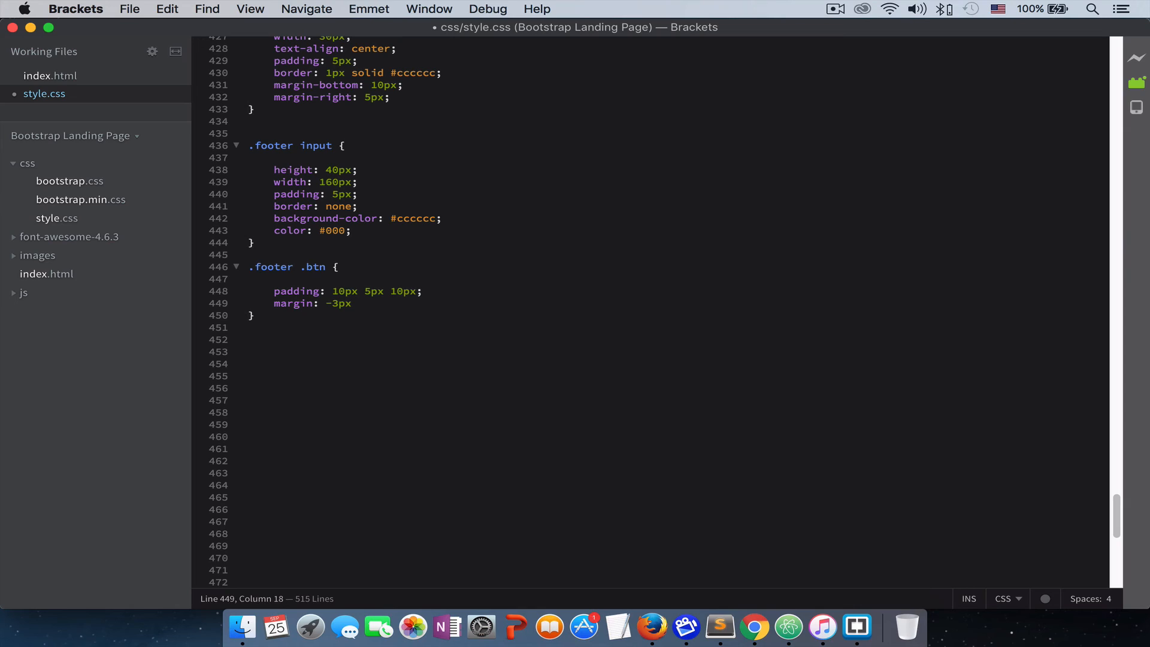
text(0)
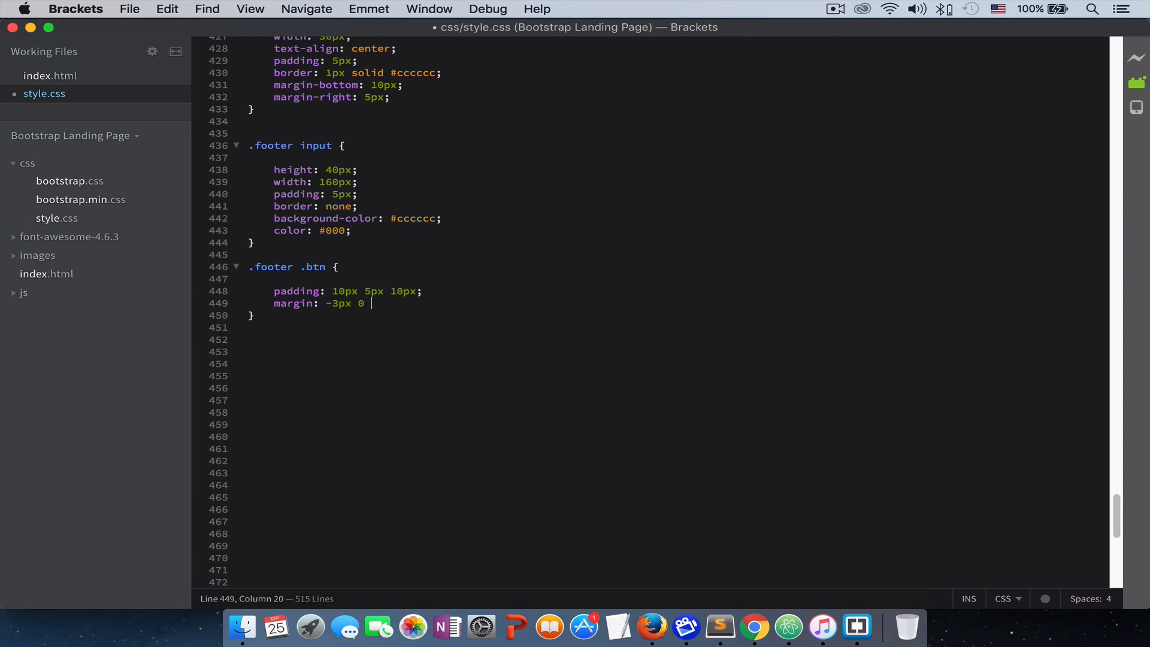
text(0 5p)
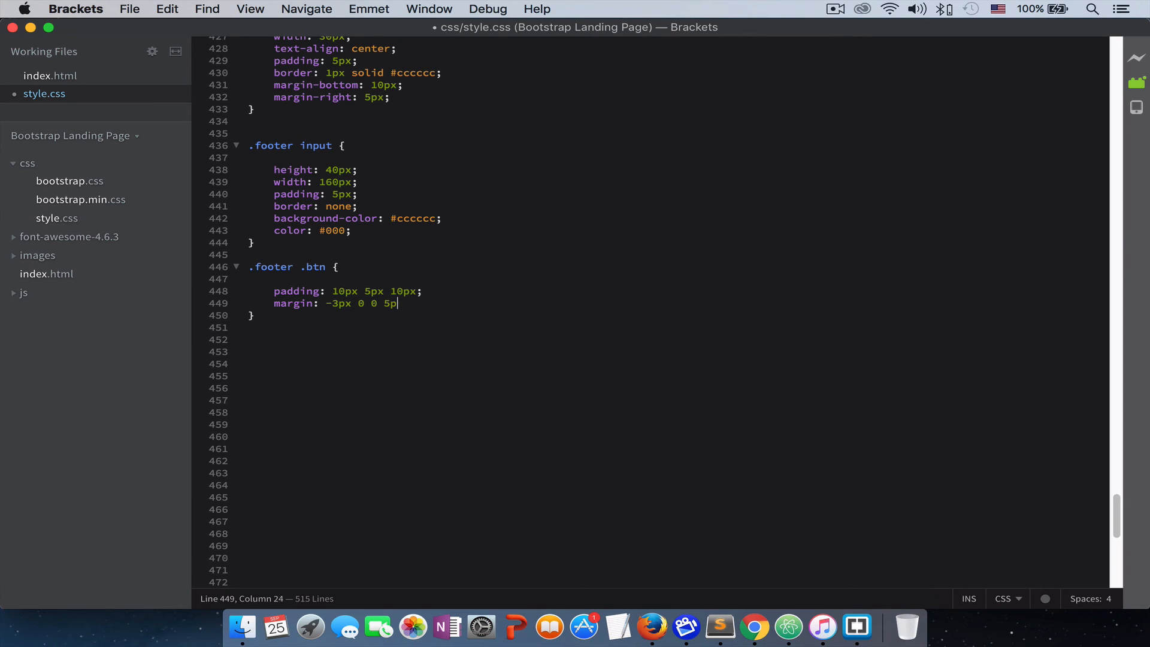
text(x;)
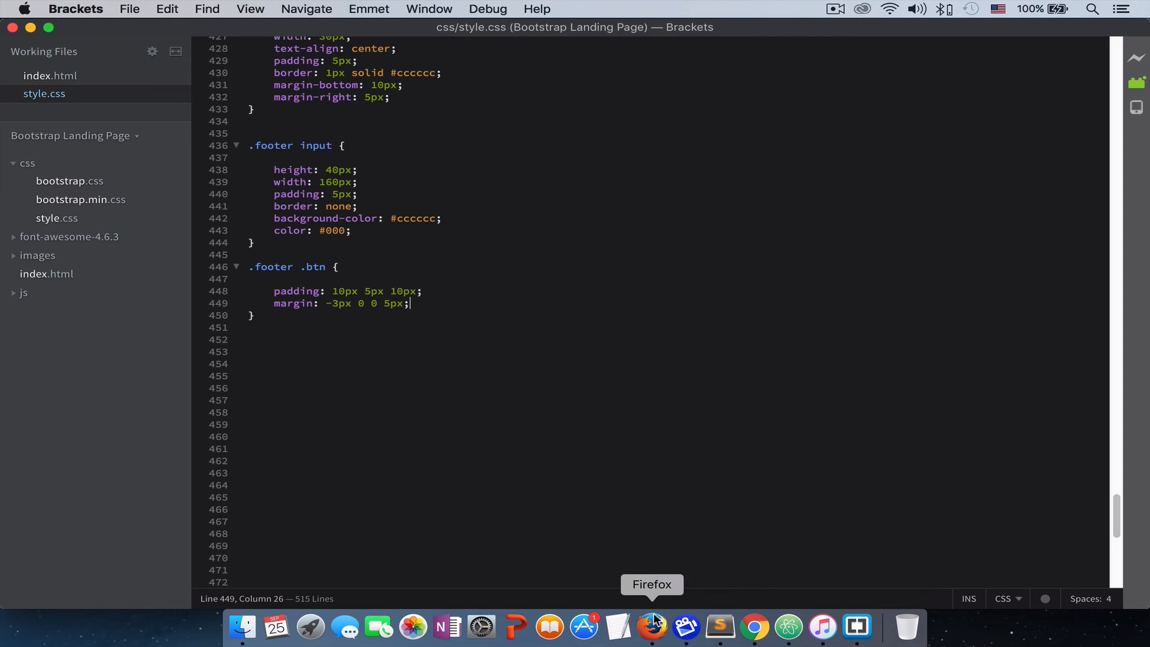
click(651, 625)
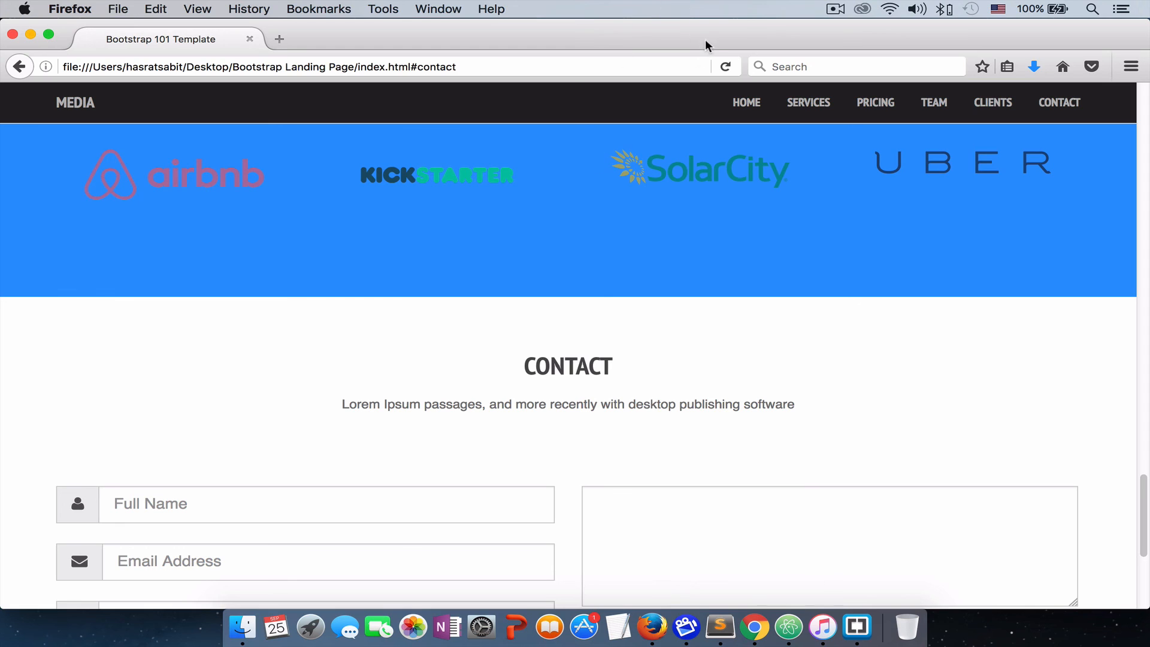
scroll(down, 3)
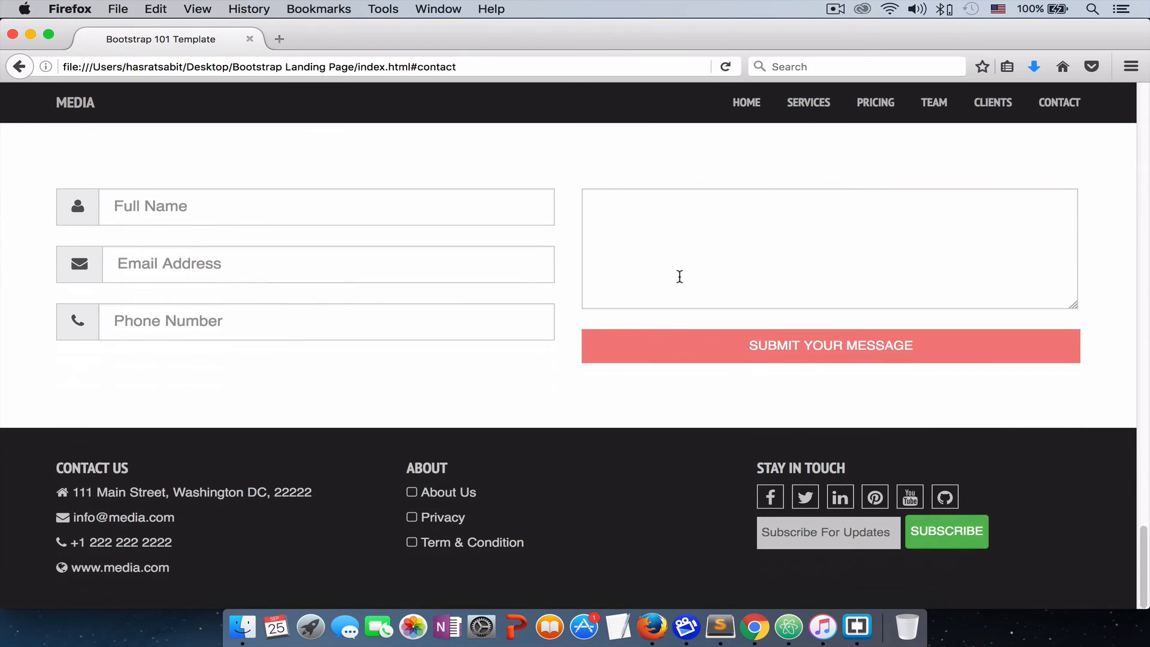
mouse_move(850, 538)
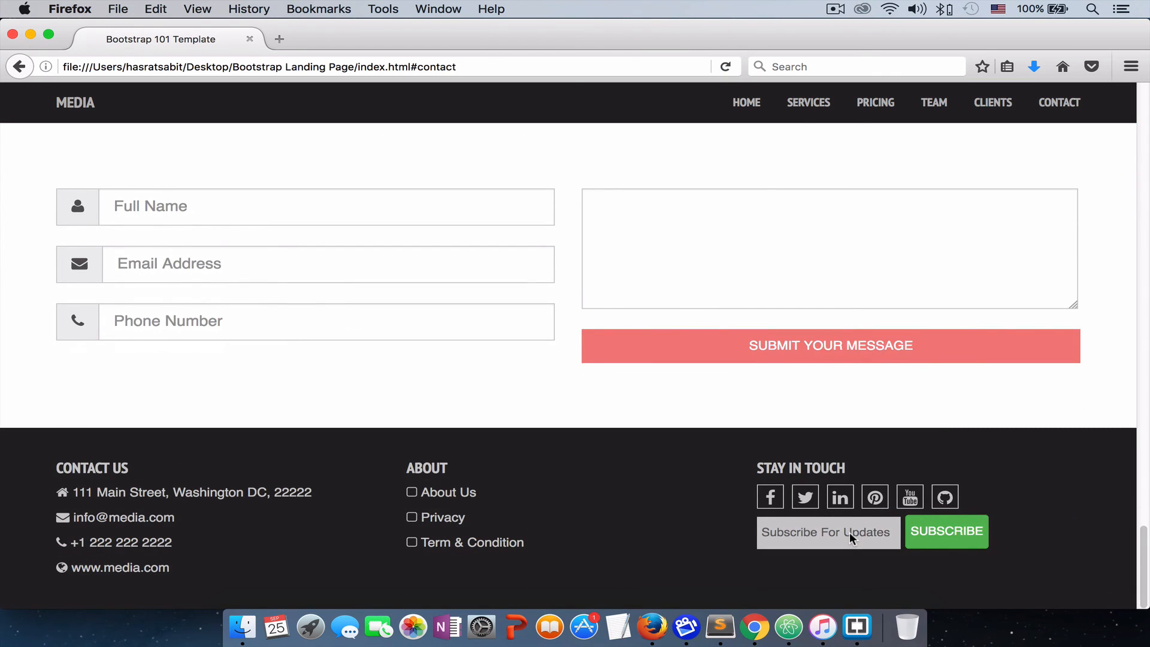
mouse_move(846, 536)
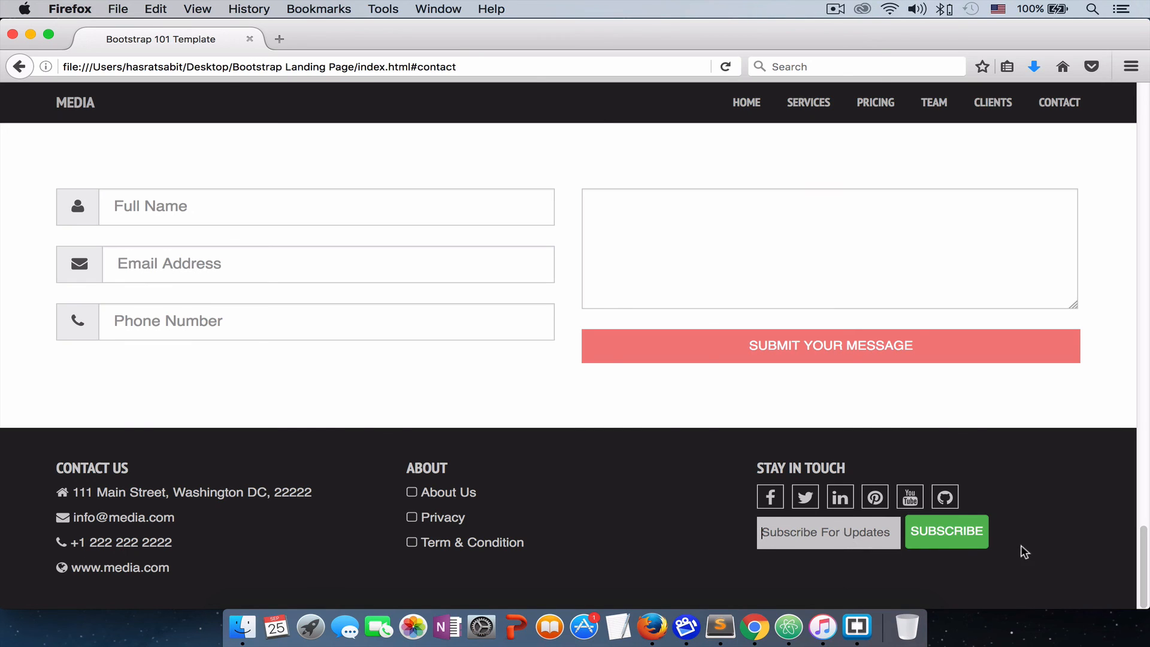
mouse_move(913, 537)
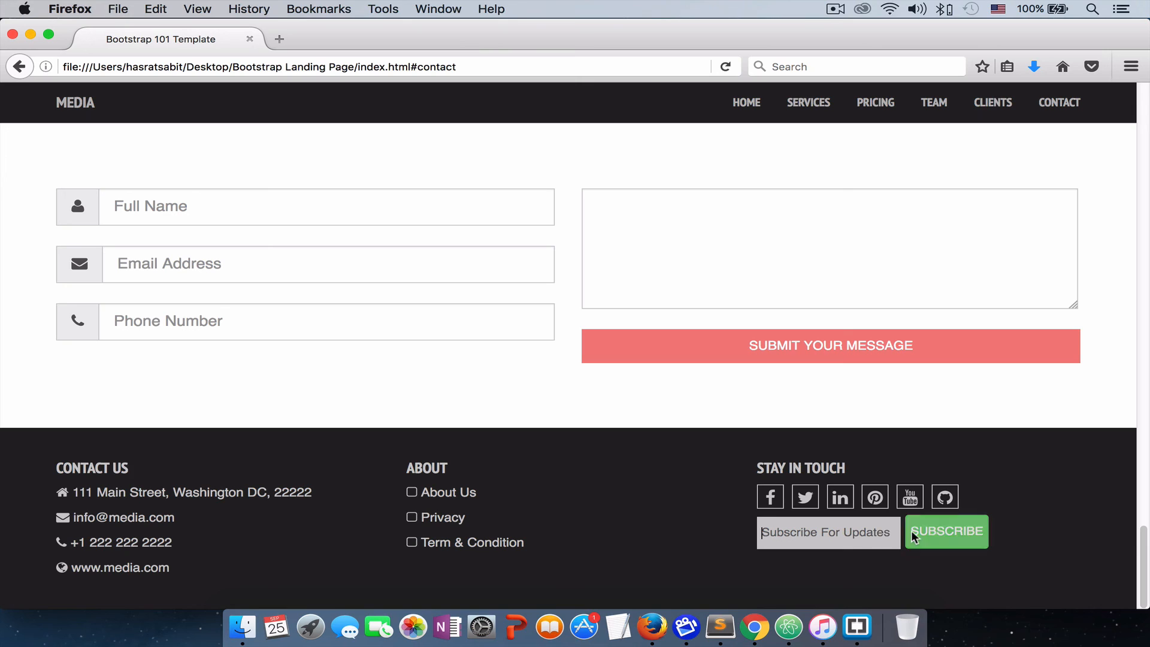
mouse_move(831, 537)
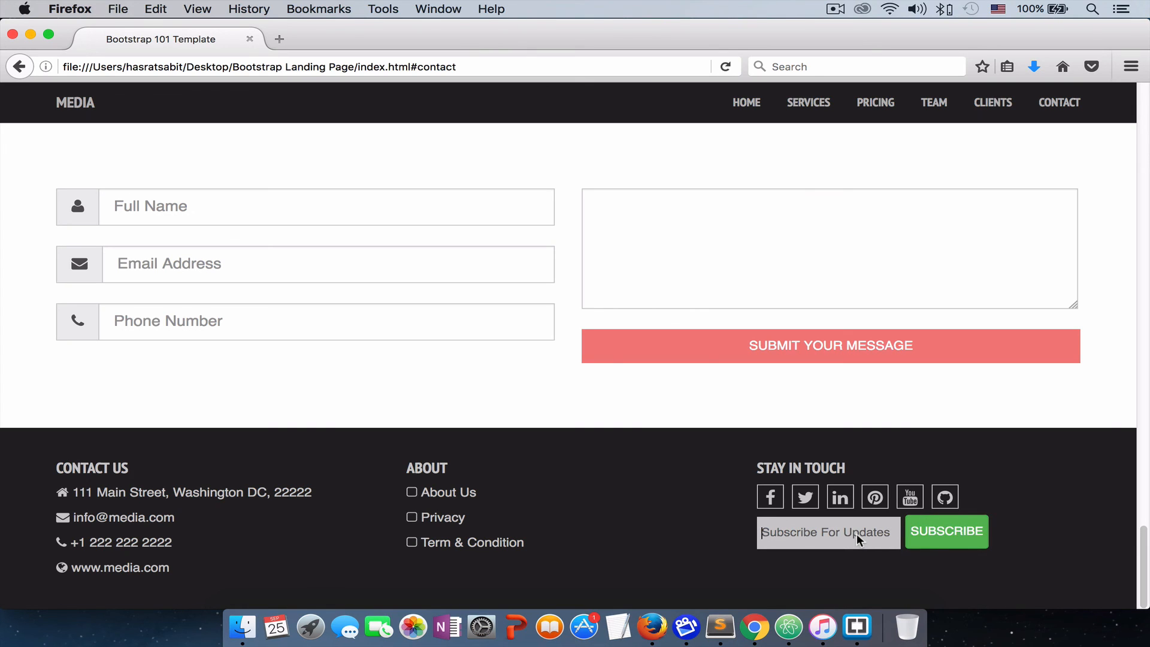
text(h)
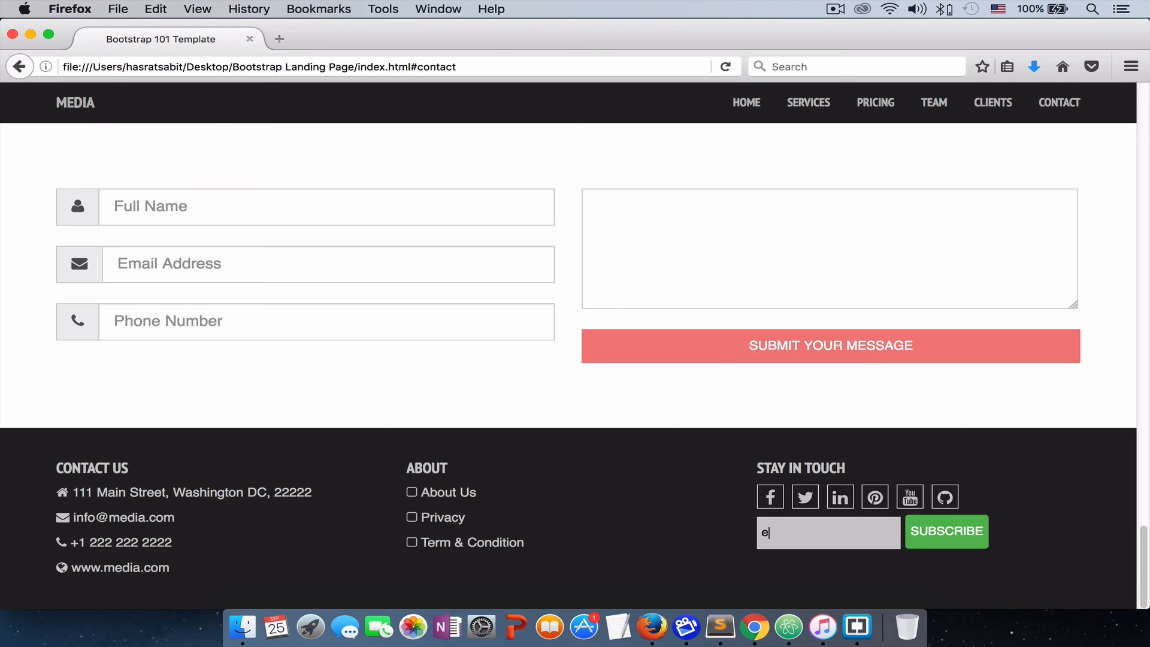
text(xample@)
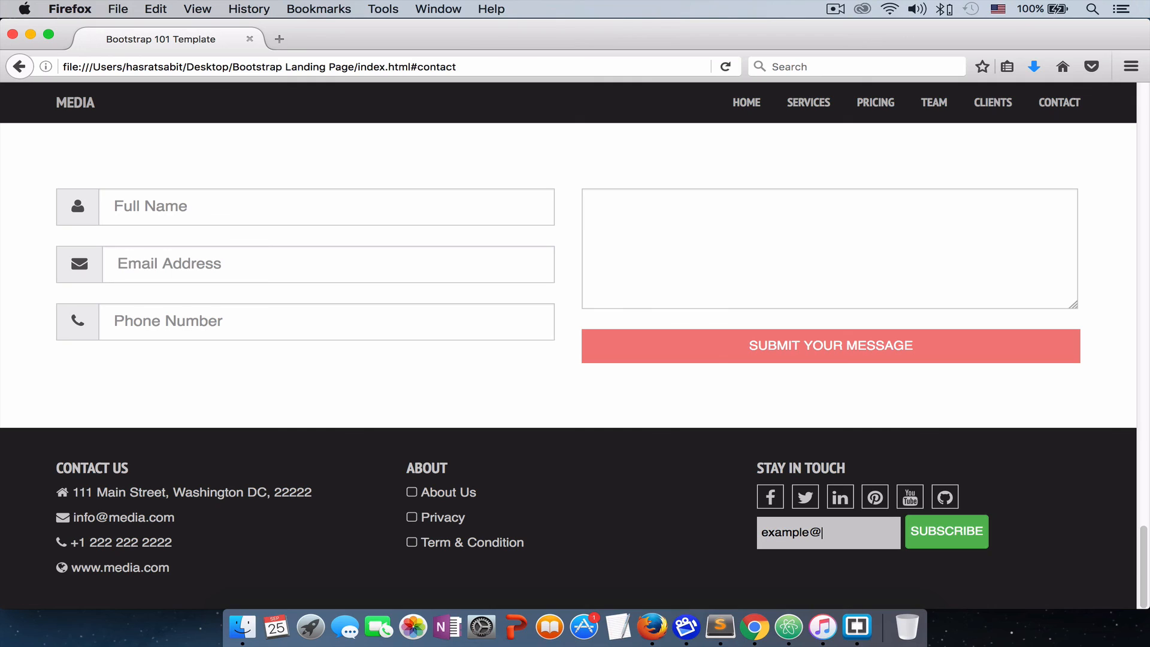
text(gmail.com)
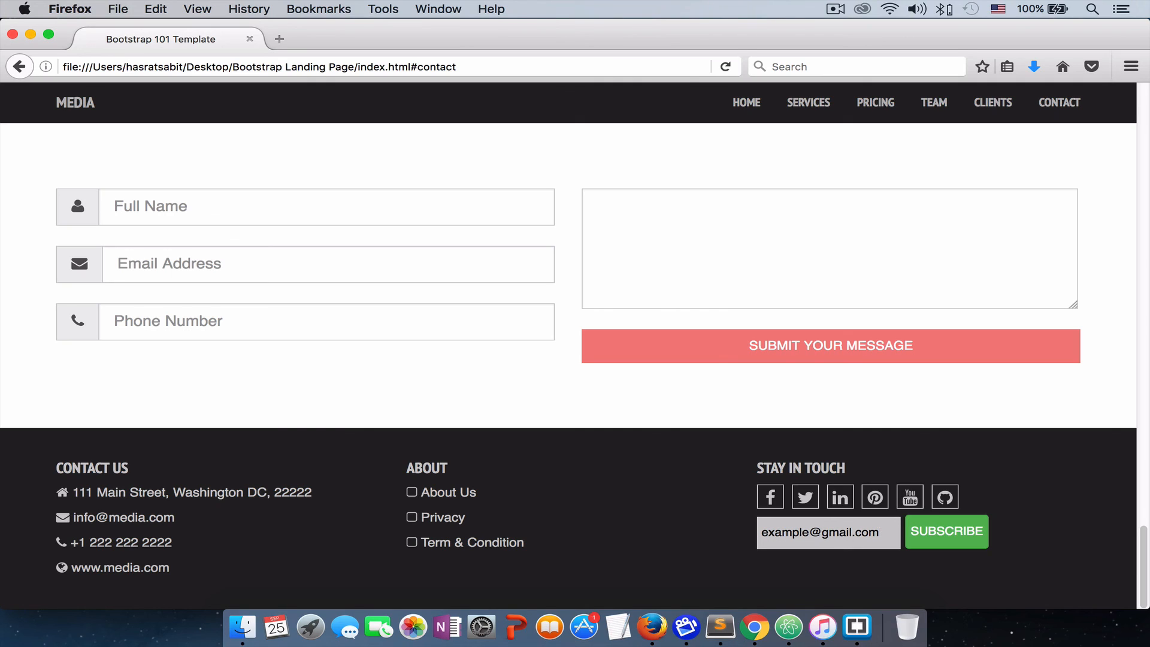
click(828, 532)
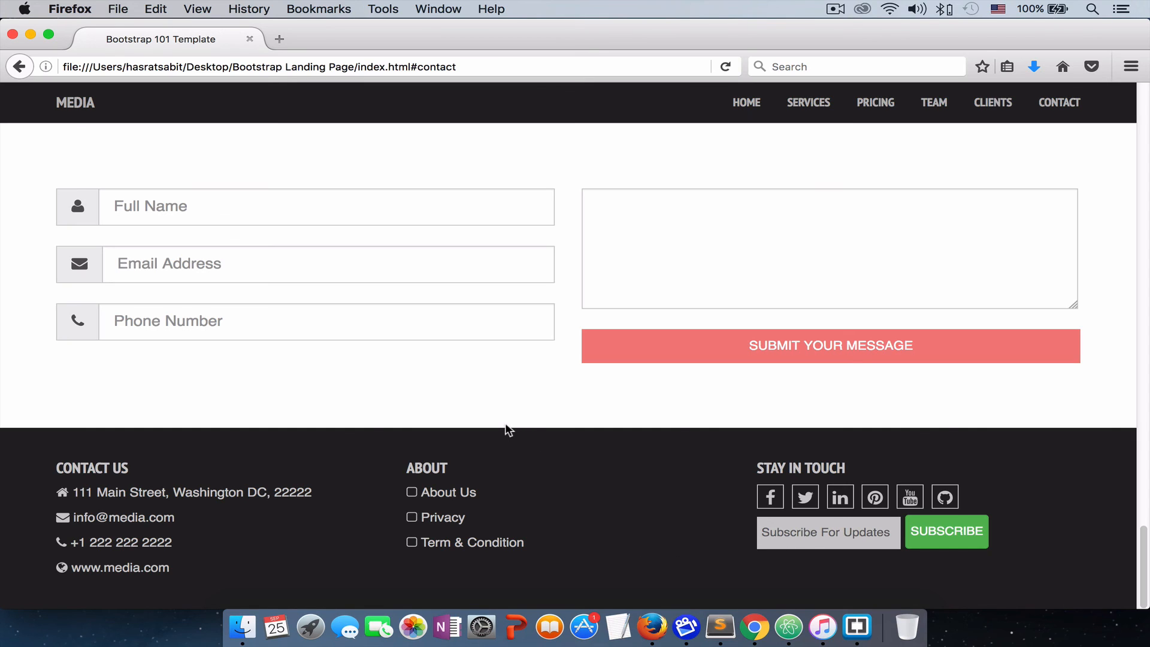
mouse_move(484, 386)
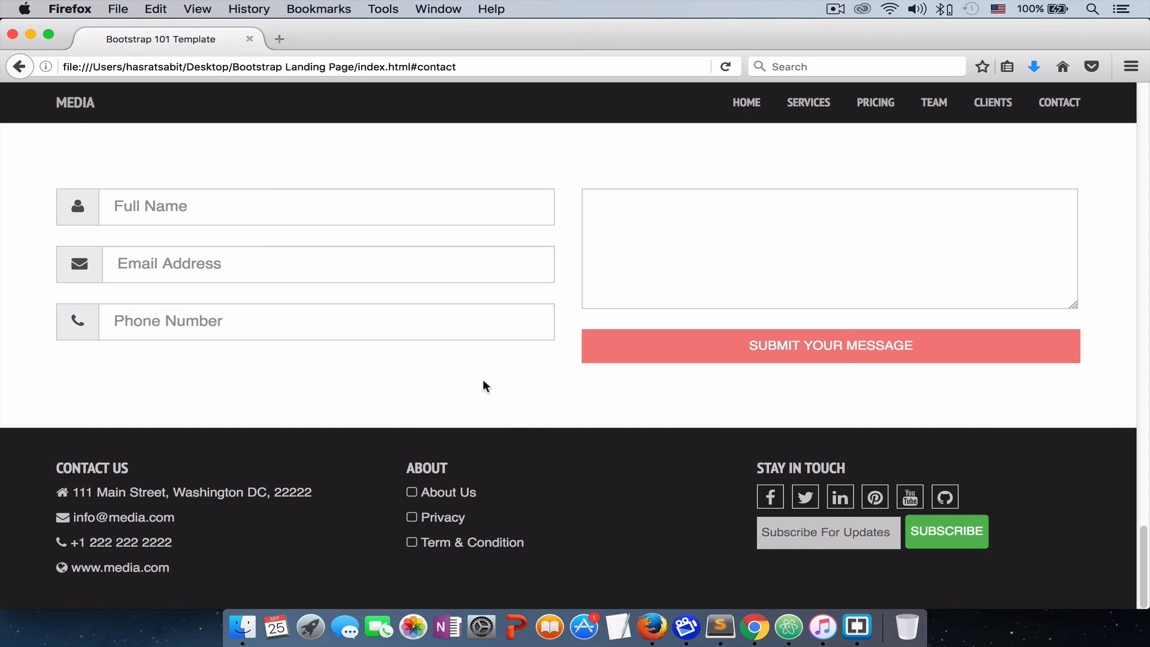
Scroll back up past the footer to the pricing cards and Meet Our Team section.
scroll(up, 3)
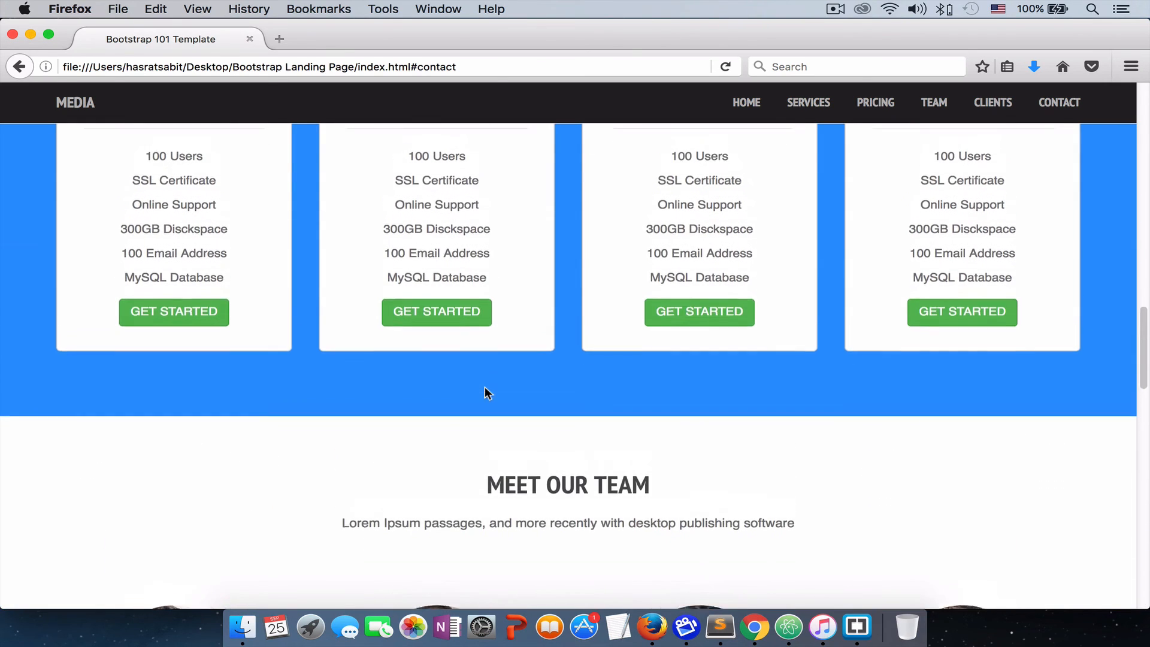